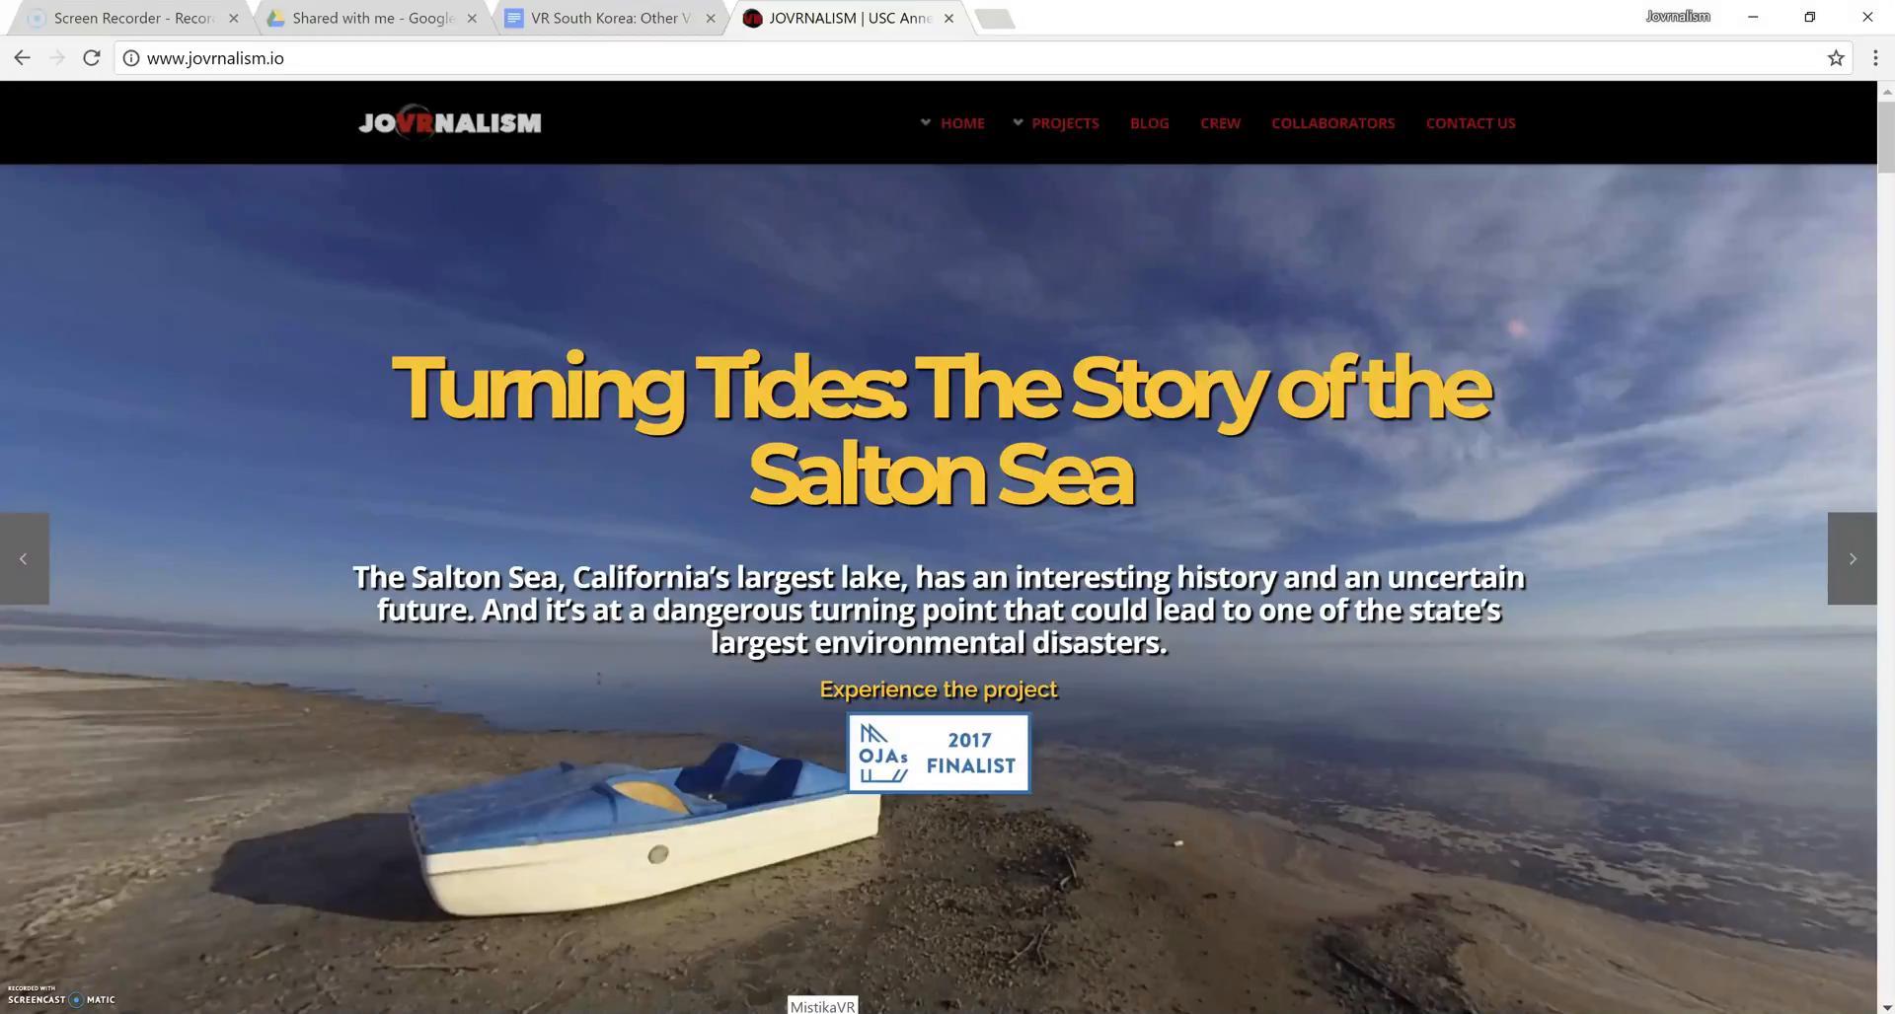
- Switch from Chrome to the Mistika VR window via the Windows taskbar
{"action": "left_click", "coordinate": [1852, 559]}
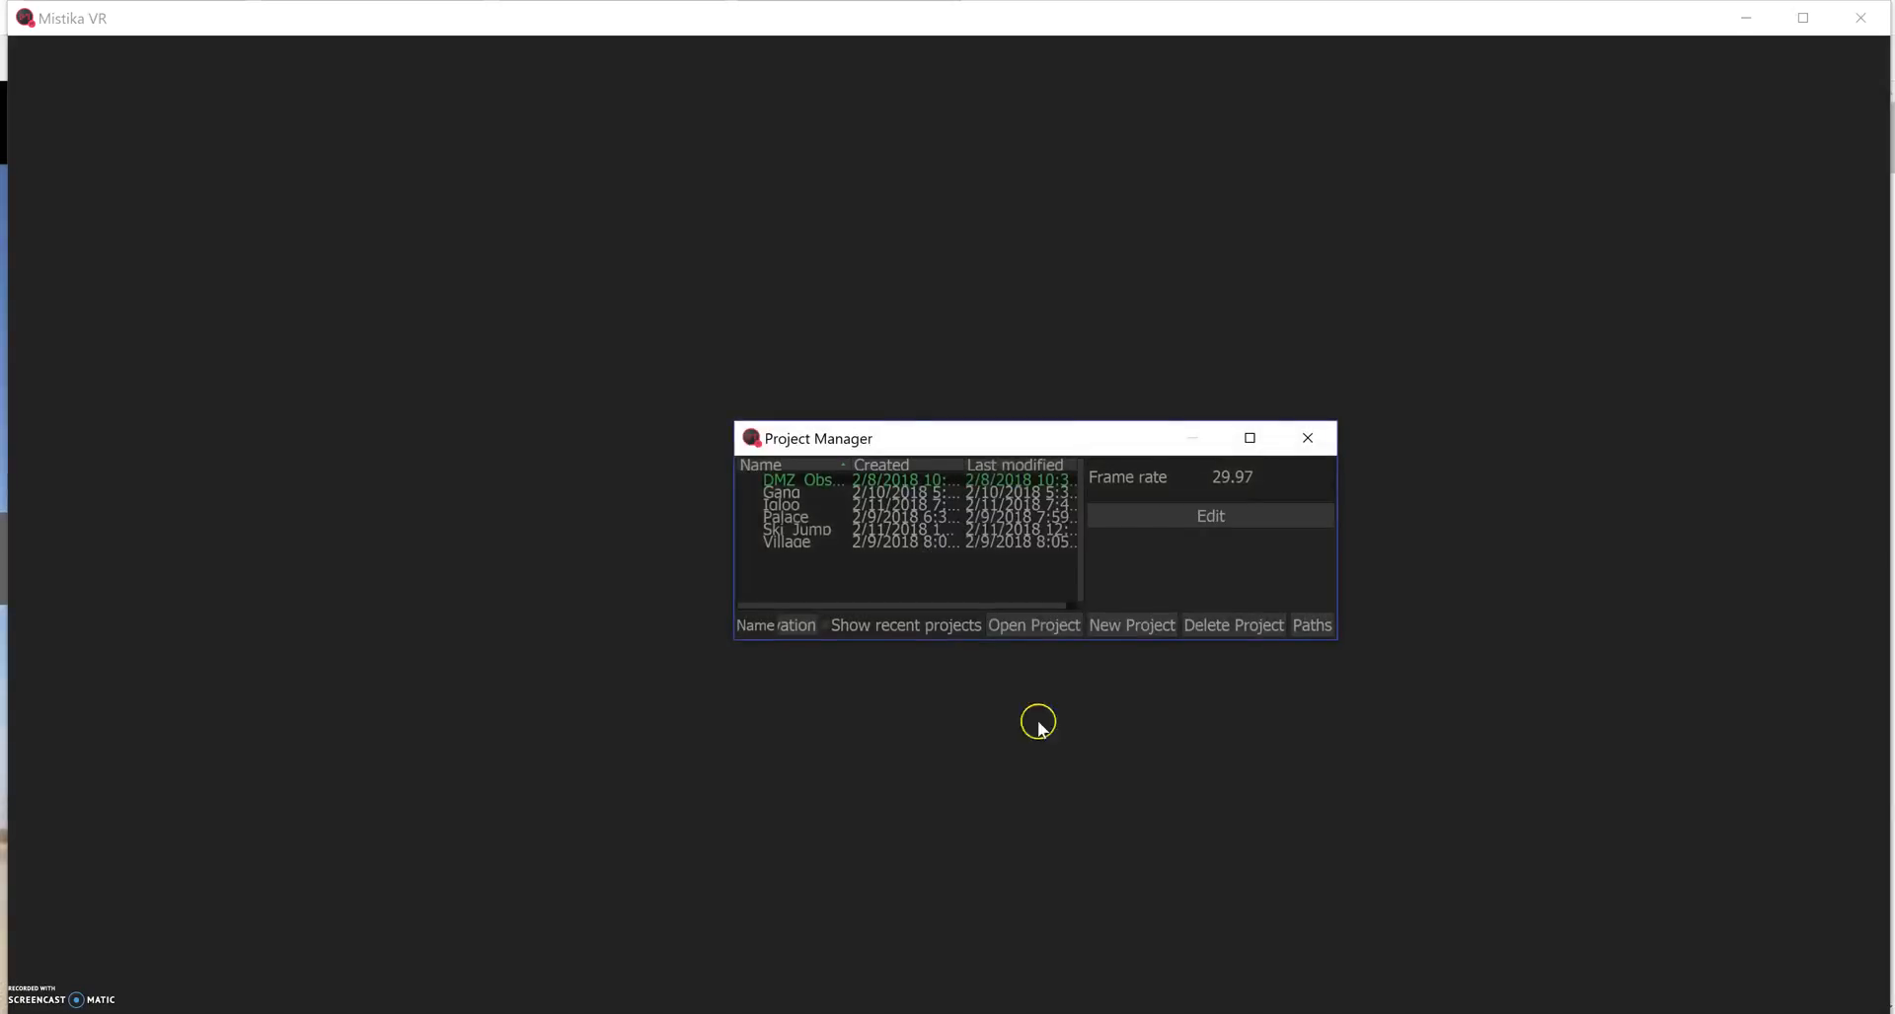
{"action": "mouse_move", "coordinate": [837, 312]}
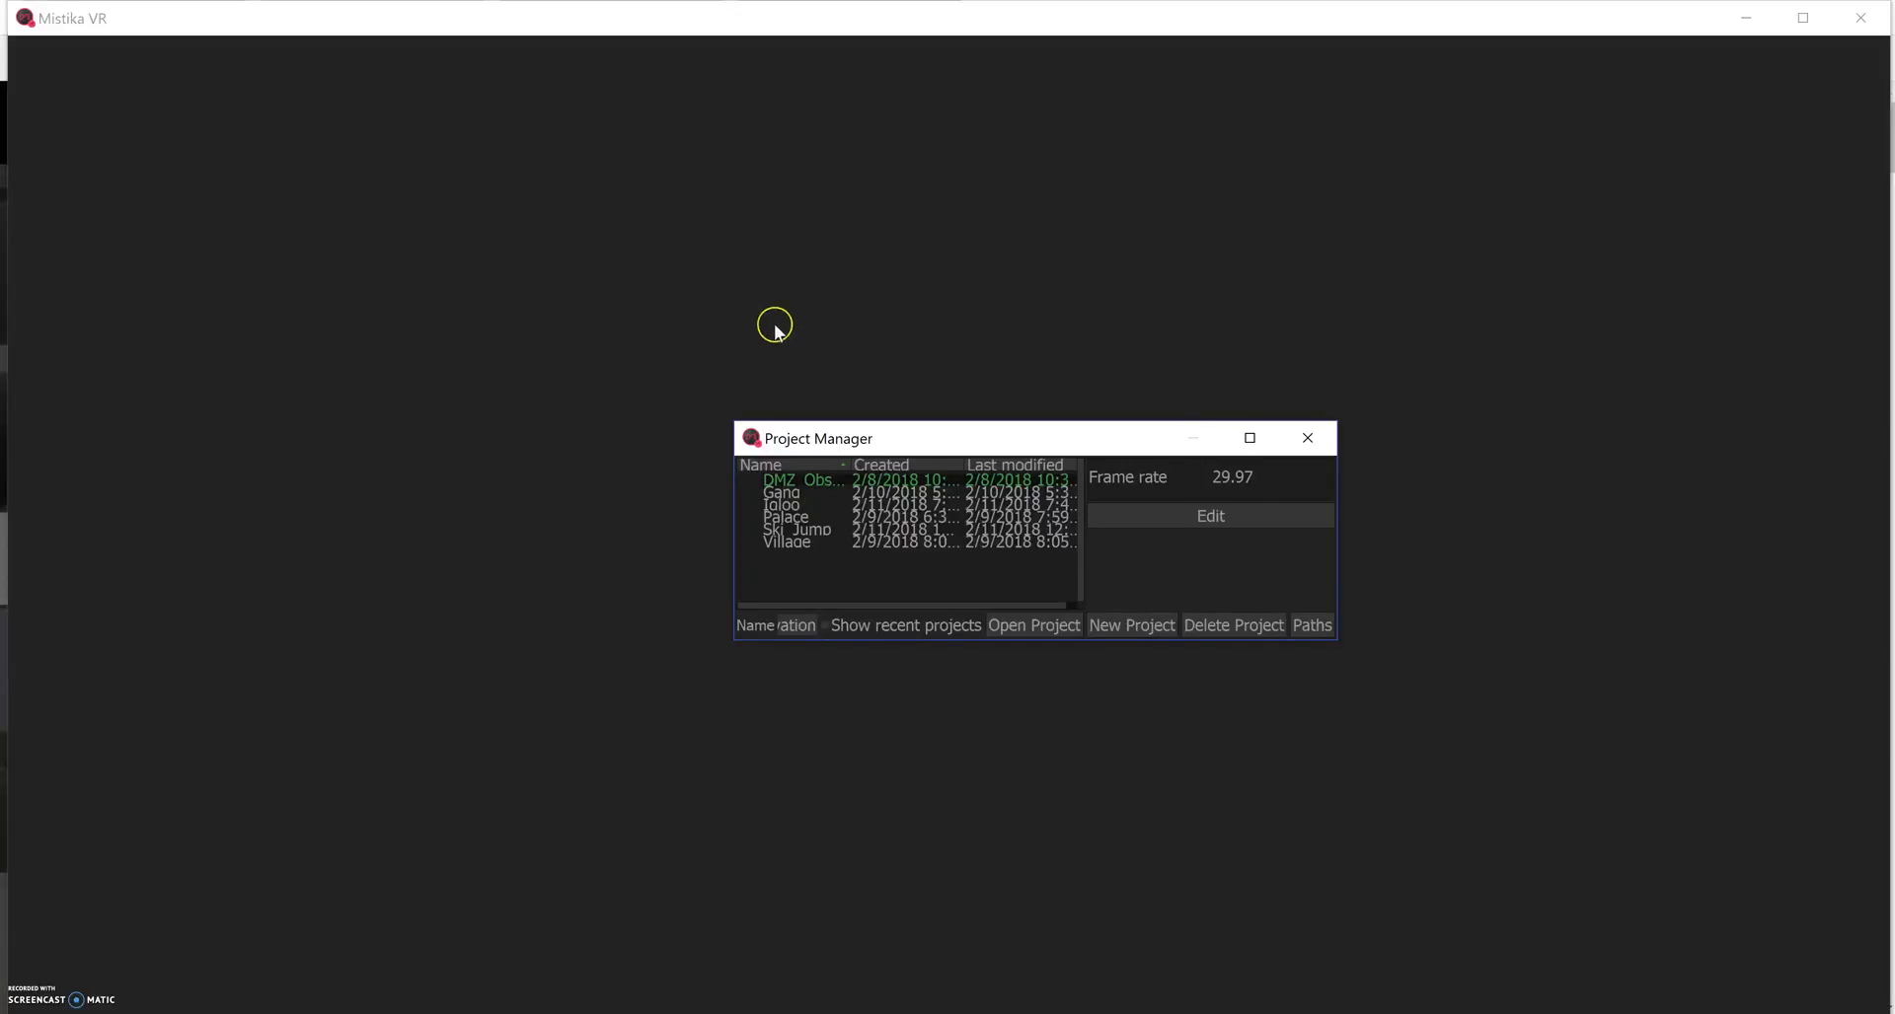
{"action": "mouse_move", "coordinate": [1101, 641]}
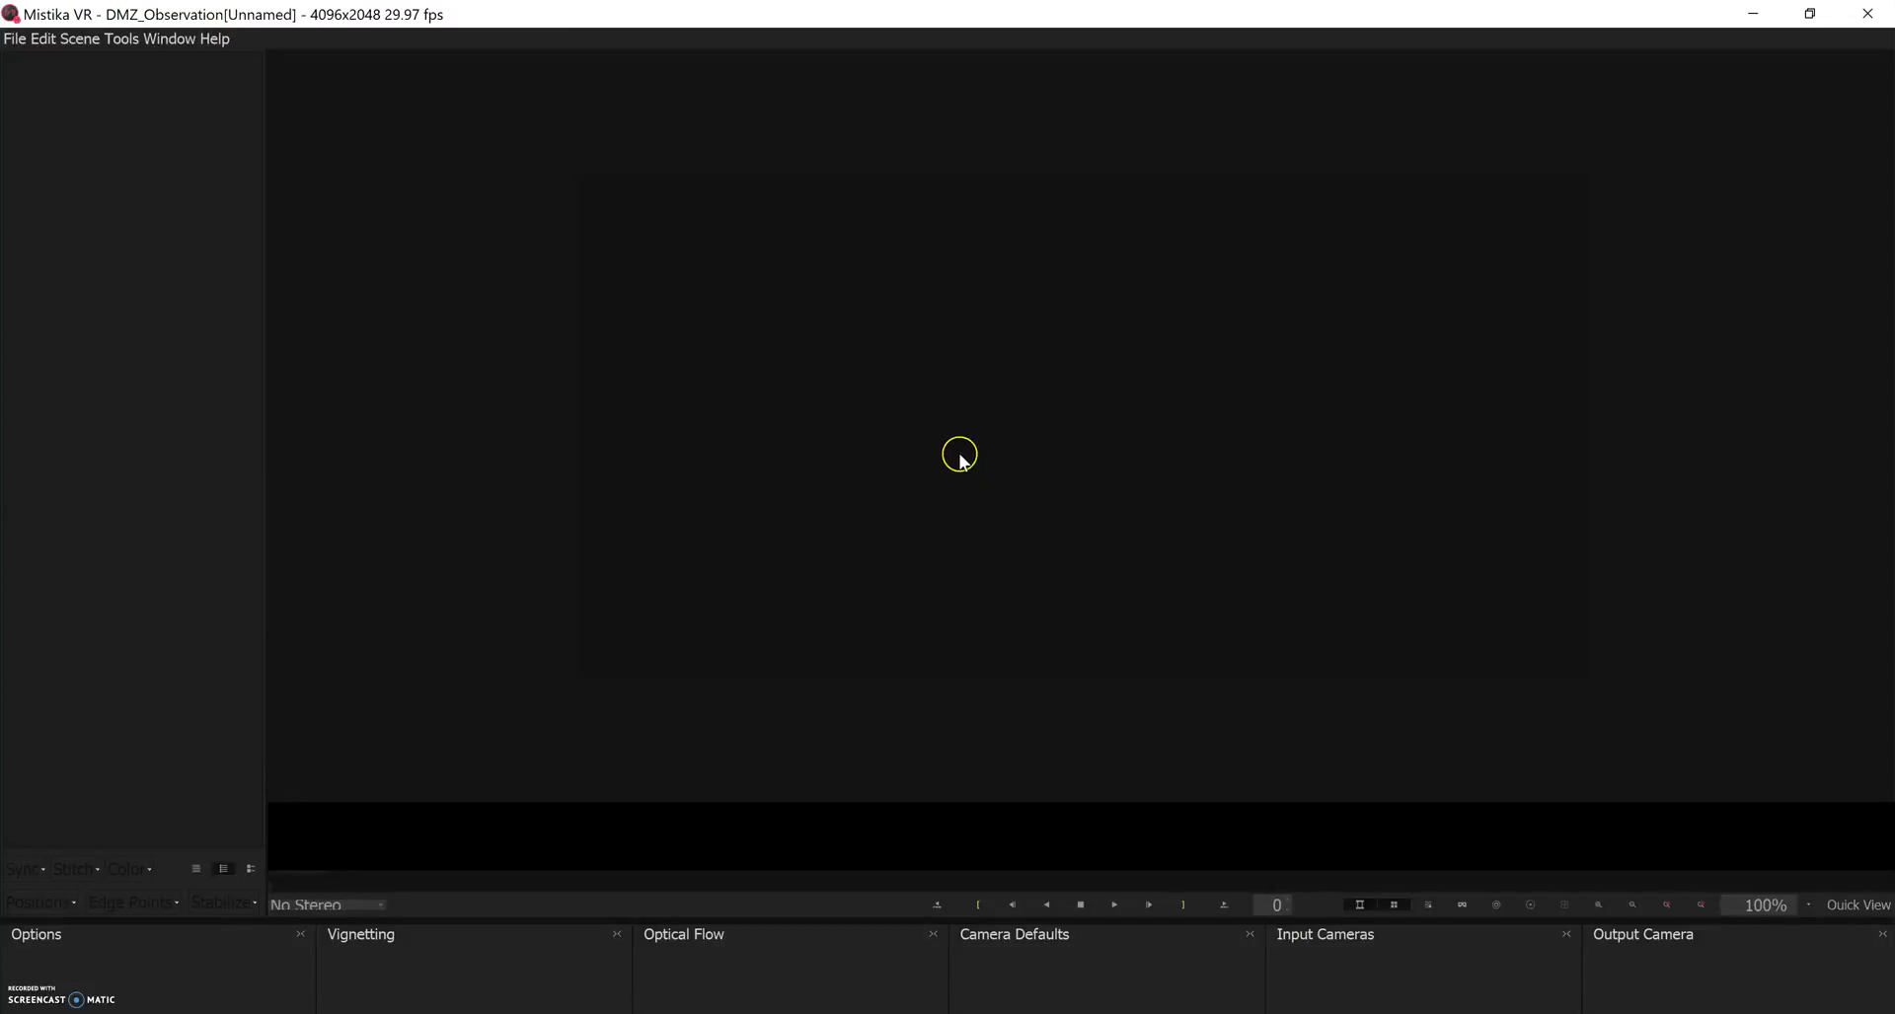
{"action": "mouse_move", "coordinate": [1248, 535]}
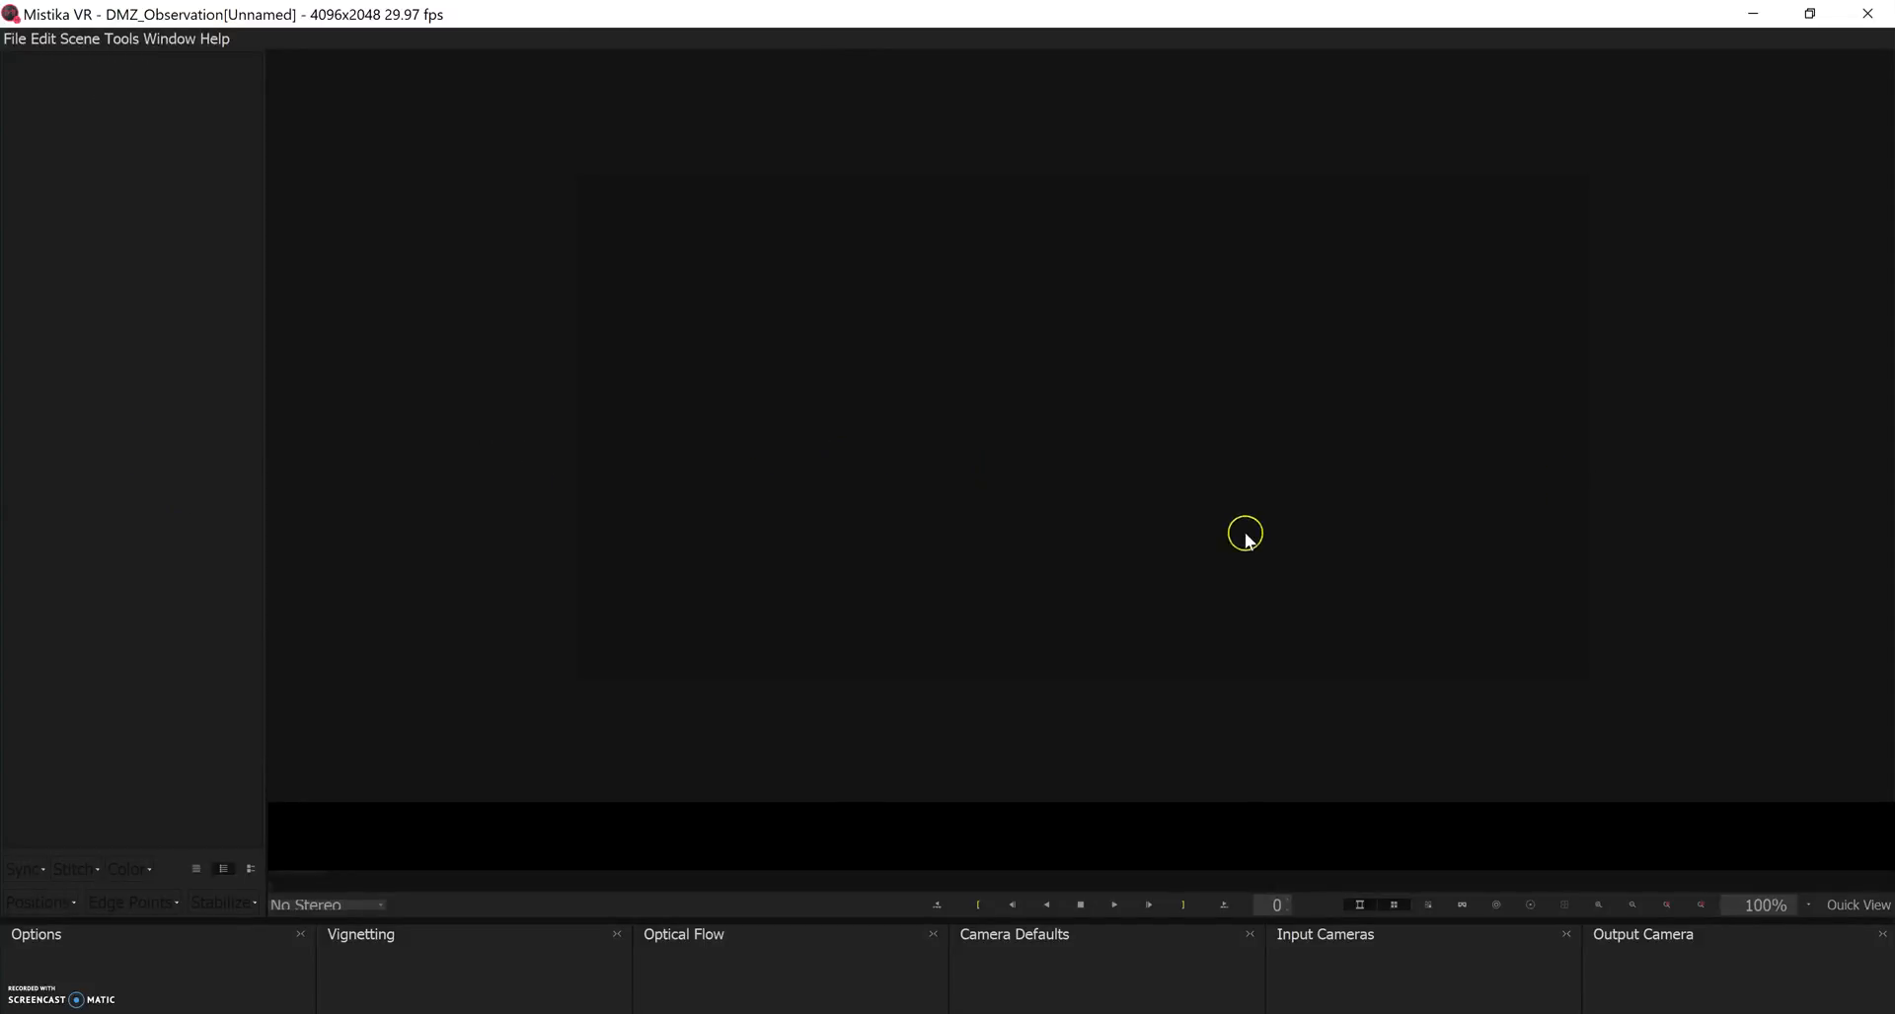
{"action": "mouse_move", "coordinate": [1510, 806]}
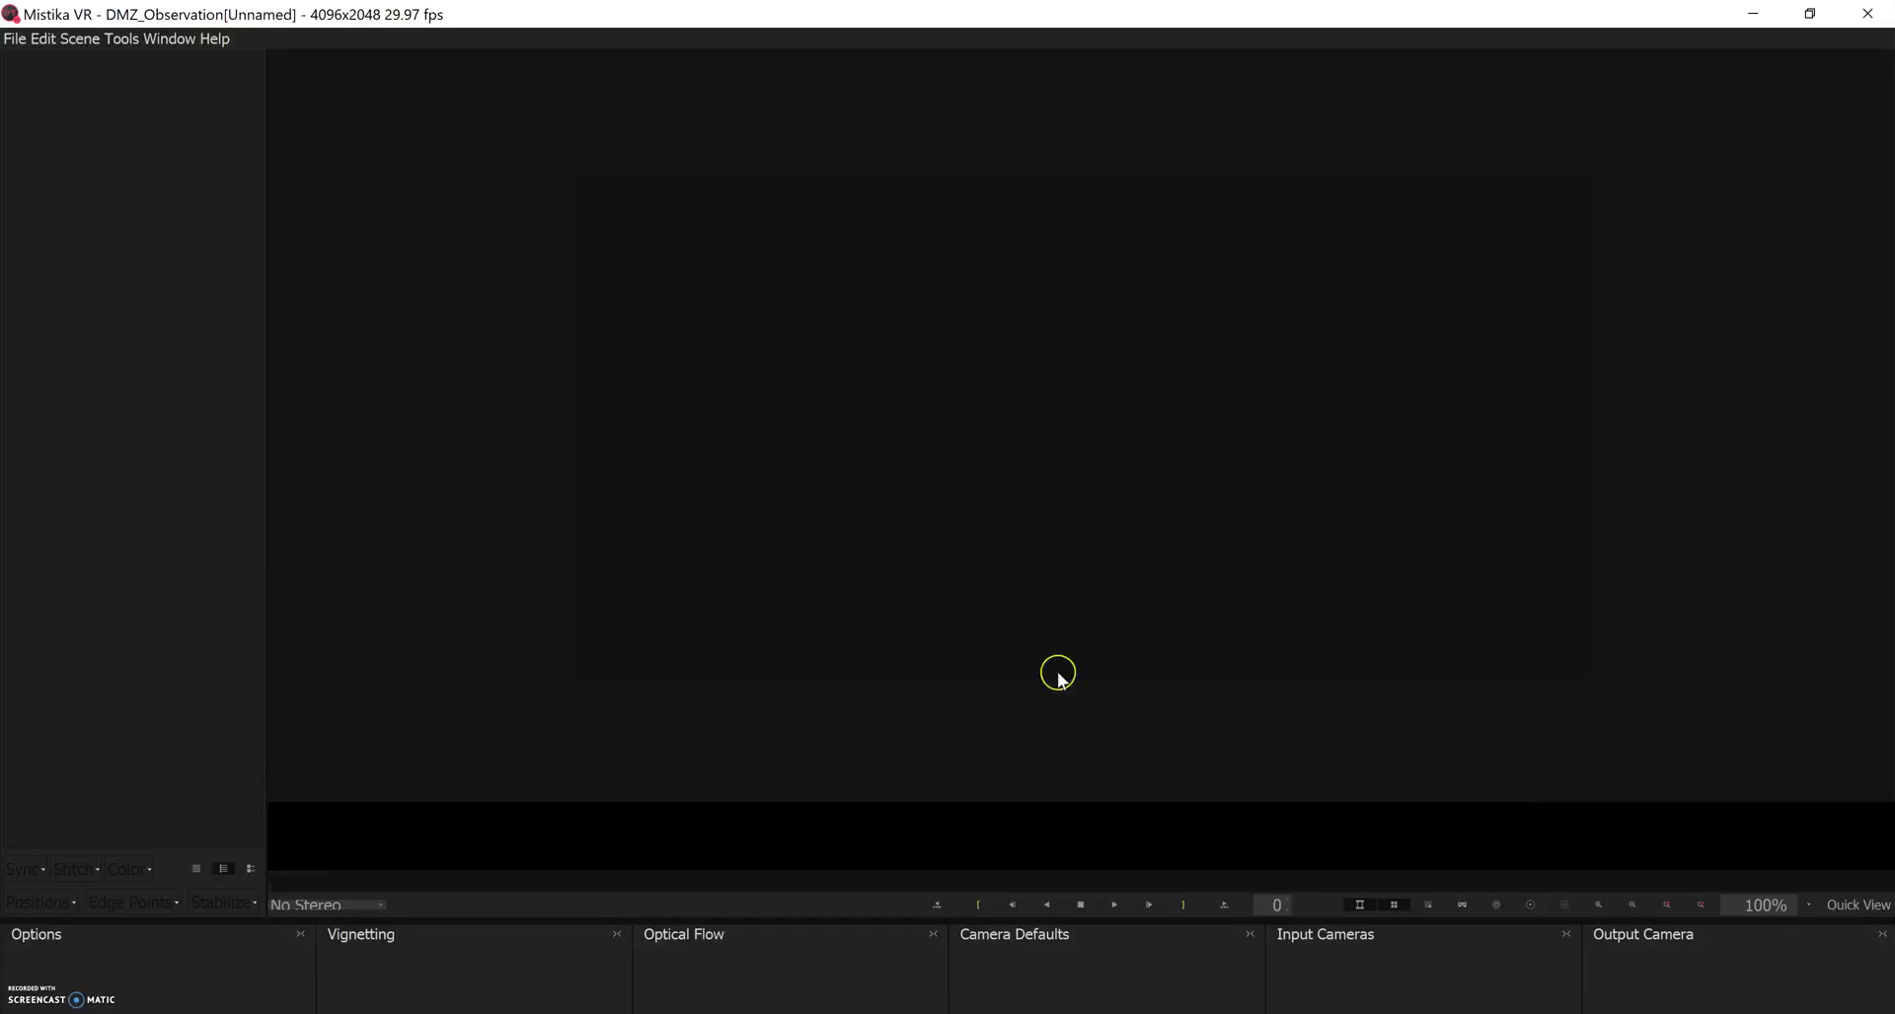
- Start a sequence from the File menu and import the Gear 360 DMZ clip
{"action": "left_click", "coordinate": [12, 38]}
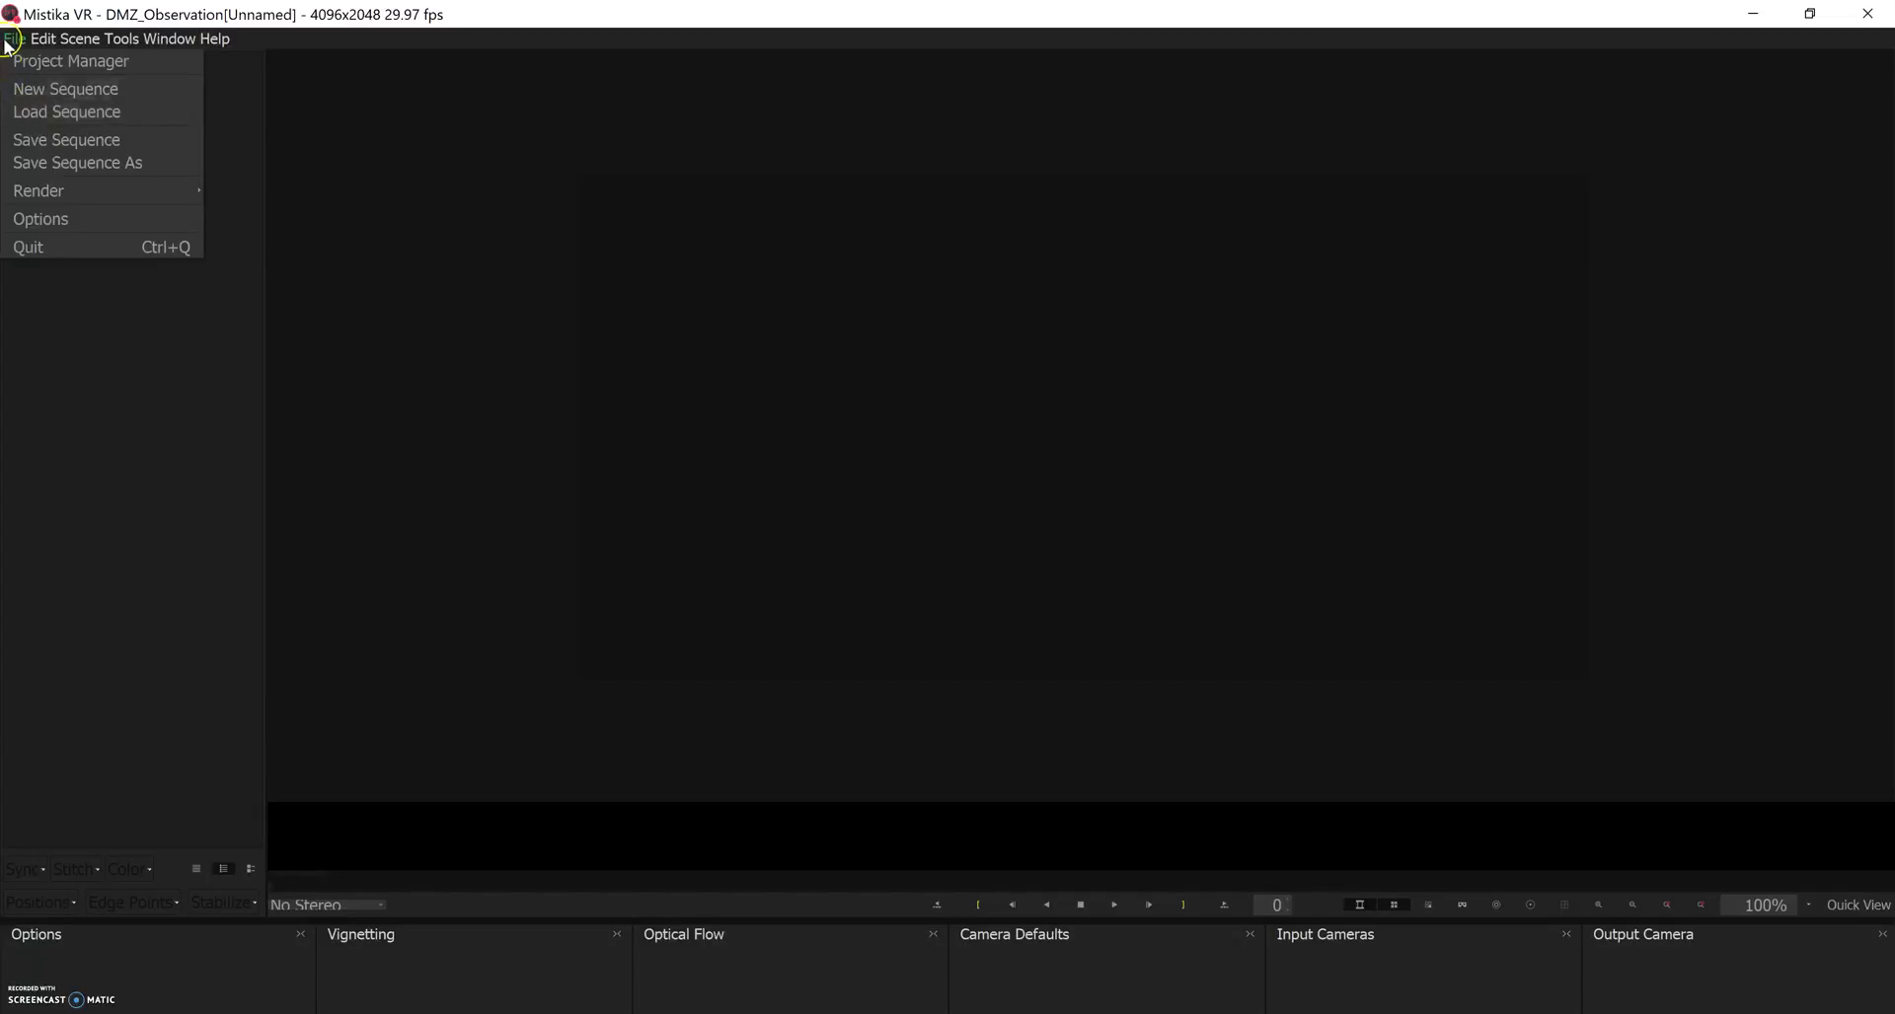
{"action": "left_click", "coordinate": [1229, 688]}
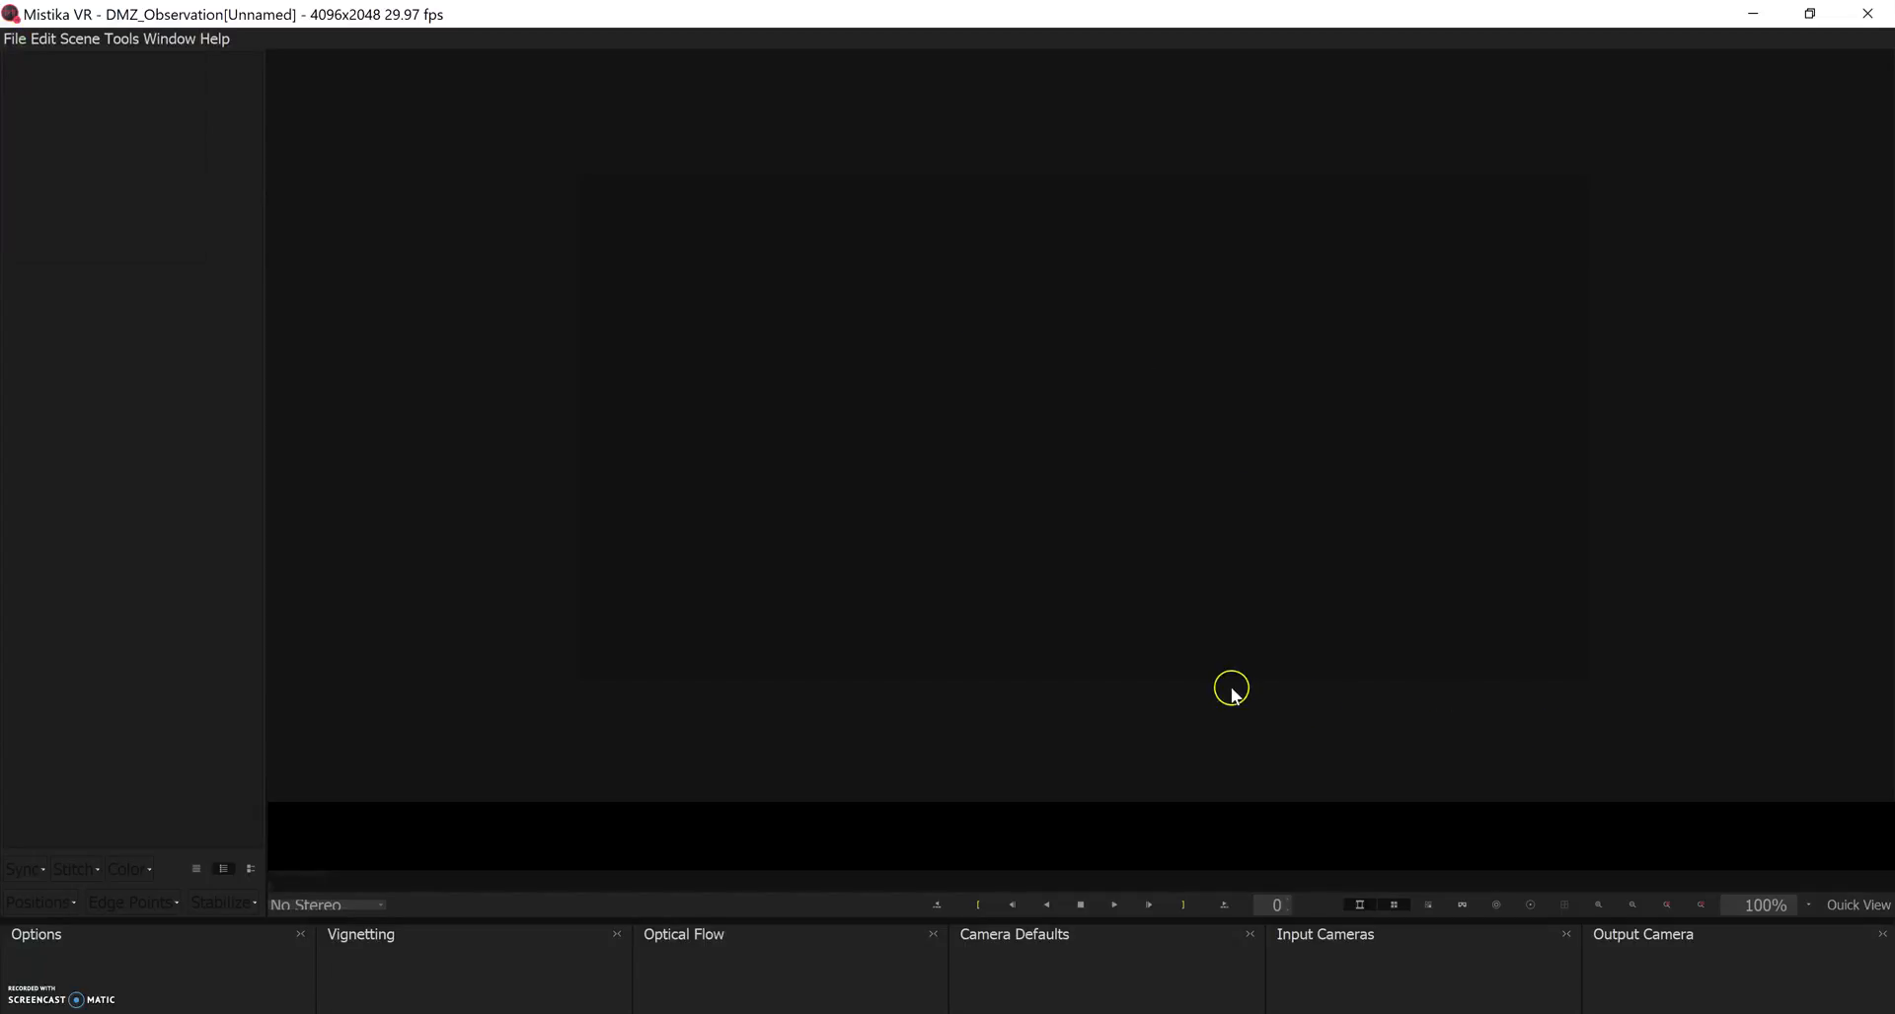
{"action": "key", "text": "alt+tab"}
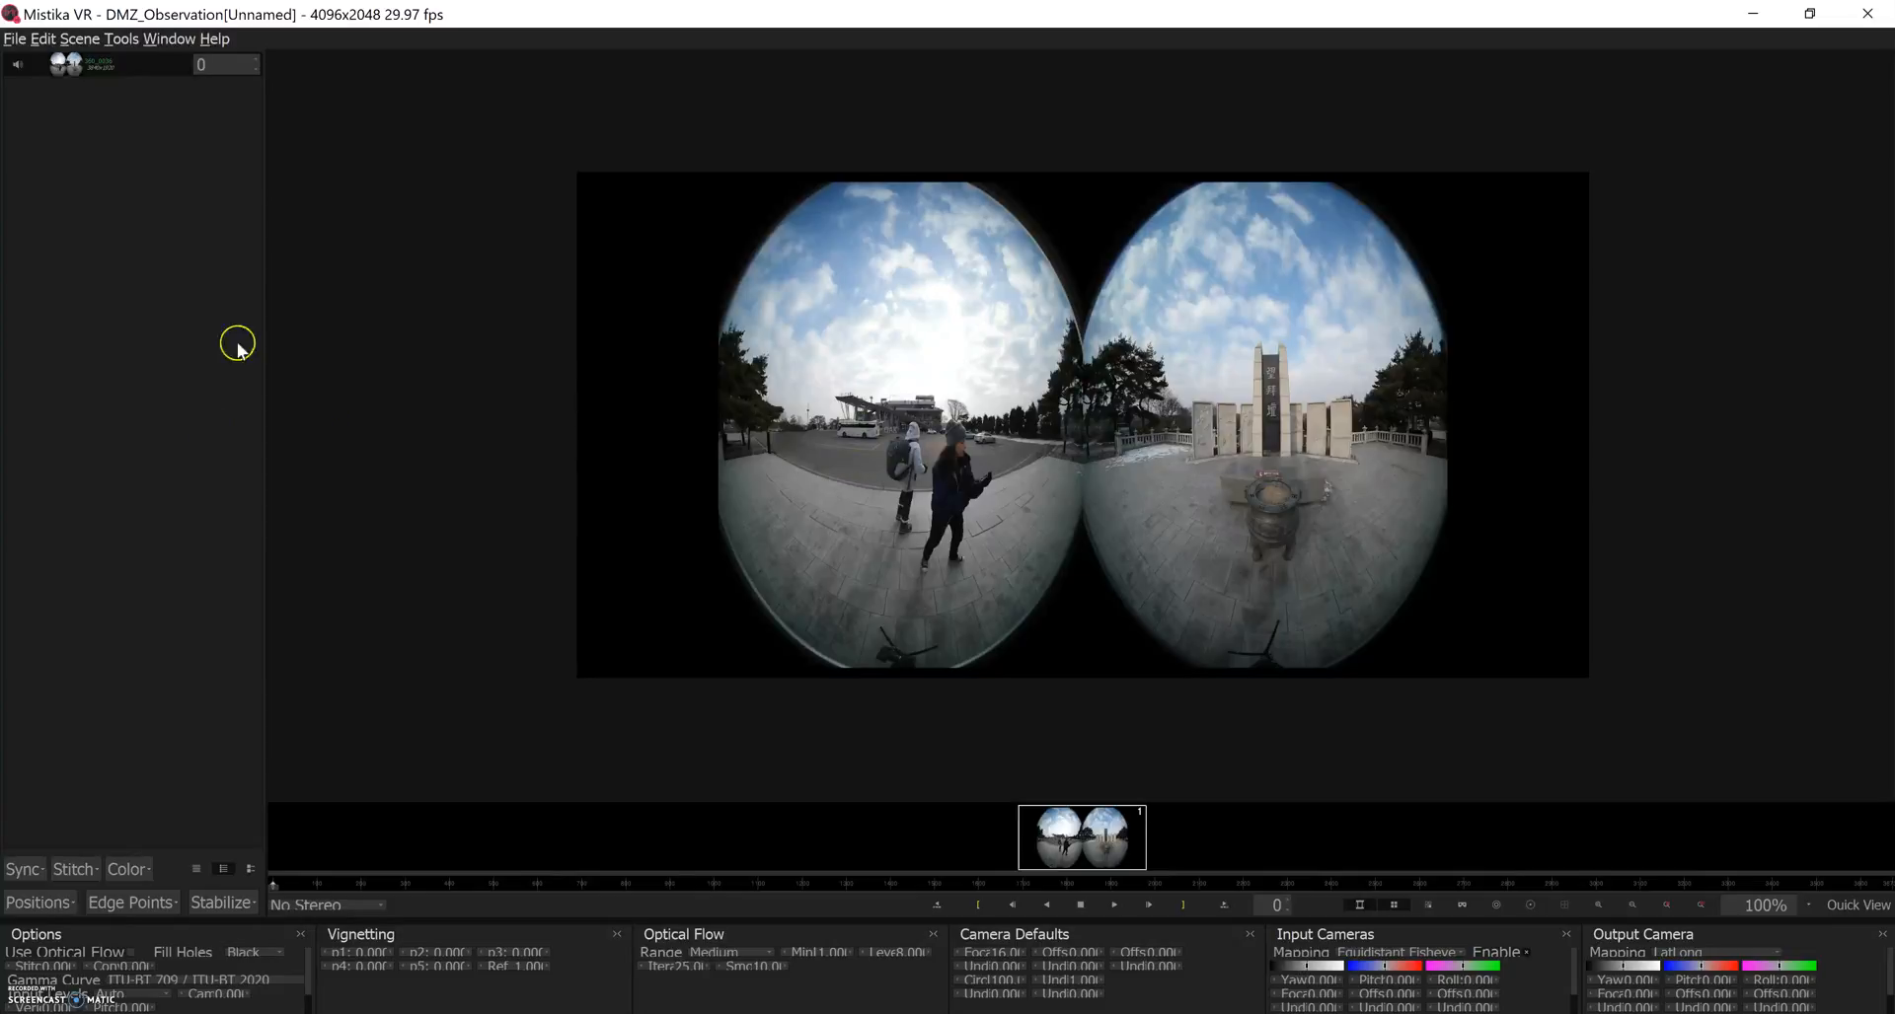
{"action": "mouse_move", "coordinate": [1551, 467]}
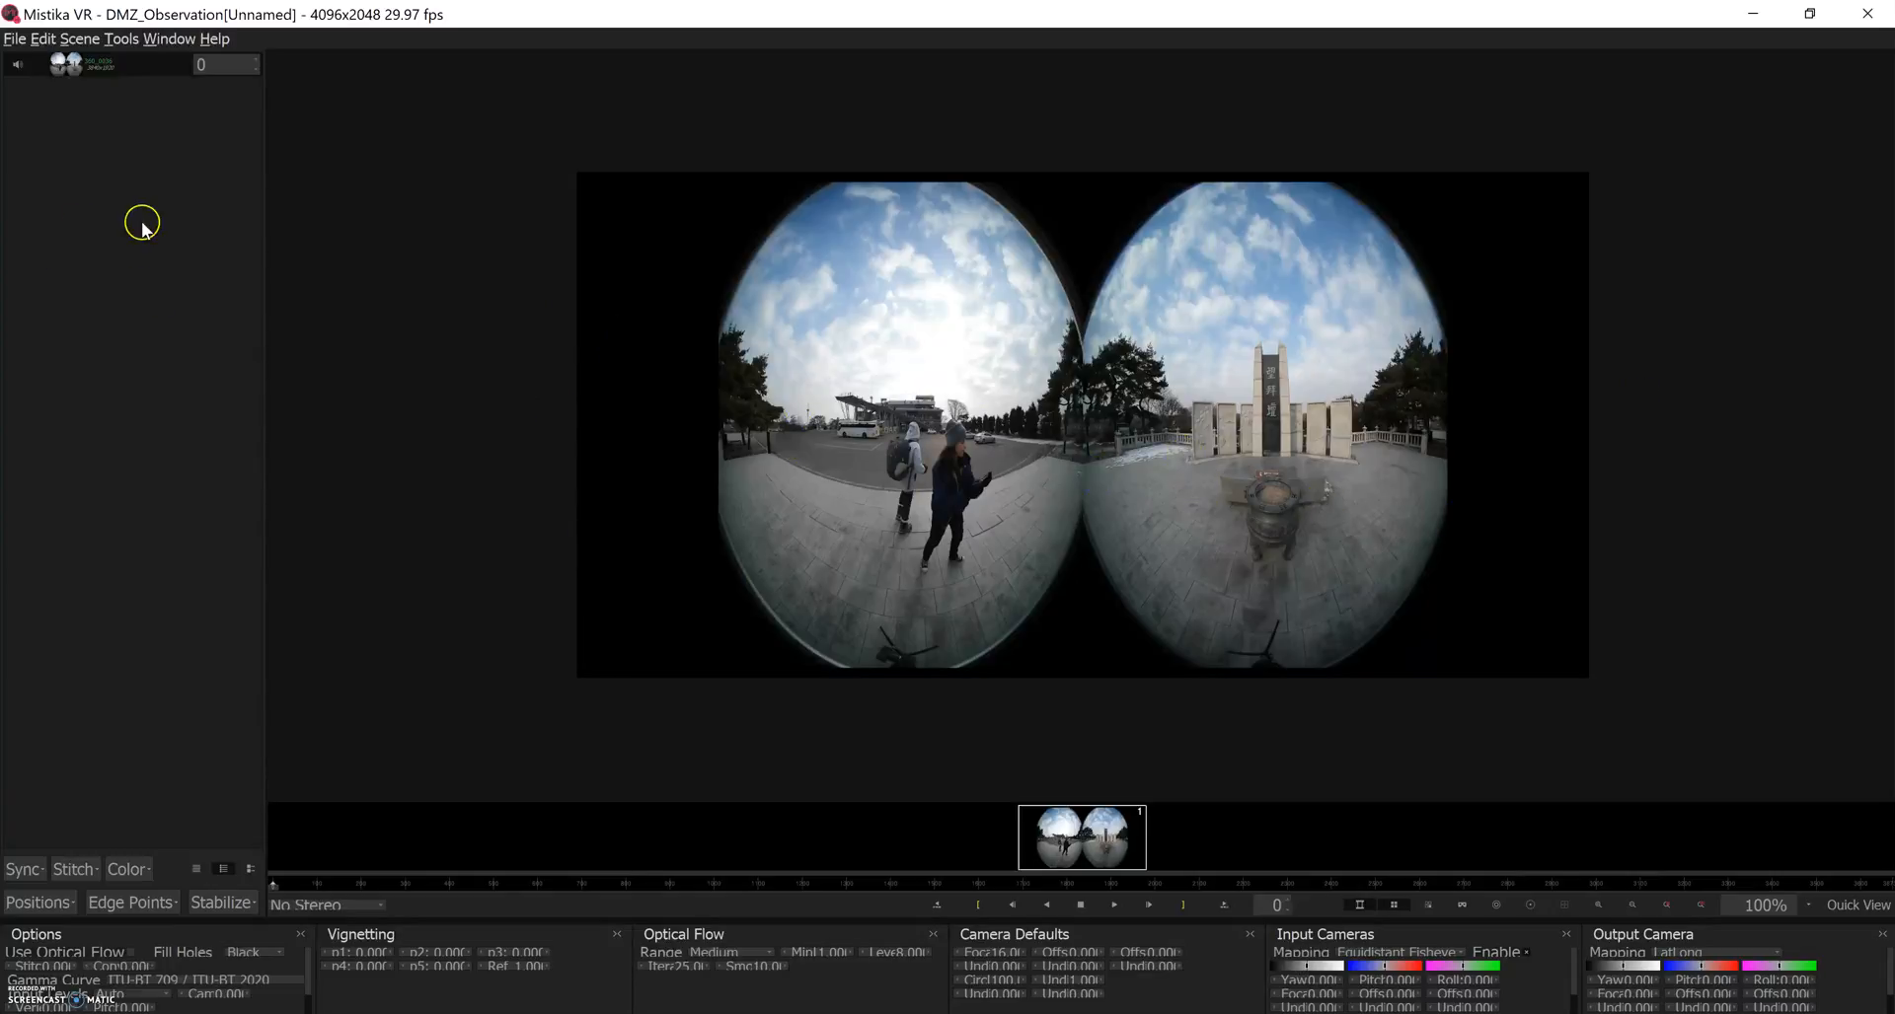
- Choose Add Camera from the camera list's right-click menu
{"action": "right_click", "coordinate": [142, 225]}
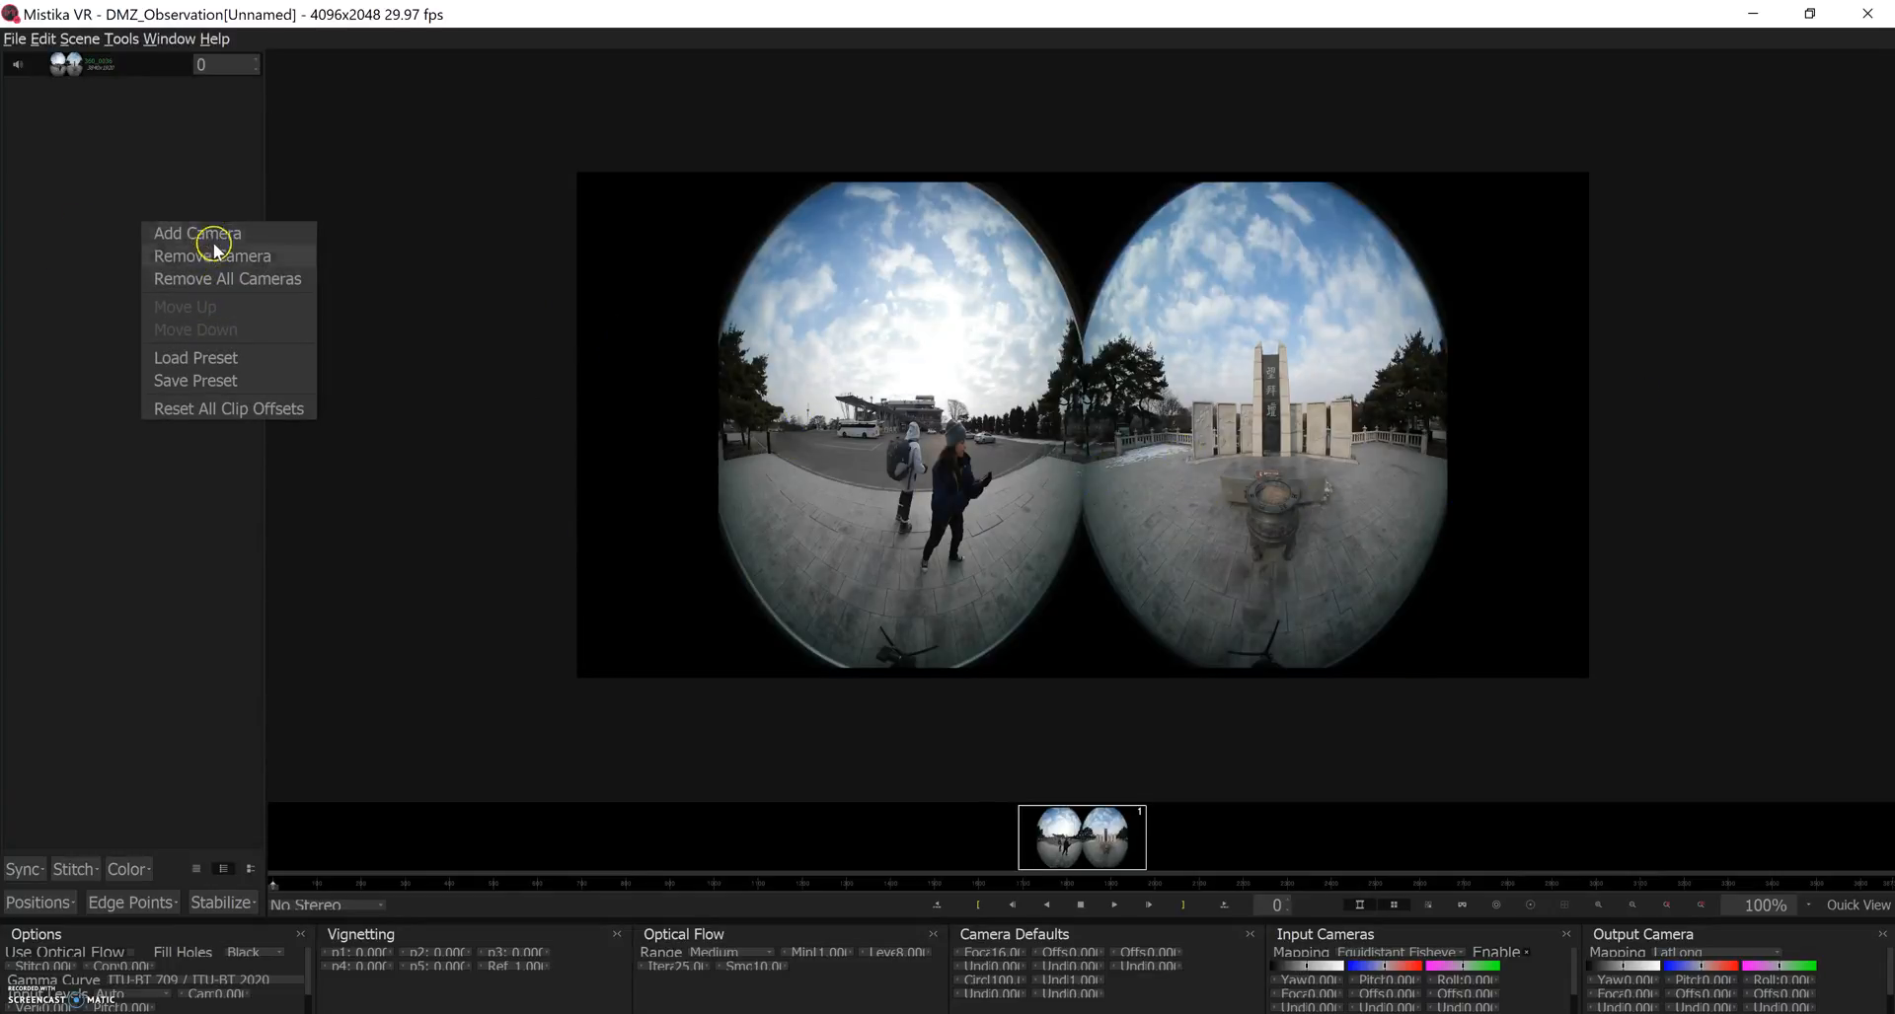
{"action": "left_click", "coordinate": [225, 279]}
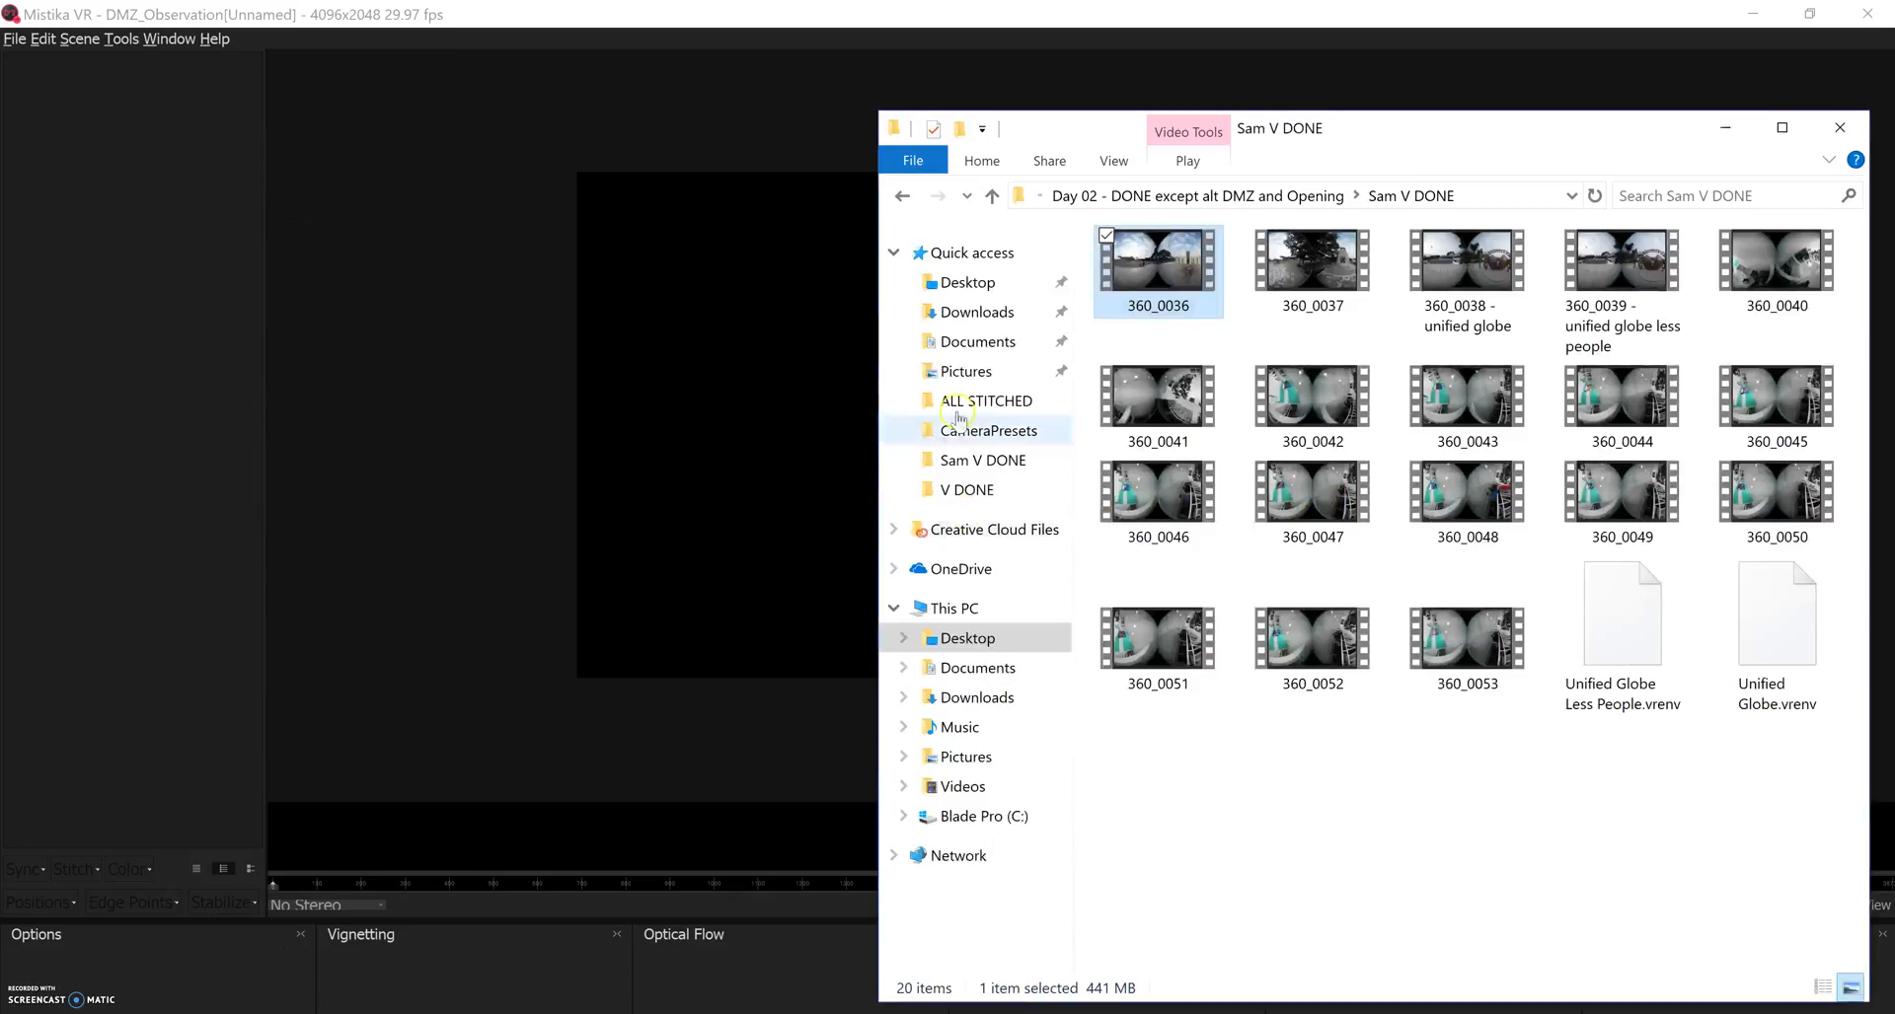
- Browse the DMZ, 01 Ribbons and Sam V DONE folders under Day 02
{"action": "left_click", "coordinate": [1190, 195]}
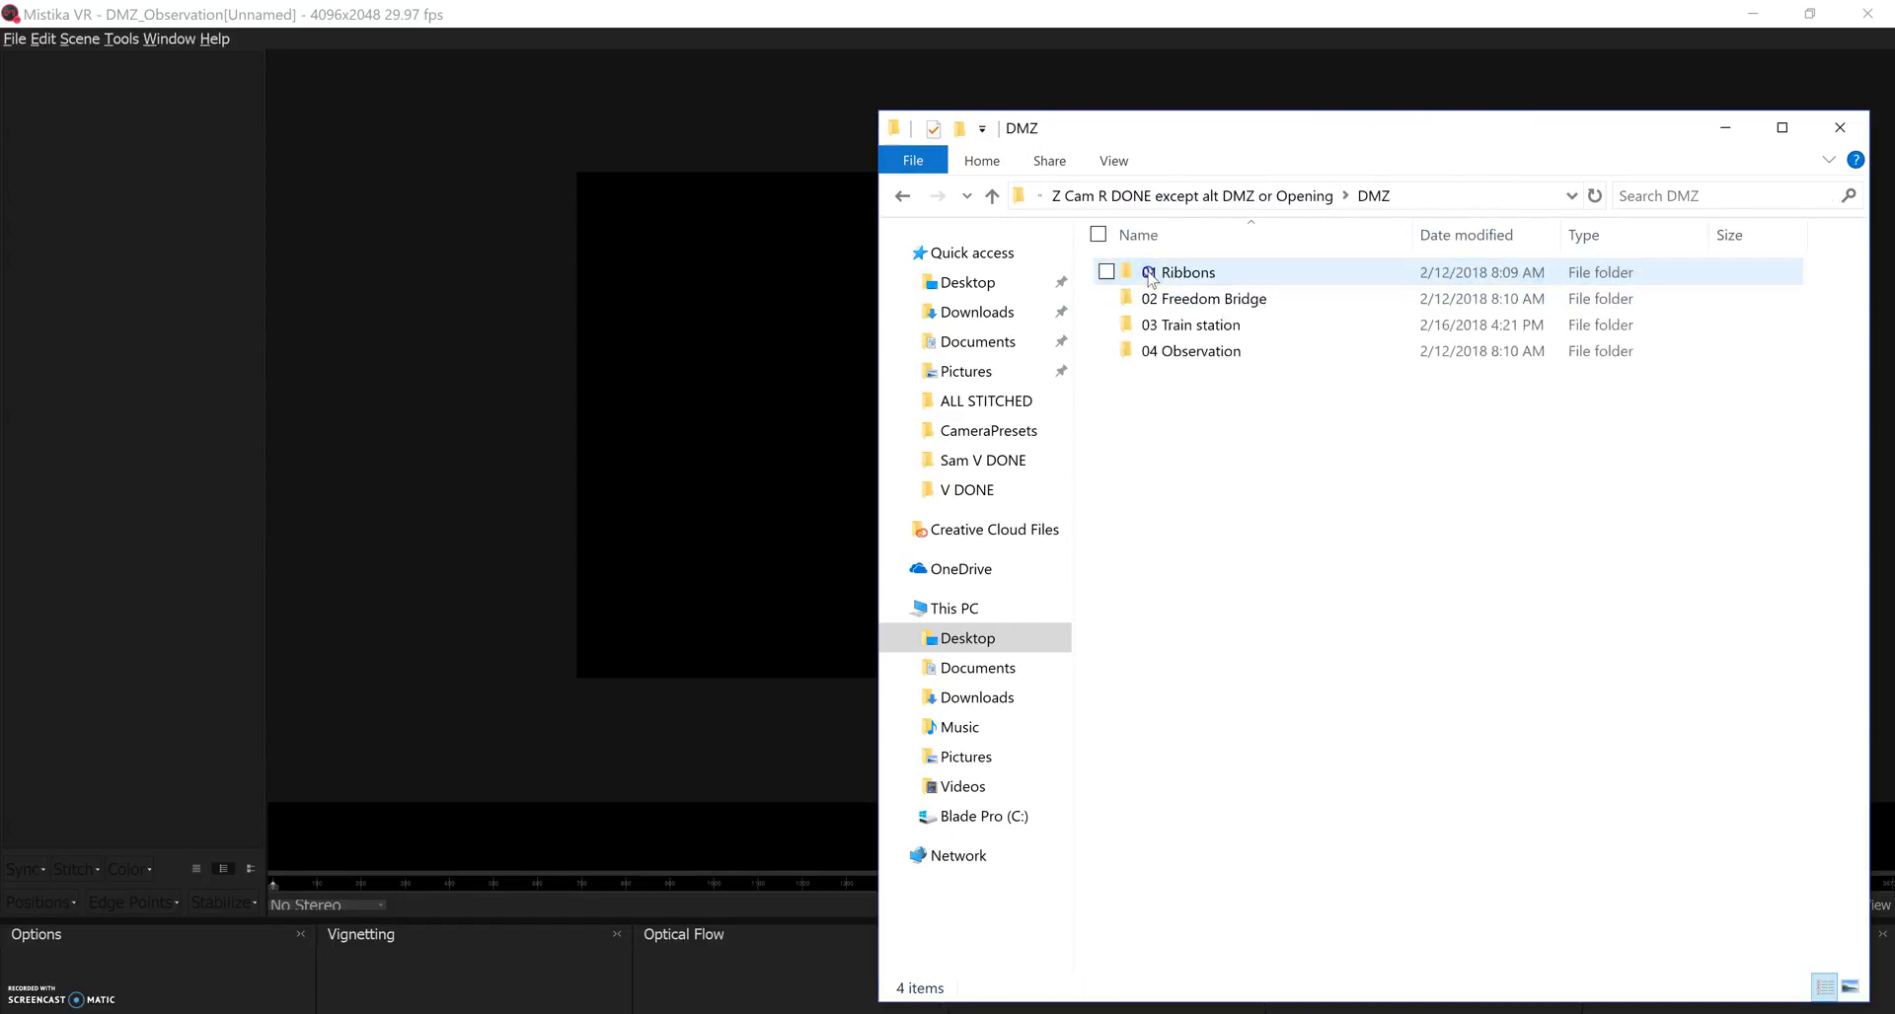
{"action": "double_click", "coordinate": [1182, 272]}
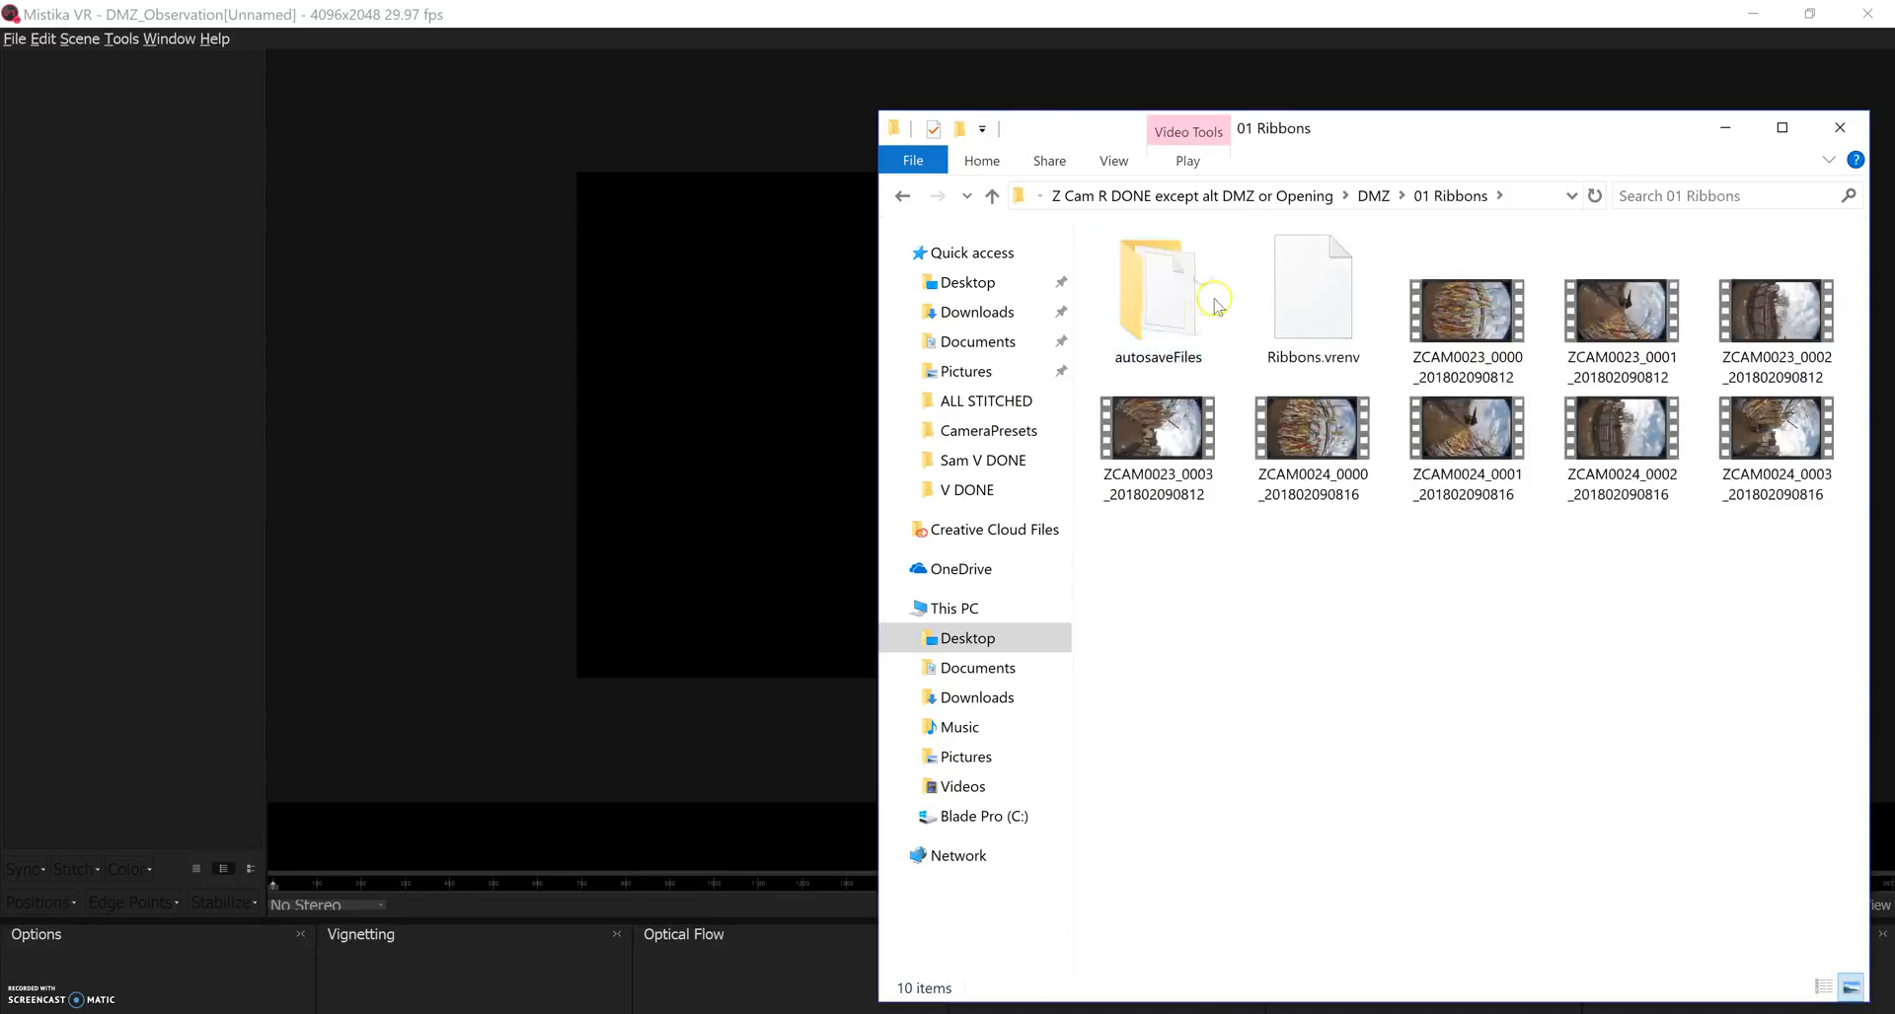
{"action": "left_click", "coordinate": [1464, 310]}
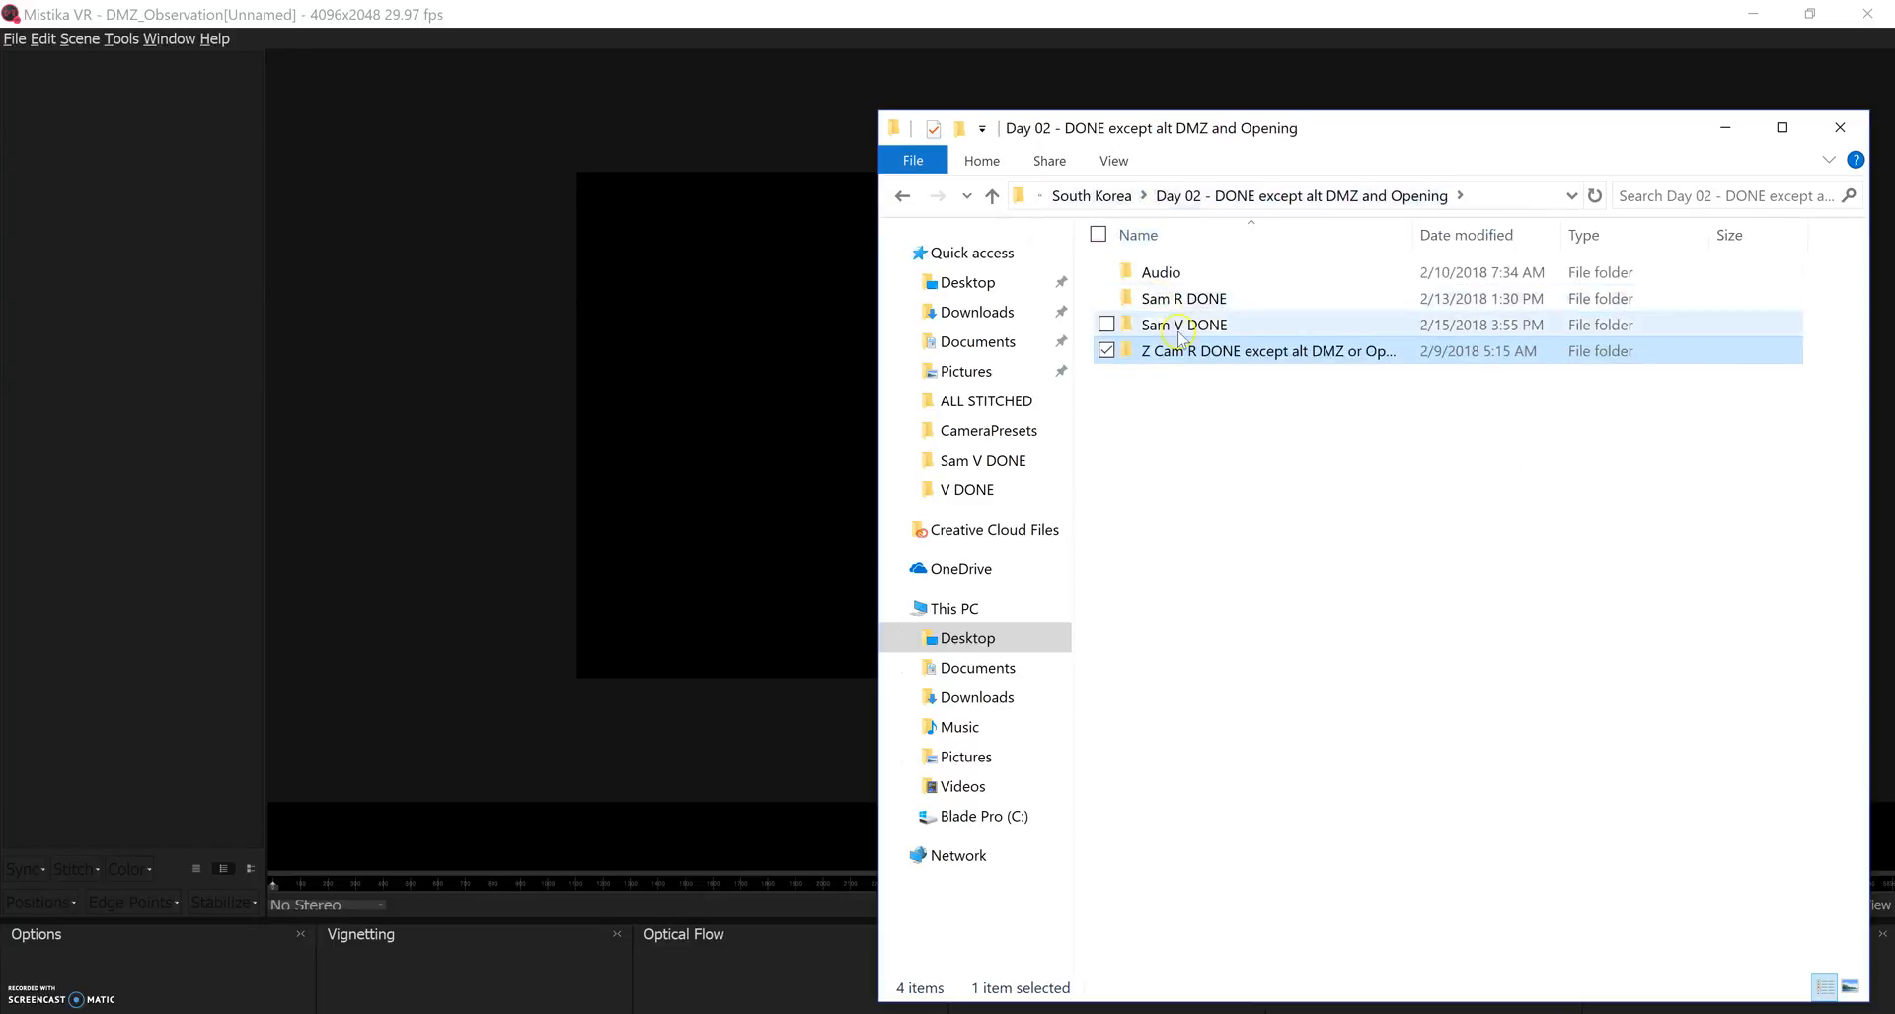
{"action": "double_click", "coordinate": [1185, 323]}
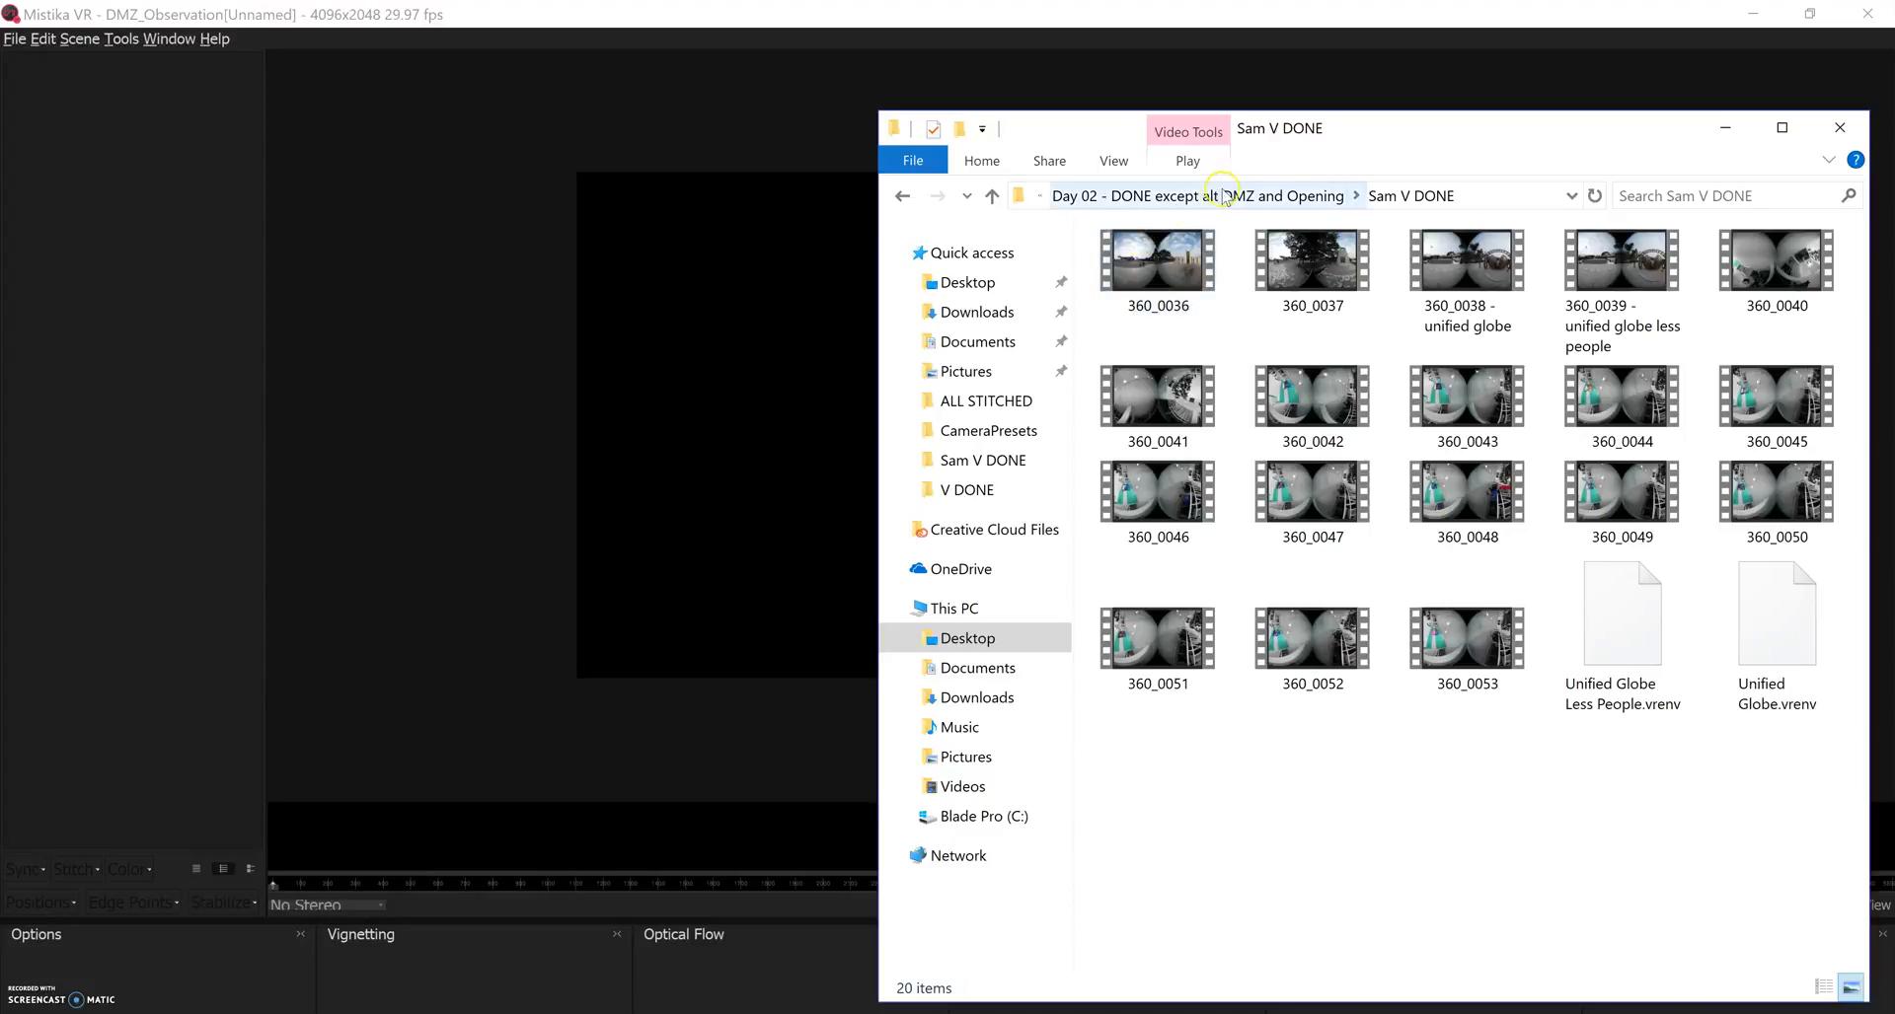
{"action": "left_click", "coordinate": [1208, 196]}
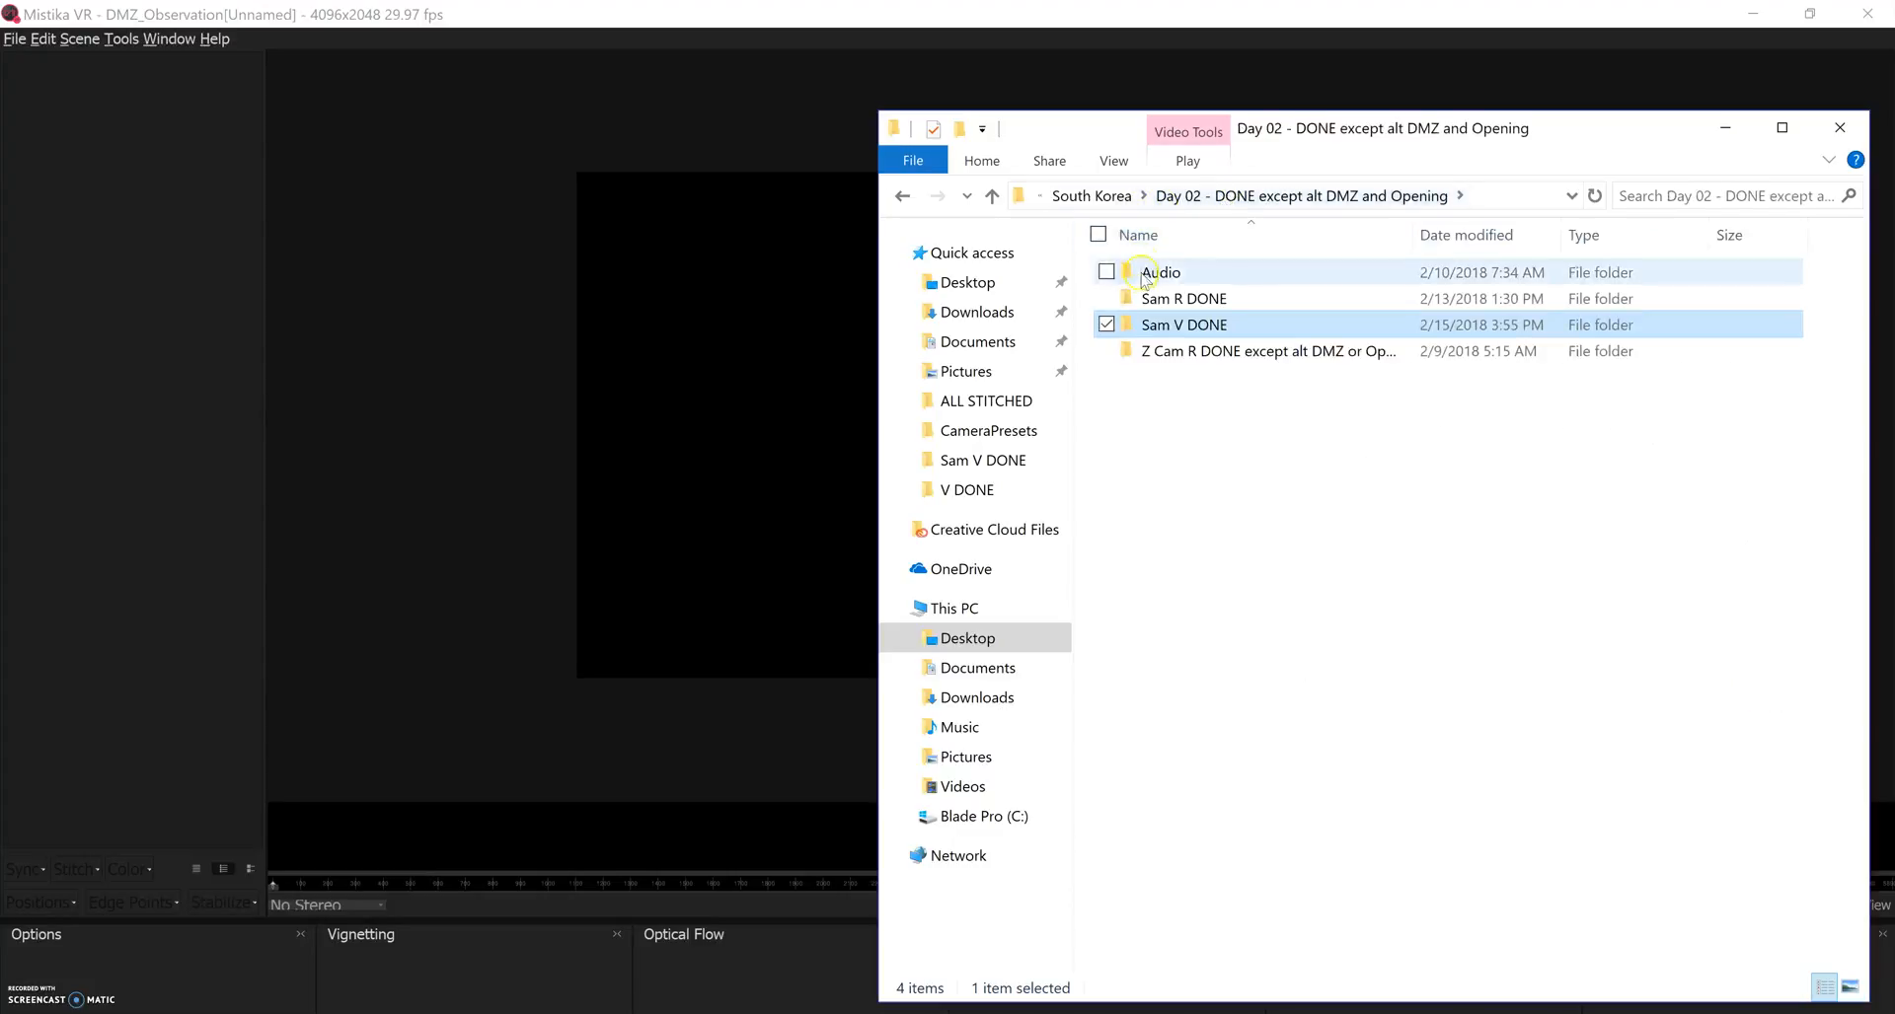
{"action": "double_click", "coordinate": [1182, 298]}
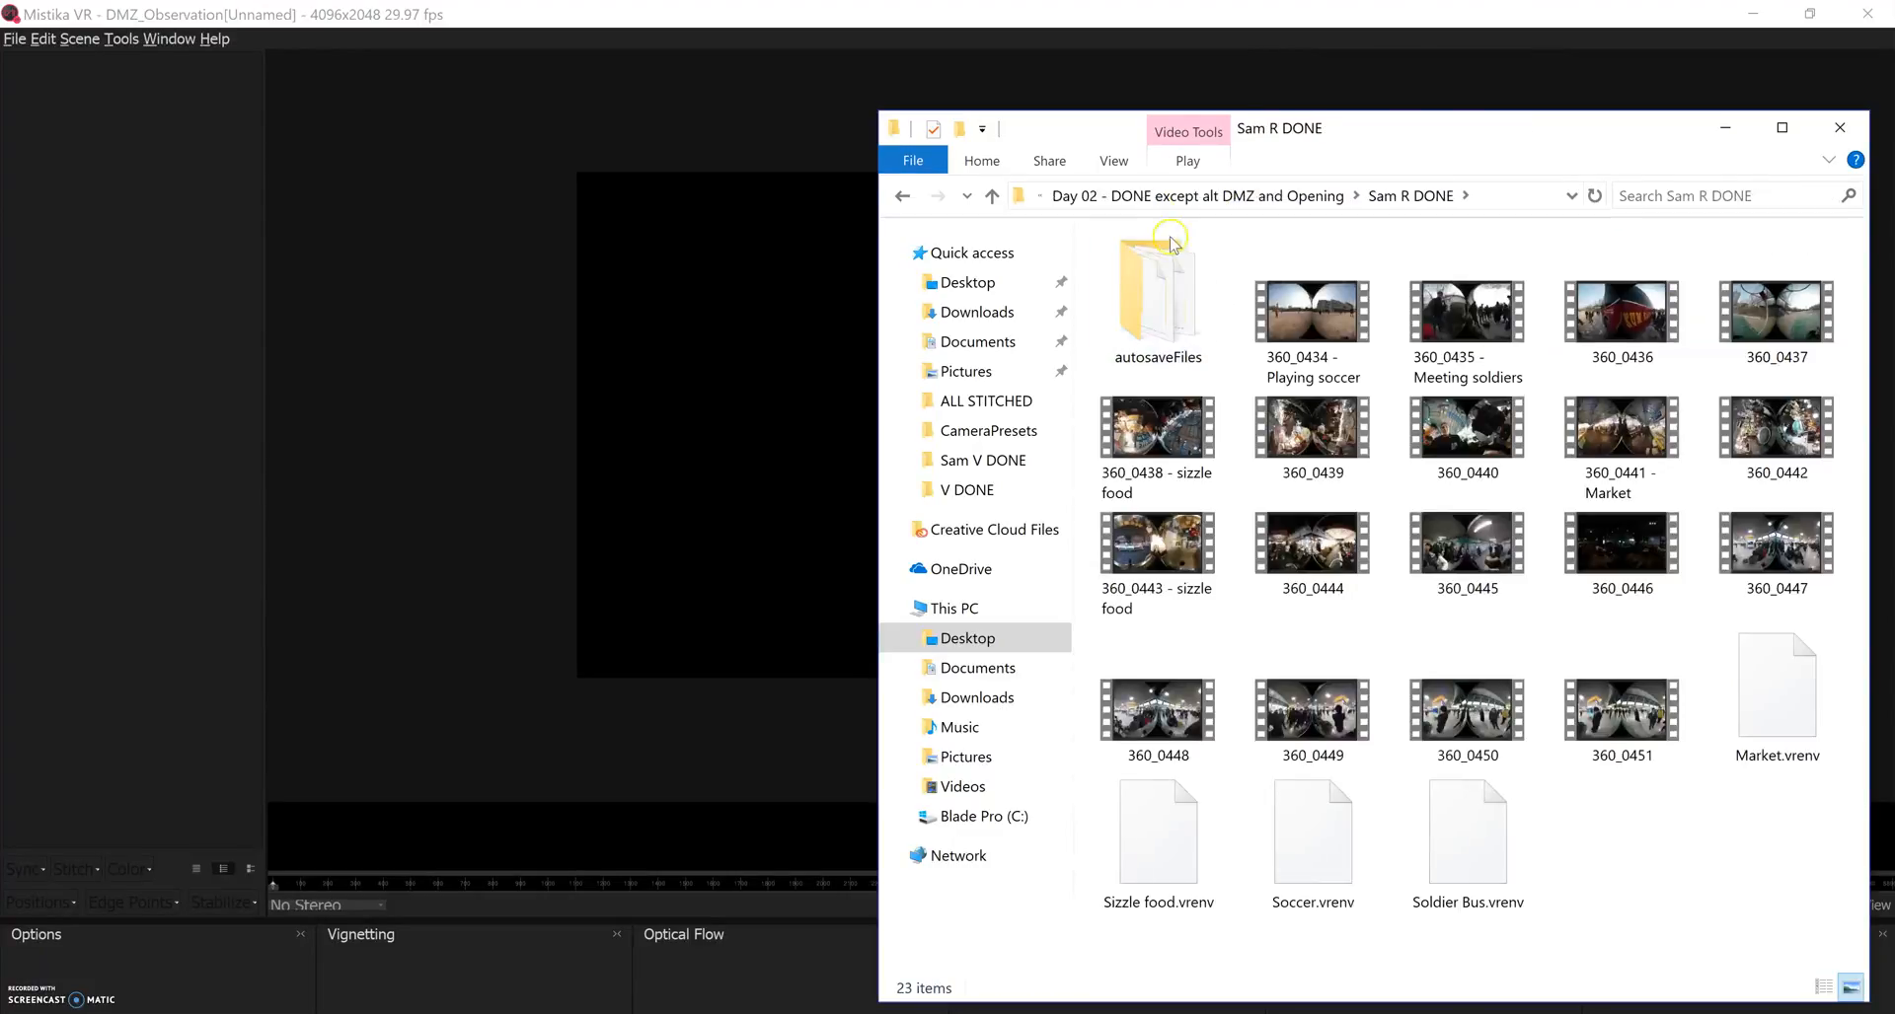
{"action": "left_click", "coordinate": [1196, 196]}
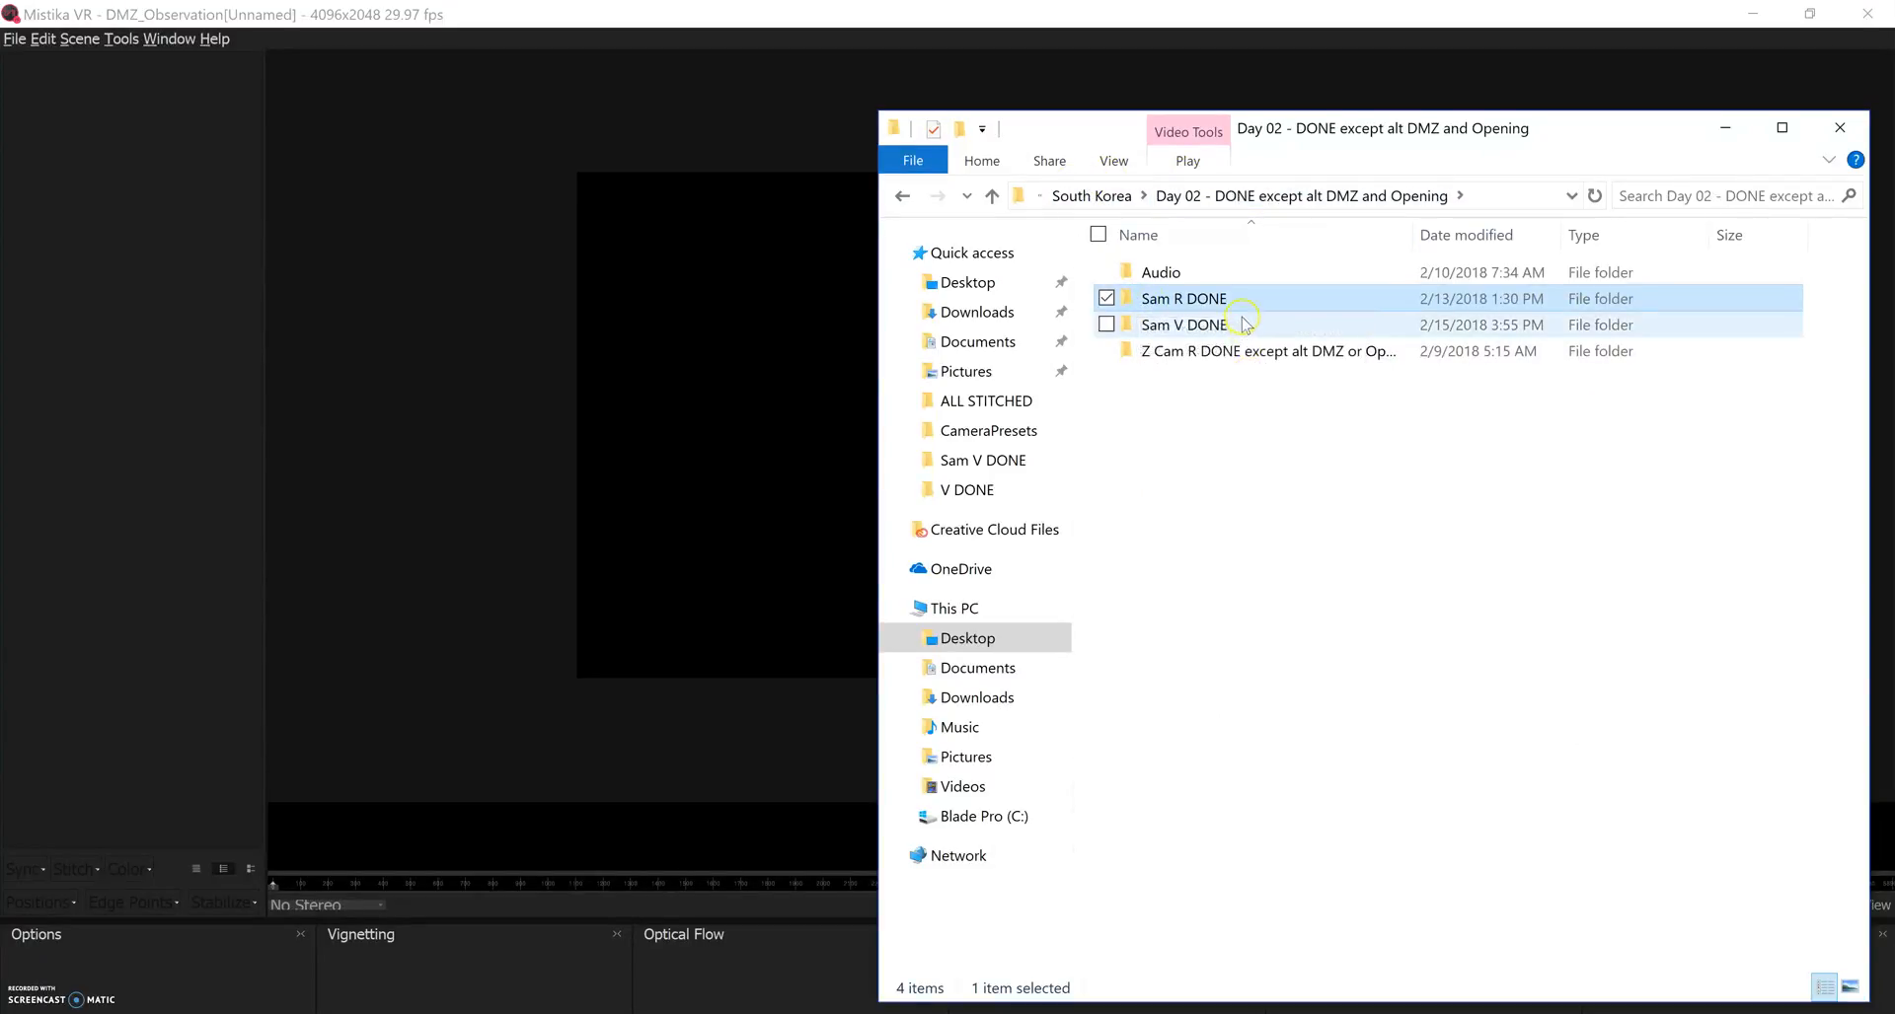
{"action": "left_click", "coordinate": [1183, 324]}
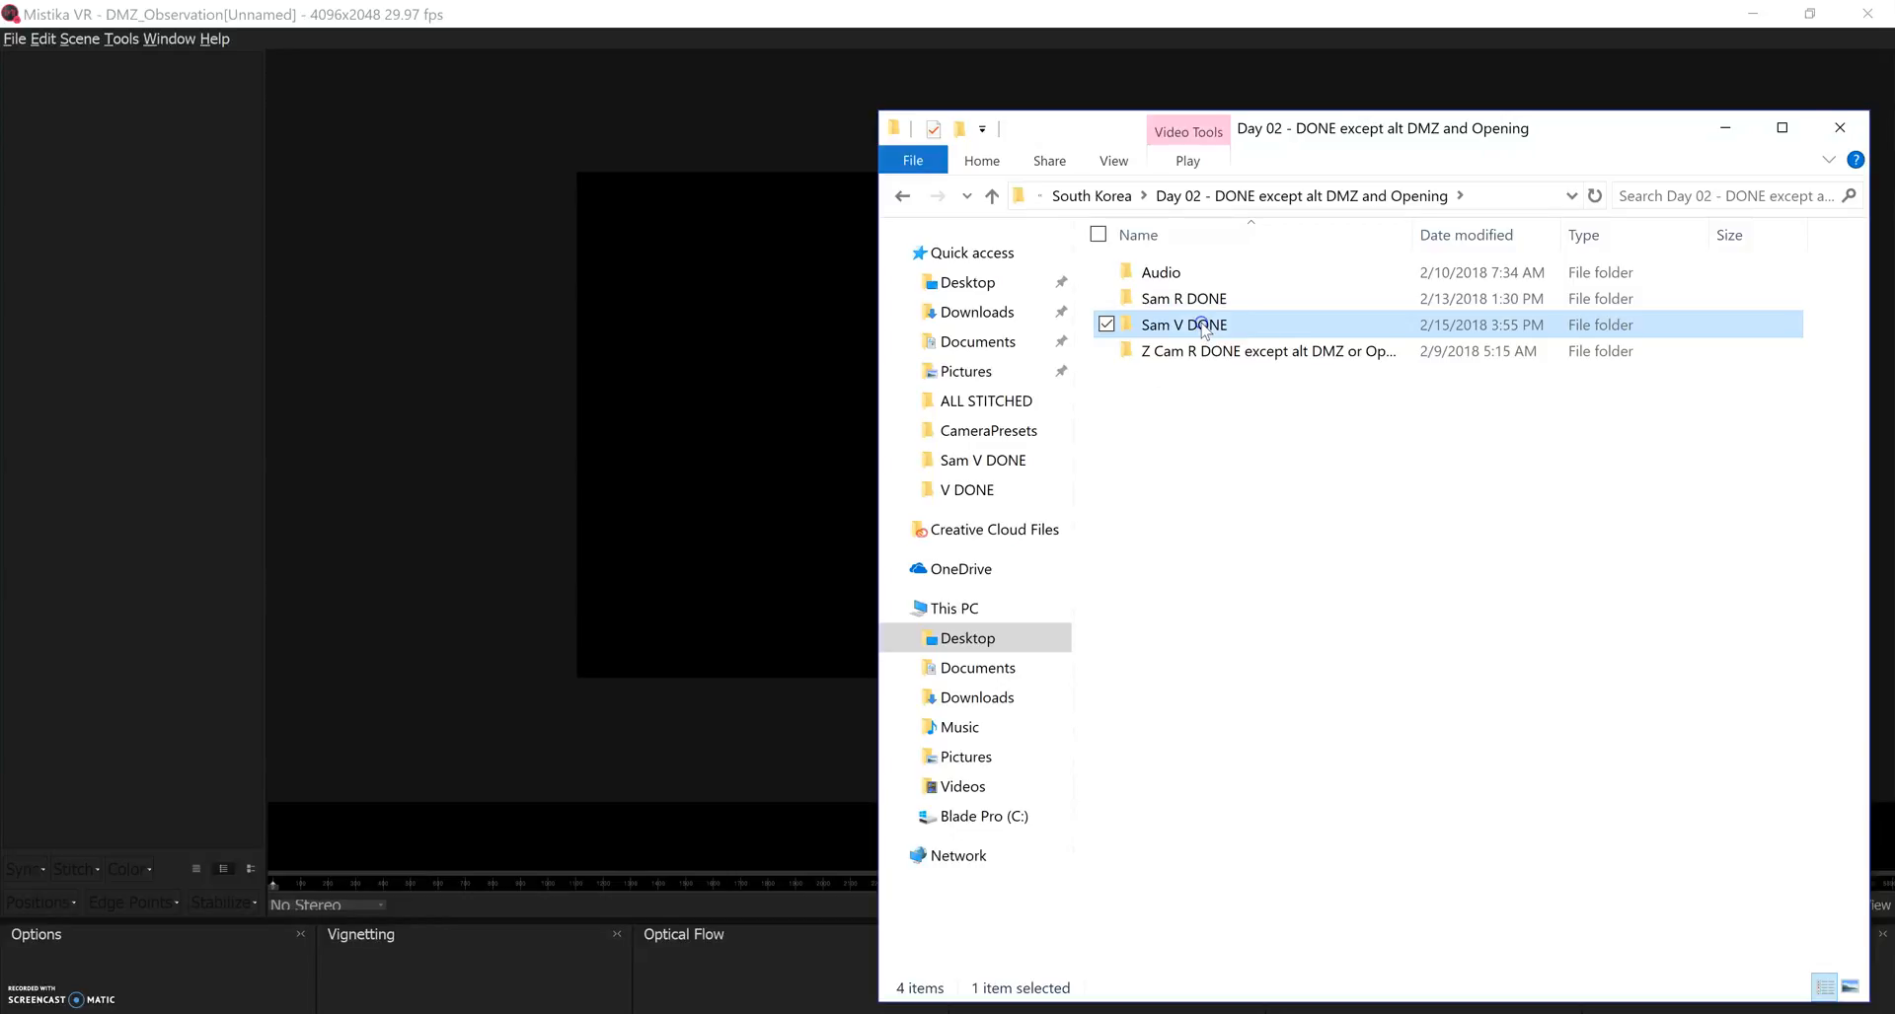
{"action": "double_click", "coordinate": [1182, 324]}
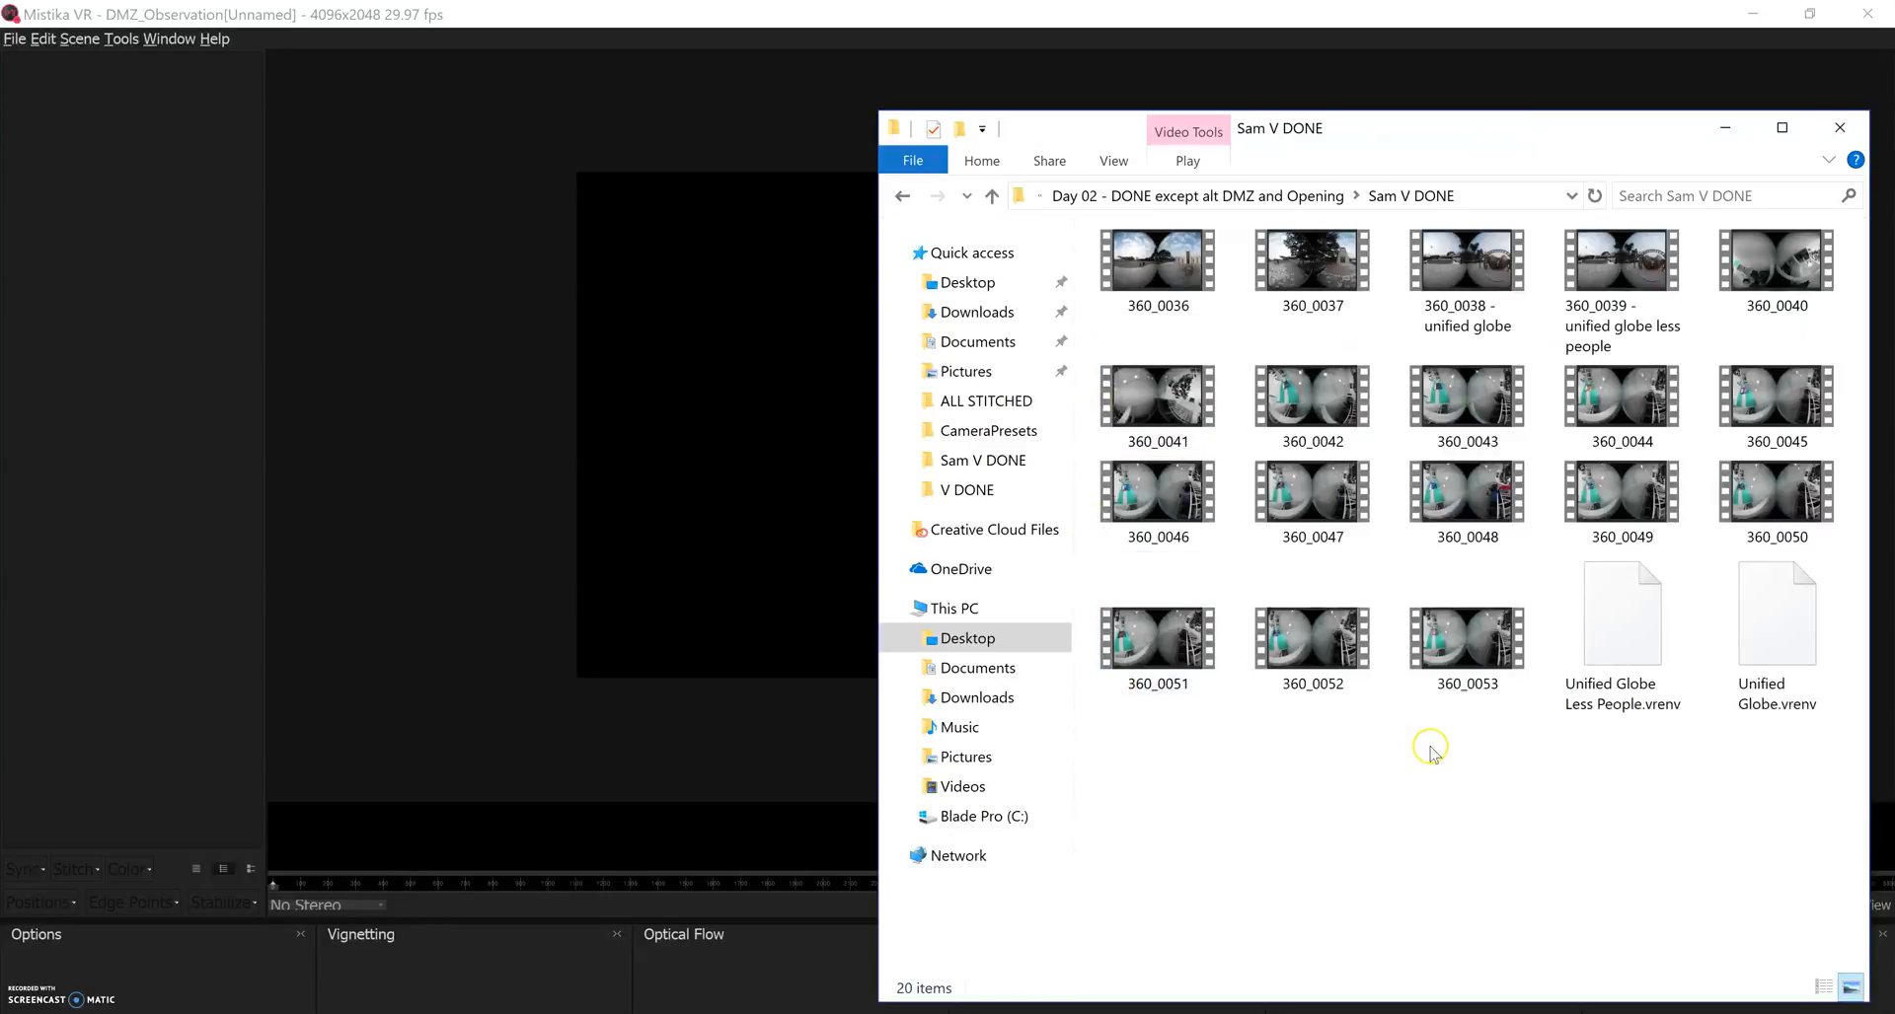
{"action": "left_click", "coordinate": [1182, 265]}
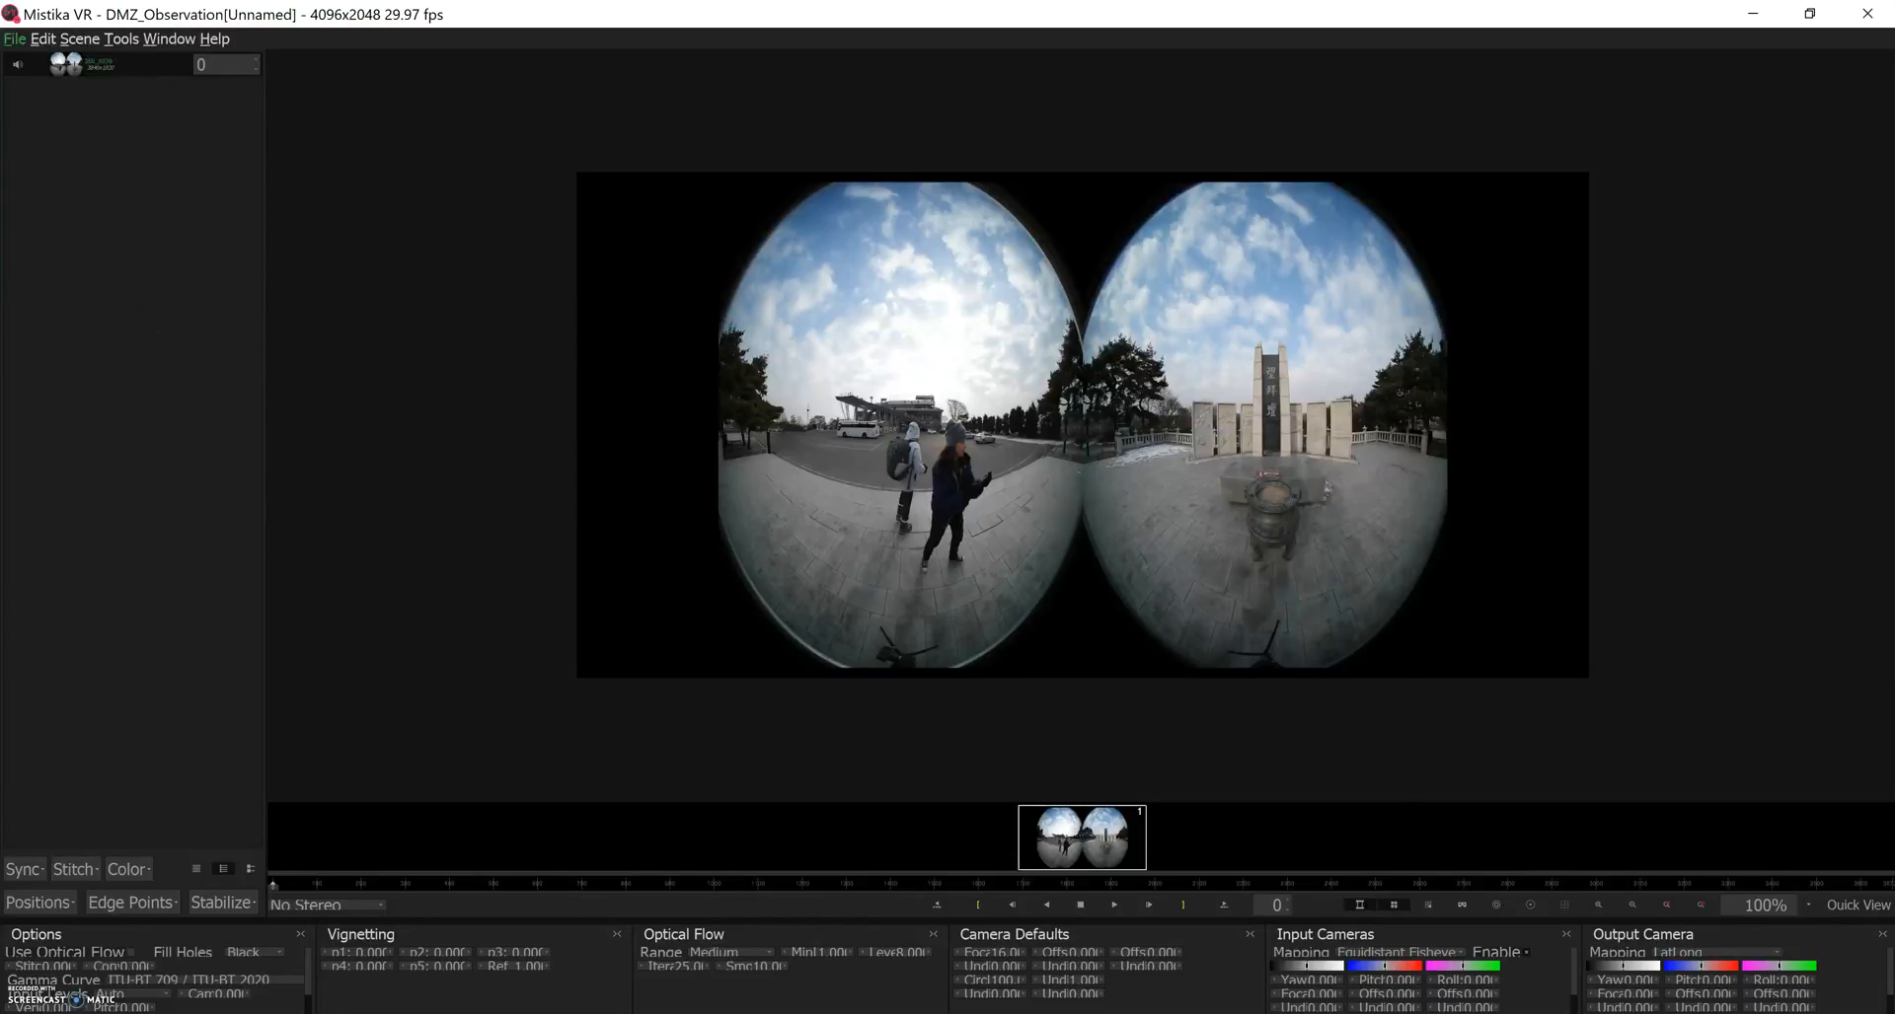
- Load the SamsungGear360 camera preset from the CameraPresets folder
{"action": "left_click", "coordinate": [12, 39]}
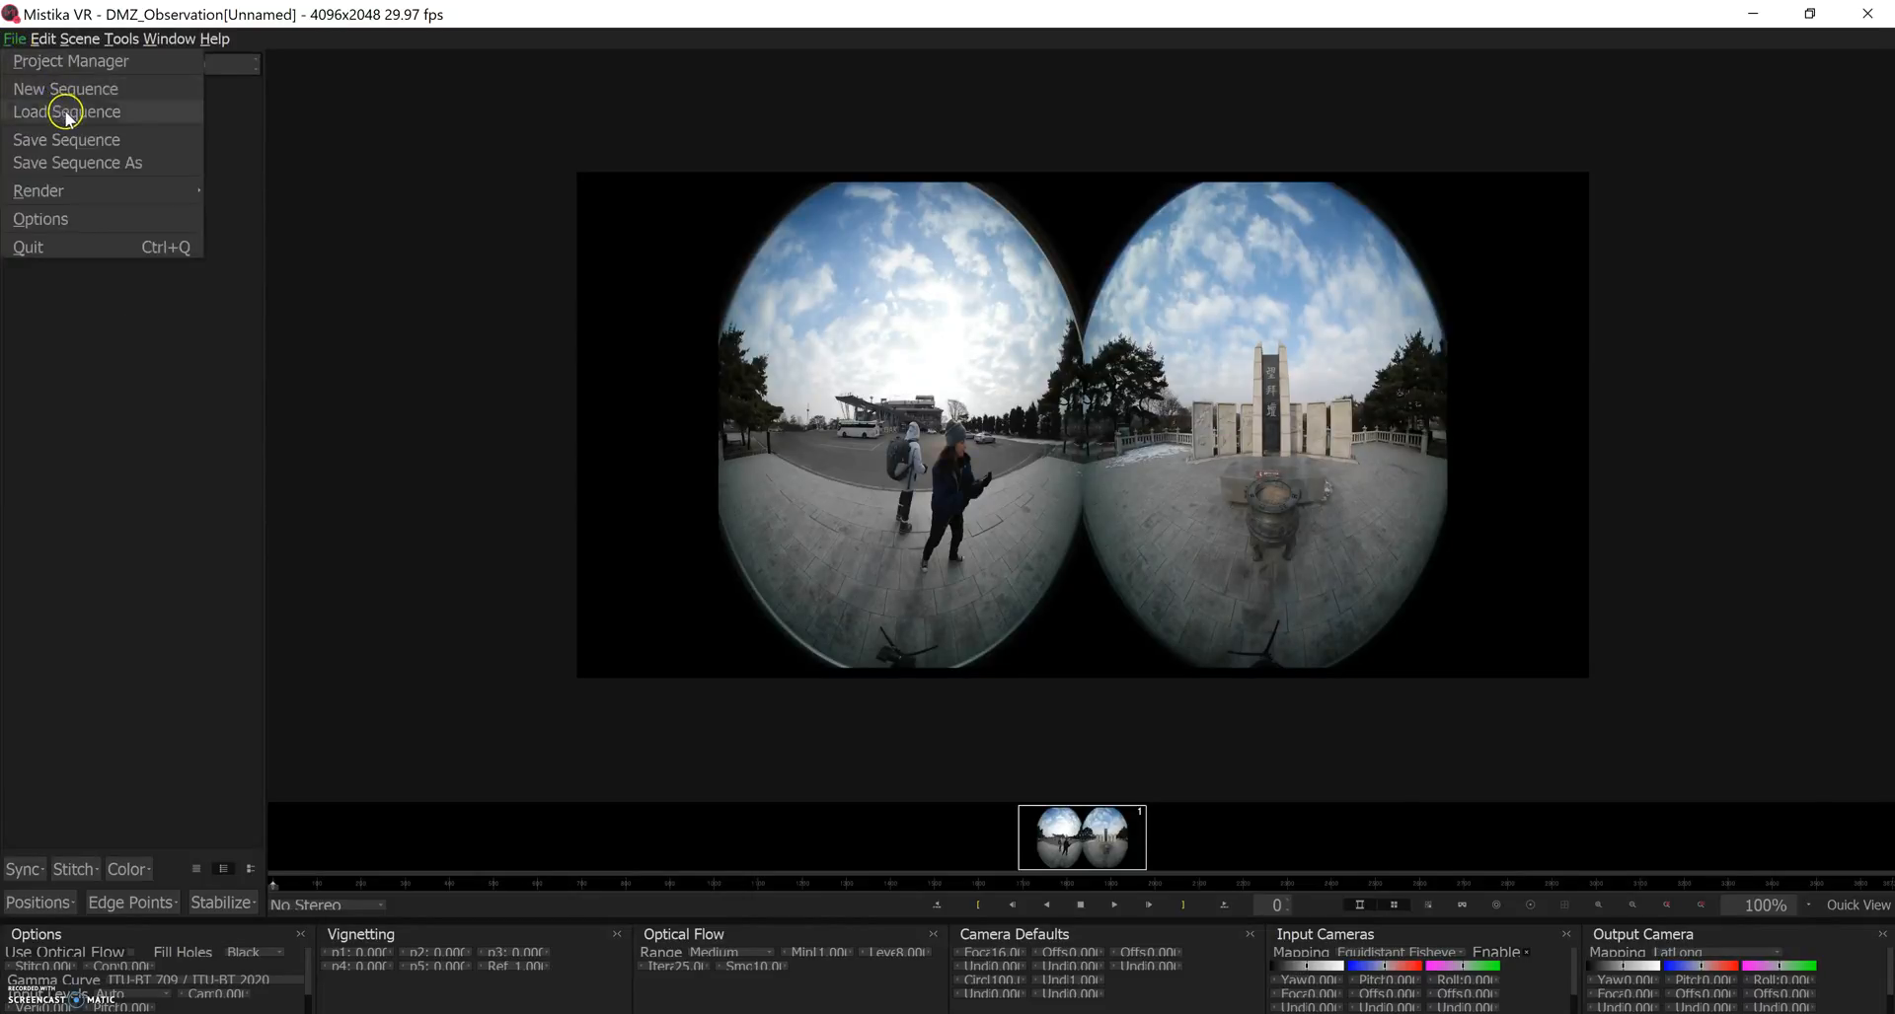
{"action": "left_click", "coordinate": [75, 40]}
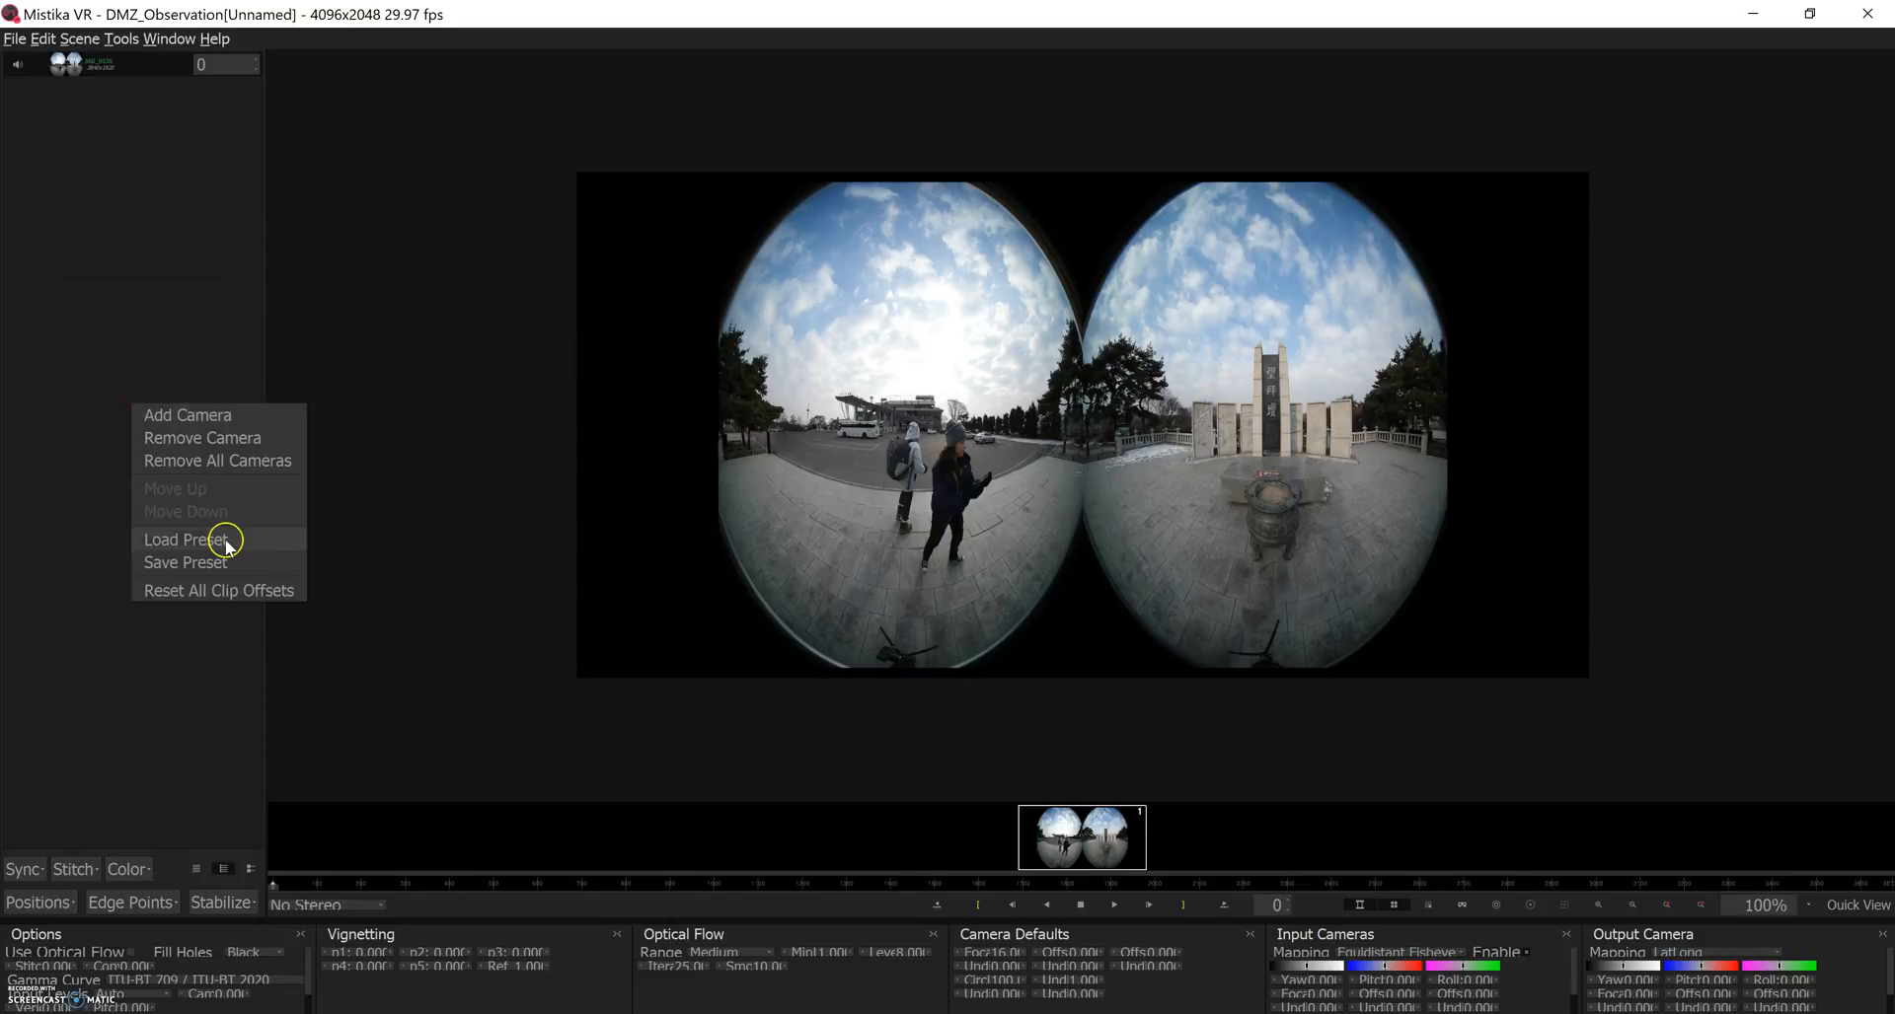
{"action": "left_click", "coordinate": [186, 538]}
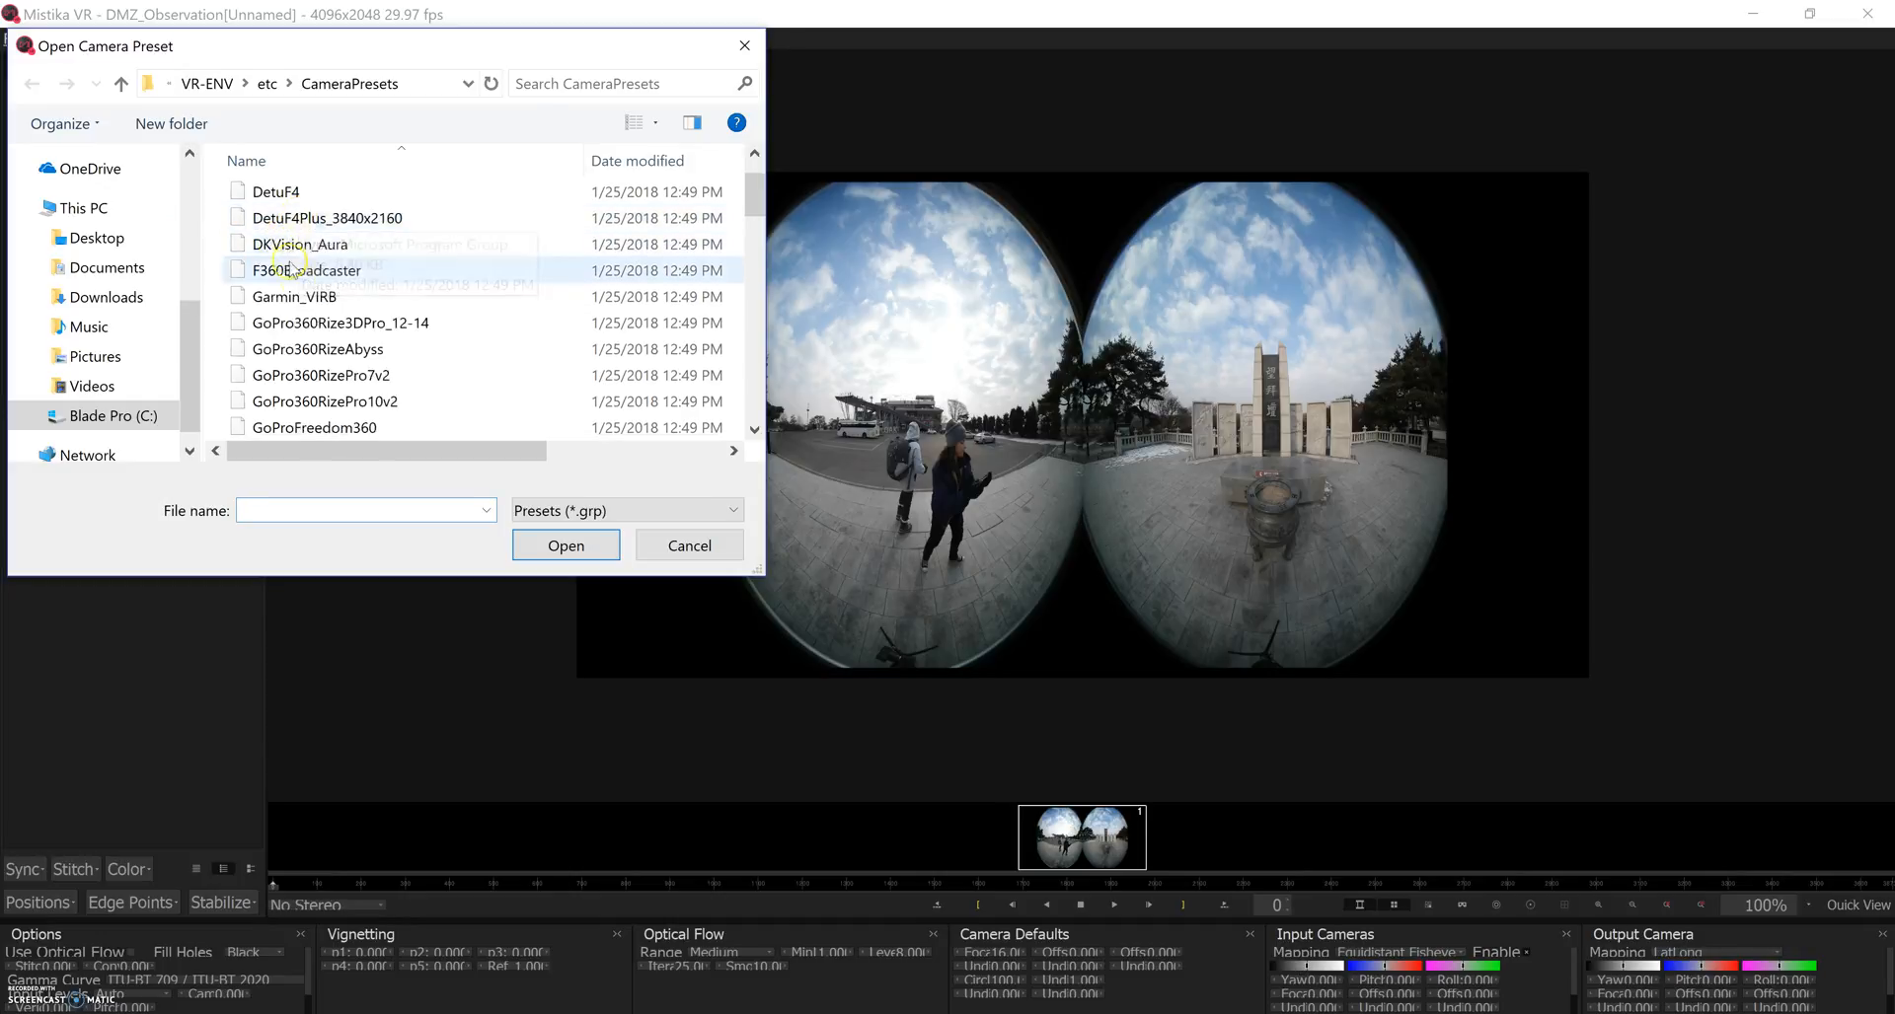
{"action": "scroll", "scroll_direction": "down", "scroll_amount": 3}
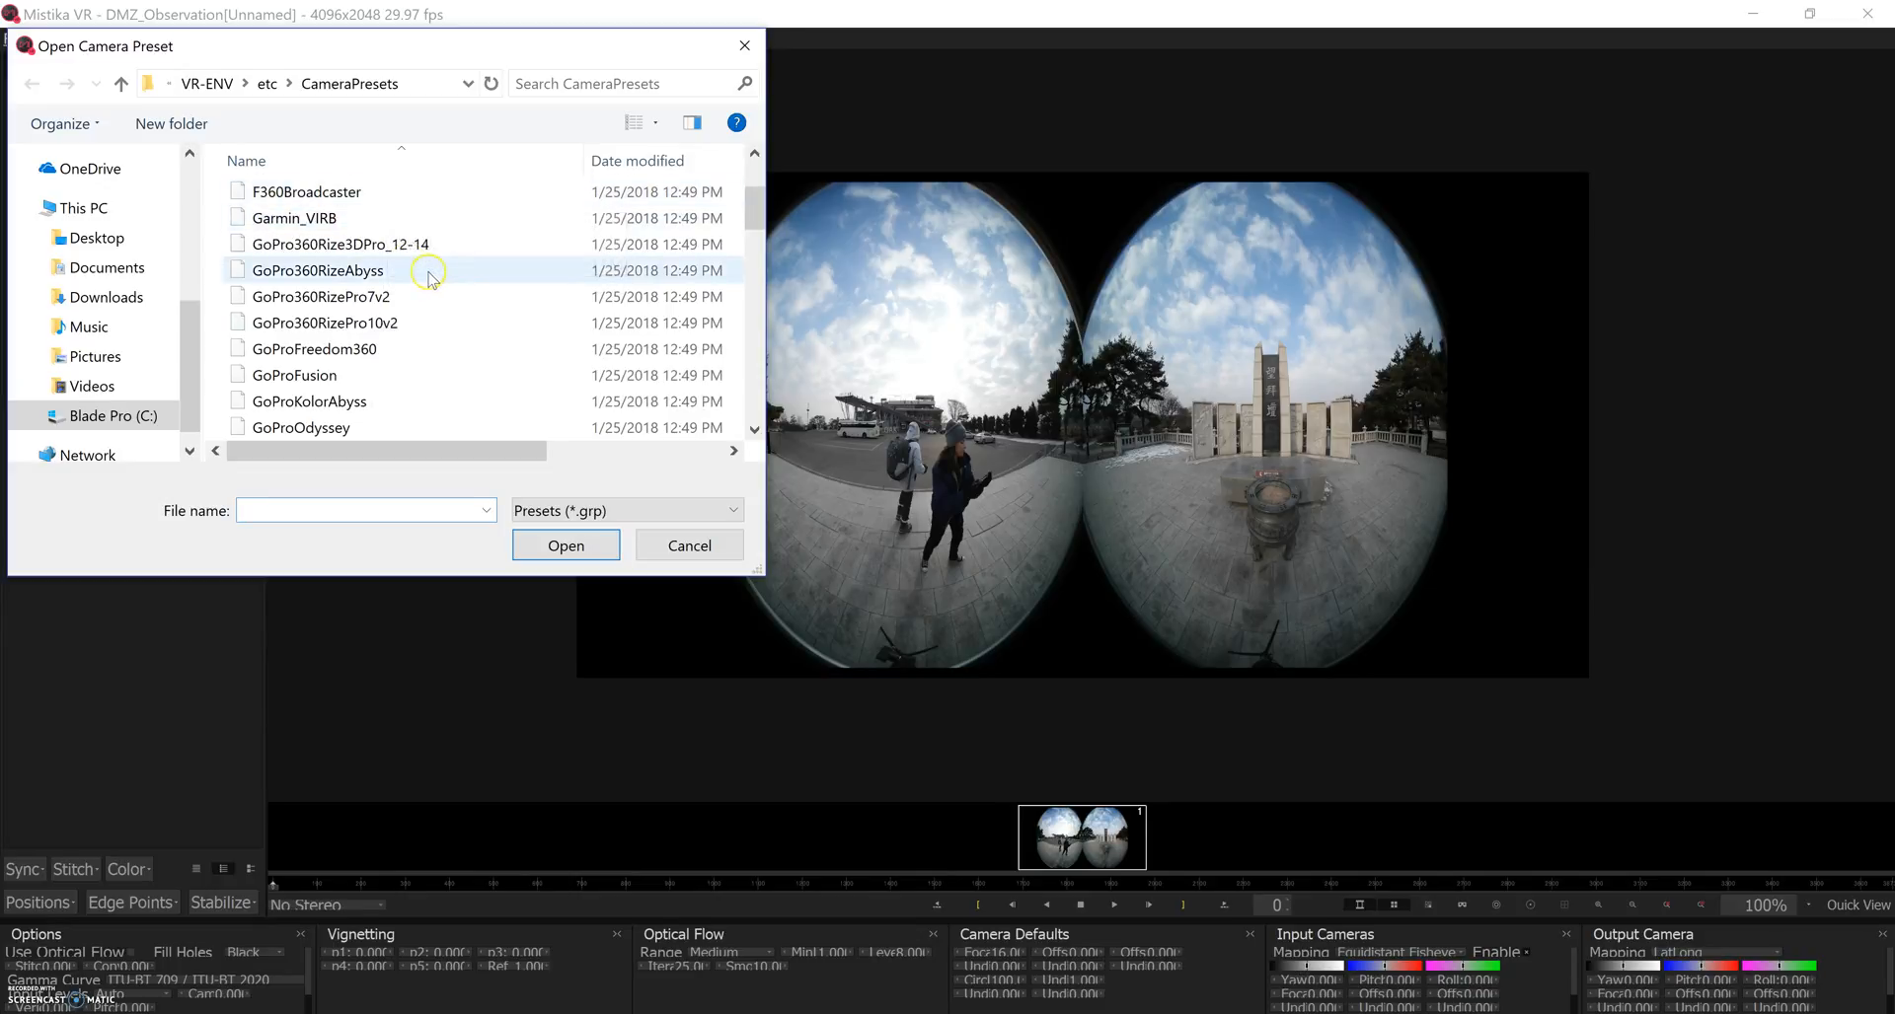
{"action": "scroll", "scroll_direction": "down", "scroll_amount": 3}
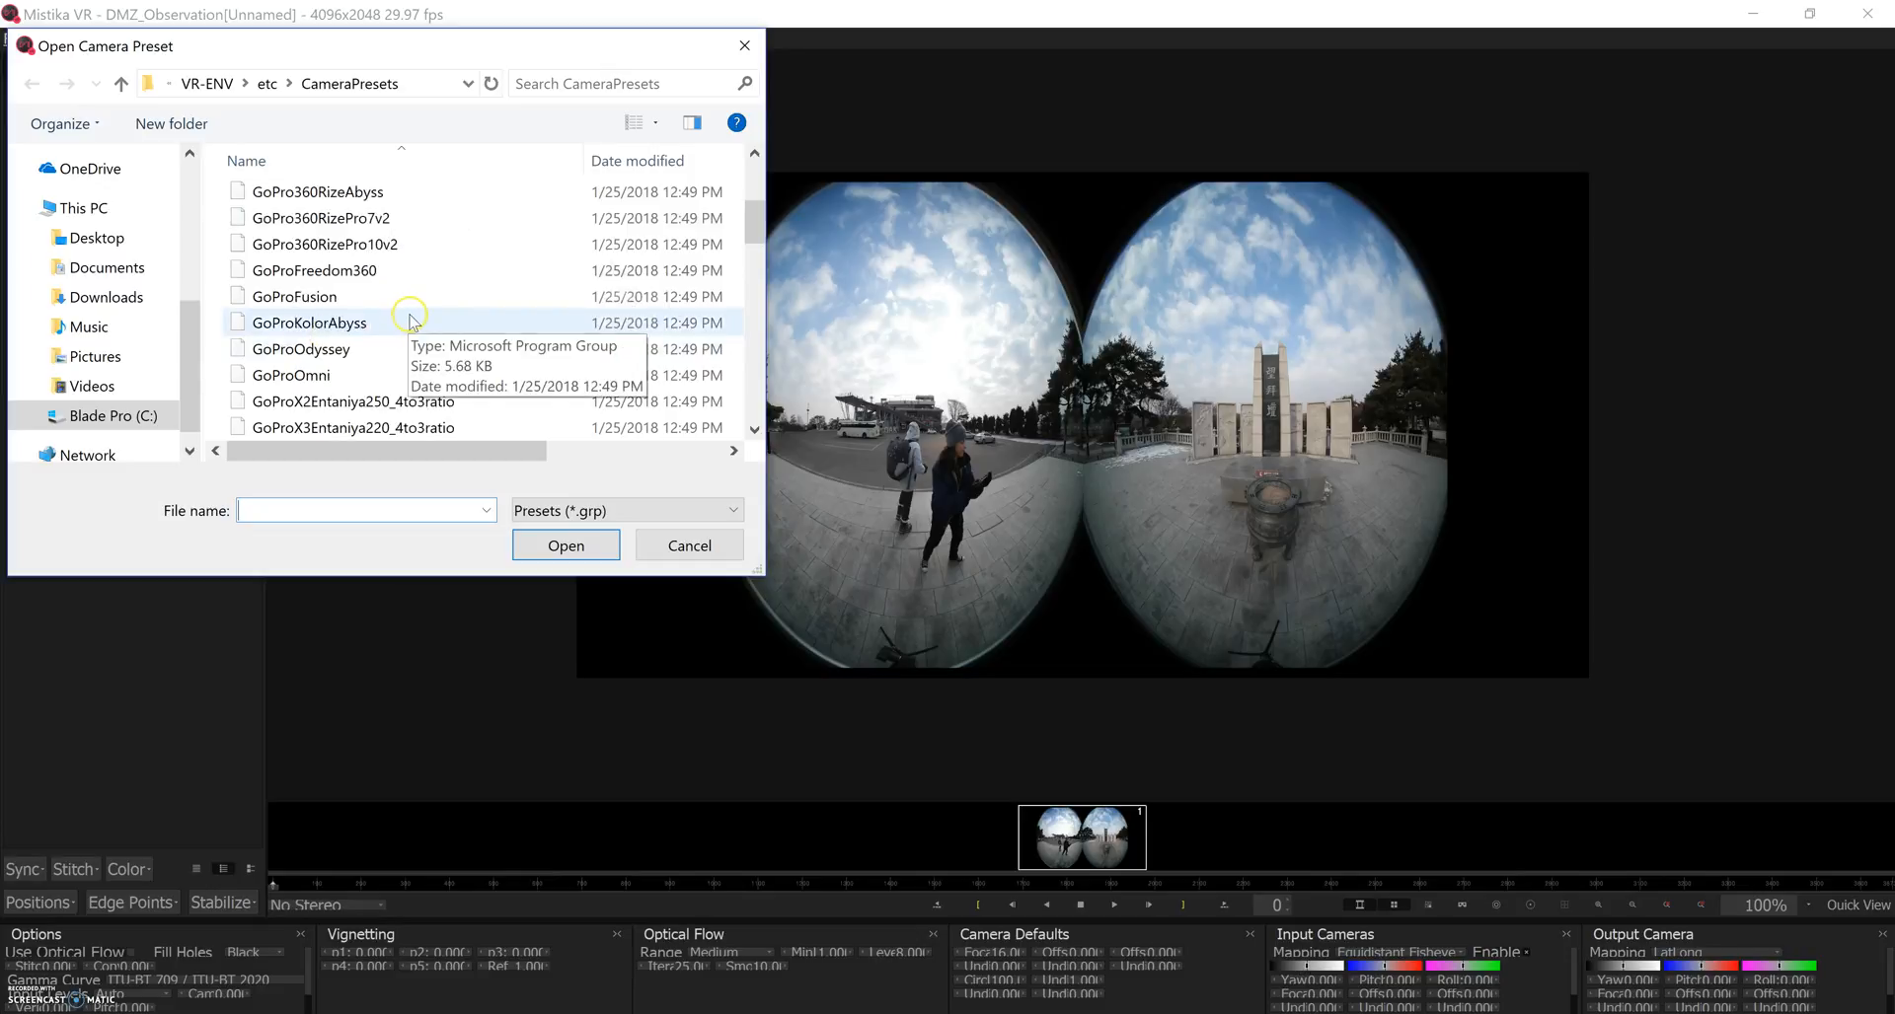
{"action": "scroll", "scroll_direction": "down", "scroll_amount": 3}
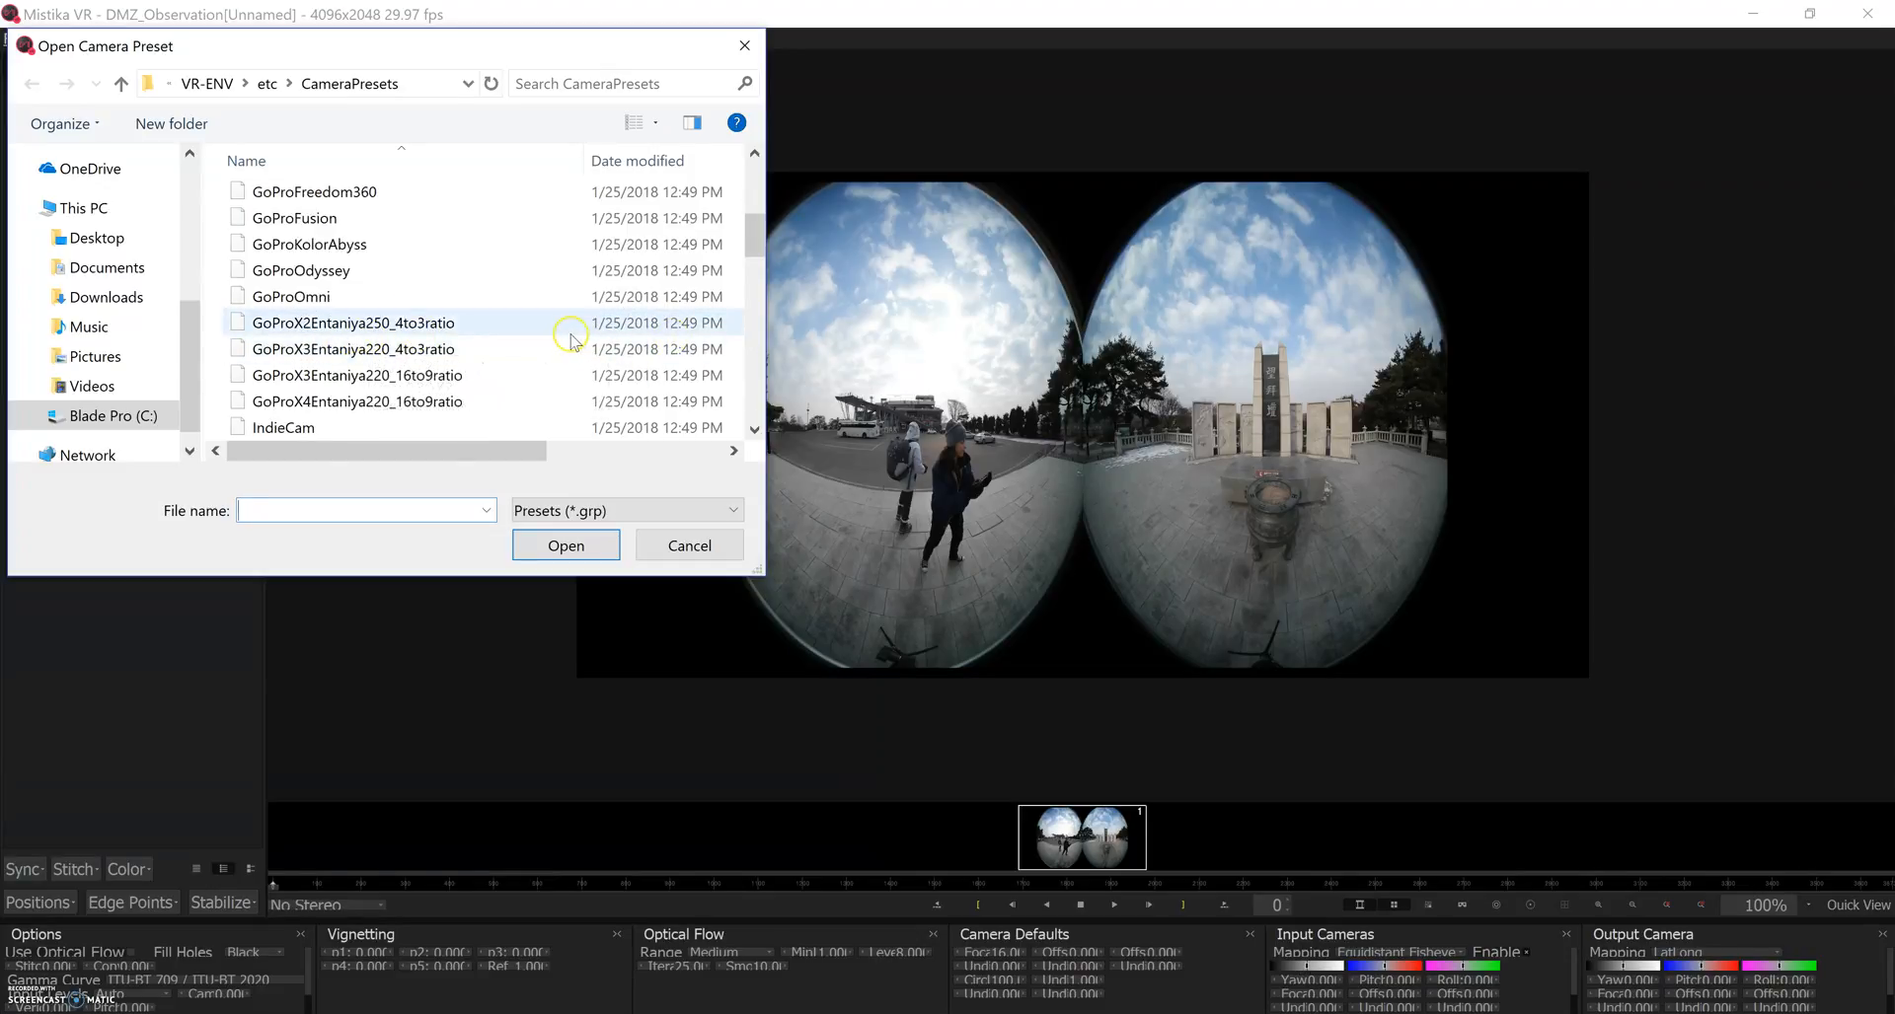
{"action": "scroll", "scroll_direction": "down", "scroll_amount": 3}
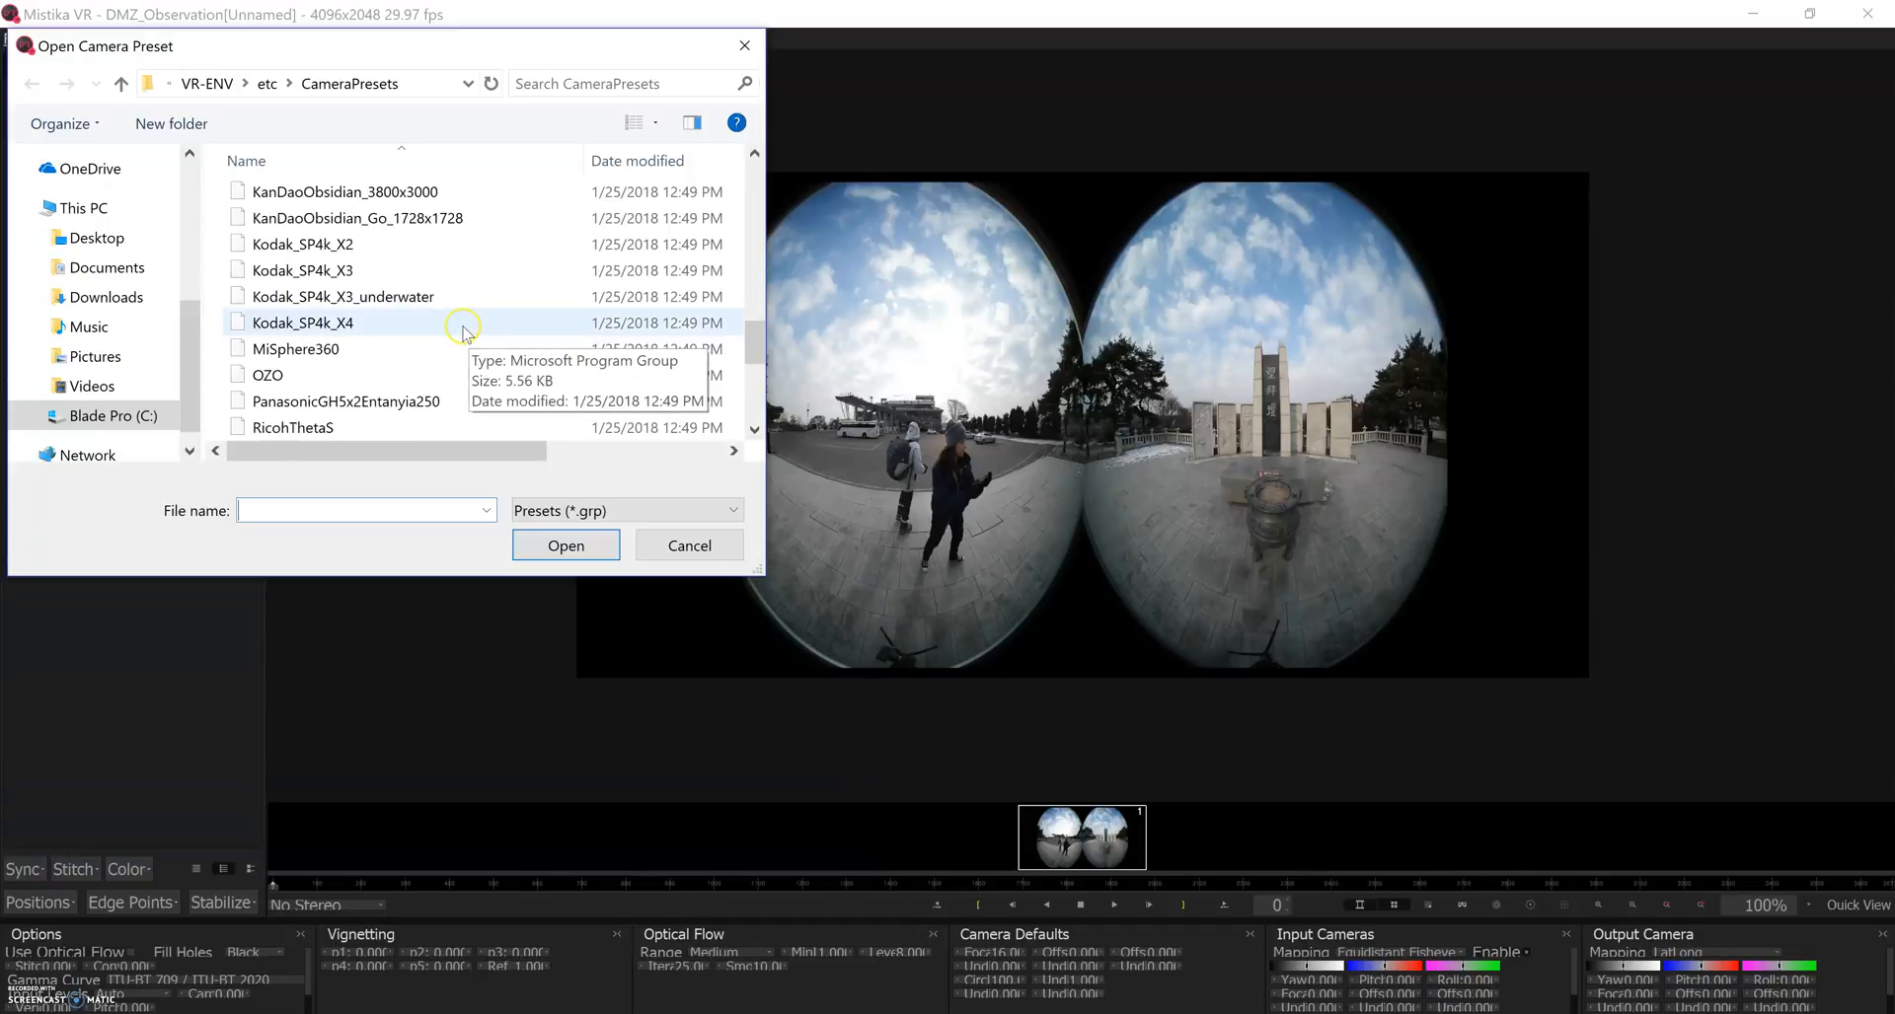
{"action": "scroll", "scroll_direction": "down", "scroll_amount": 3}
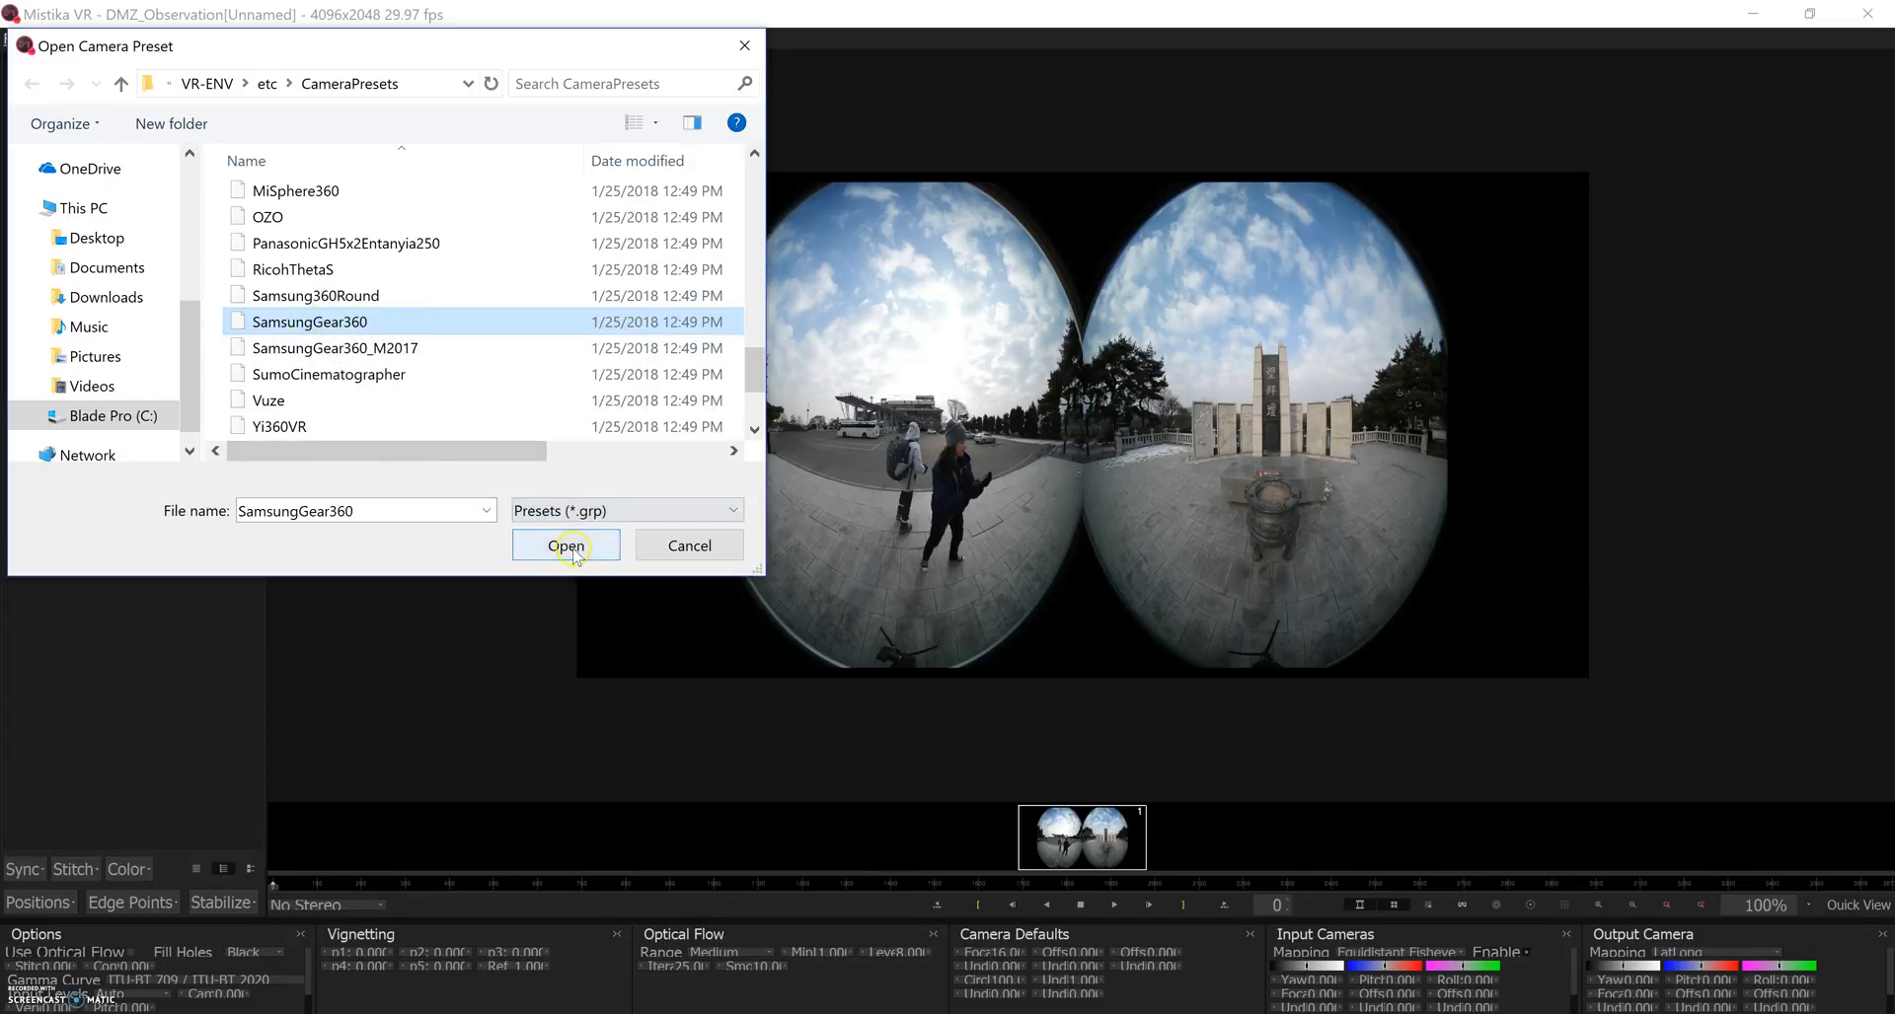
{"action": "left_click", "coordinate": [565, 545]}
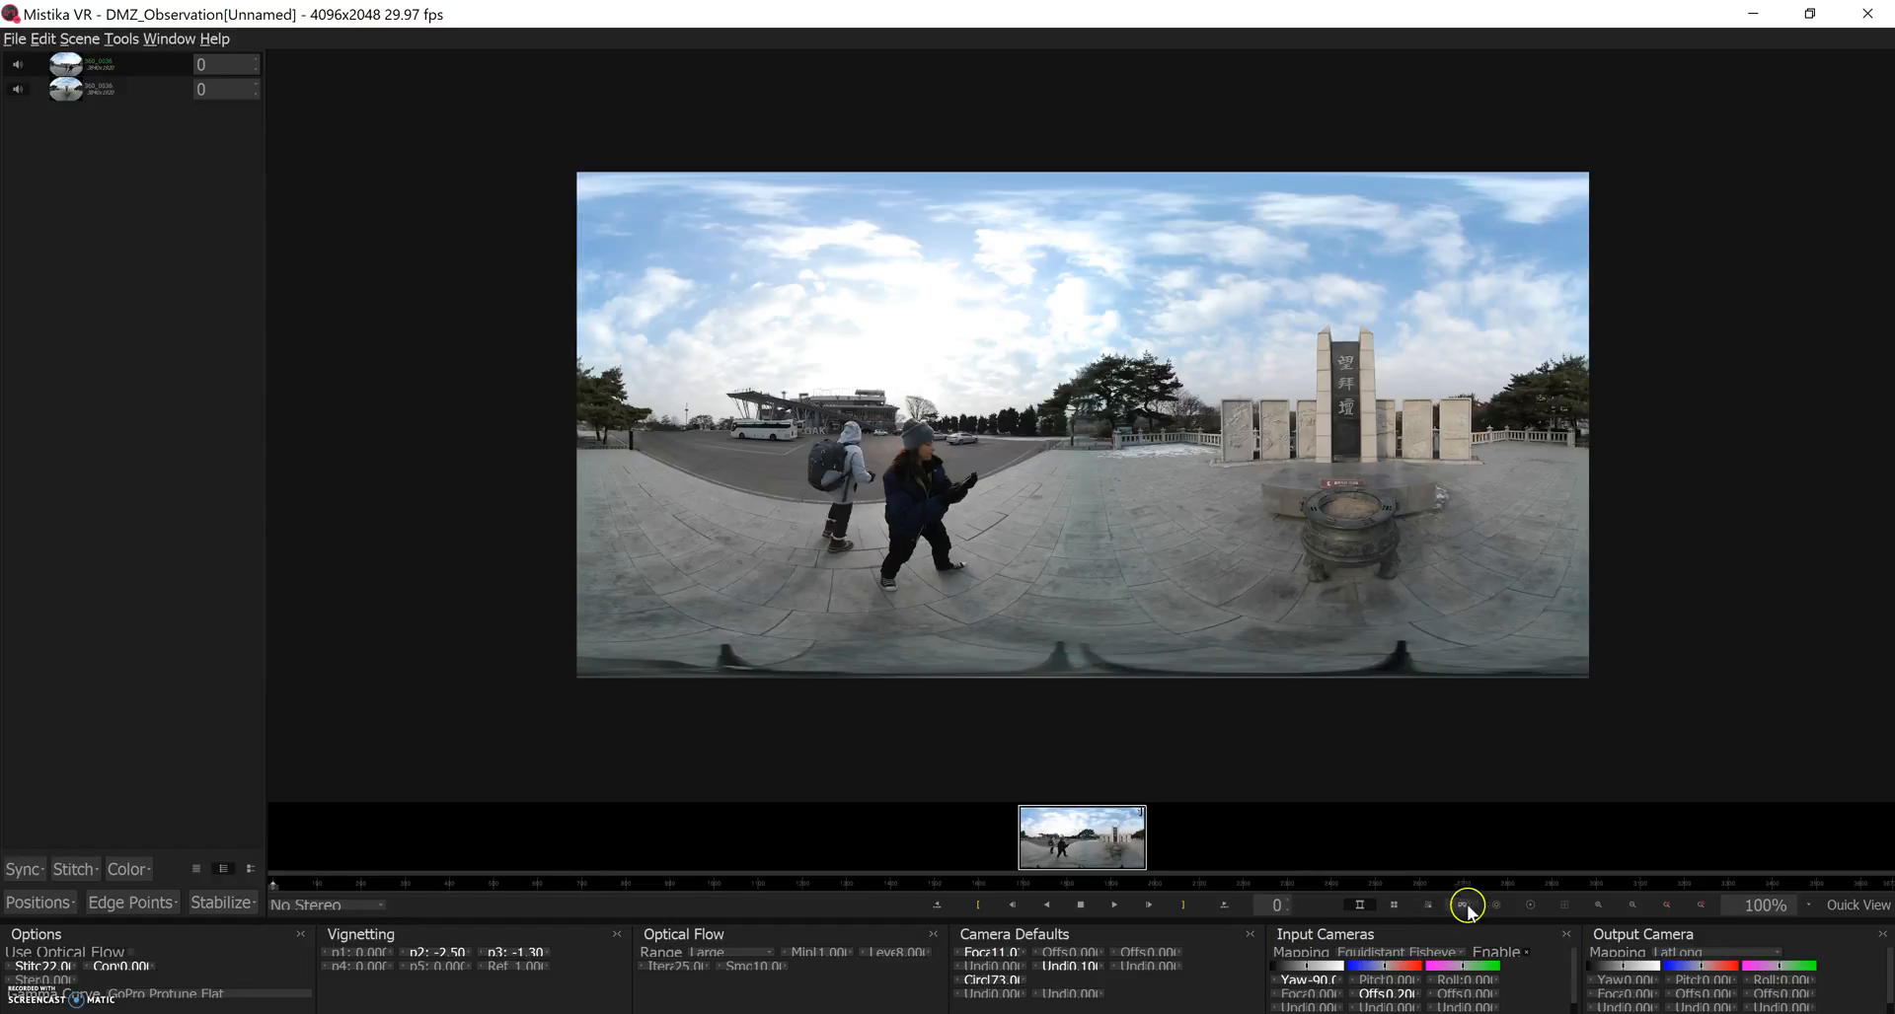
{"action": "mouse_move", "coordinate": [1563, 906]}
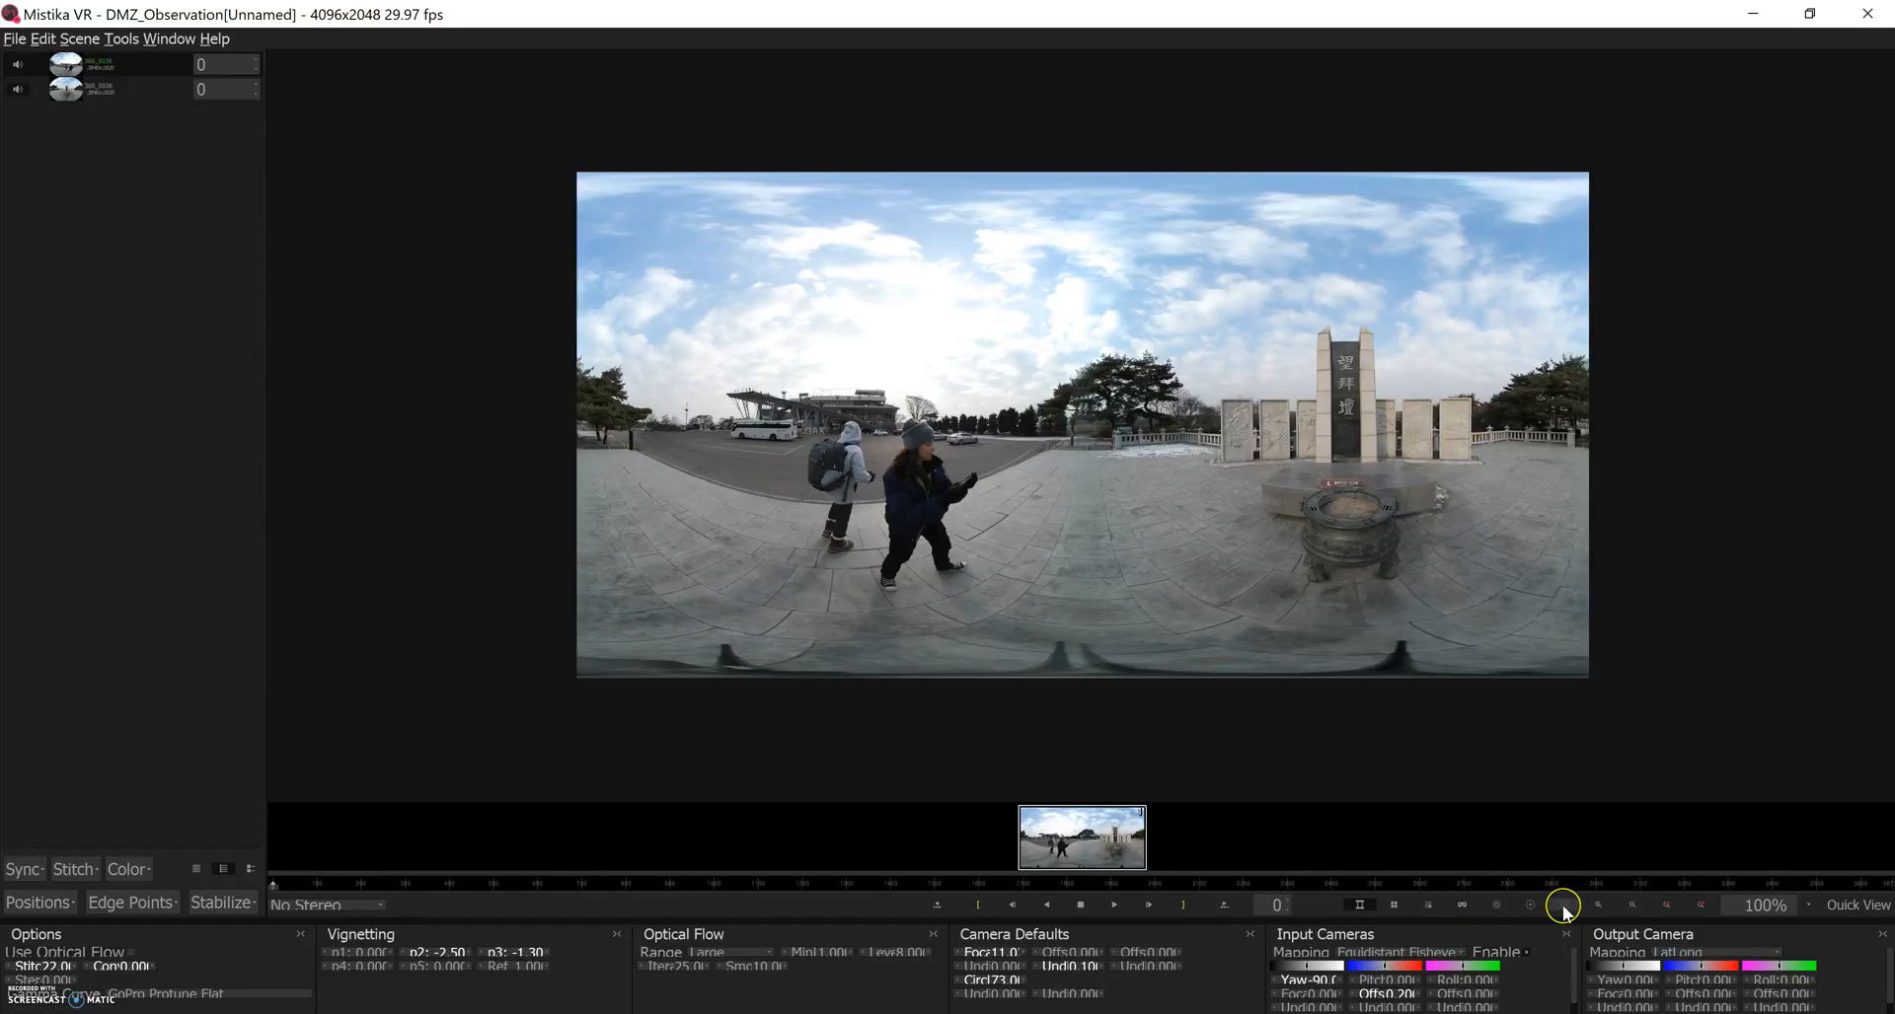
{"action": "mouse_move", "coordinate": [1563, 903]}
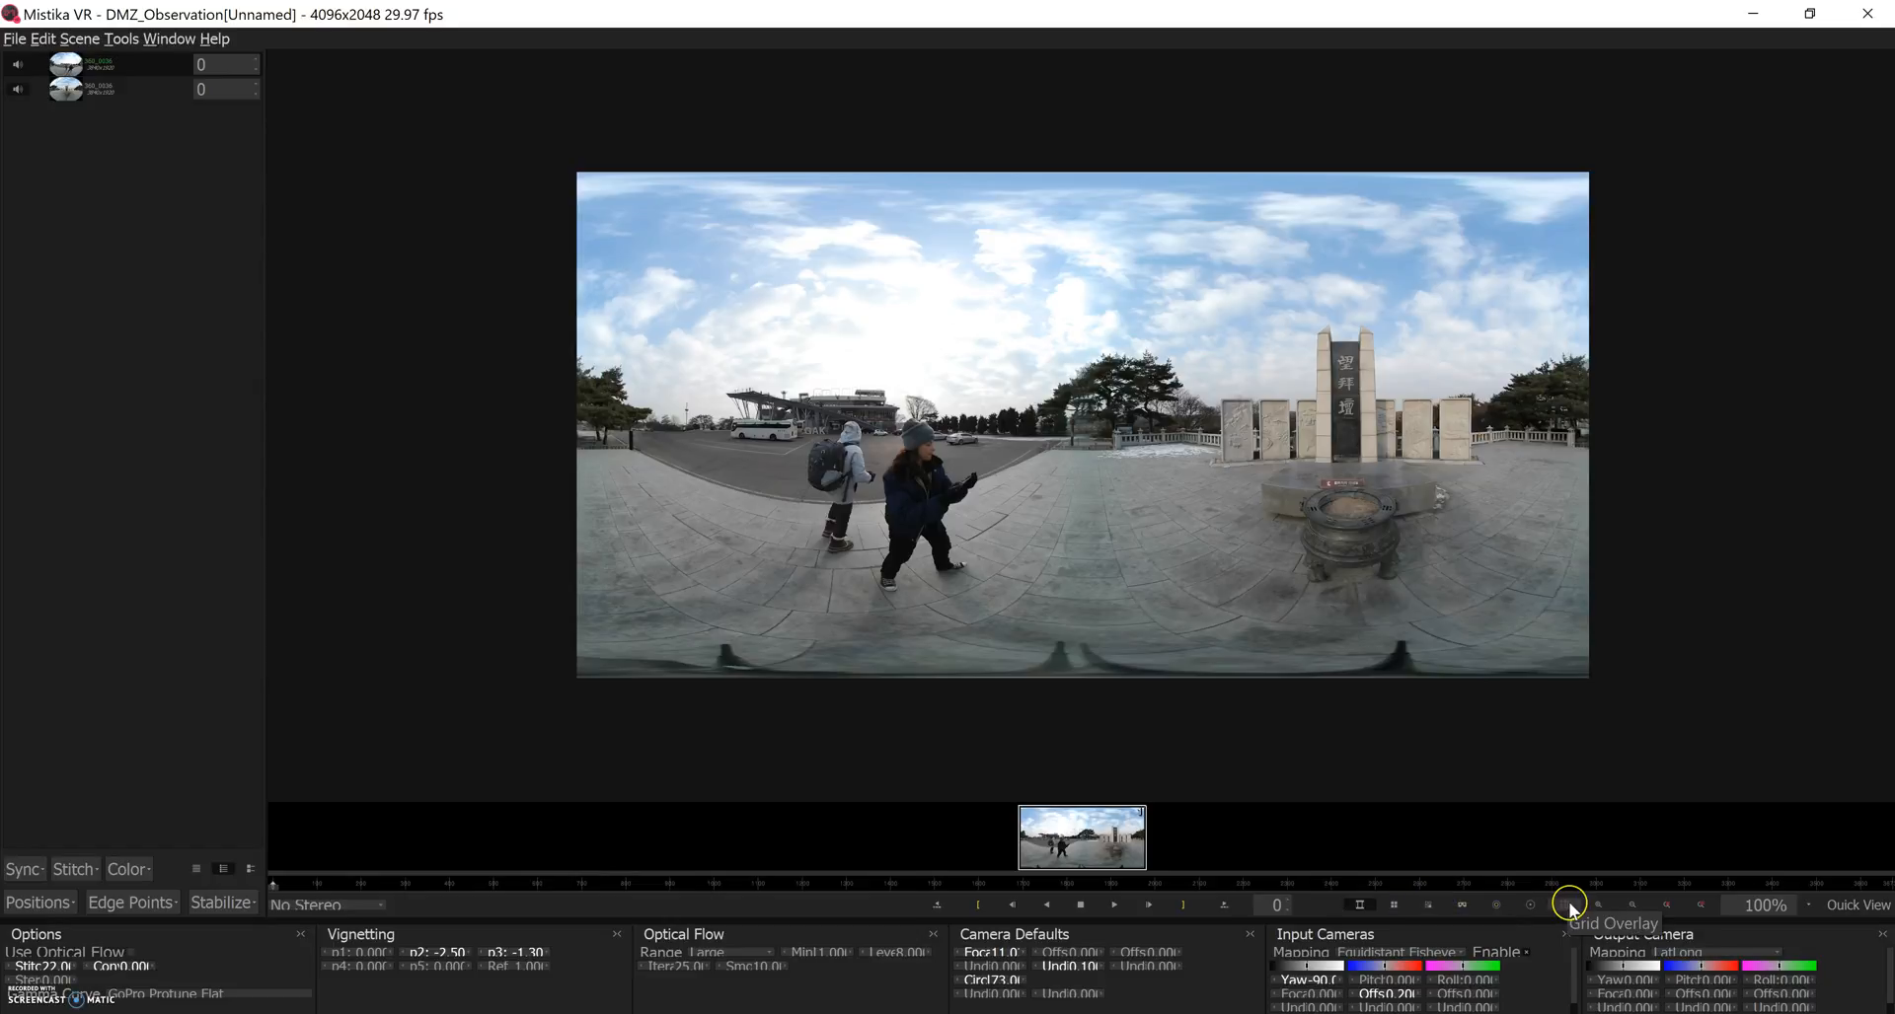
{"action": "left_click", "coordinate": [1563, 903]}
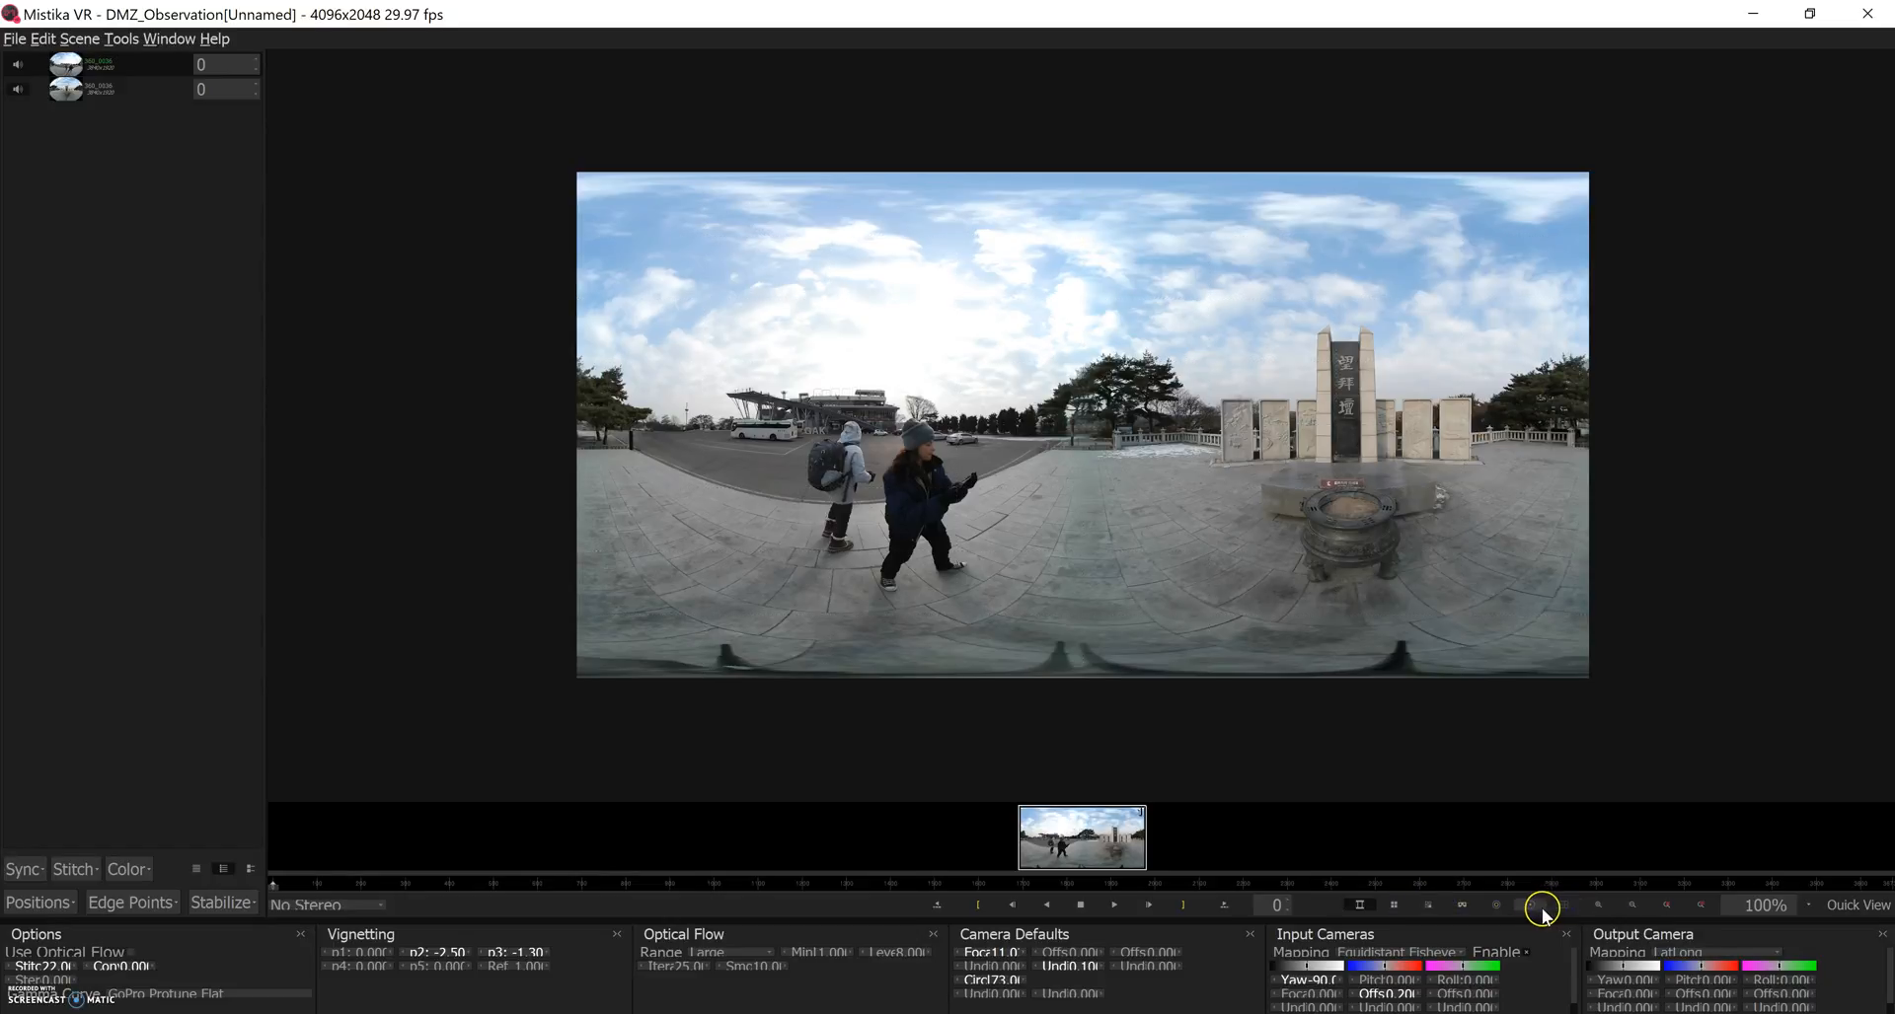
{"action": "left_click", "coordinate": [1529, 904]}
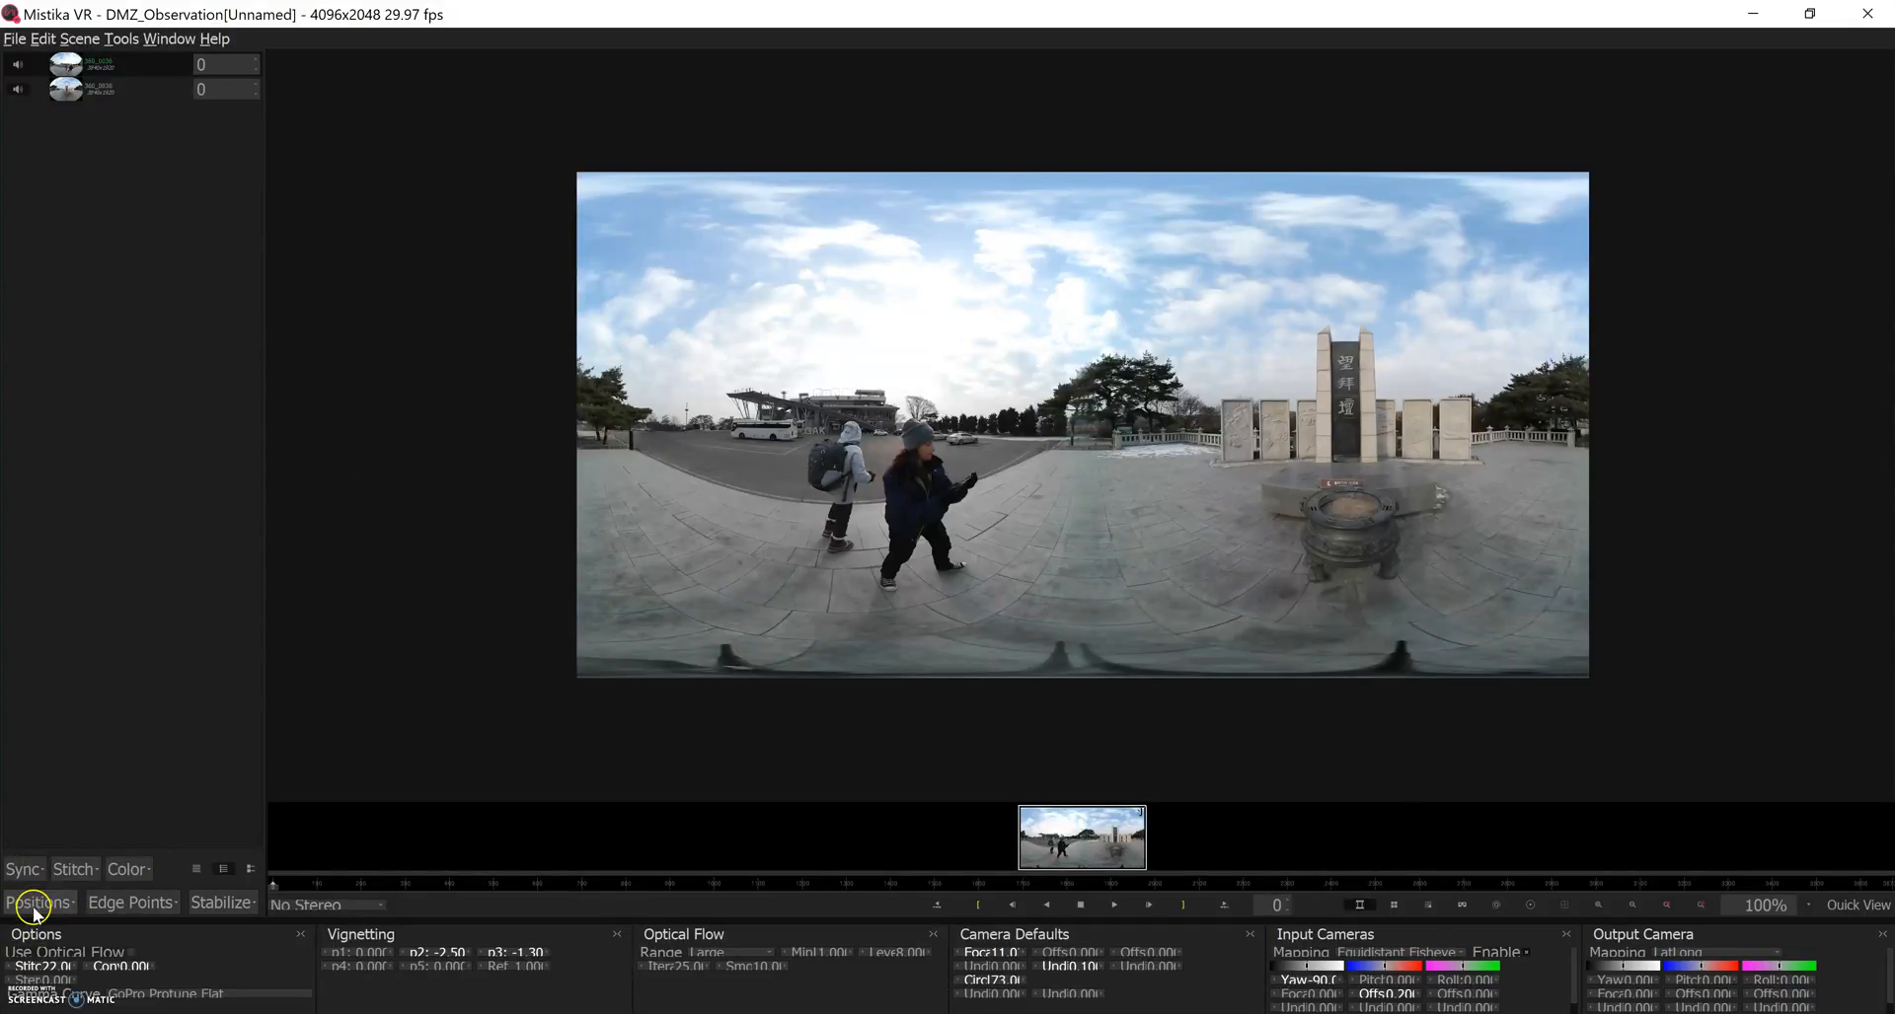
- Run Improve Offsets and Improve Angles from the Positions menu to tighten the stitch
{"action": "left_click", "coordinate": [37, 902]}
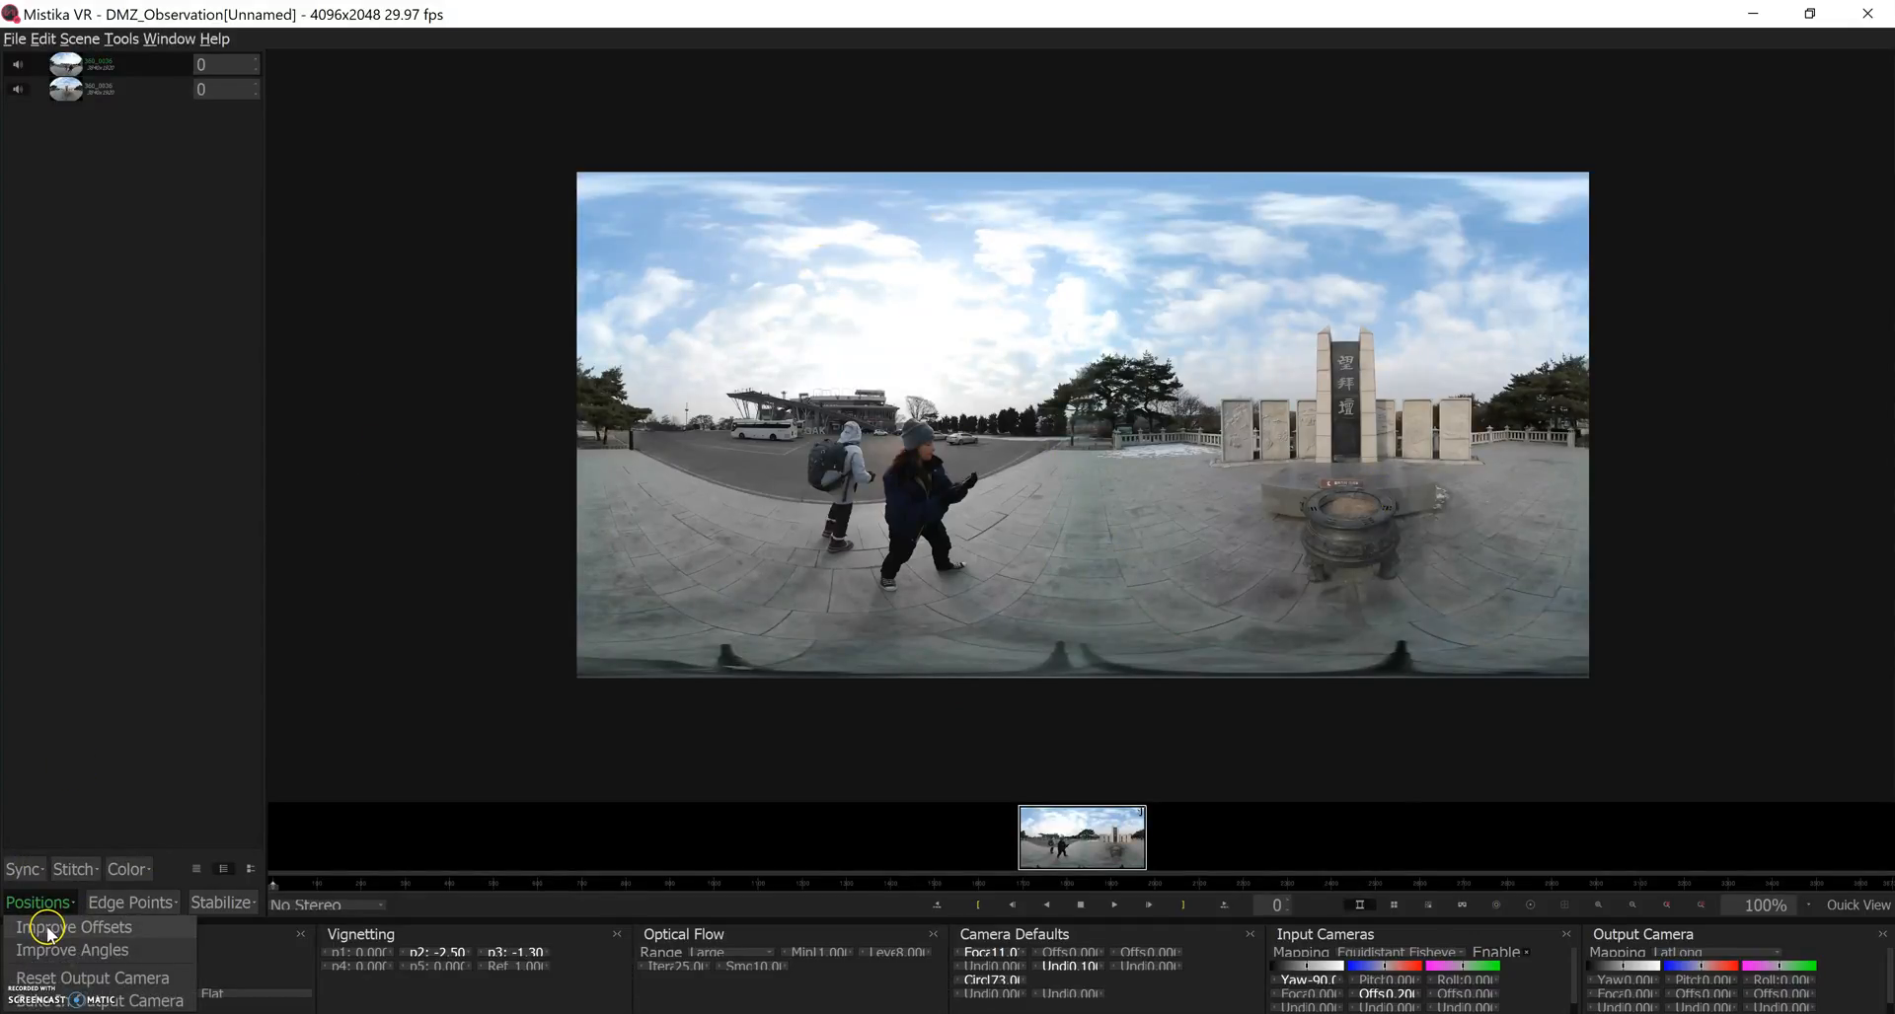
{"action": "left_click", "coordinate": [67, 928]}
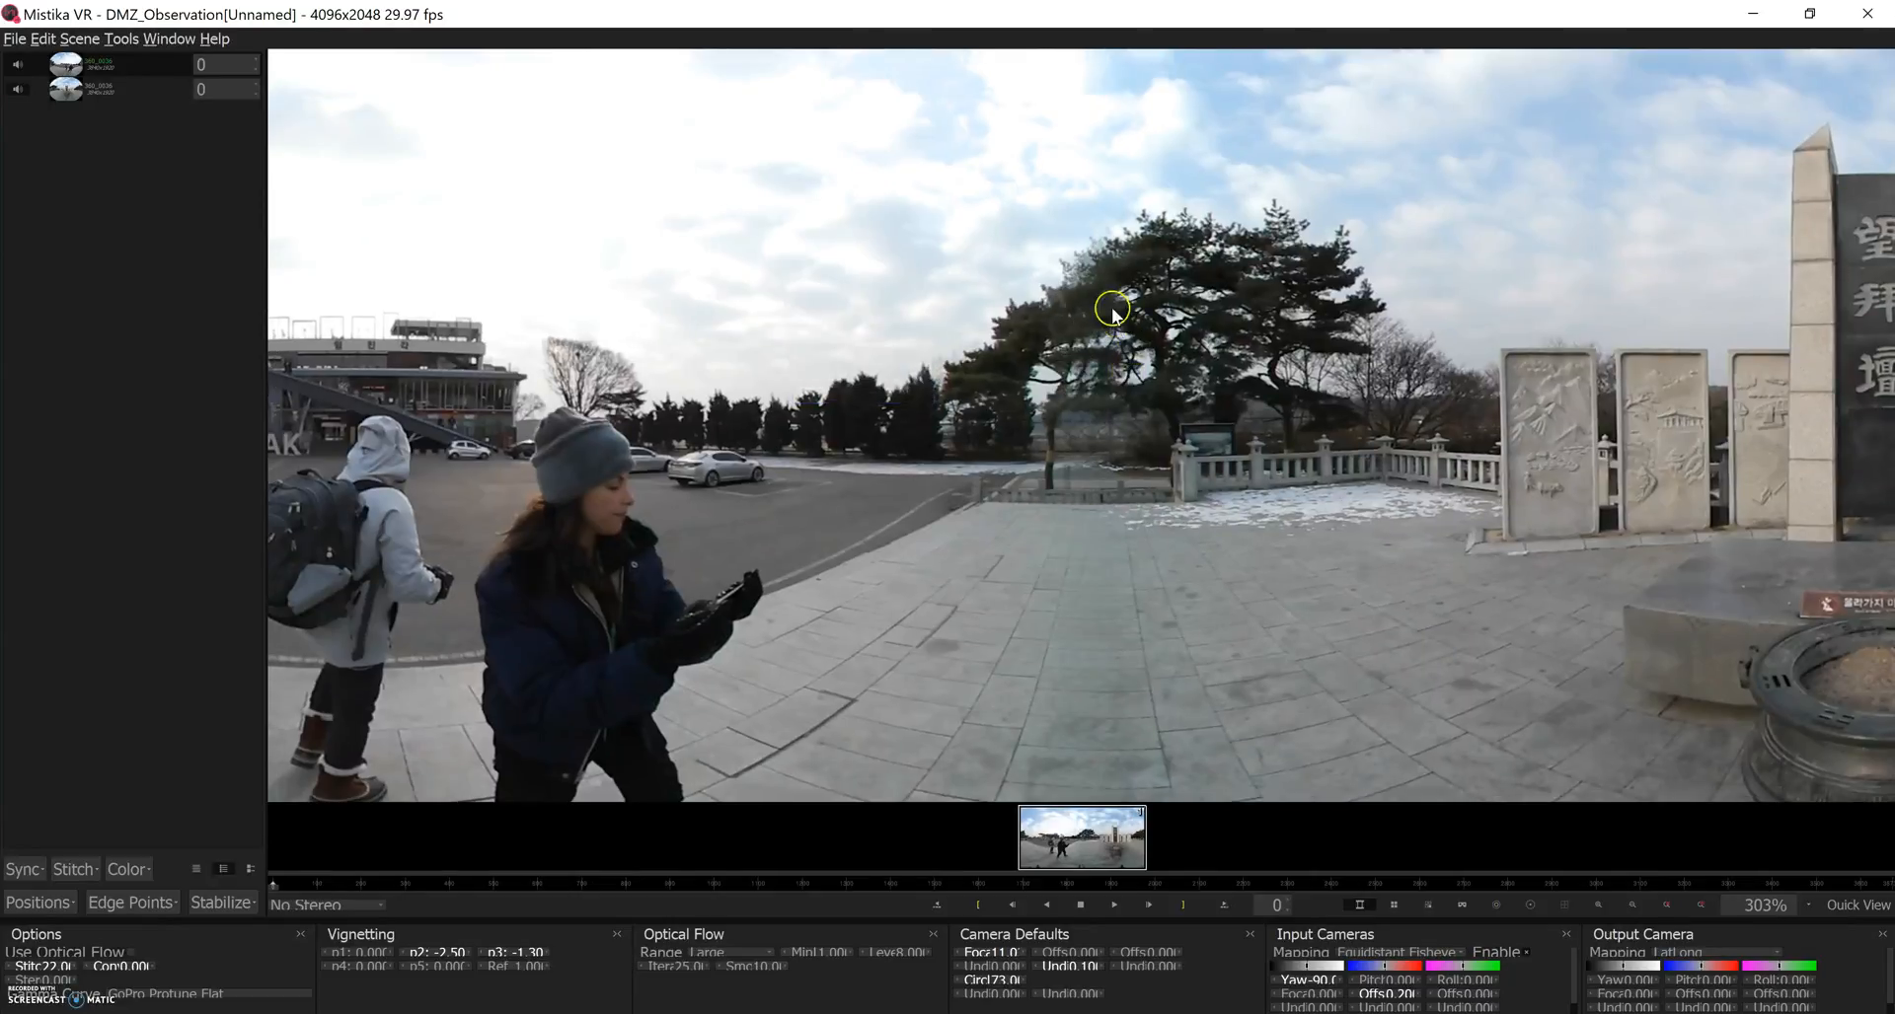
{"action": "left_click", "coordinate": [34, 902]}
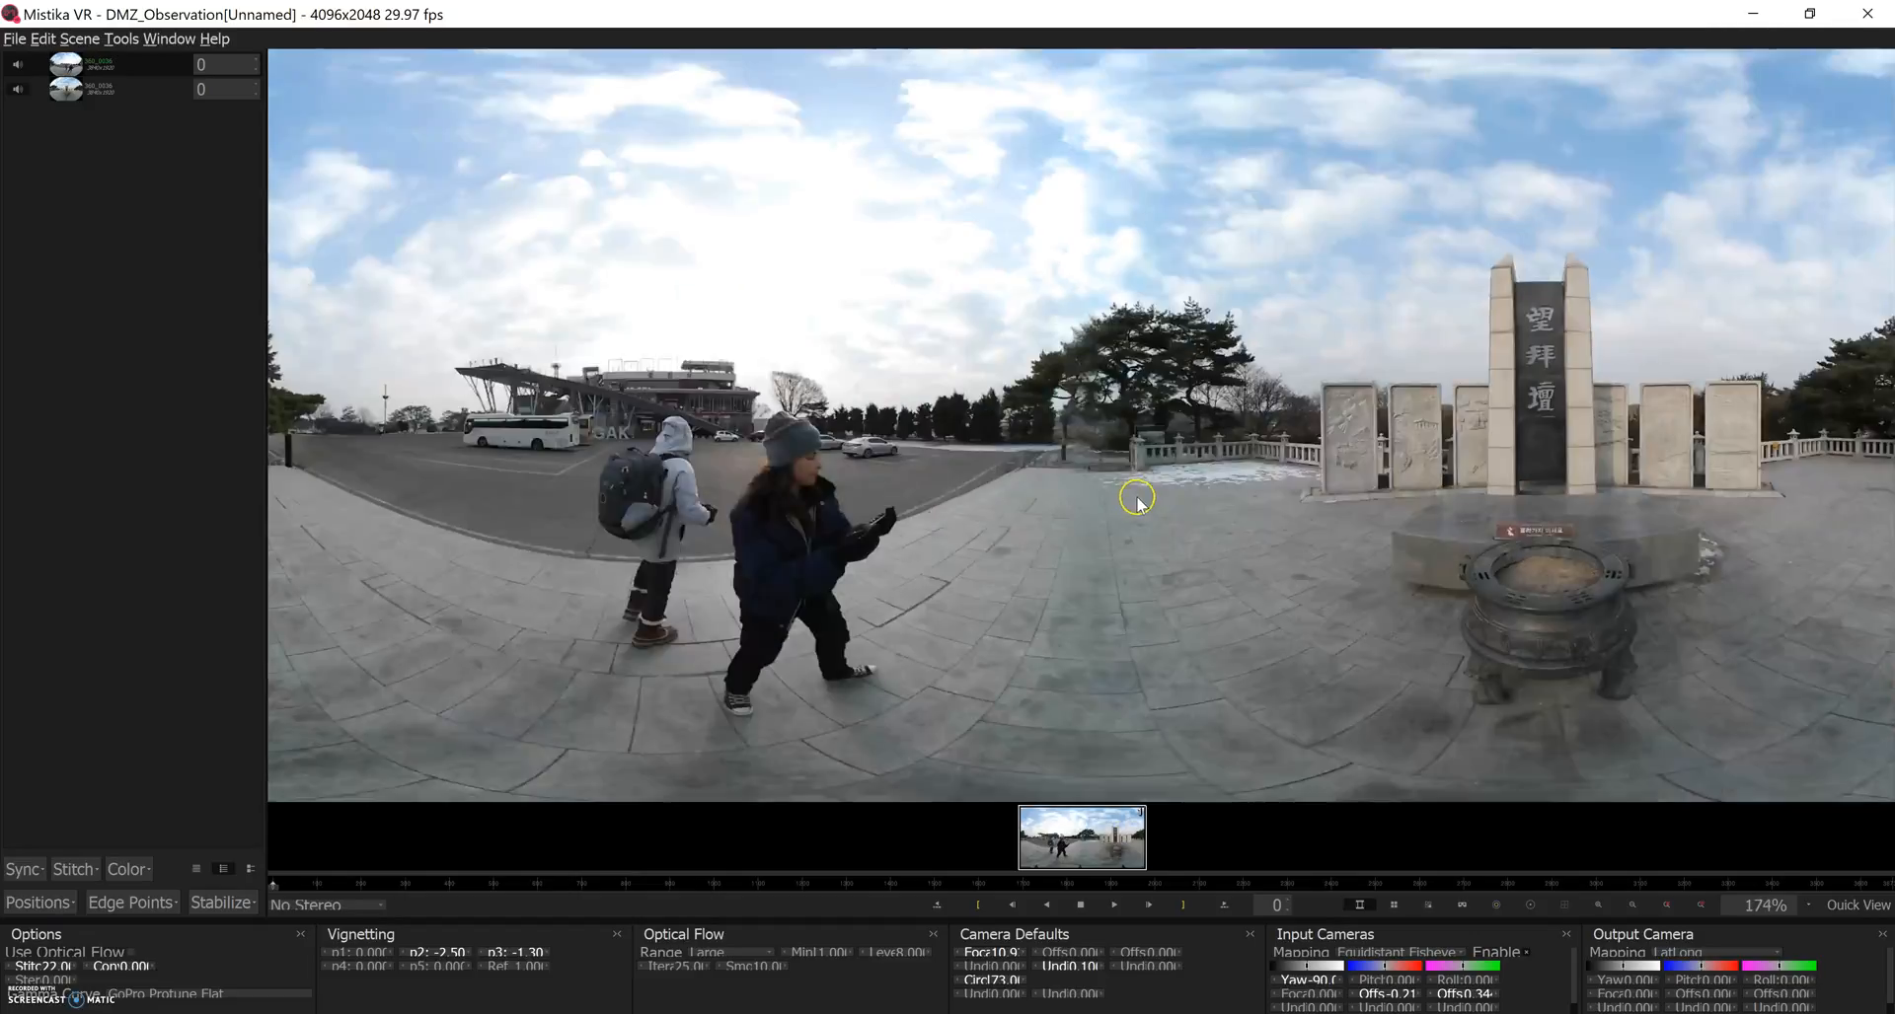
{"action": "left_click", "coordinate": [36, 902]}
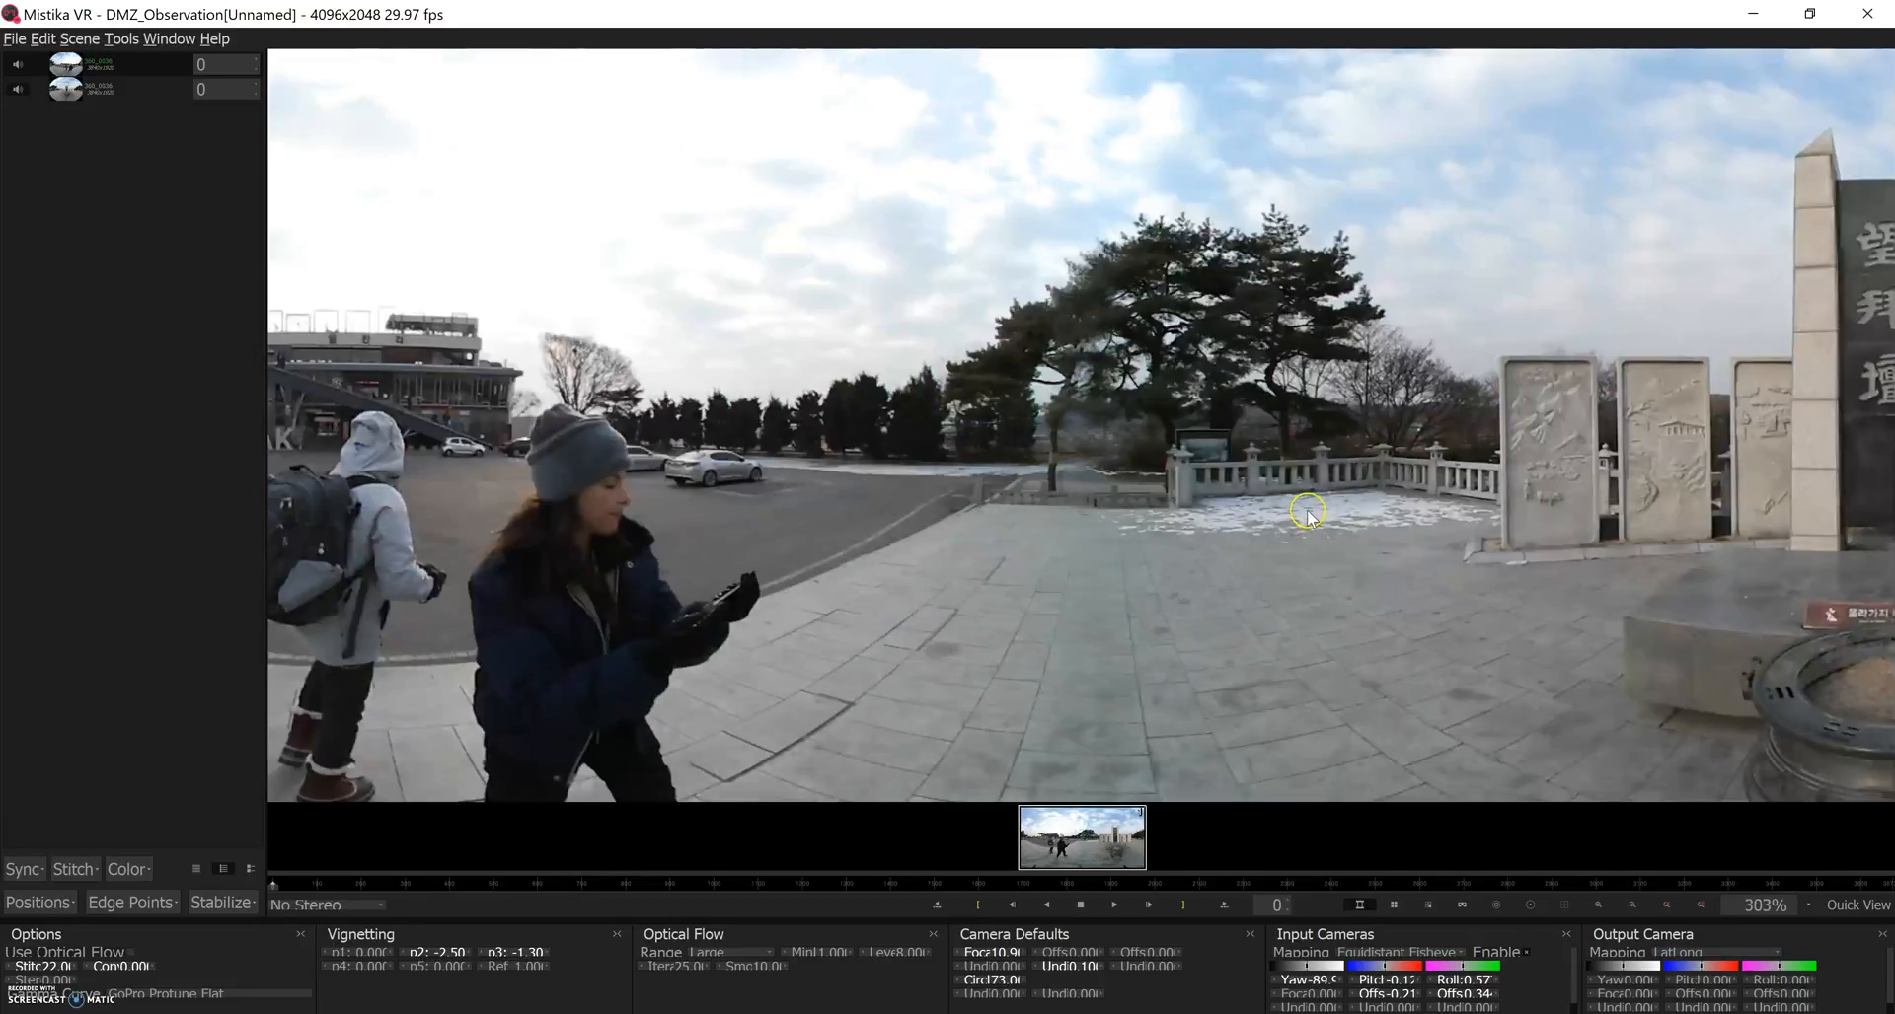
{"action": "mouse_move", "coordinate": [809, 318]}
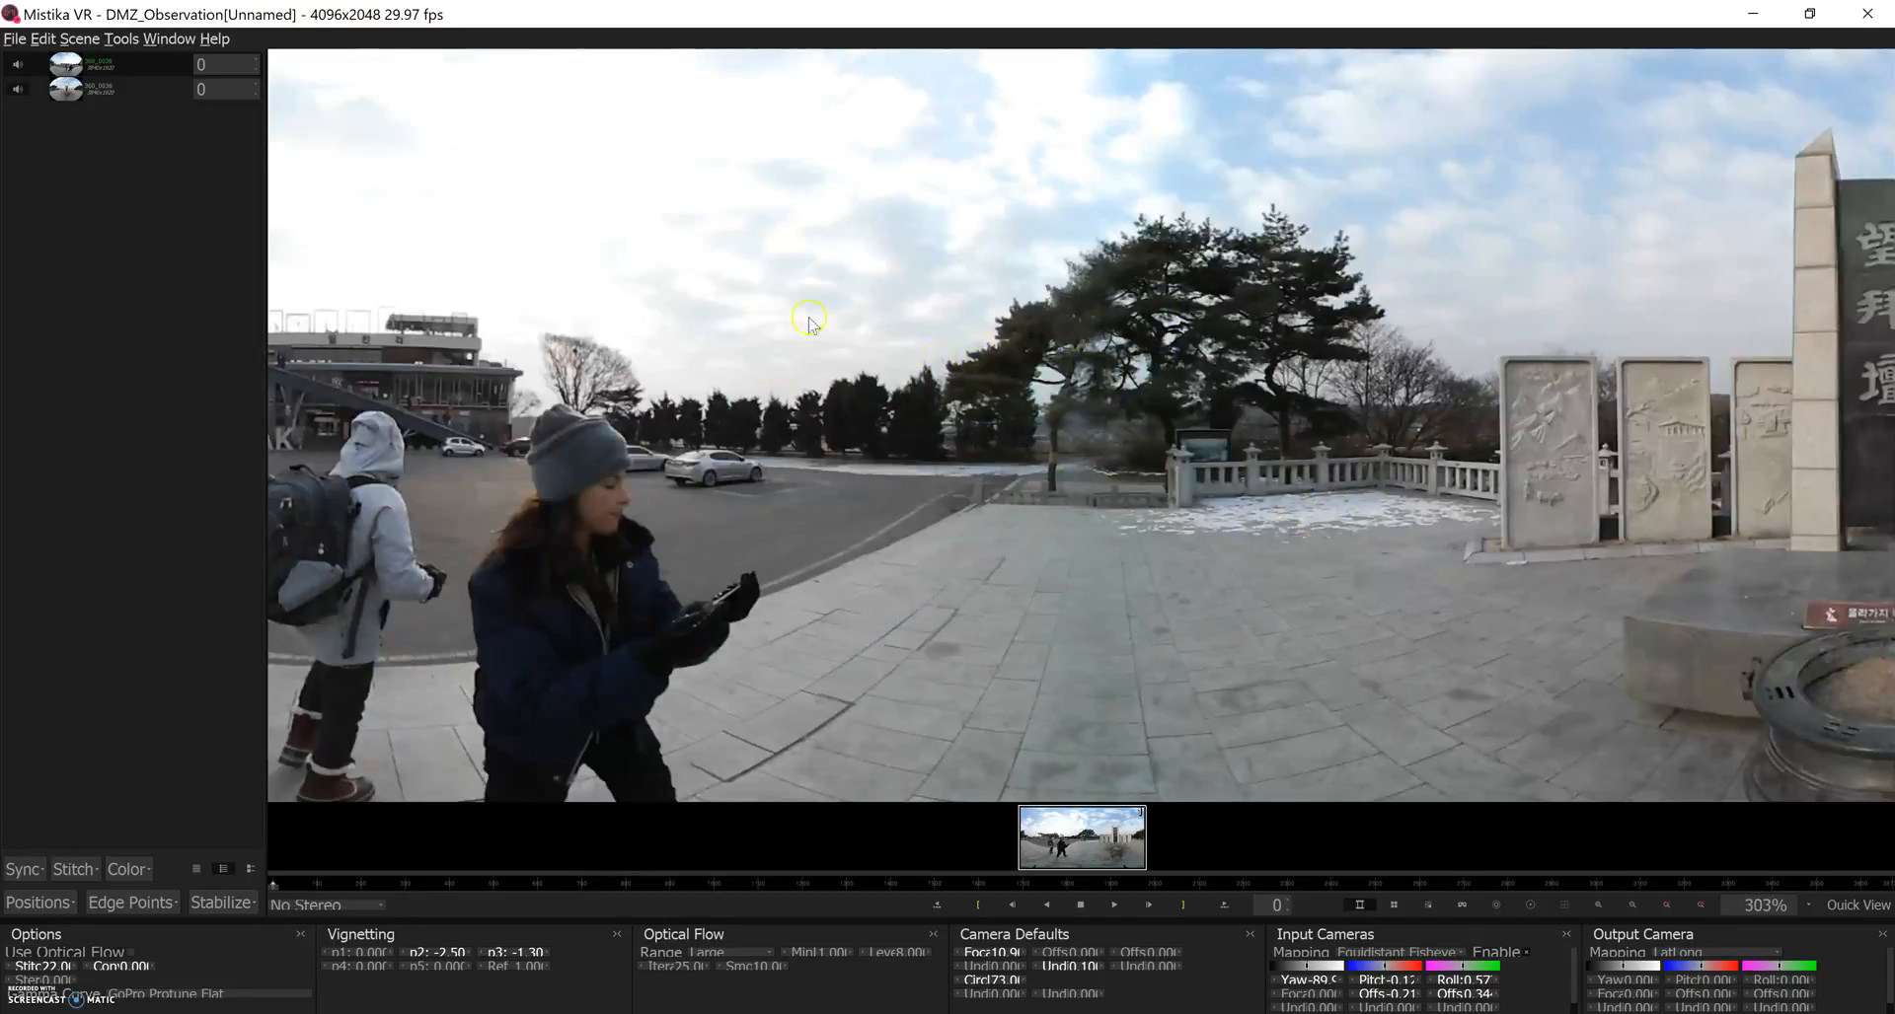
{"action": "mouse_move", "coordinate": [1110, 724]}
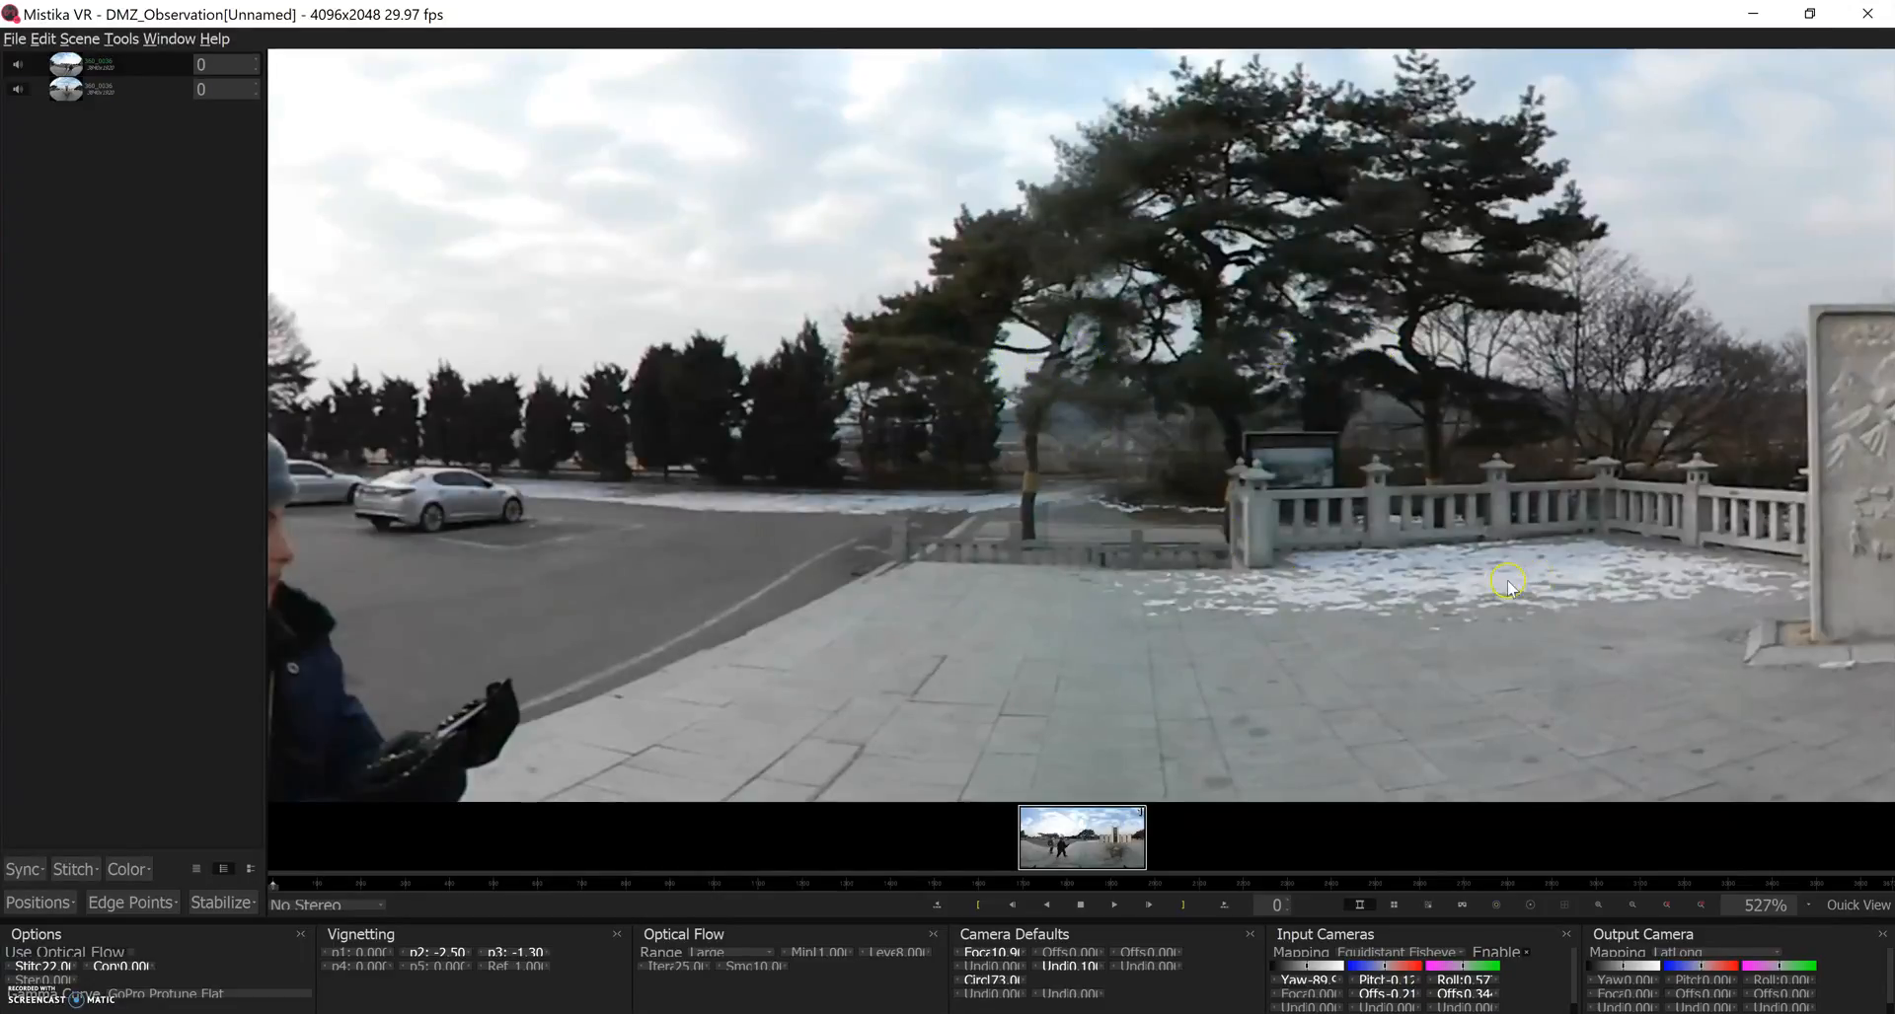
{"action": "mouse_move", "coordinate": [1414, 537]}
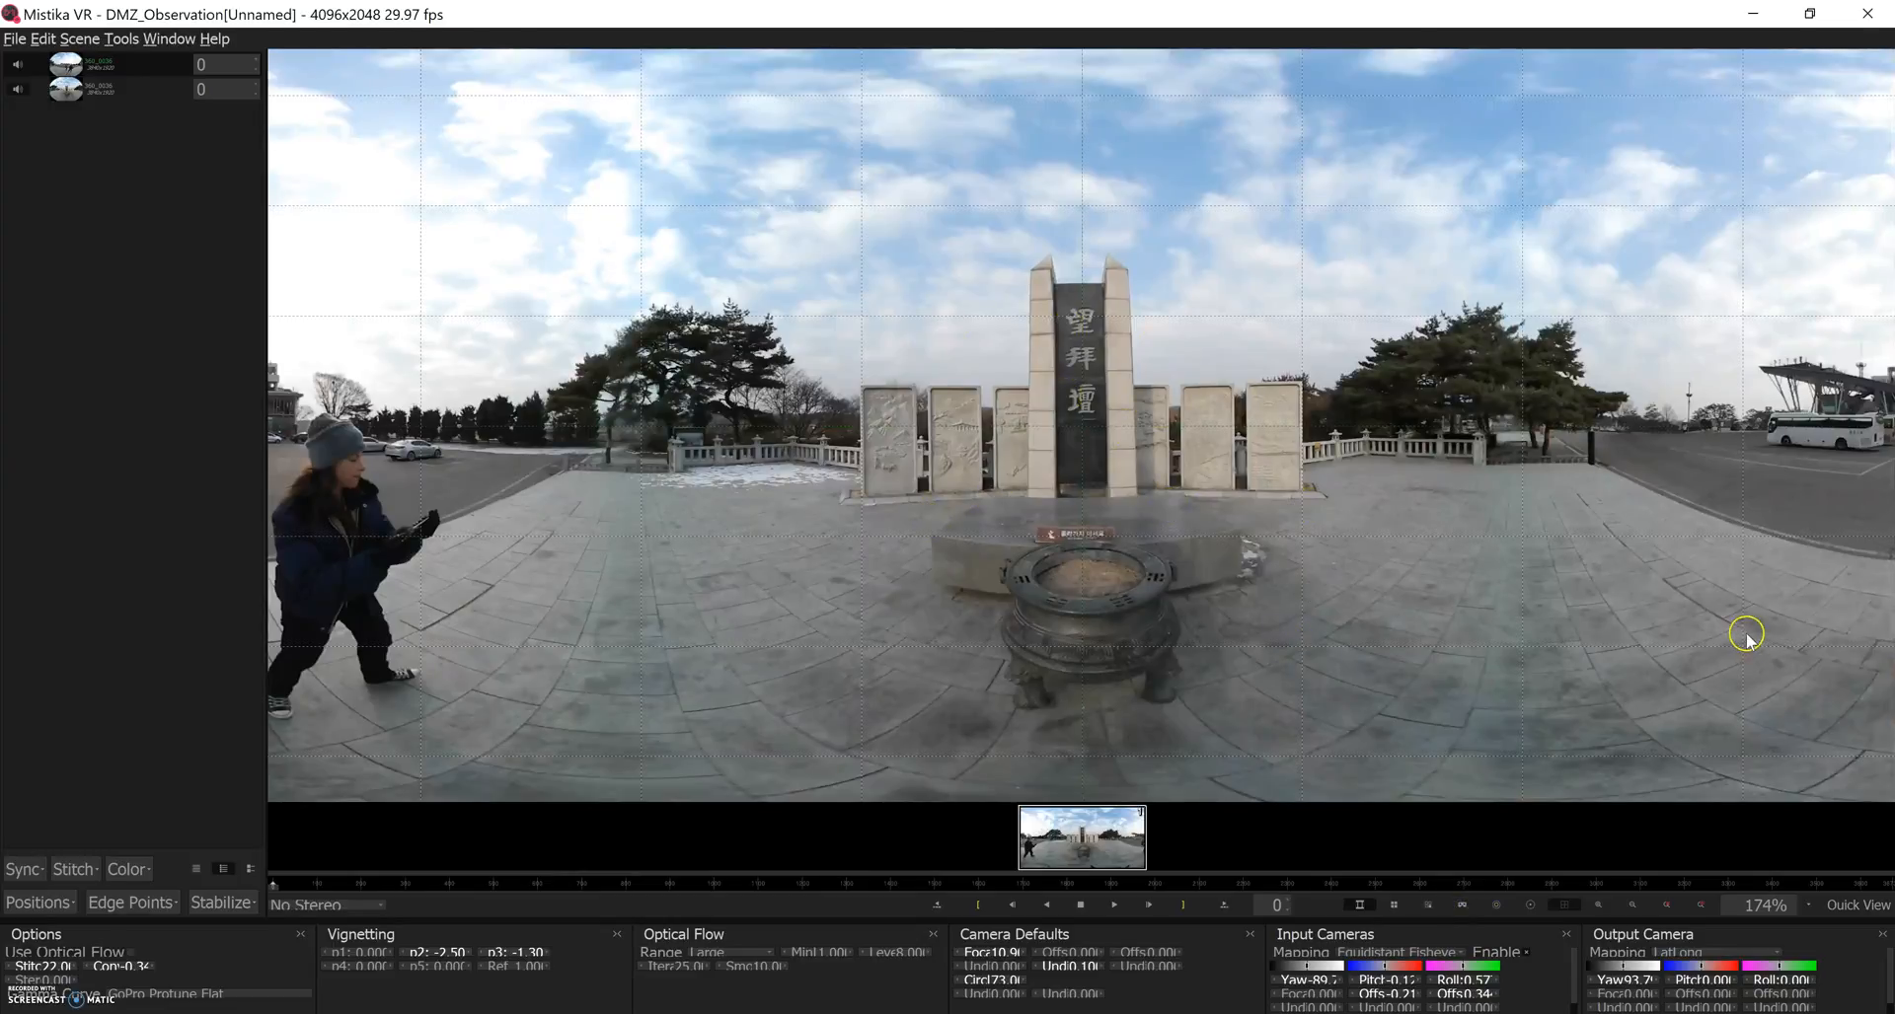
{"action": "mouse_move", "coordinate": [876, 864]}
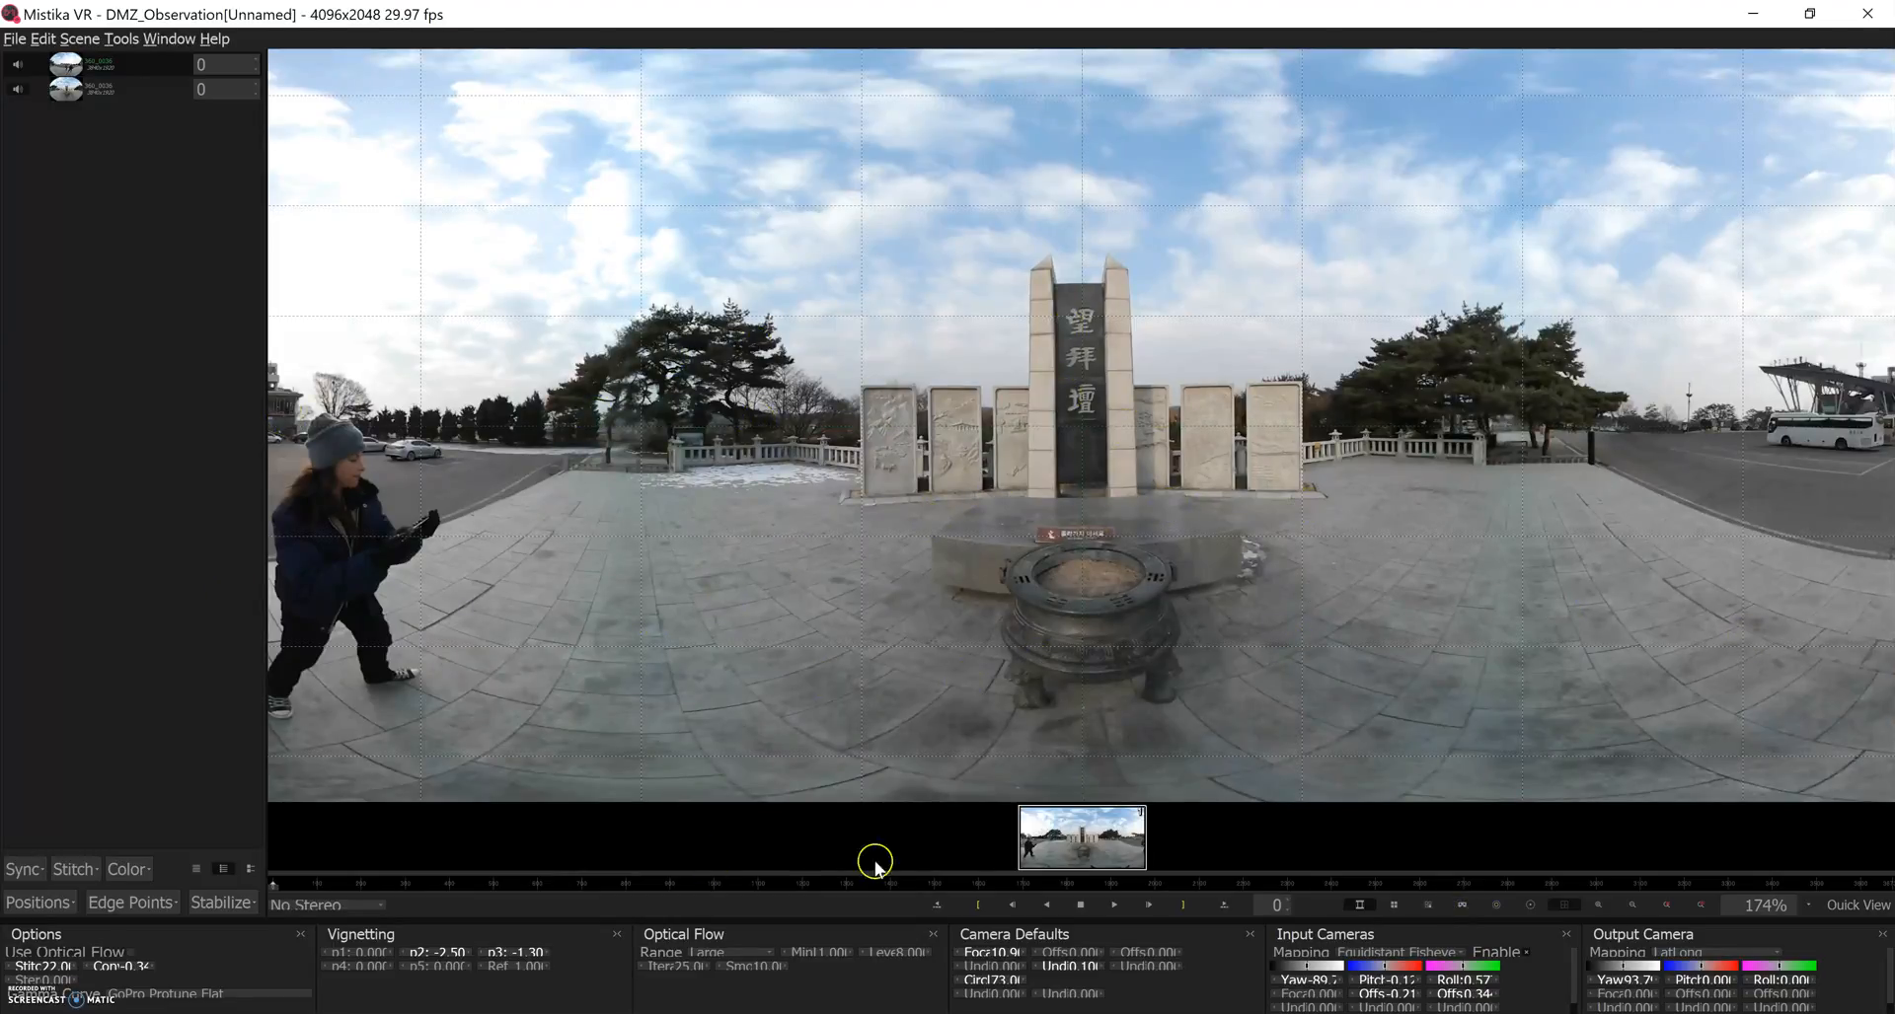
{"action": "mouse_move", "coordinate": [859, 483]}
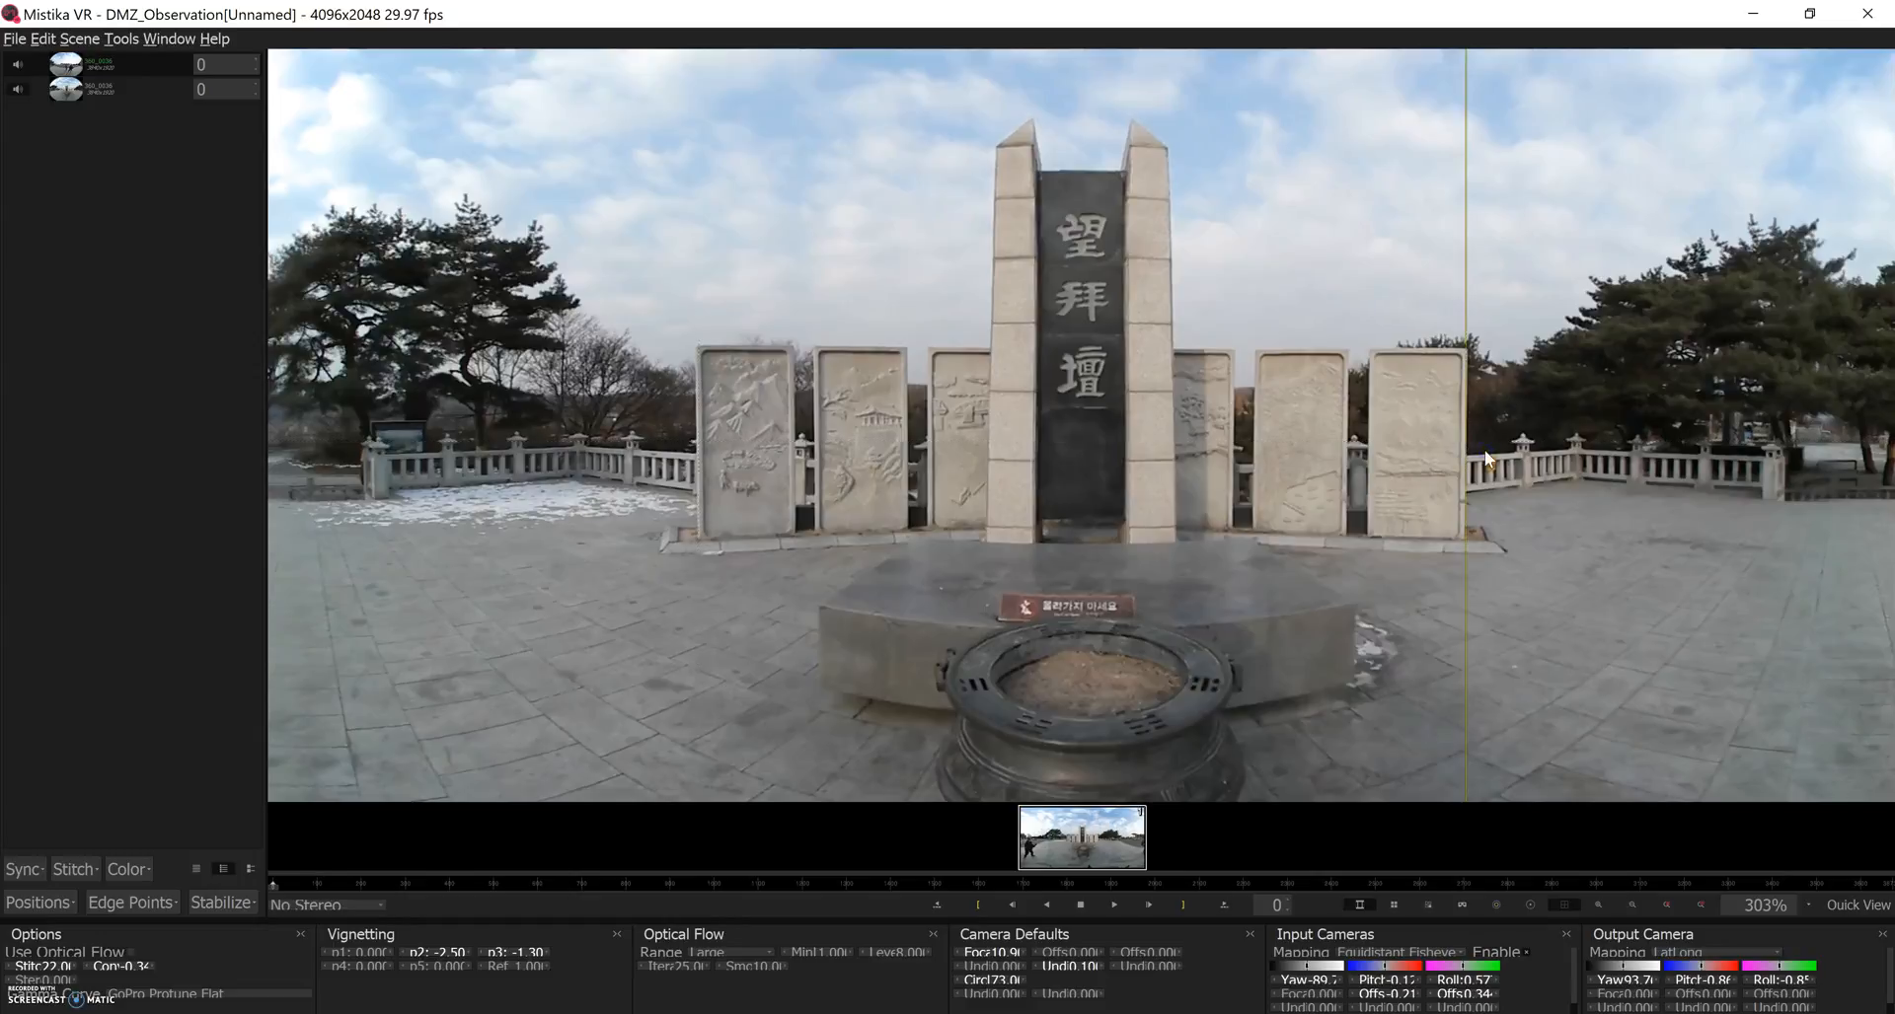
- Adjust the Output Camera yaw, pitch and roll so the monument is centred and level
{"action": "left_click", "coordinate": [693, 420]}
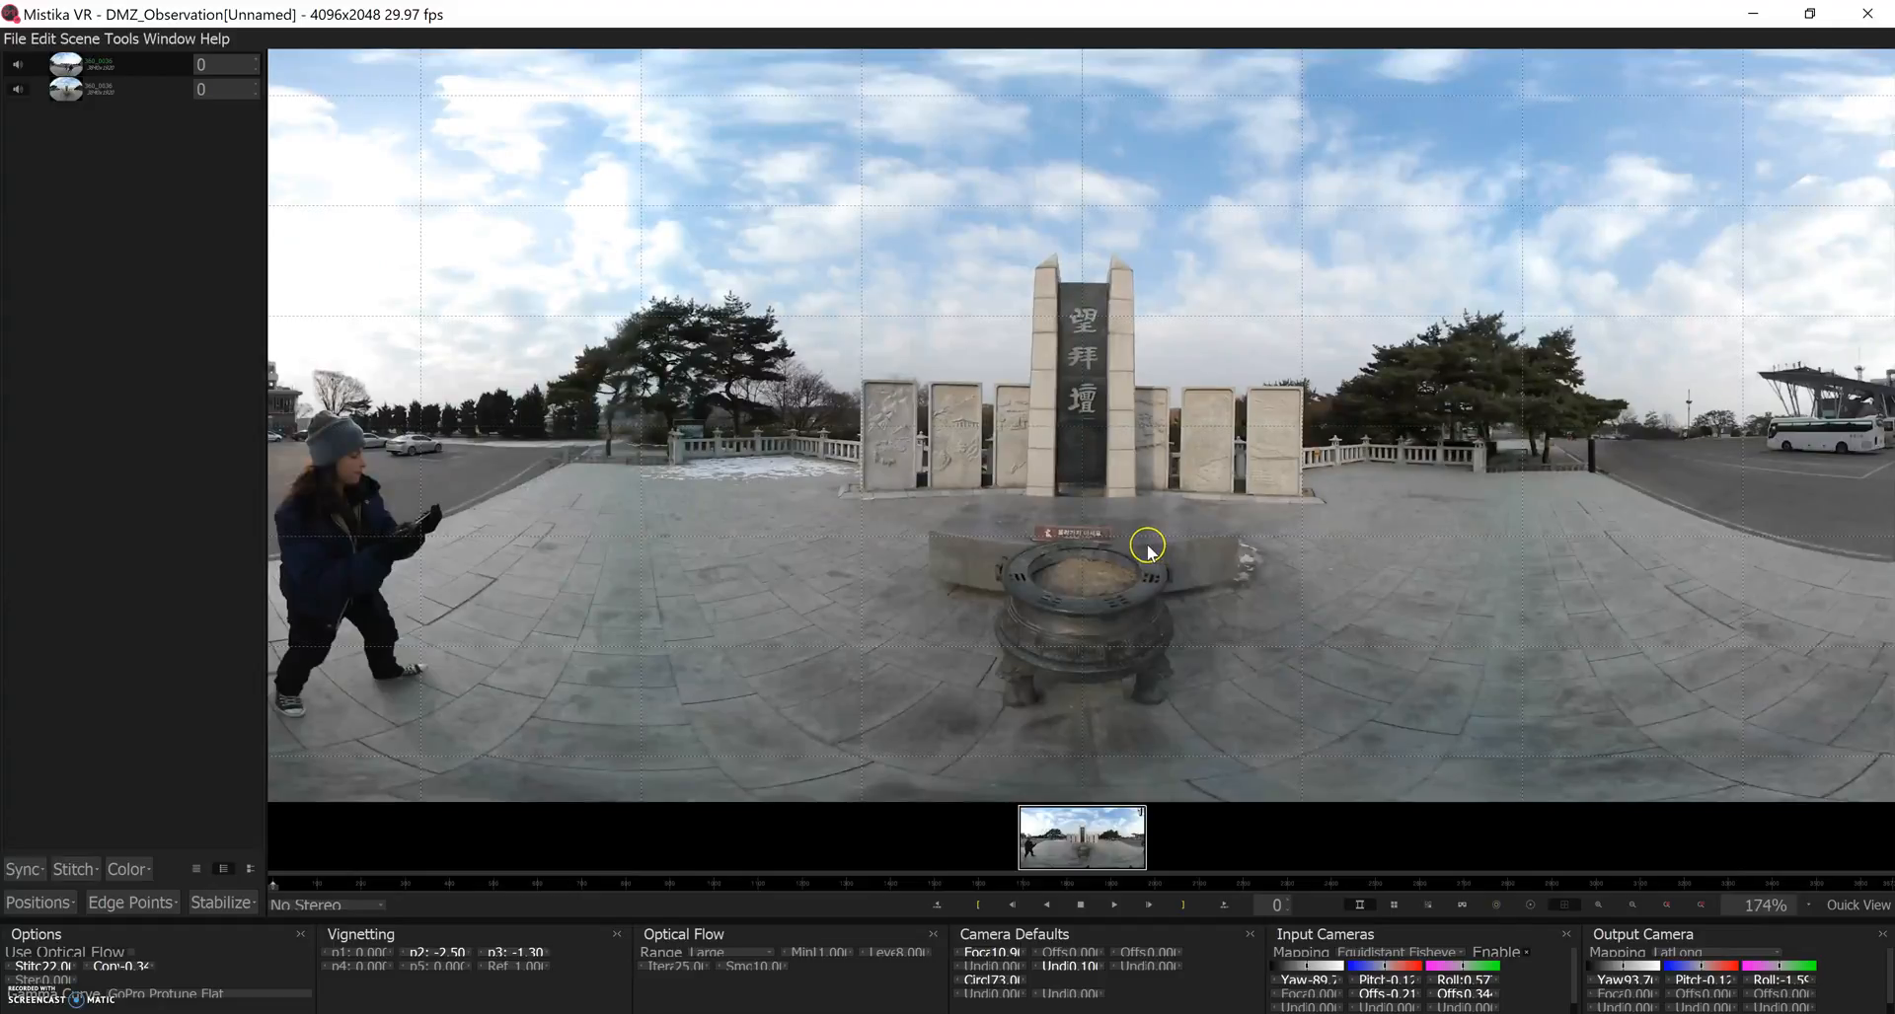
{"action": "mouse_move", "coordinate": [667, 402]}
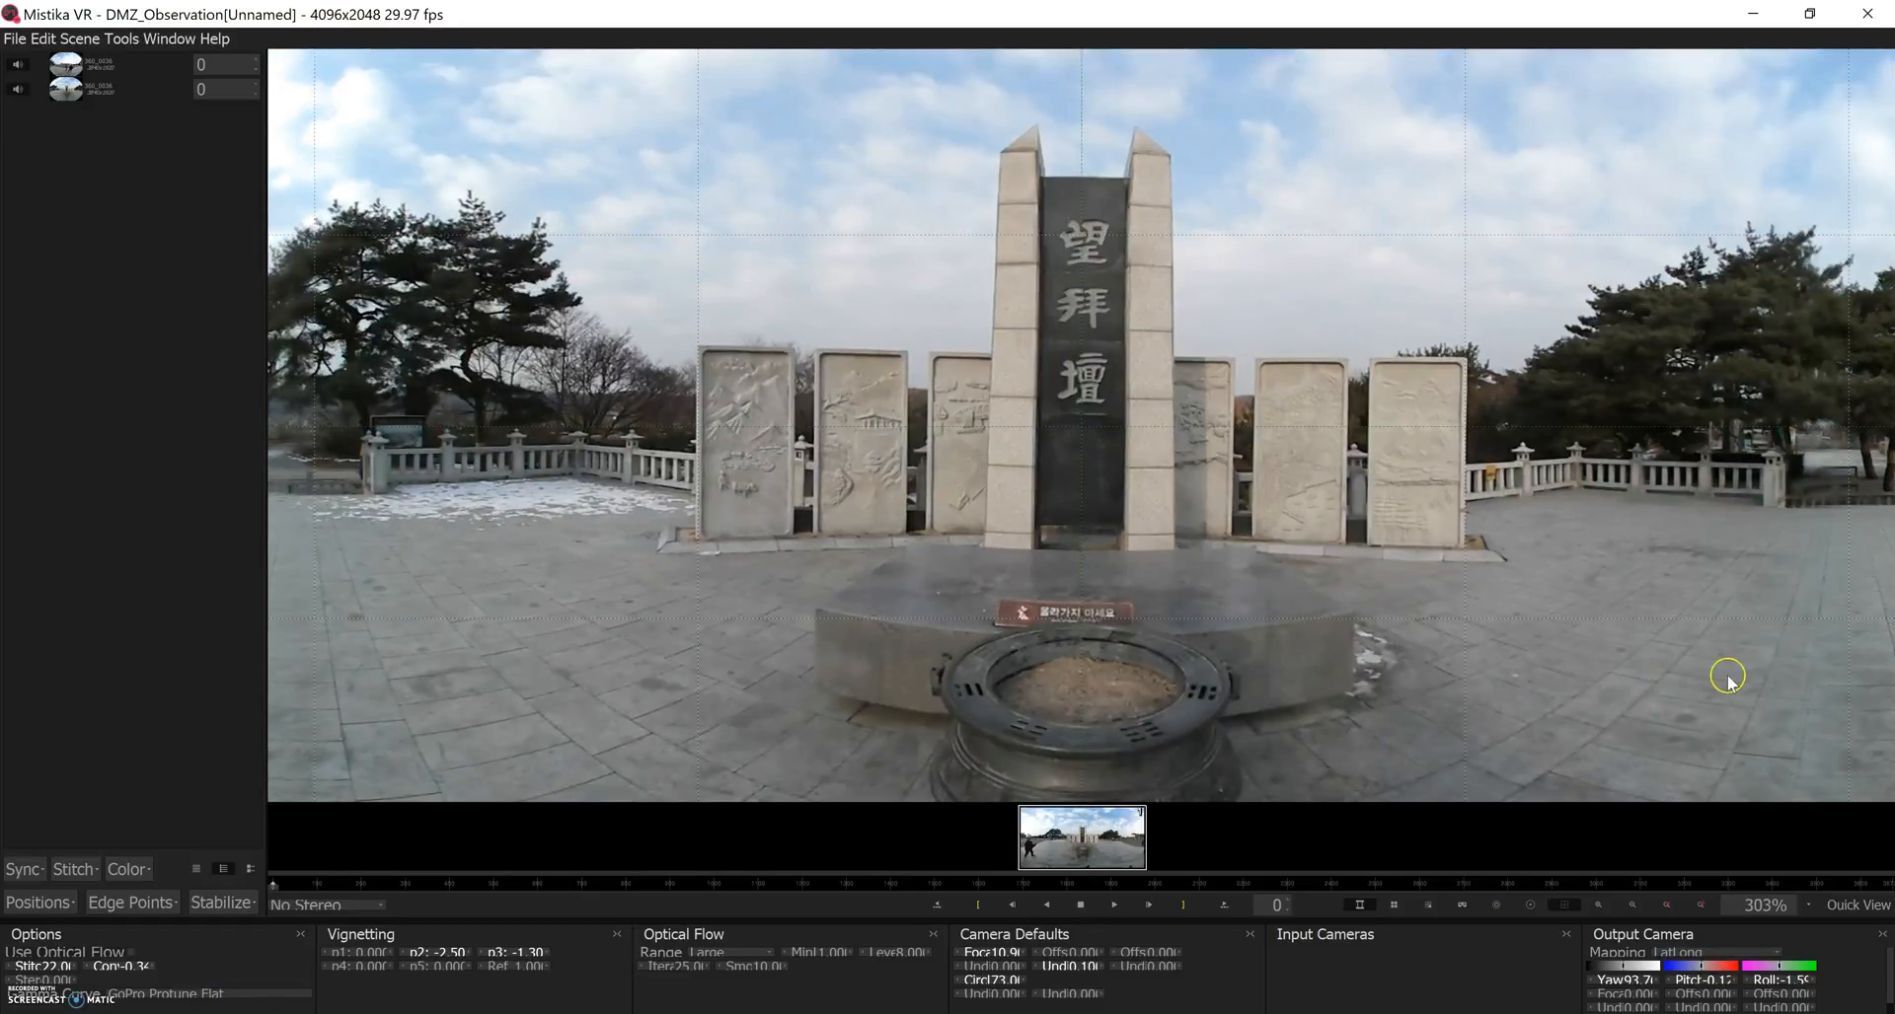
{"action": "scroll", "scroll_direction": "down", "scroll_amount": 3}
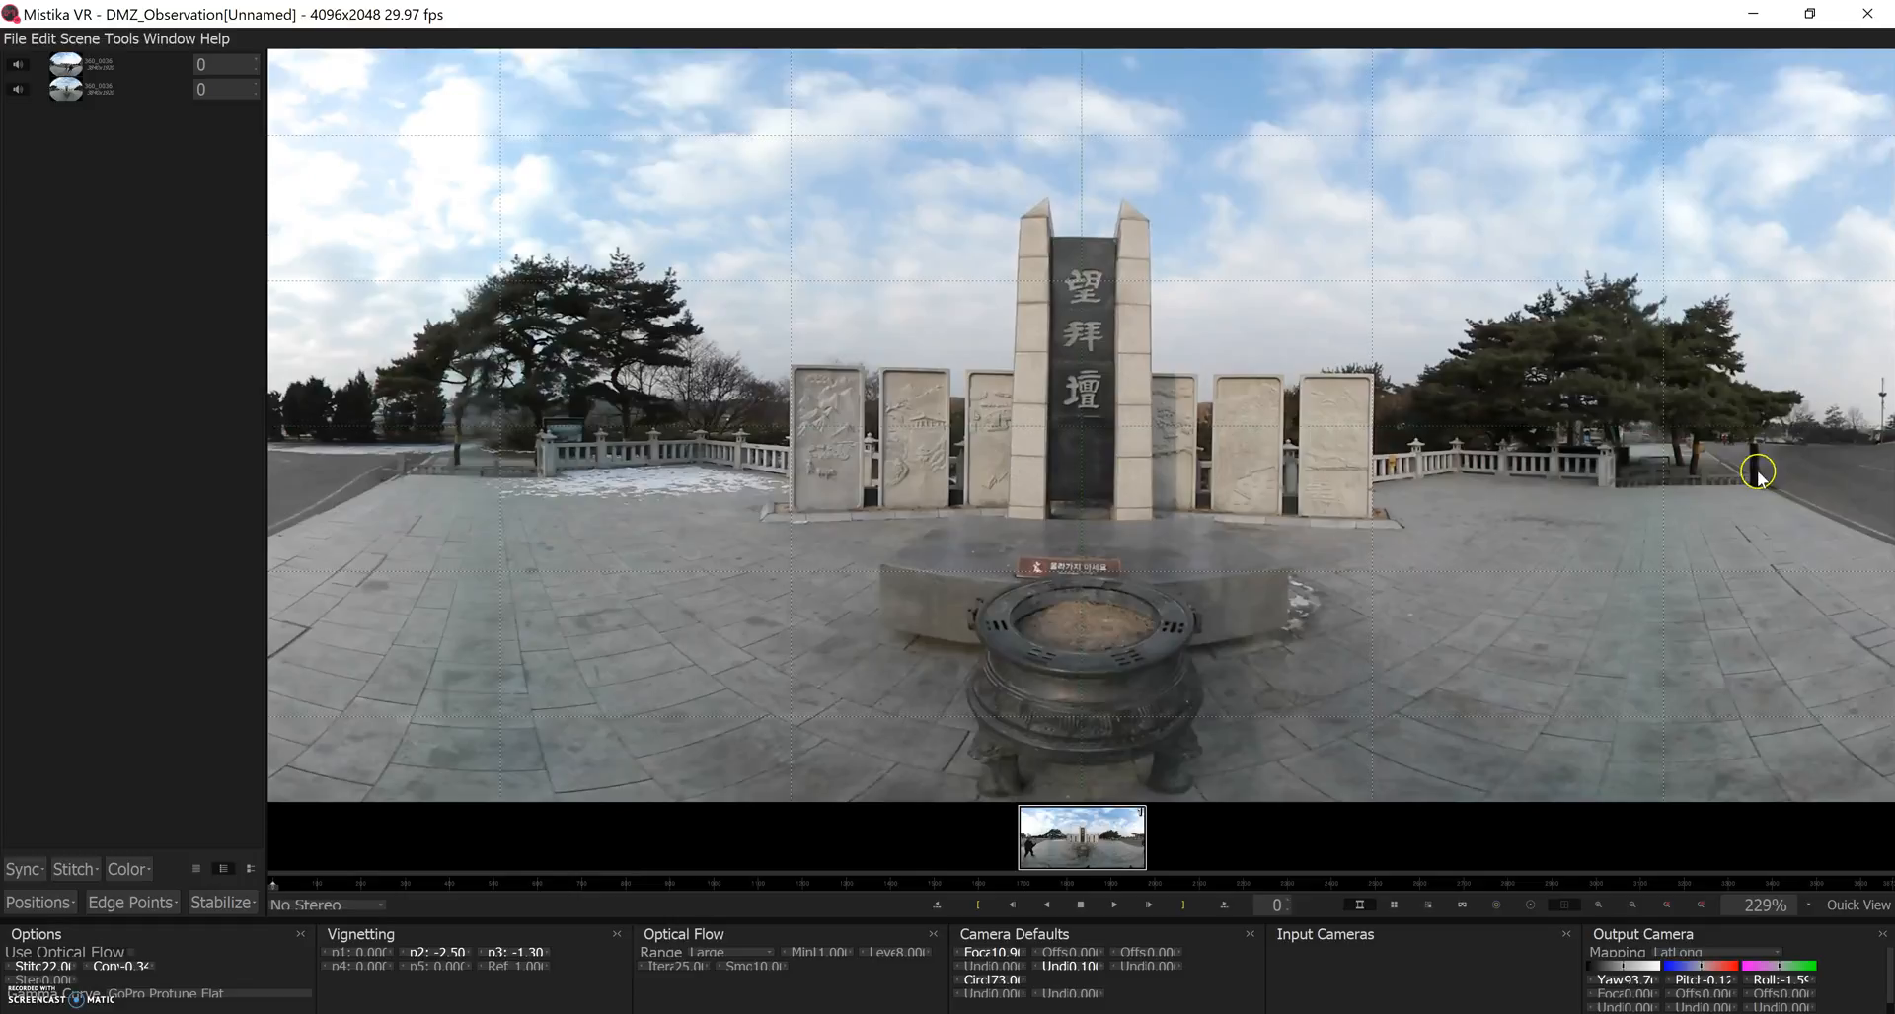
{"action": "mouse_move", "coordinate": [1703, 460]}
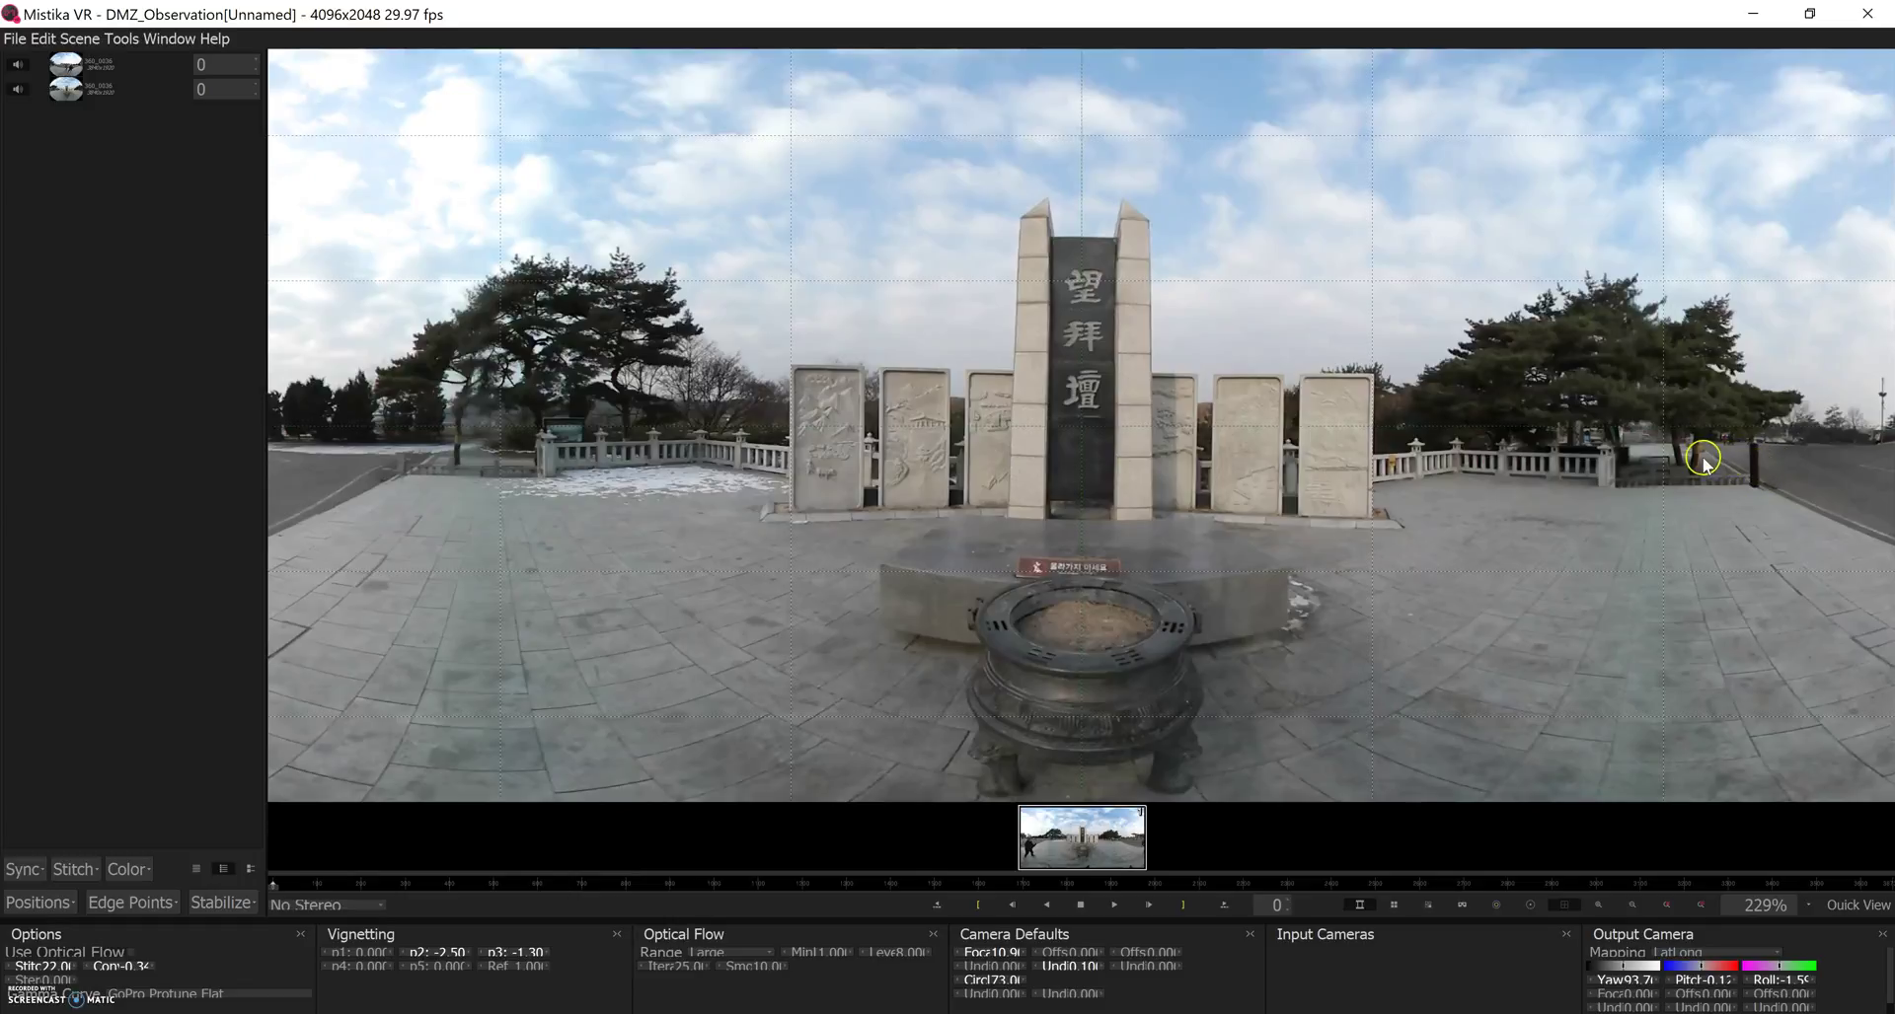
{"action": "mouse_move", "coordinate": [1654, 395]}
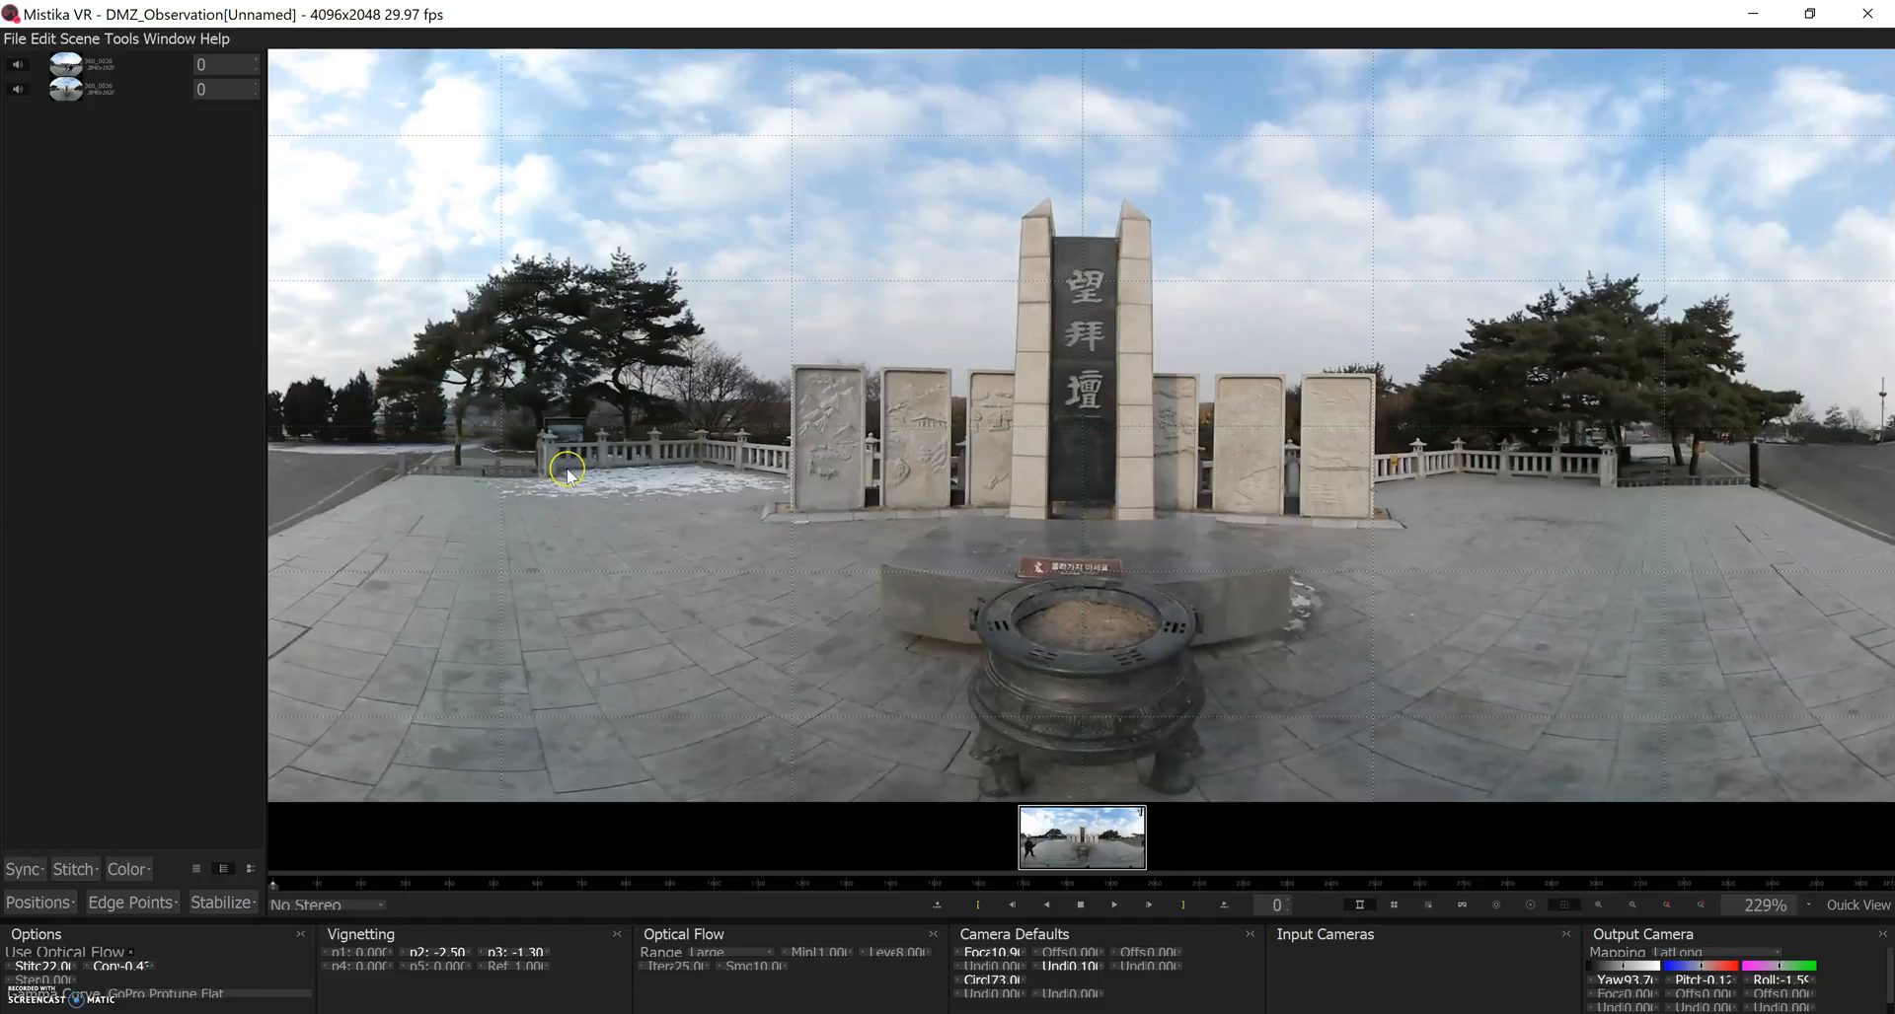
{"action": "mouse_move", "coordinate": [260, 809]}
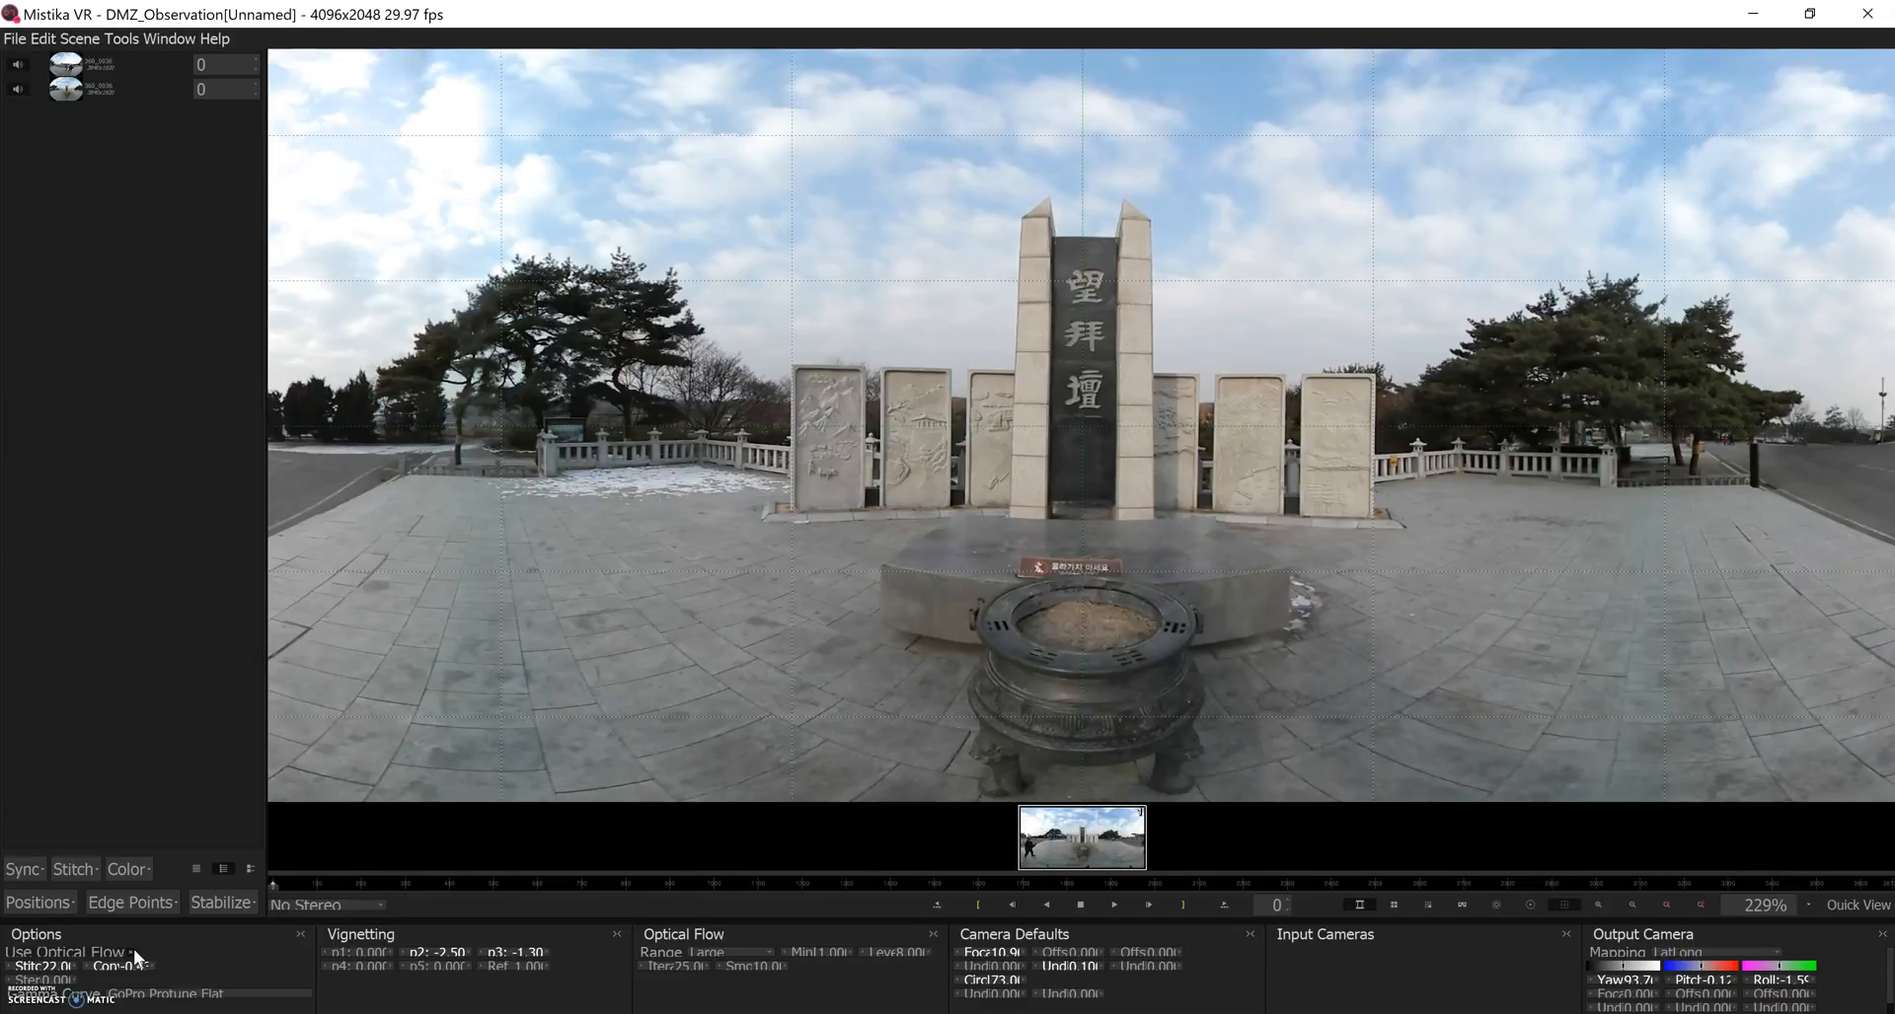
- Set Stitch to 15 with seam overlays shown and Optical Flow Range to Large
{"action": "left_click", "coordinate": [134, 952]}
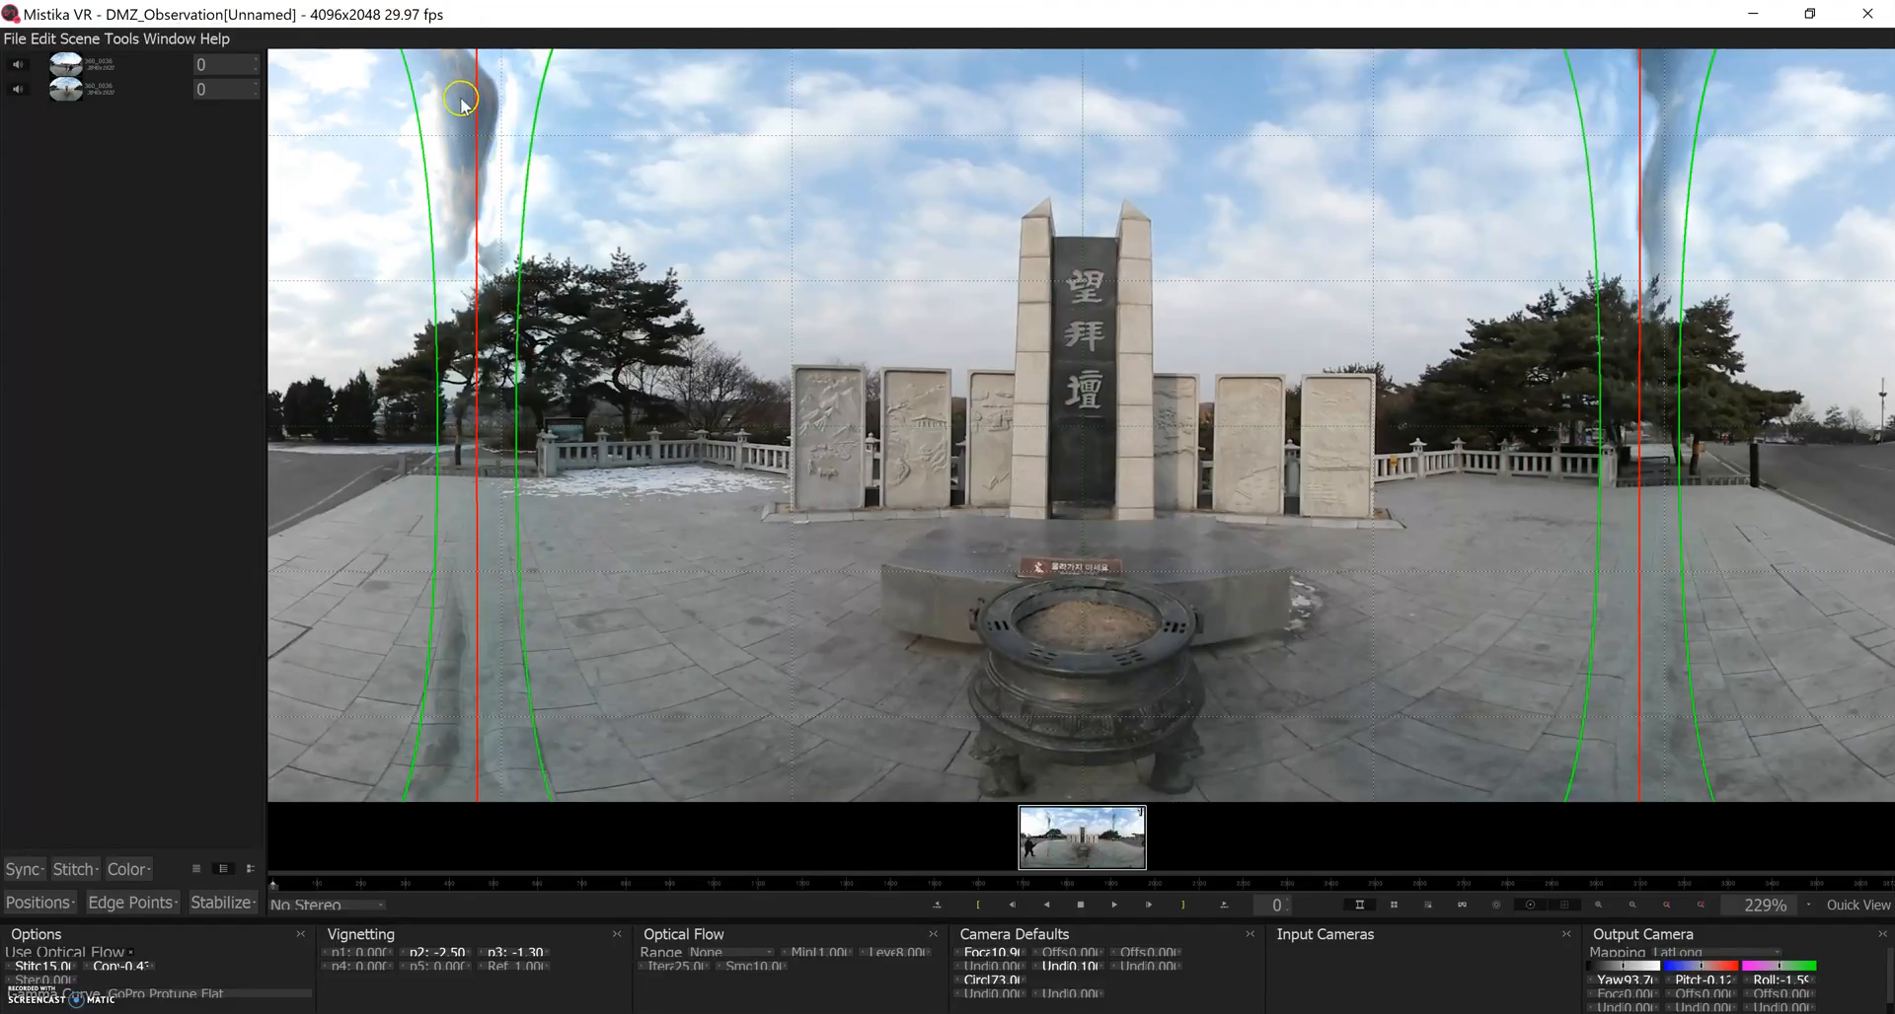
{"action": "left_click", "coordinate": [728, 952]}
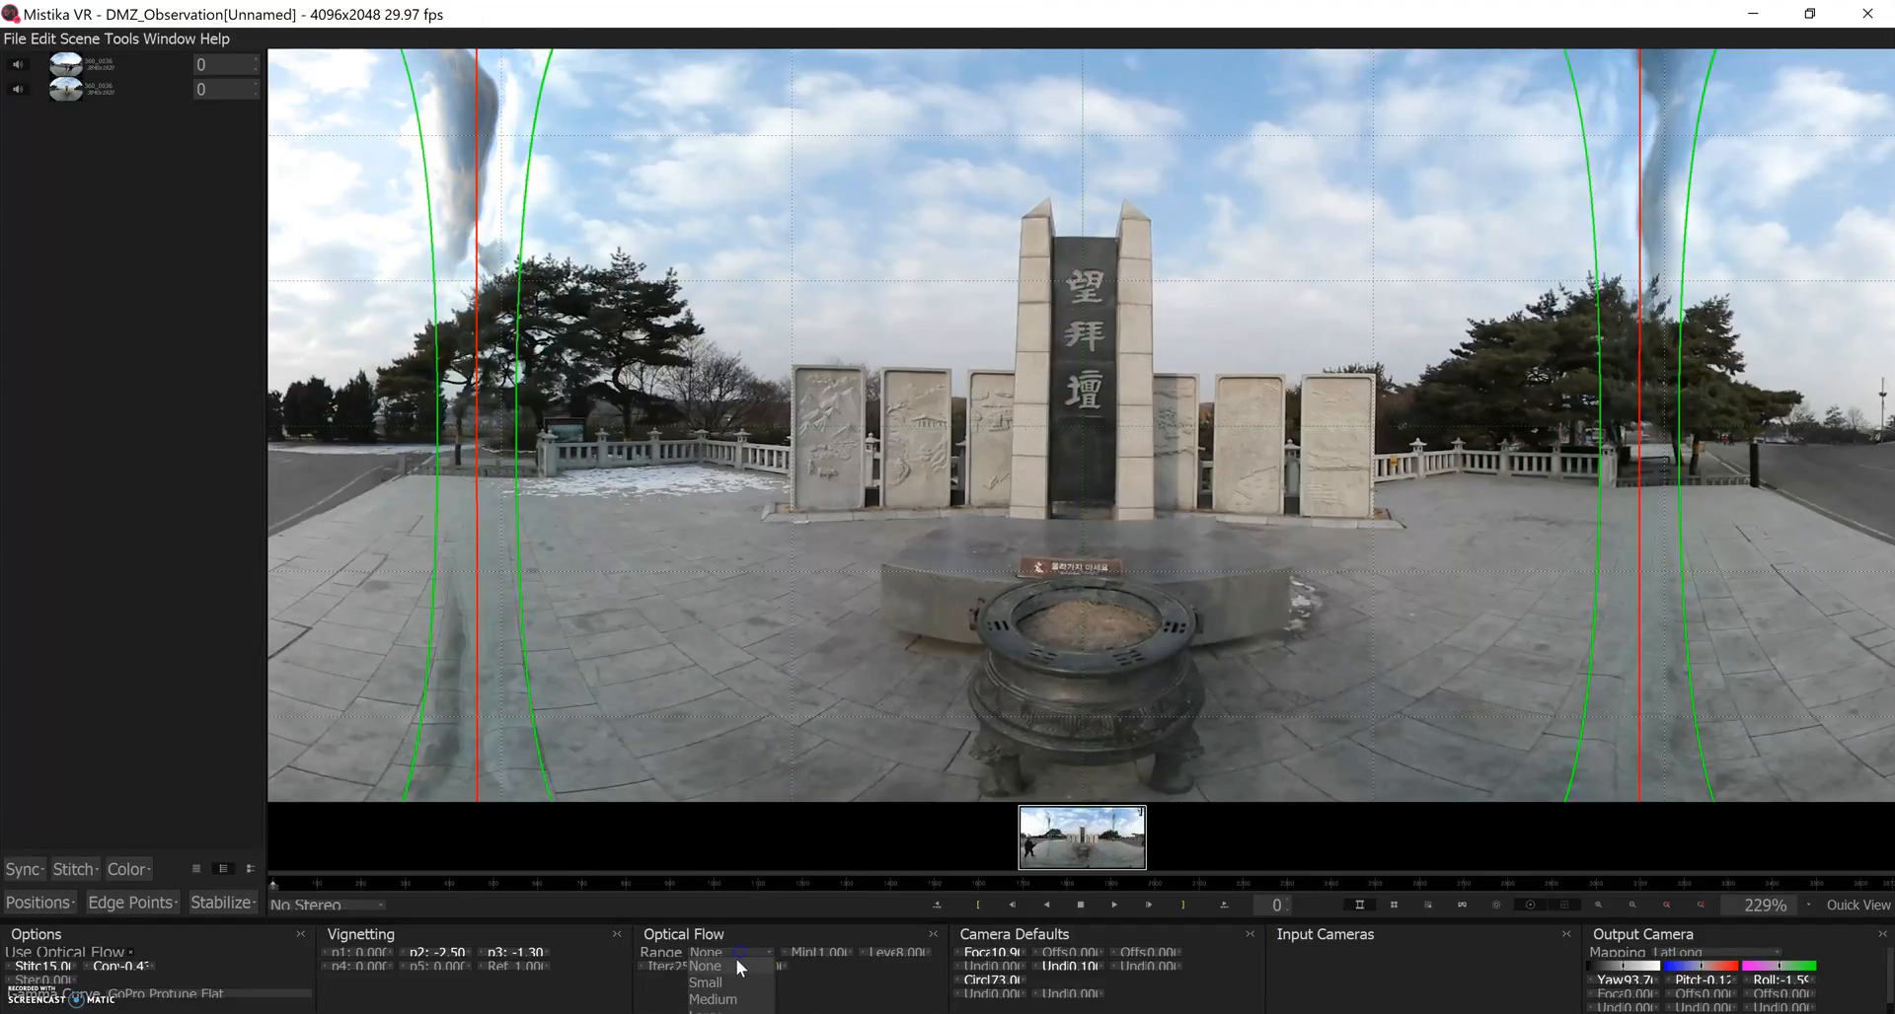
{"action": "left_click", "coordinate": [710, 983]}
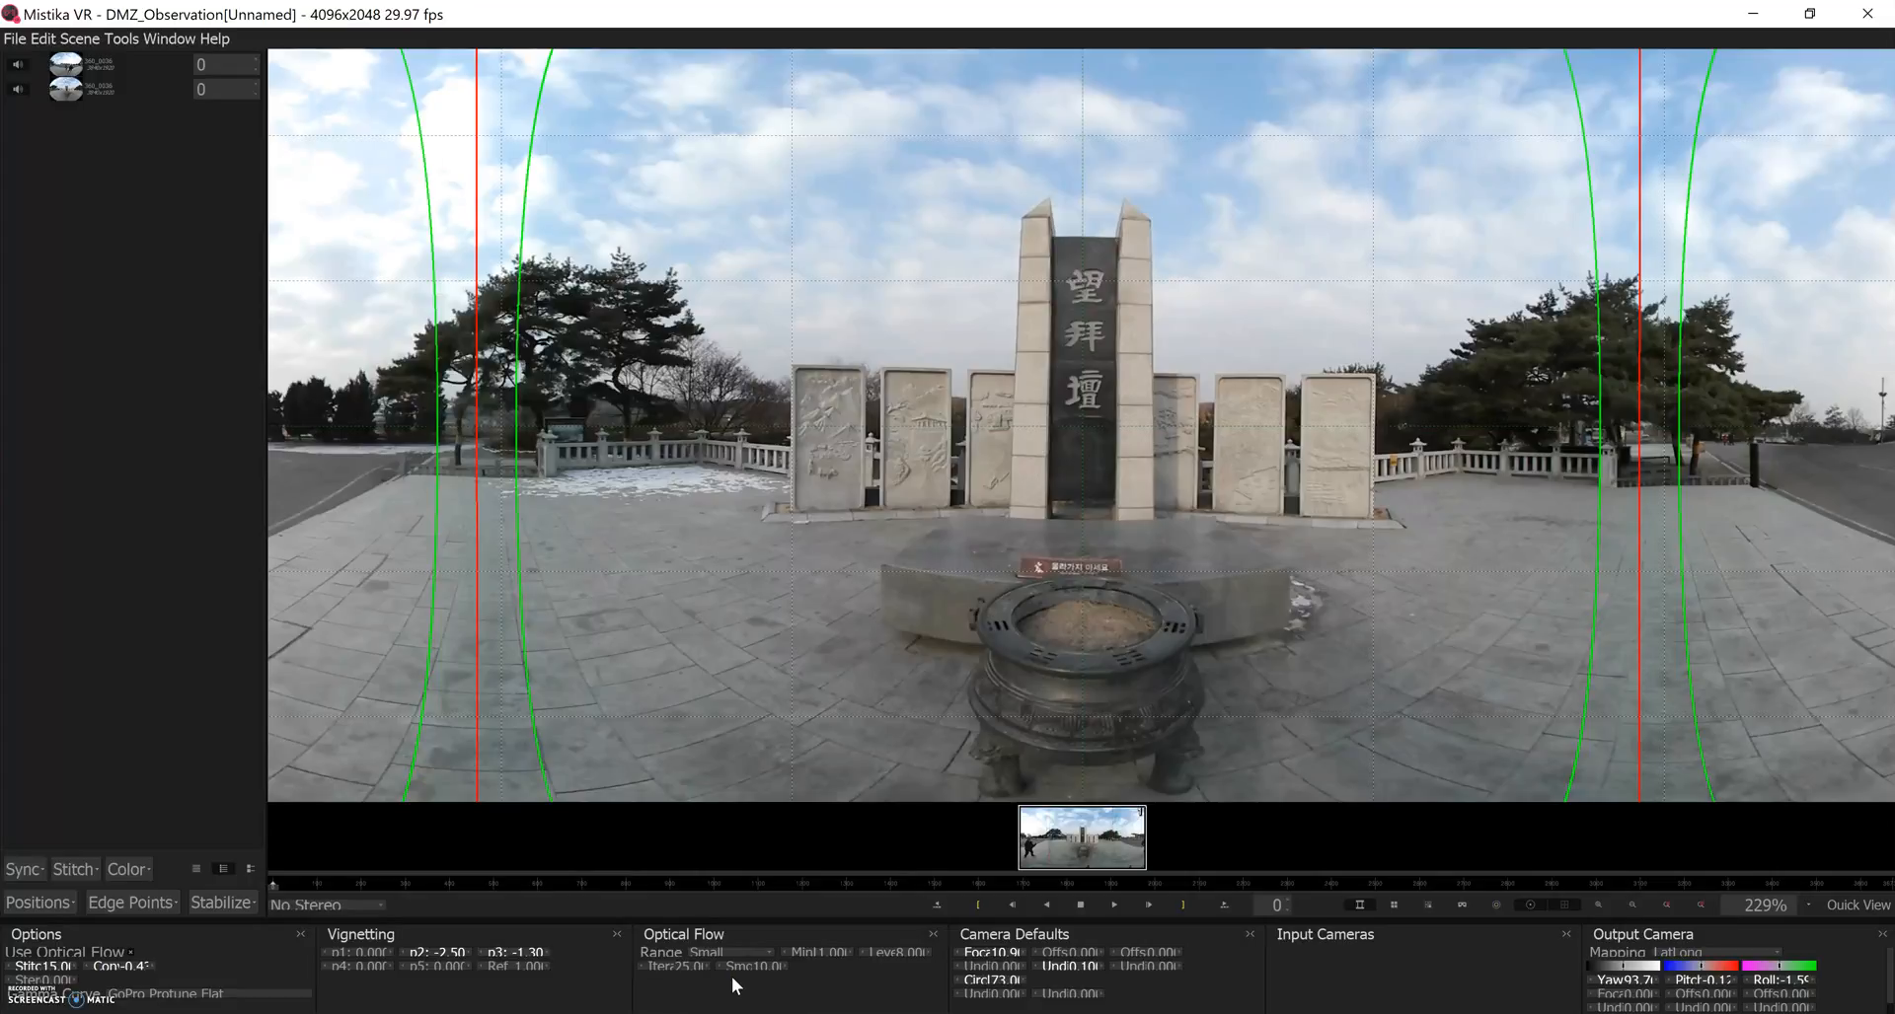
{"action": "left_click", "coordinate": [726, 952]}
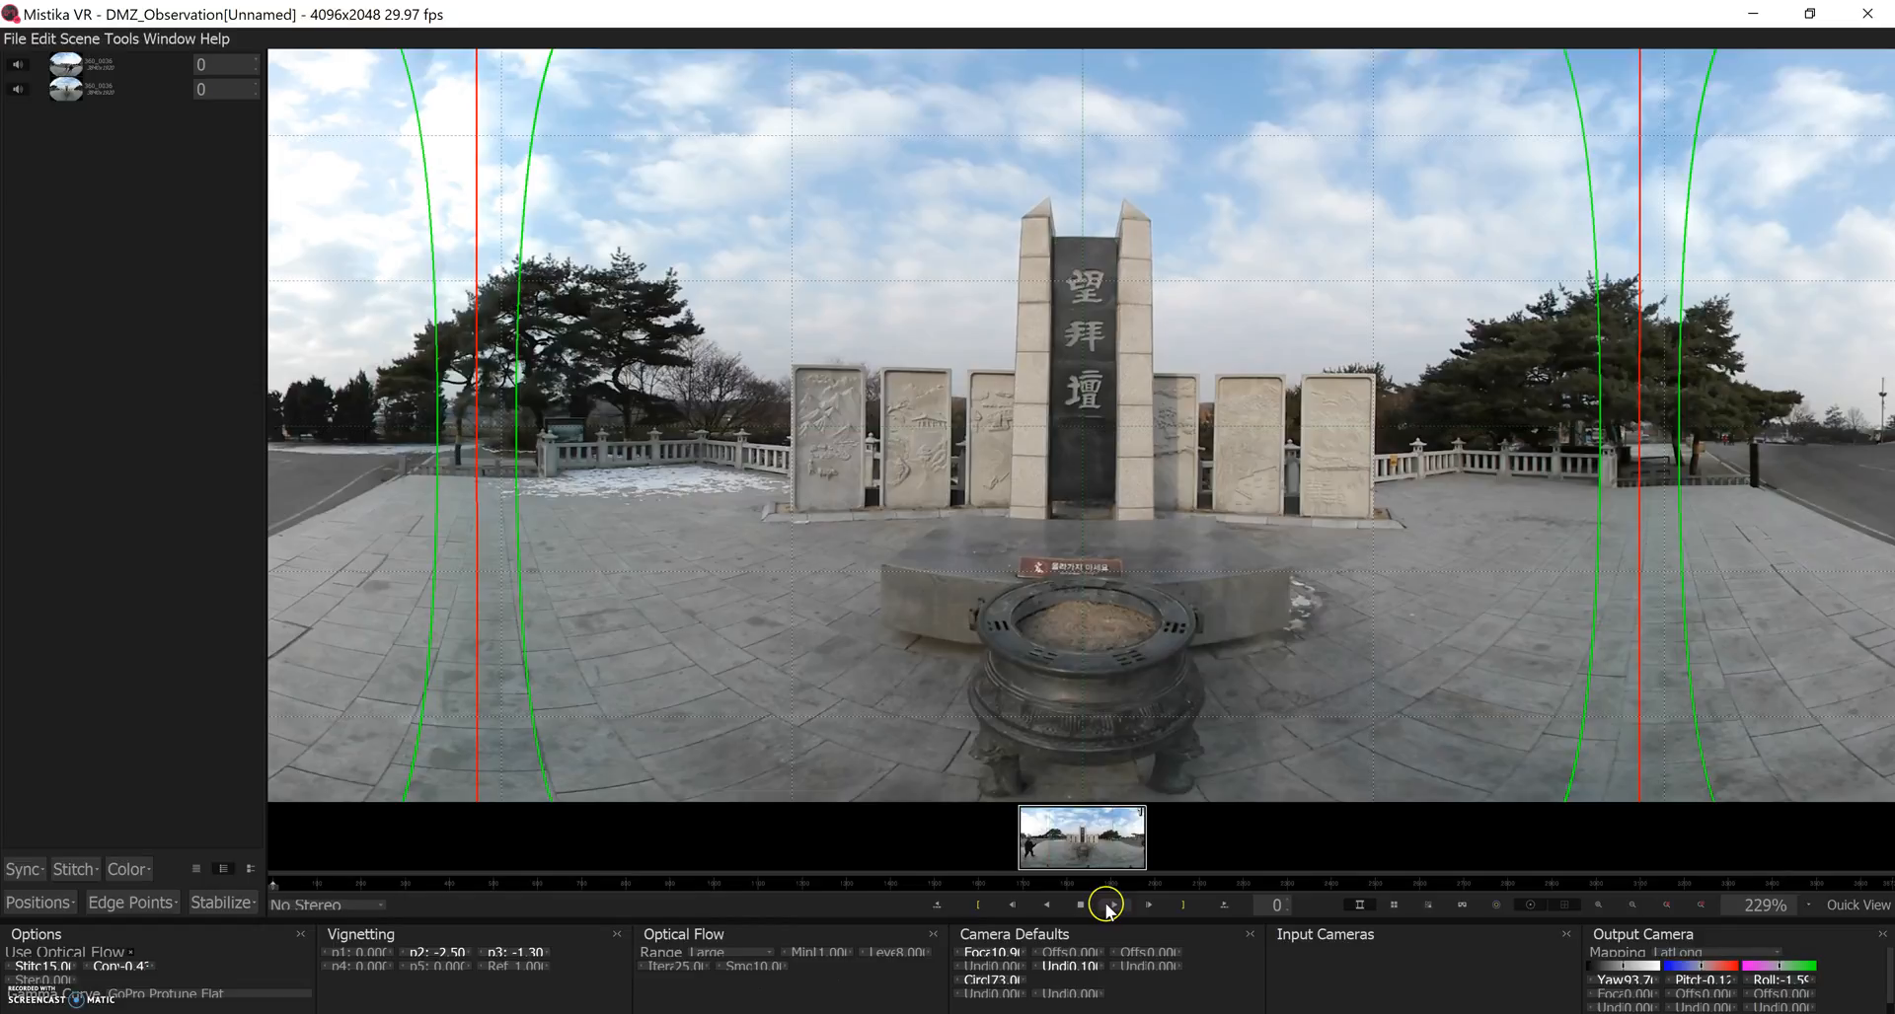
{"action": "left_click", "coordinate": [1109, 906]}
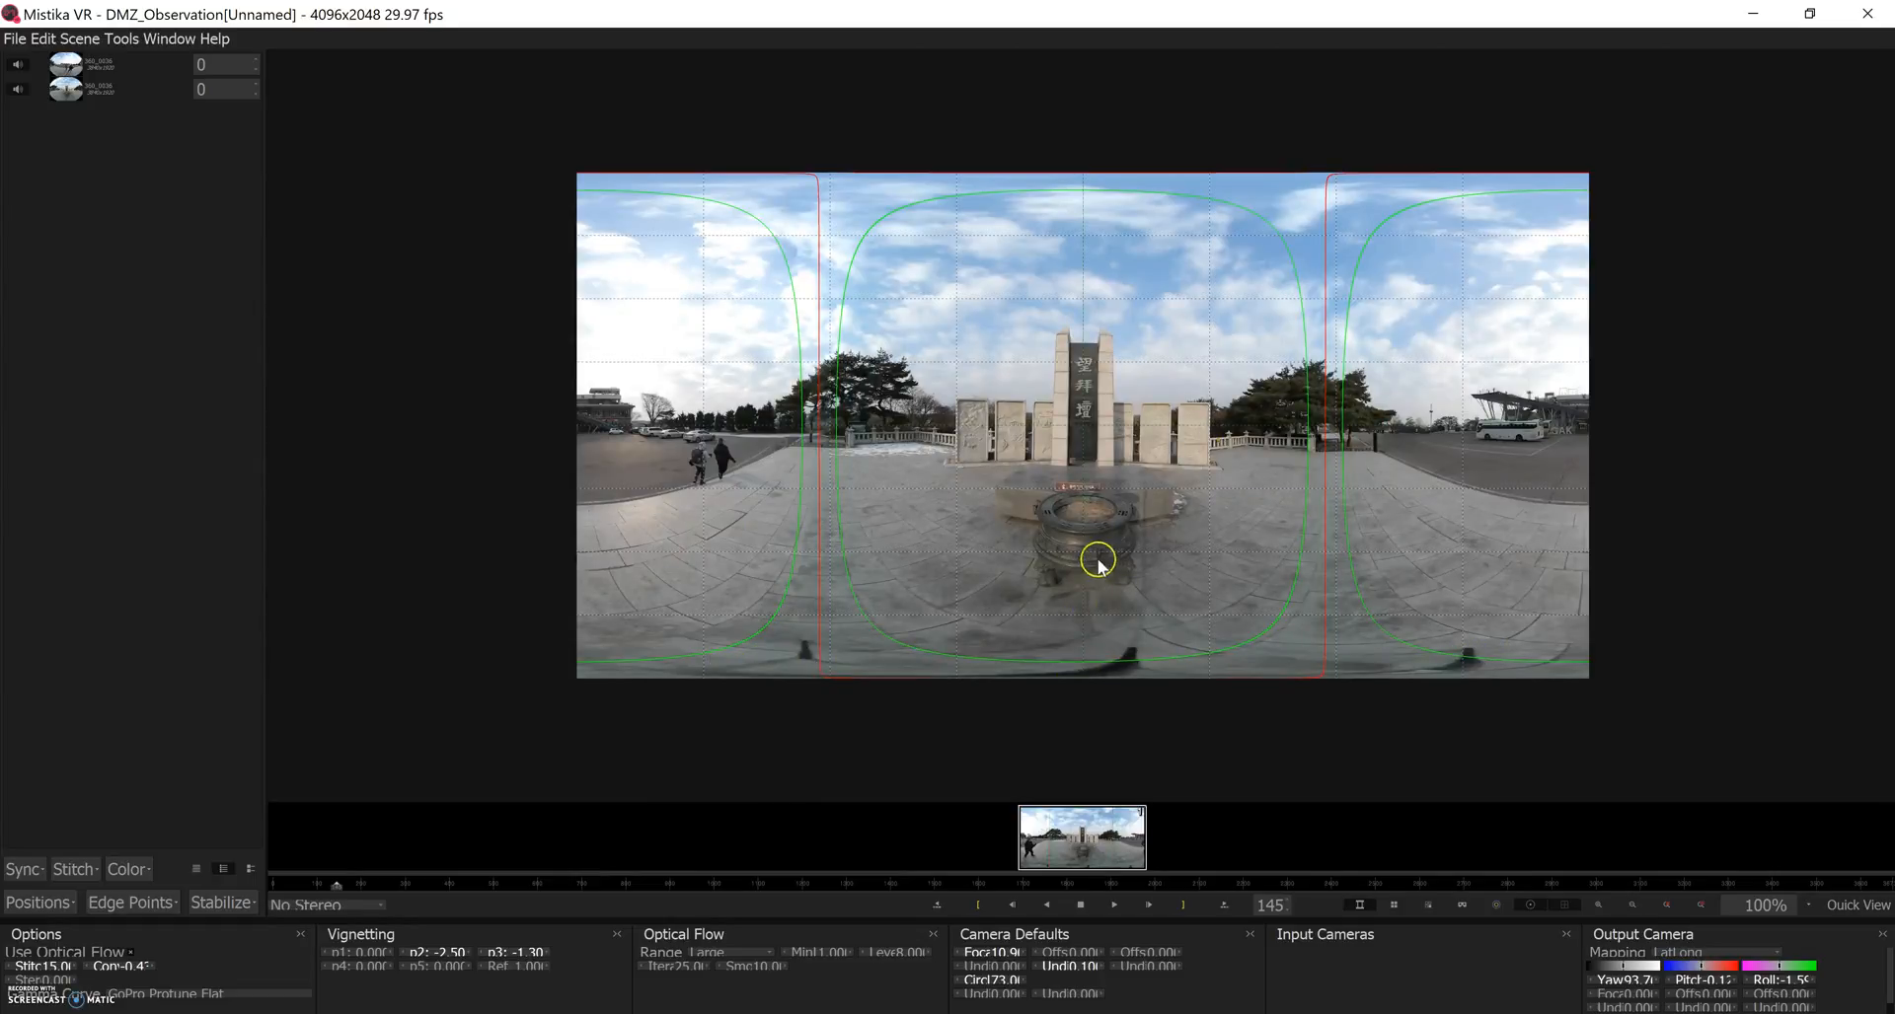
{"action": "mouse_move", "coordinate": [1081, 890]}
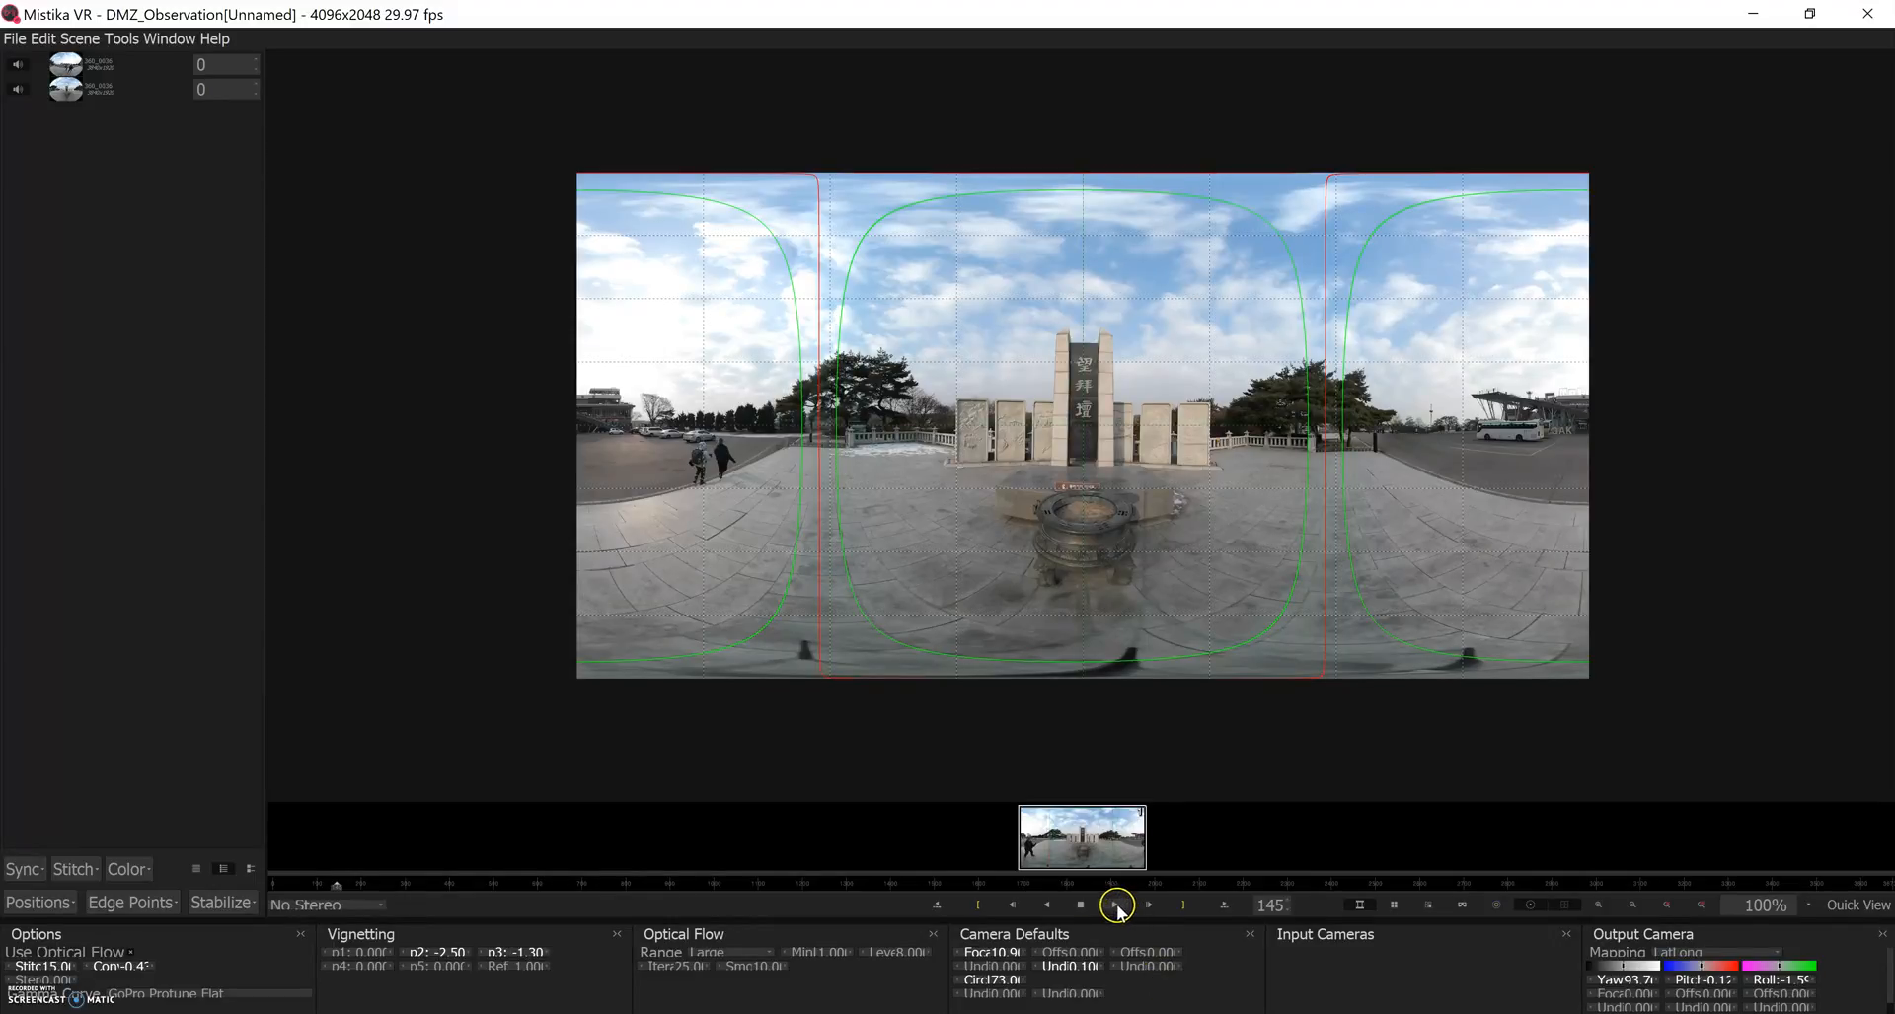
{"action": "left_click", "coordinate": [1115, 904]}
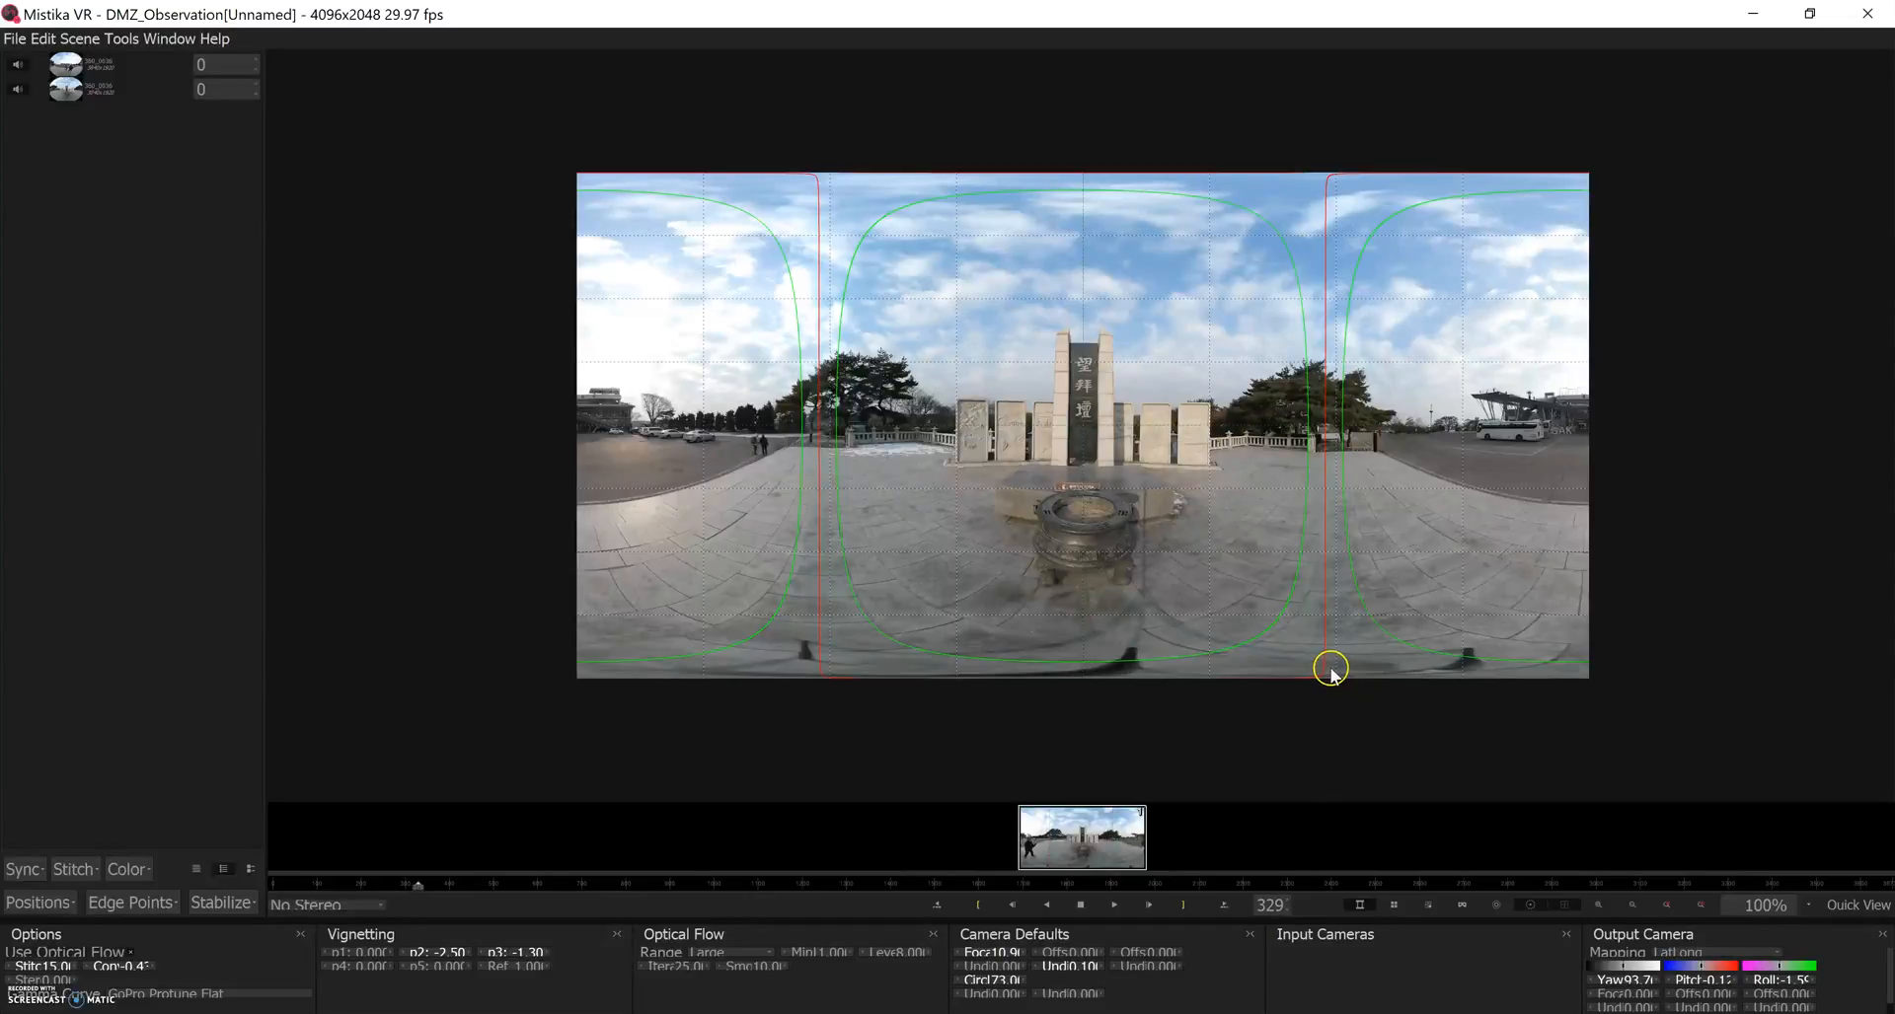
{"action": "left_click", "coordinate": [1082, 904]}
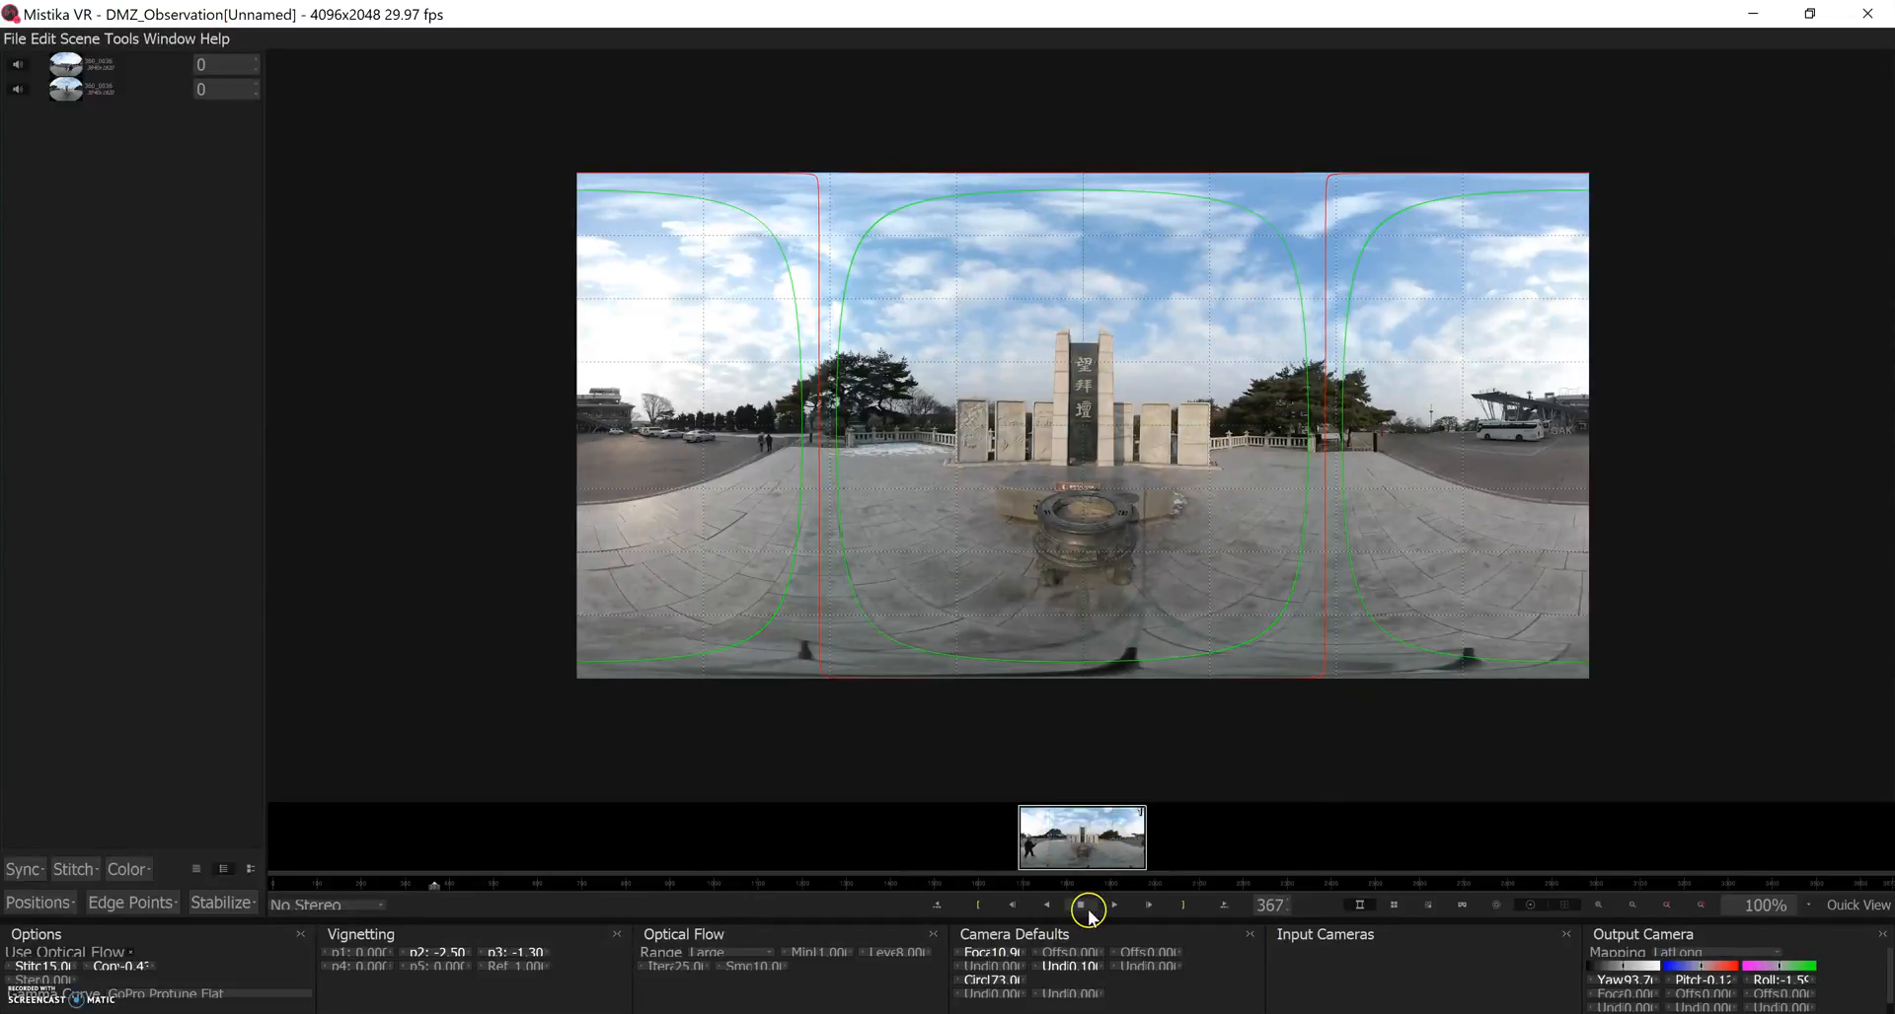
{"action": "left_click", "coordinate": [1081, 906]}
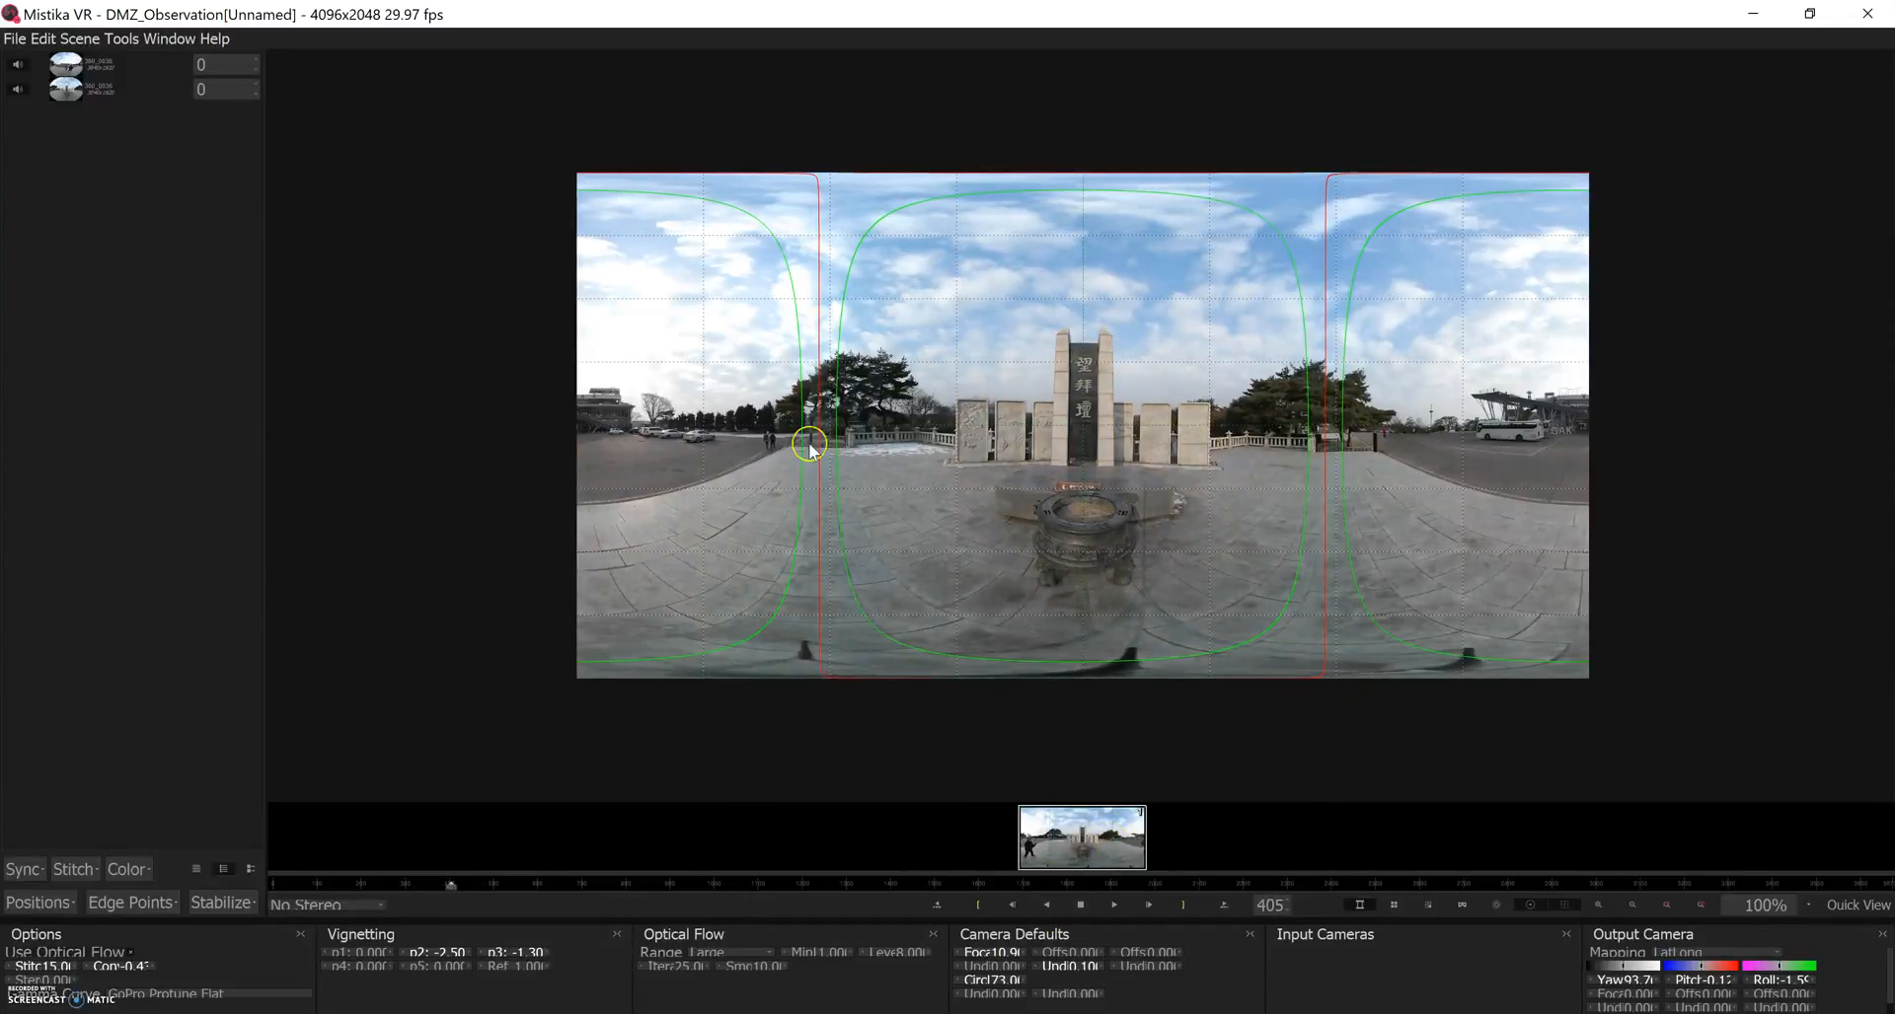
{"action": "left_click", "coordinate": [1081, 904]}
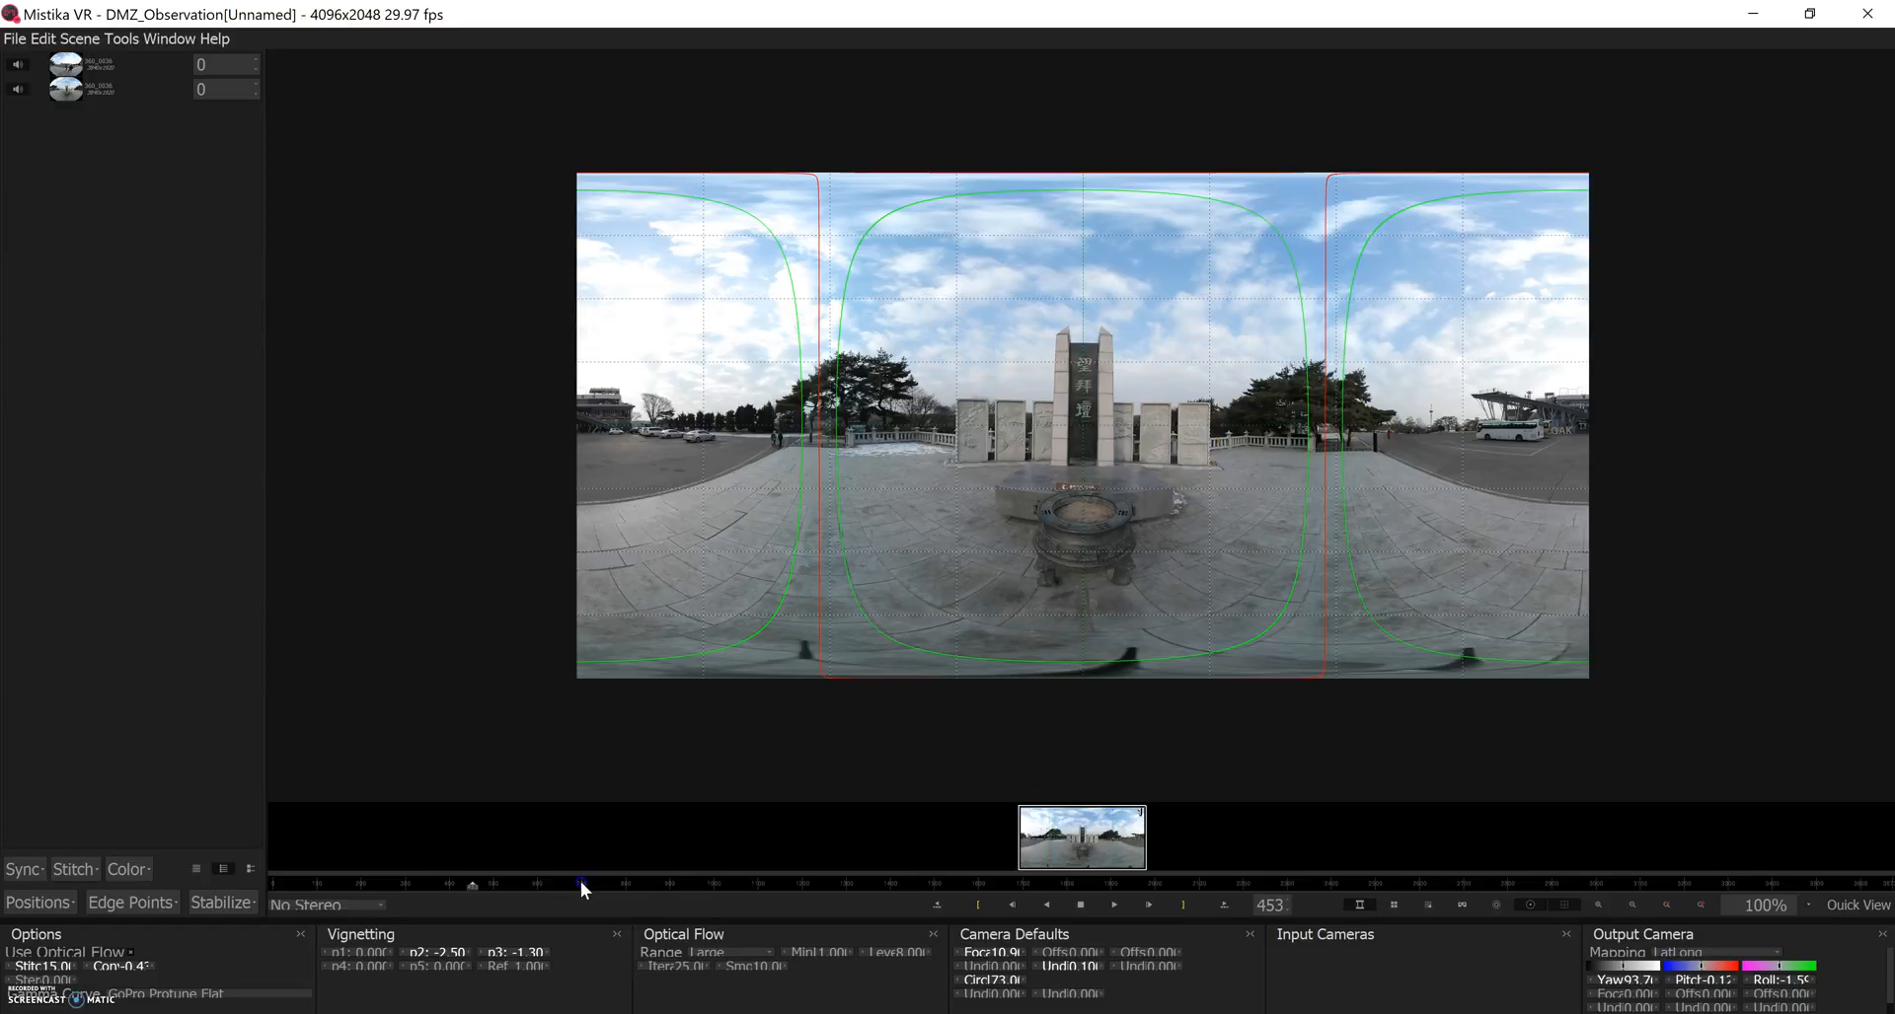
- Scrub and play forward from frame 147 to about frame 166 where the walker appears
{"action": "left_click_drag", "start_coordinate": [584, 884], "coordinate": [569, 885]}
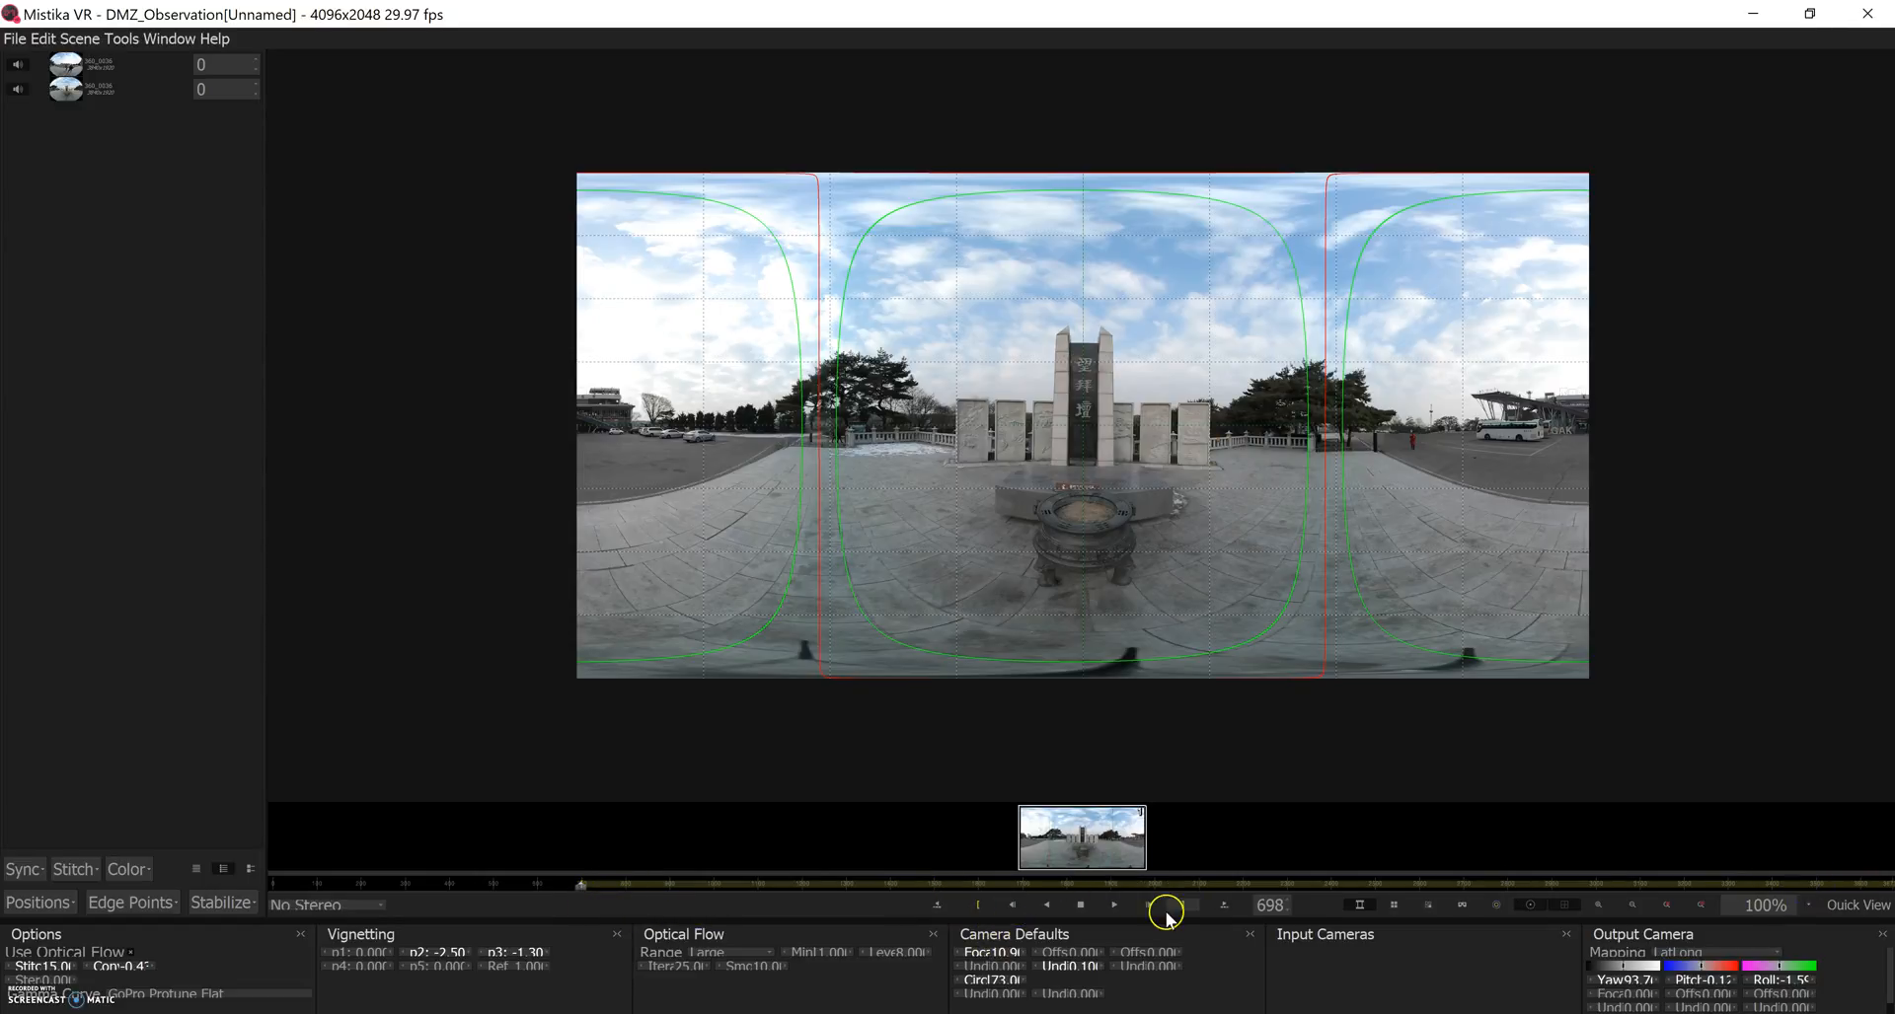
{"action": "left_click", "coordinate": [1113, 904]}
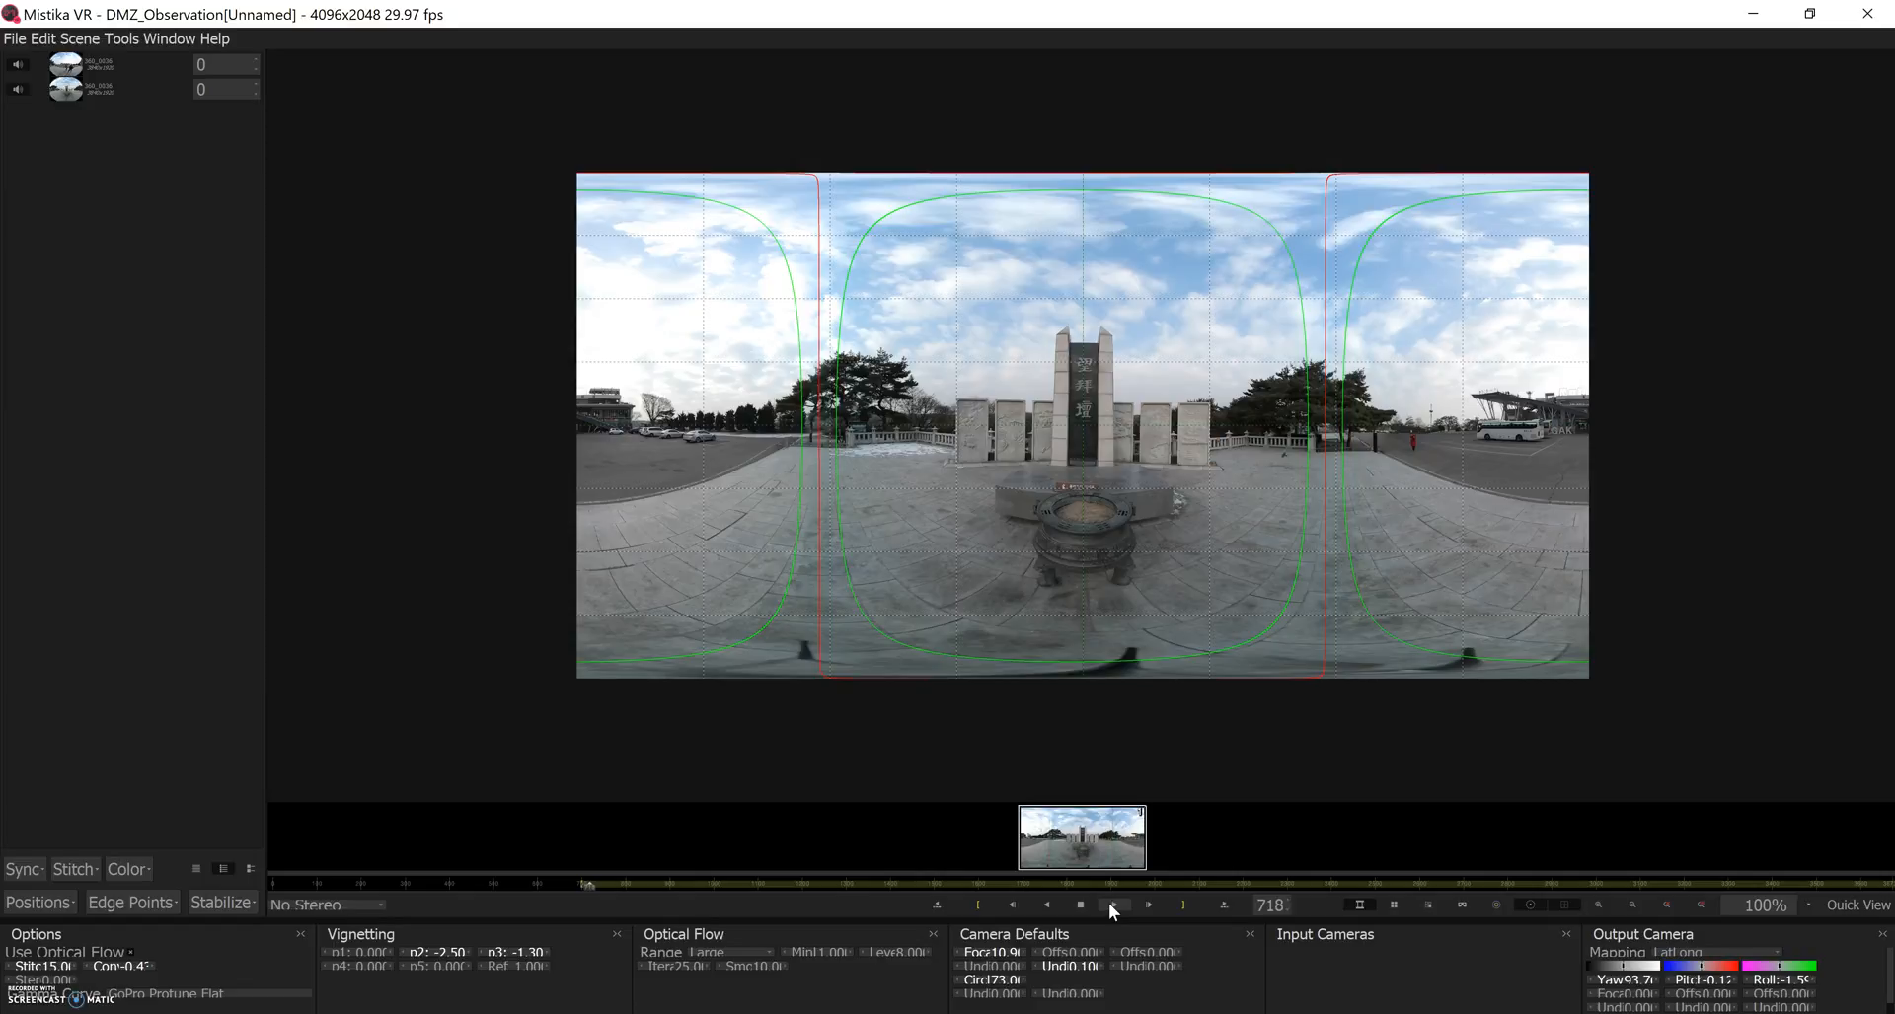
{"action": "left_click", "coordinate": [1113, 904]}
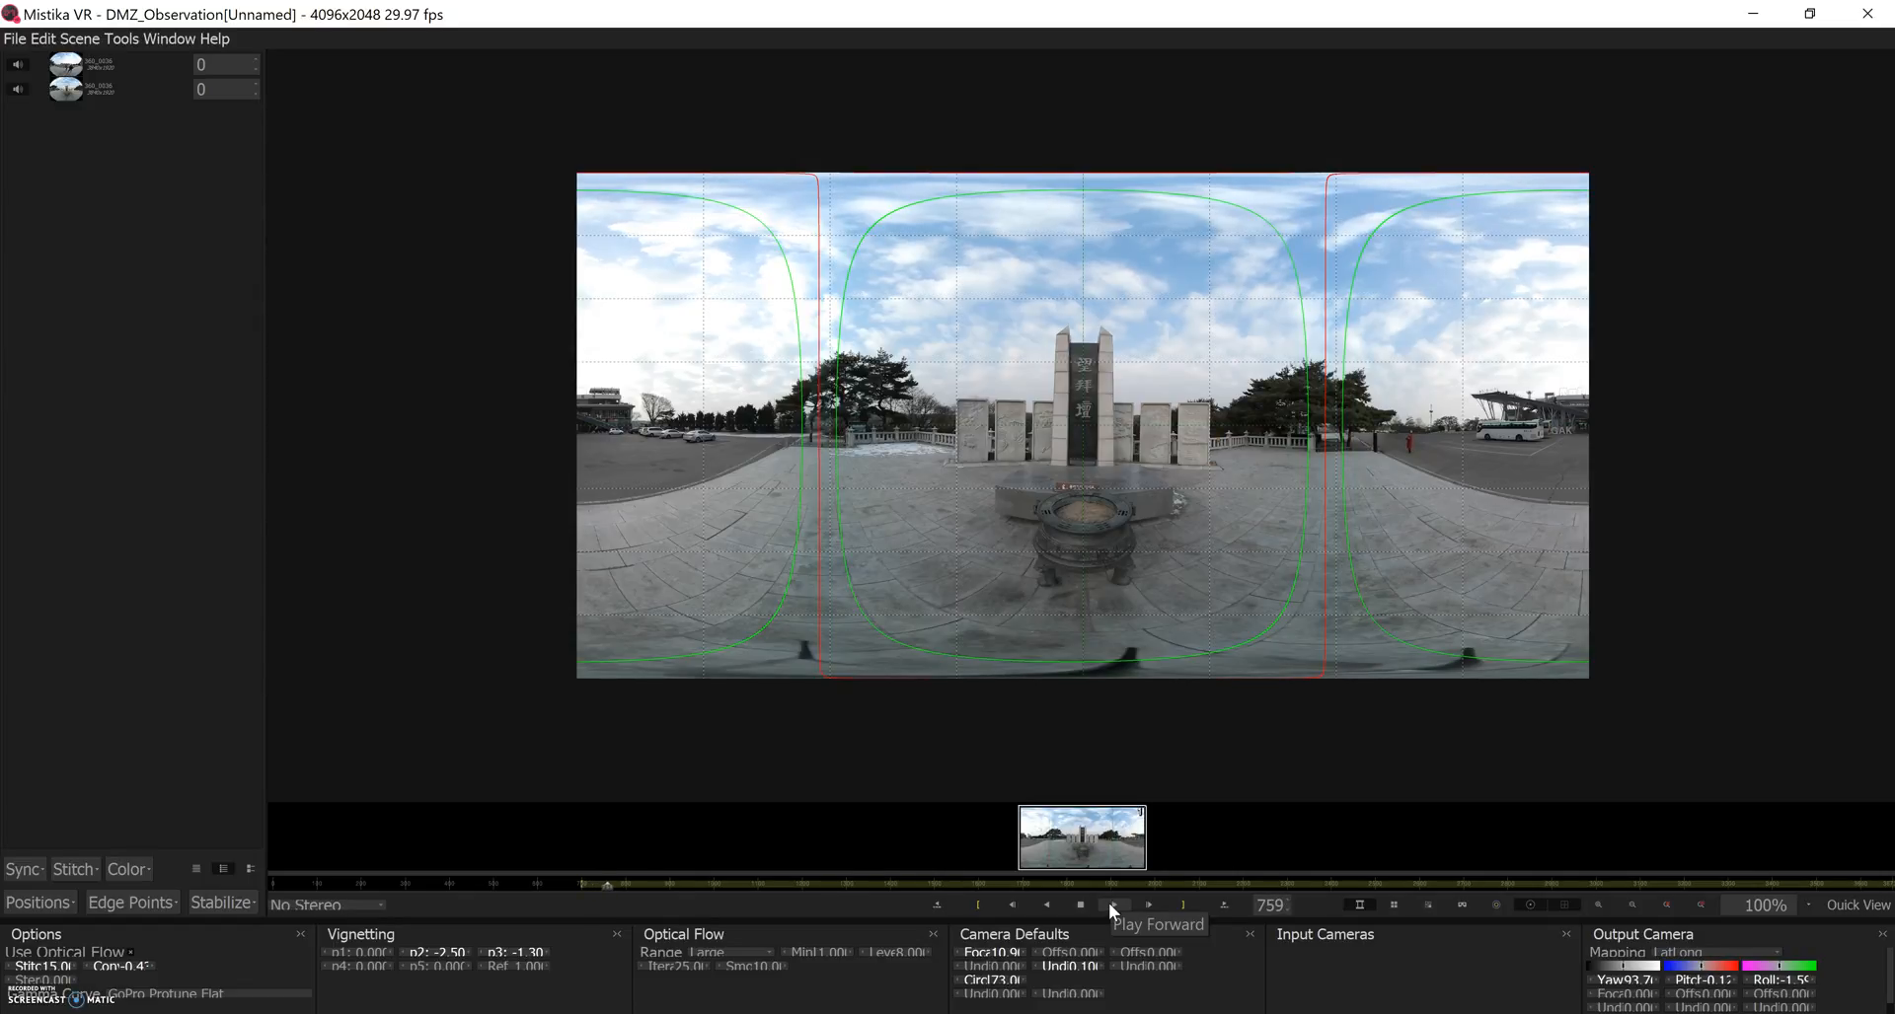
{"action": "left_click", "coordinate": [1113, 906]}
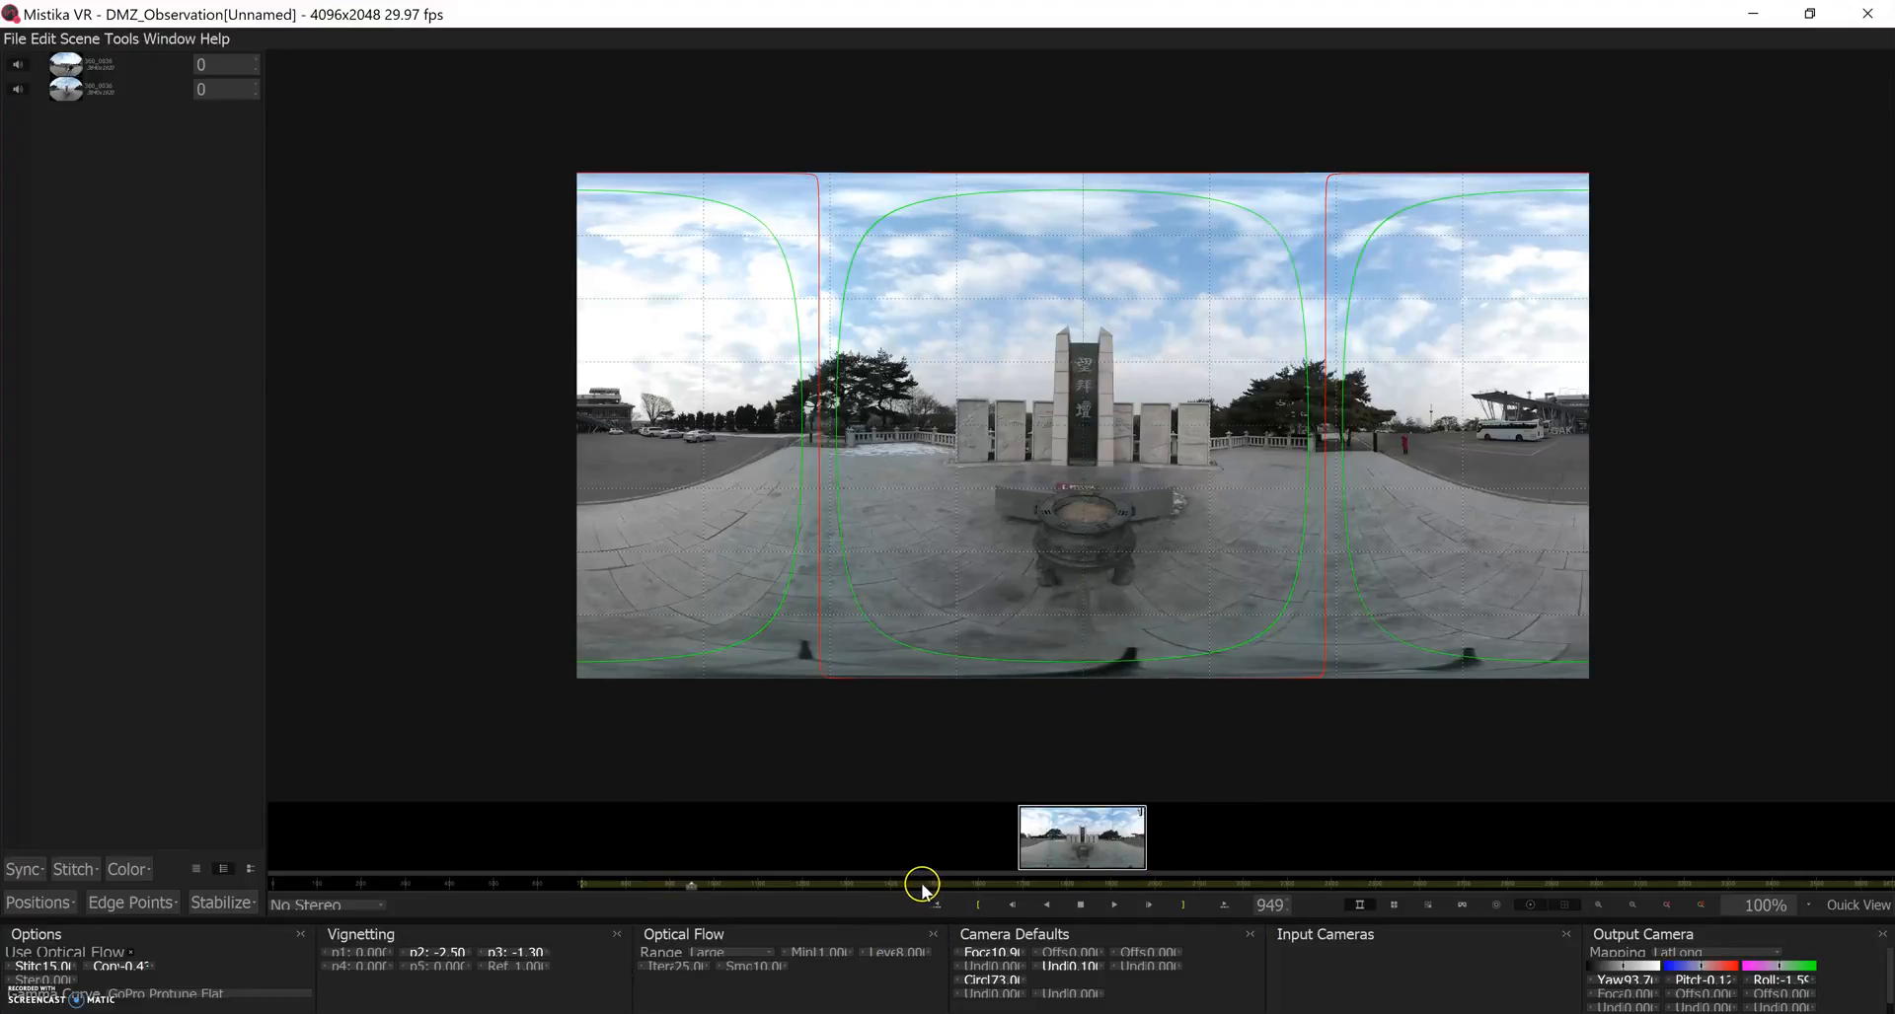
{"action": "left_click_drag", "start_coordinate": [921, 884], "coordinate": [928, 884]}
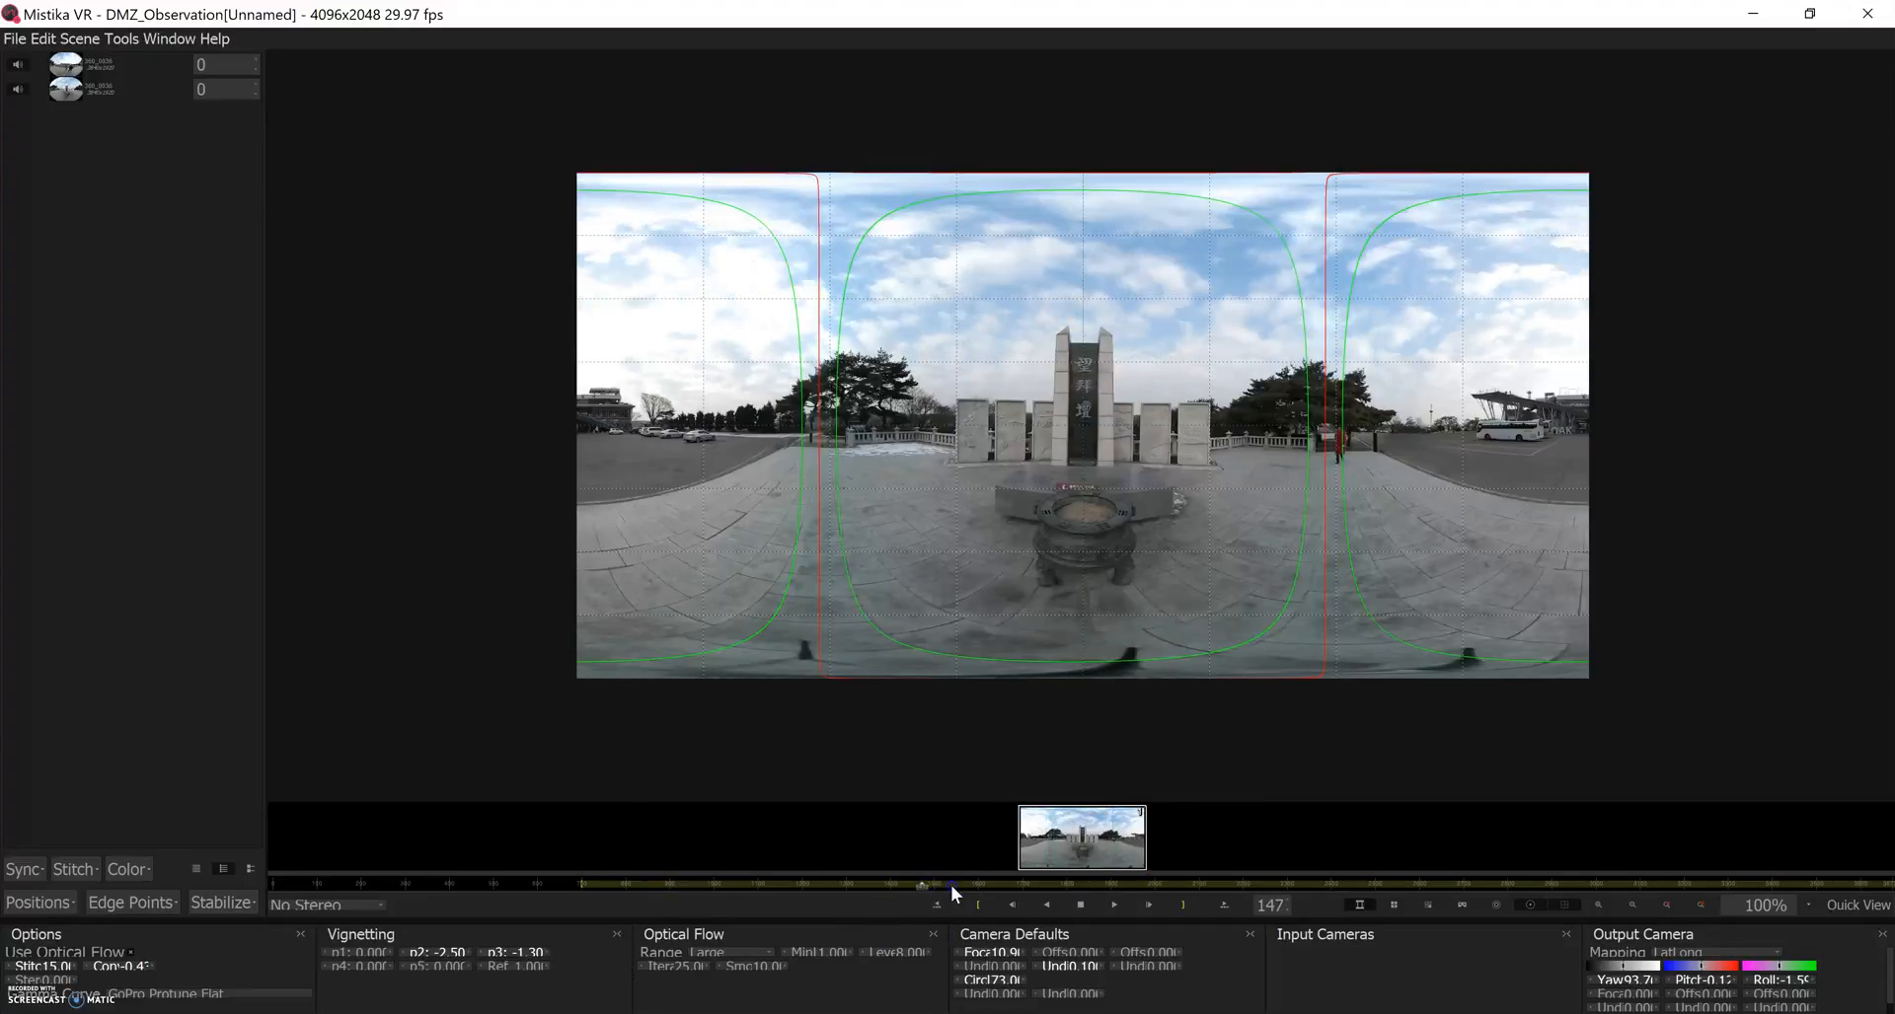
{"action": "left_click_drag", "start_coordinate": [924, 886], "coordinate": [967, 887]}
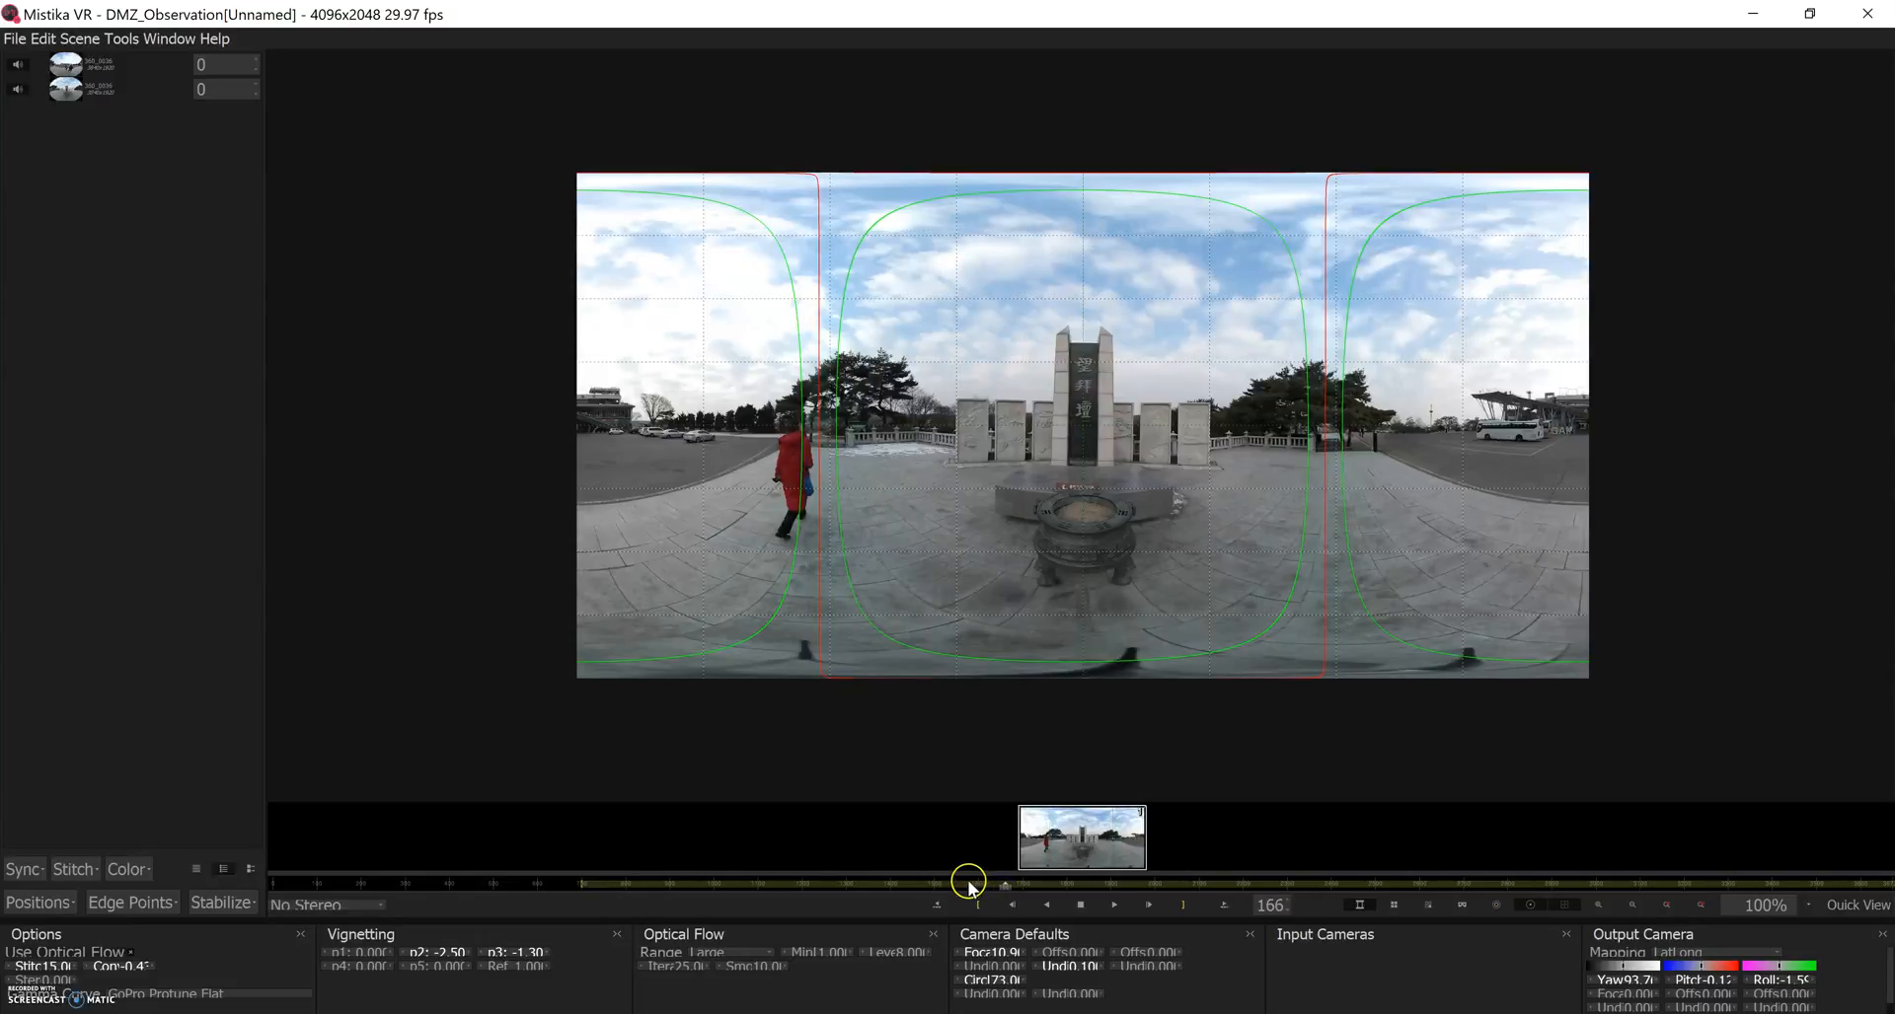
- Zoom the viewer to 174% and play to frame 182 as the red-coated walker crosses the seams
{"action": "left_click_drag", "start_coordinate": [967, 879], "coordinate": [917, 878]}
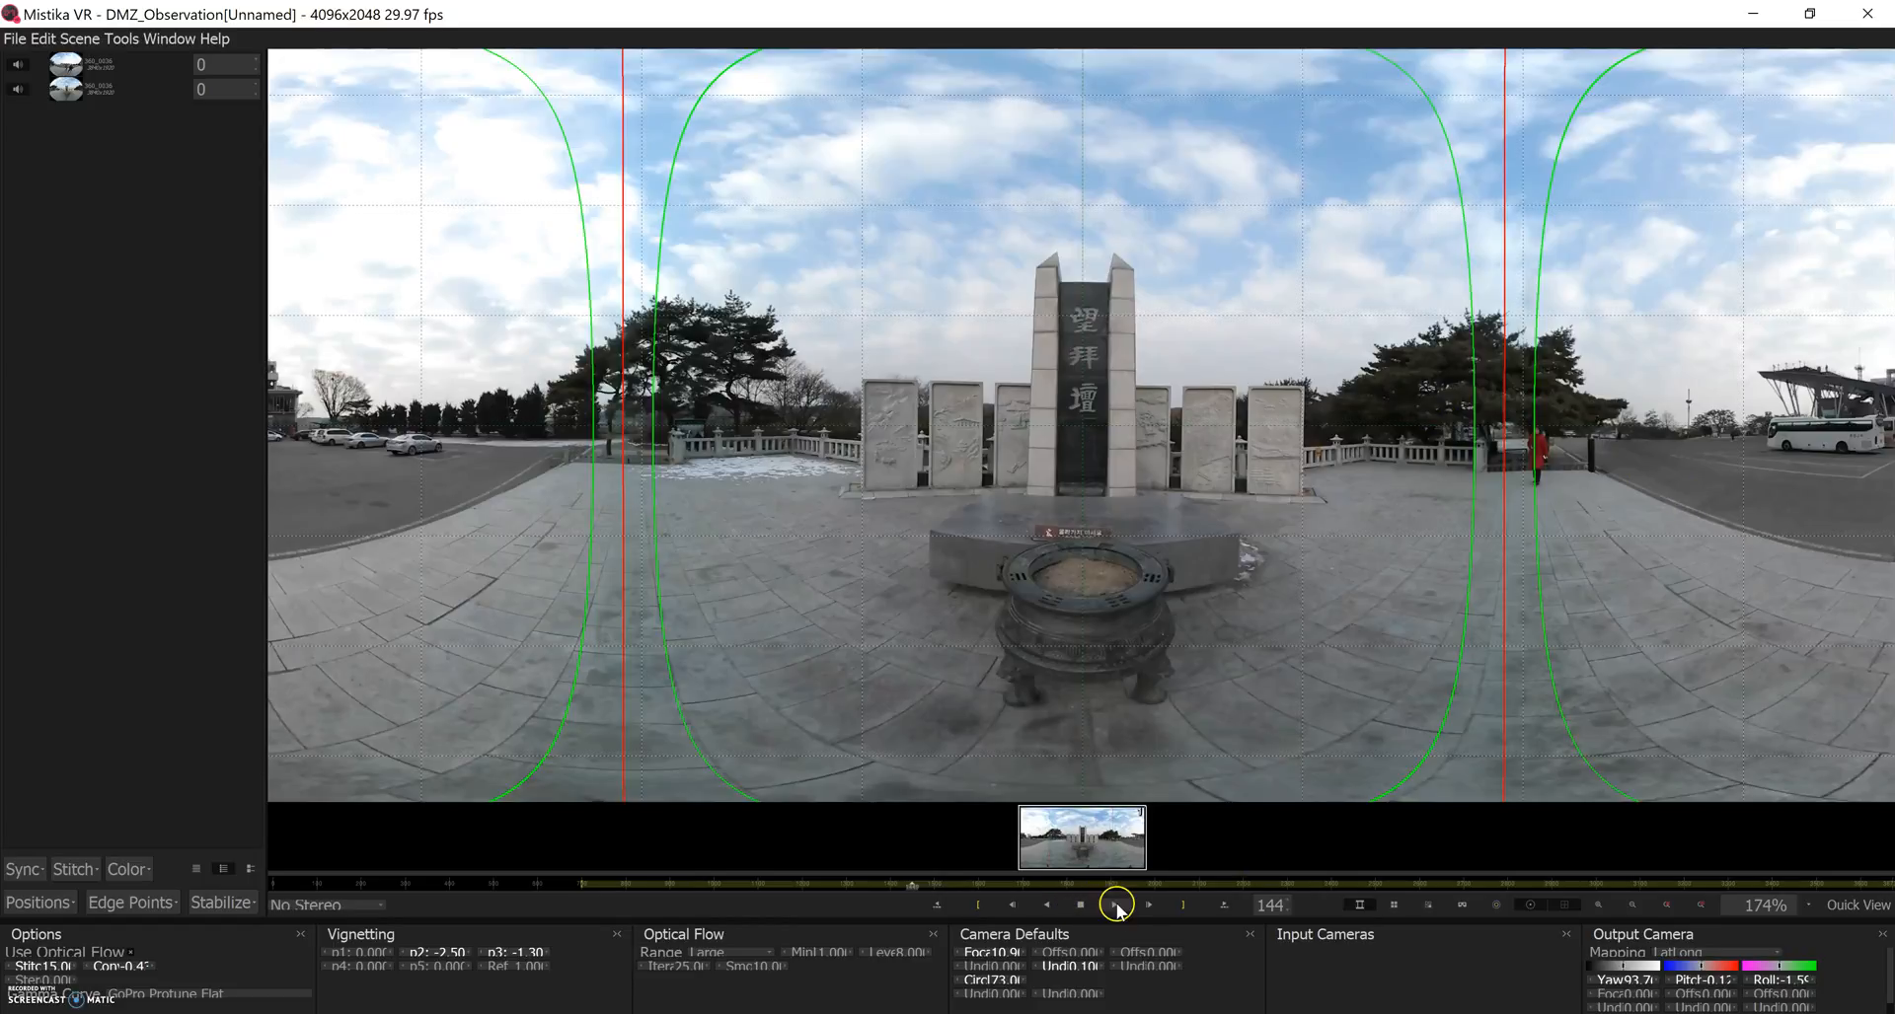
{"action": "left_click", "coordinate": [1113, 906]}
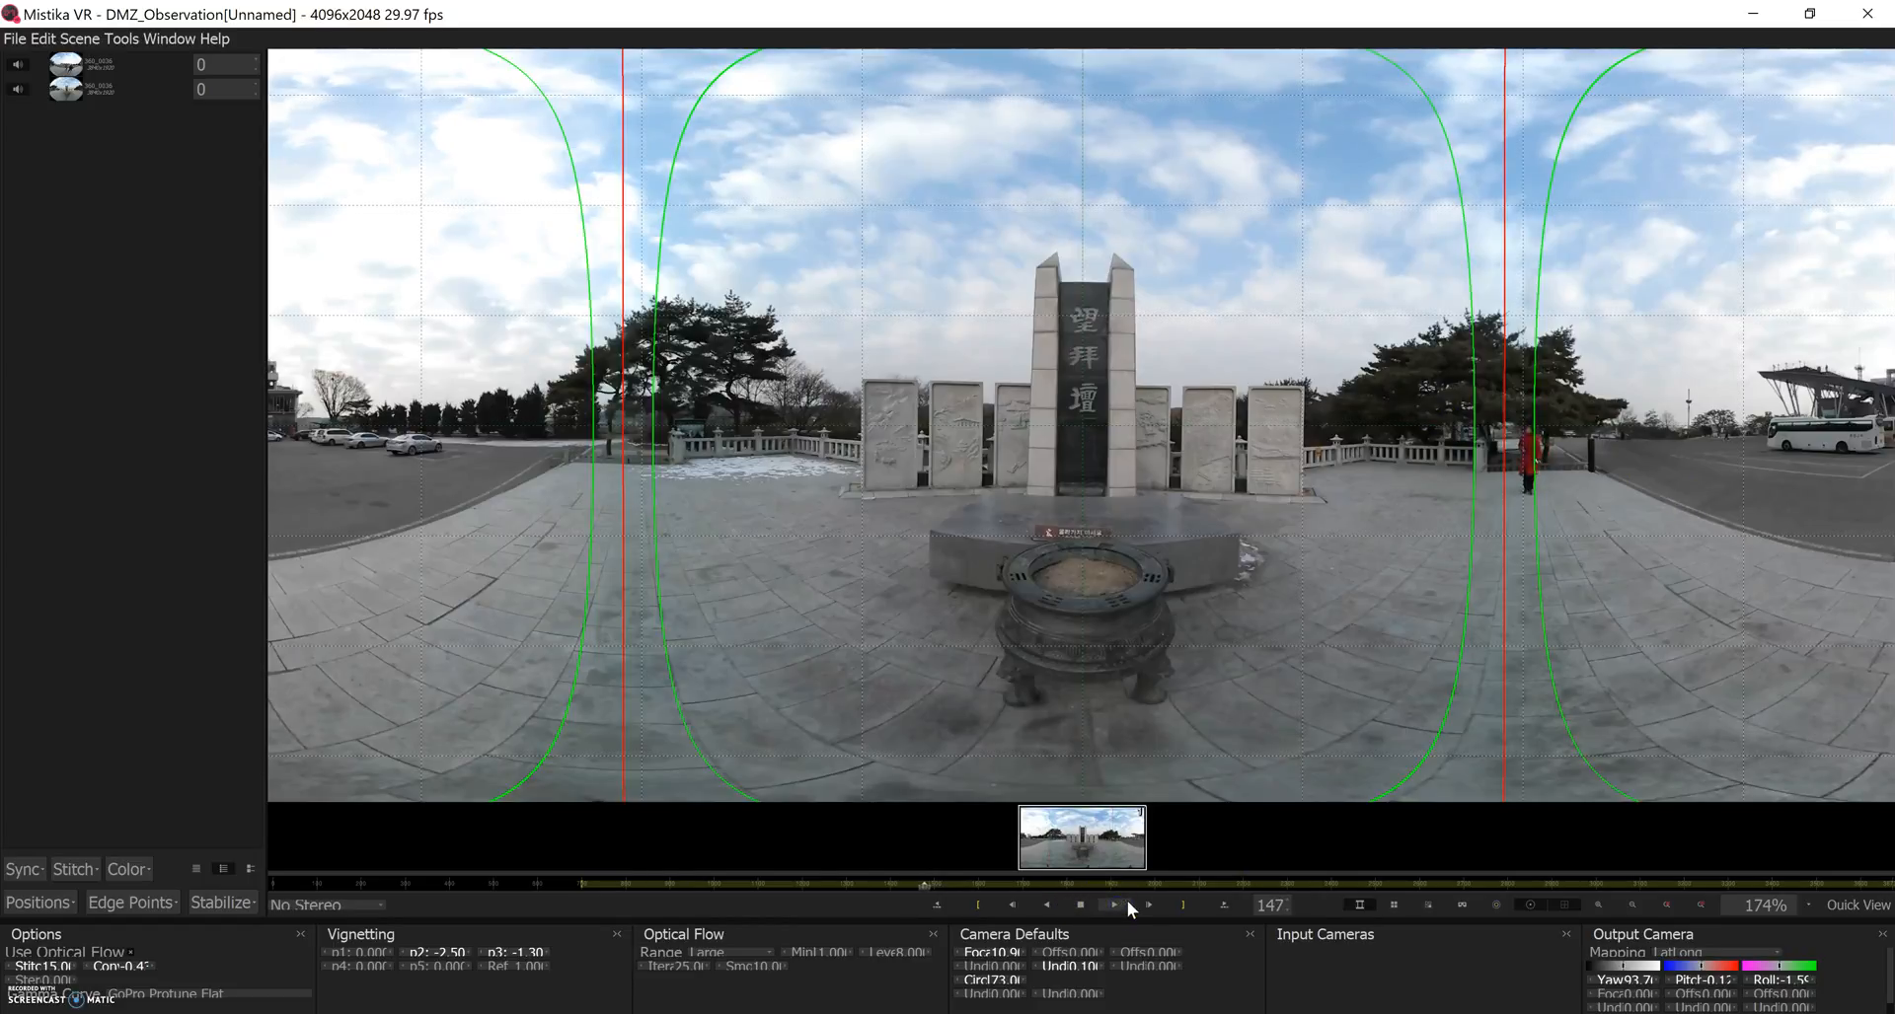
{"action": "left_click", "coordinate": [1114, 904]}
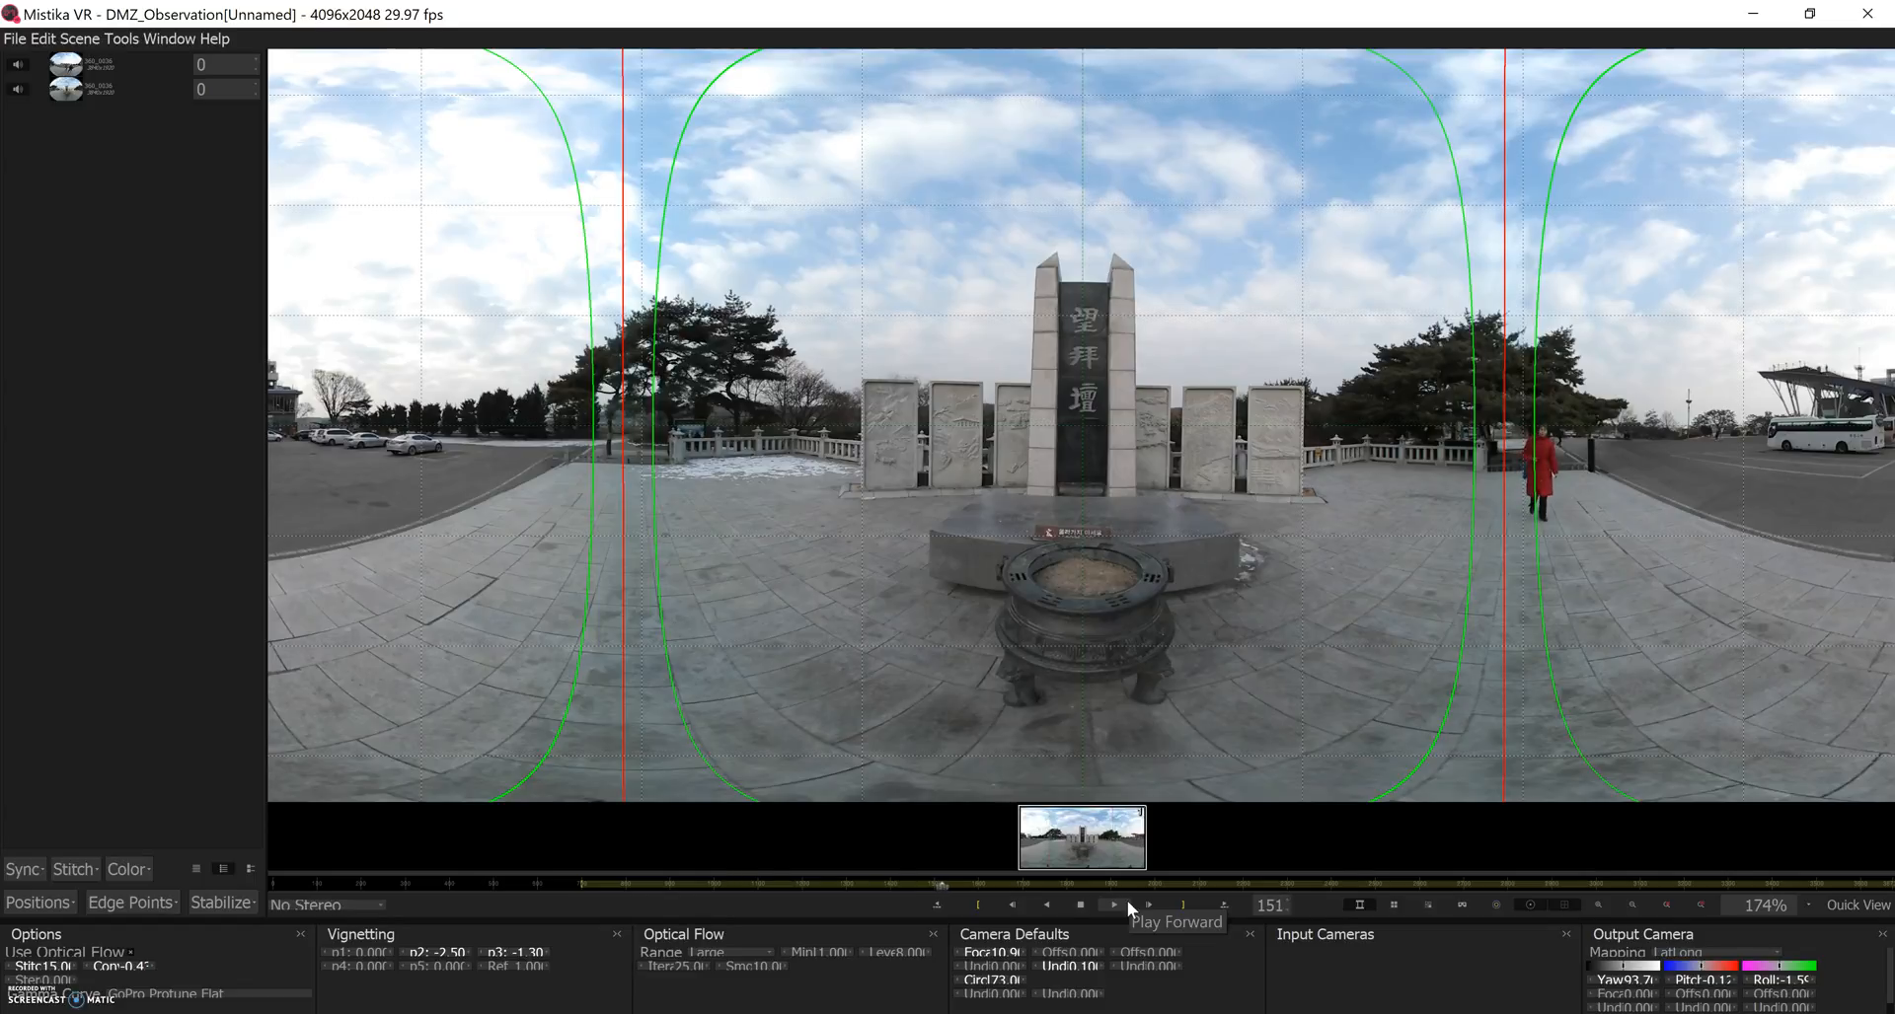
{"action": "left_click", "coordinate": [1113, 904]}
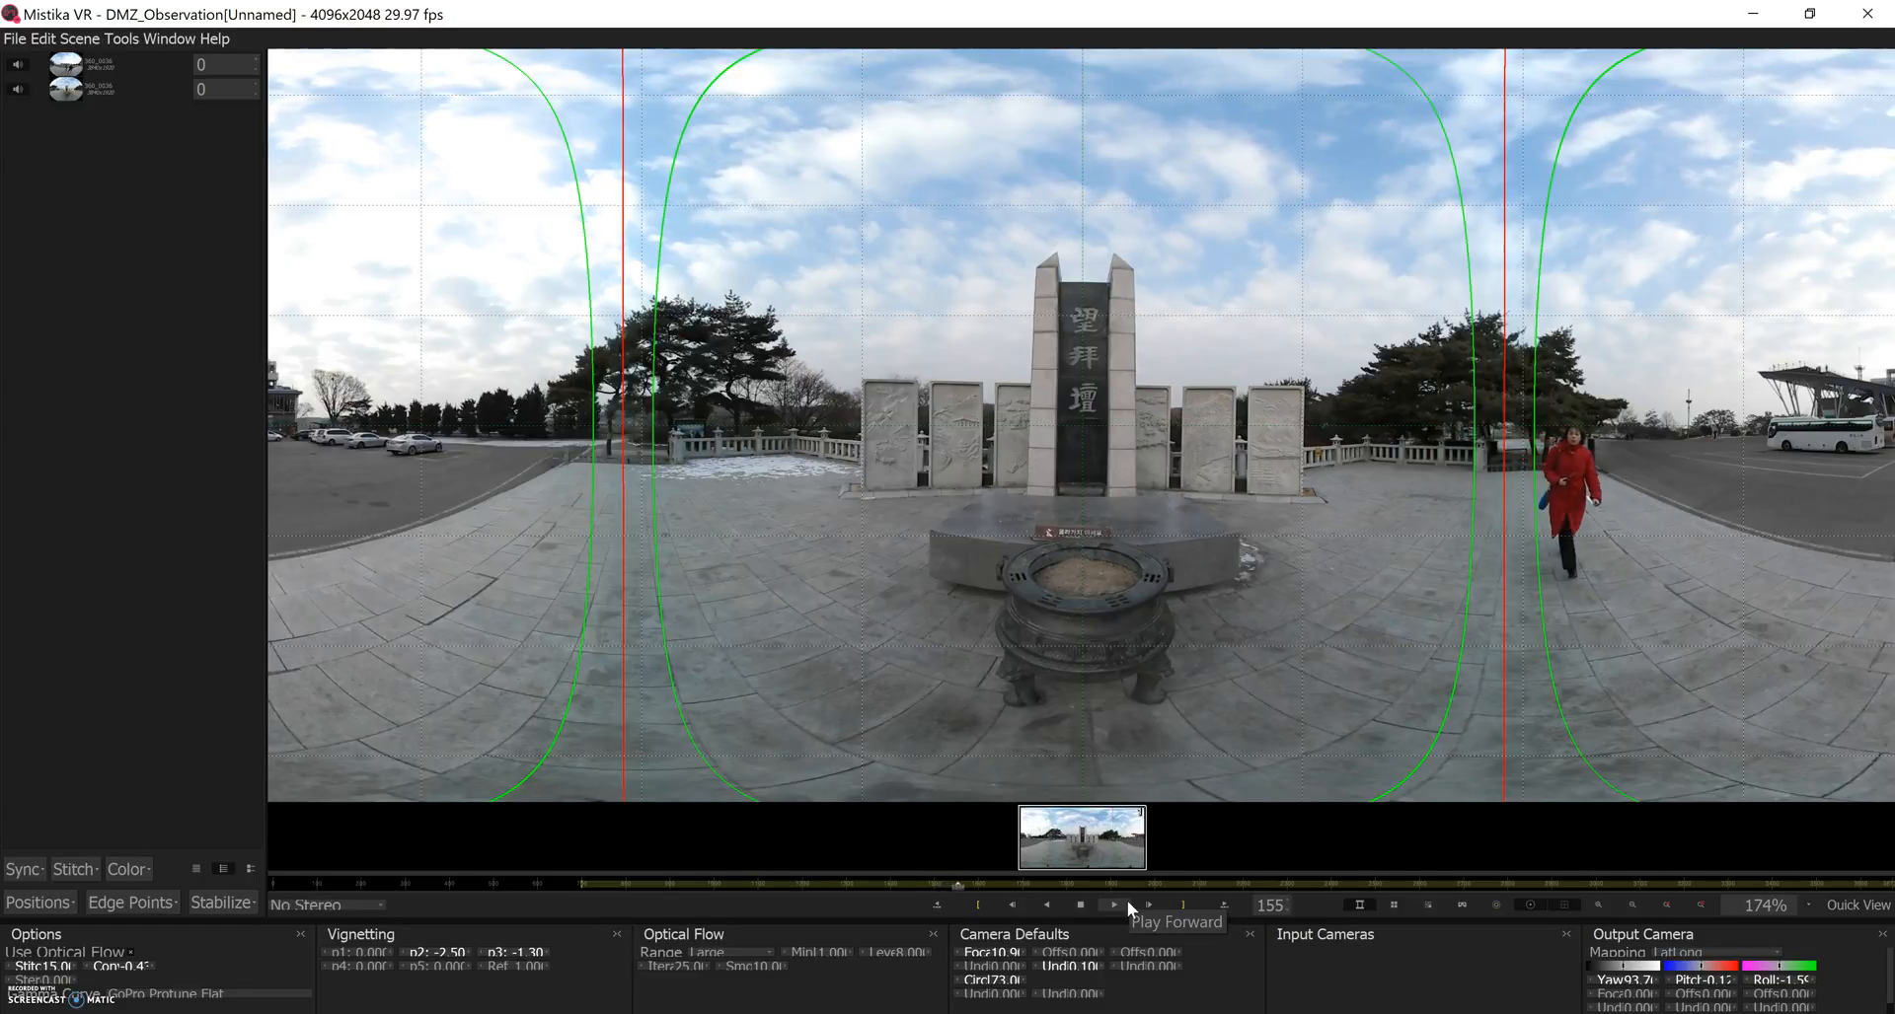
{"action": "left_click", "coordinate": [1113, 906]}
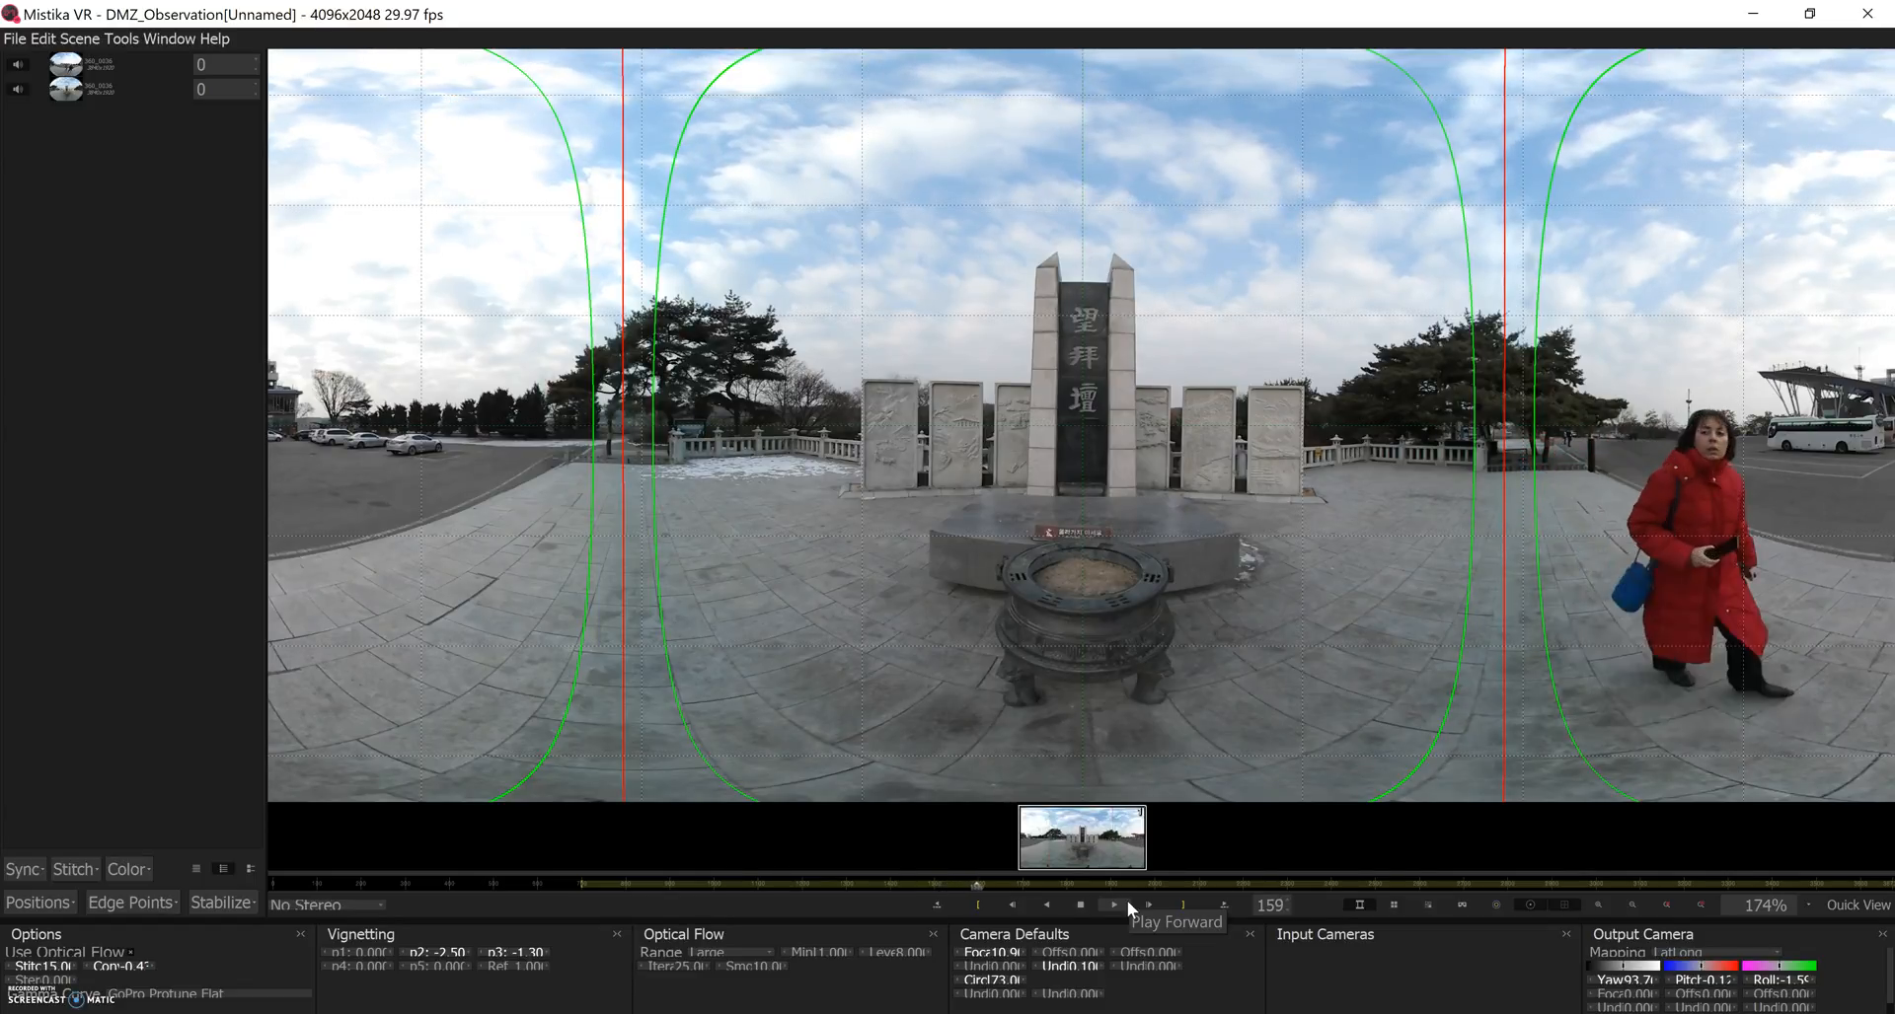
{"action": "left_click", "coordinate": [1113, 906]}
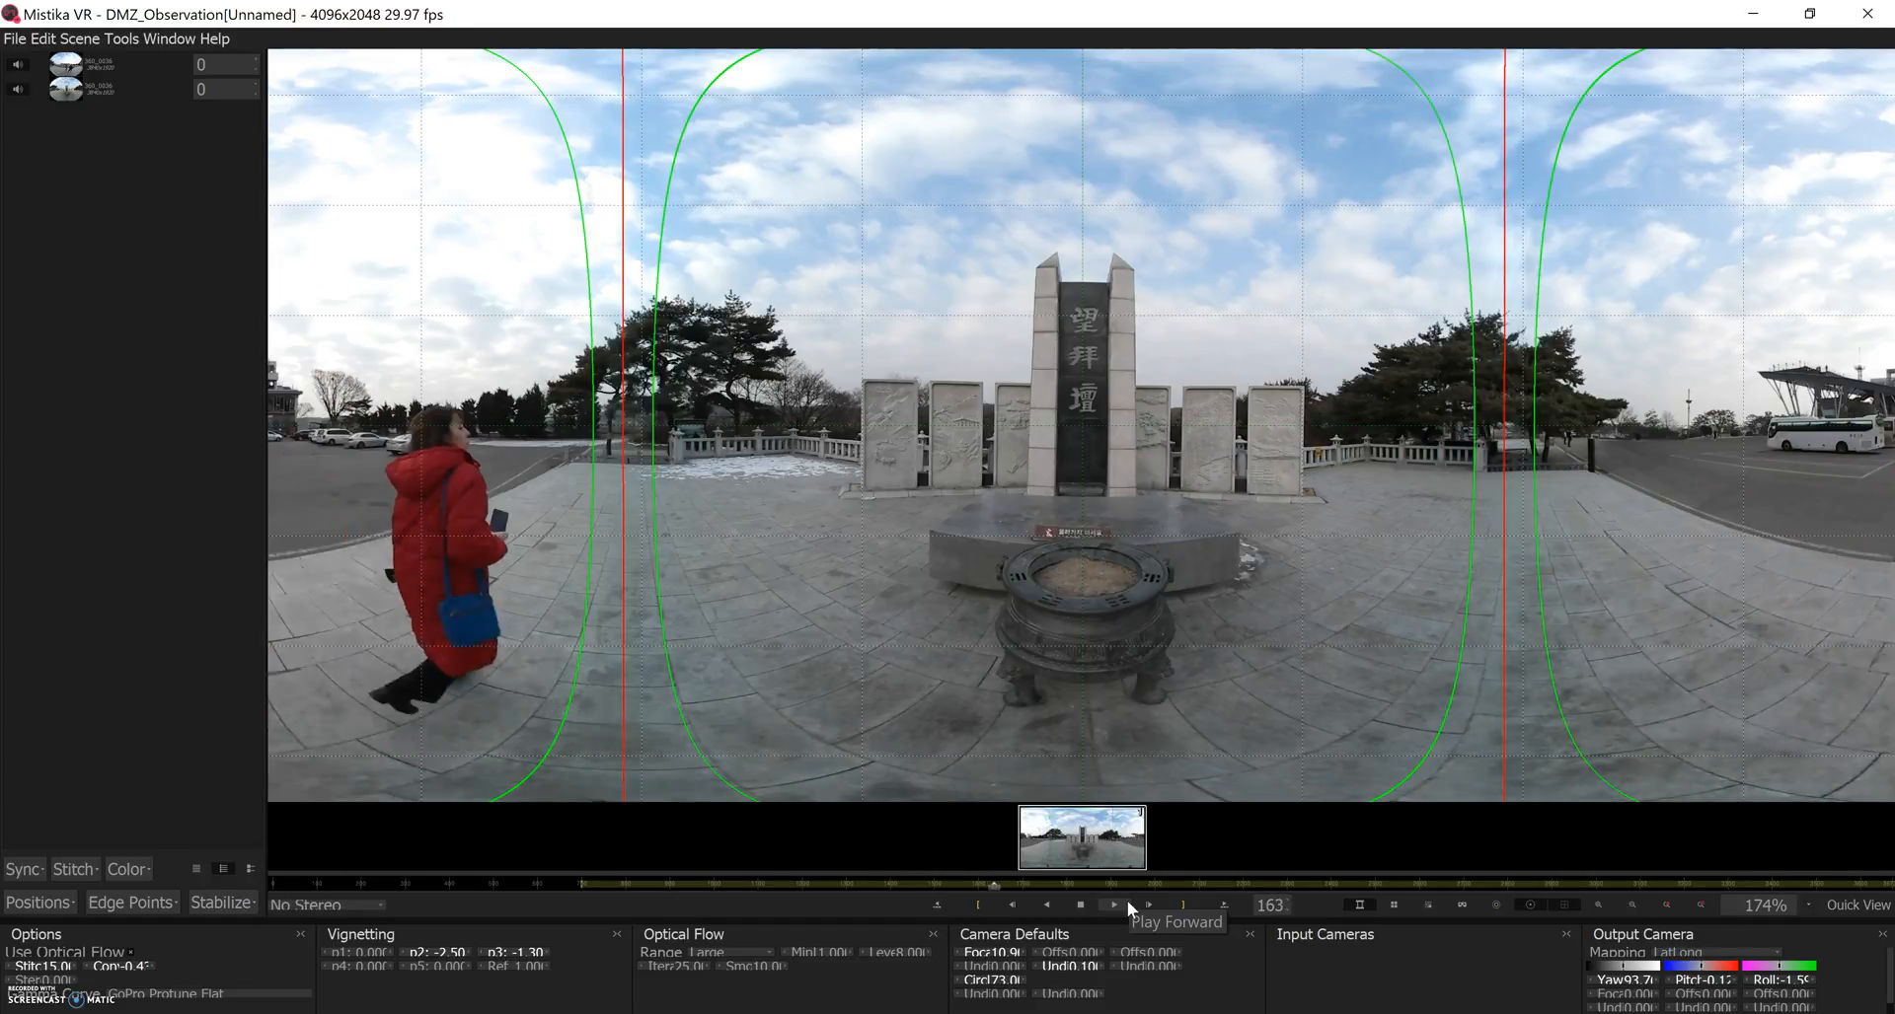
{"action": "left_click", "coordinate": [1111, 904]}
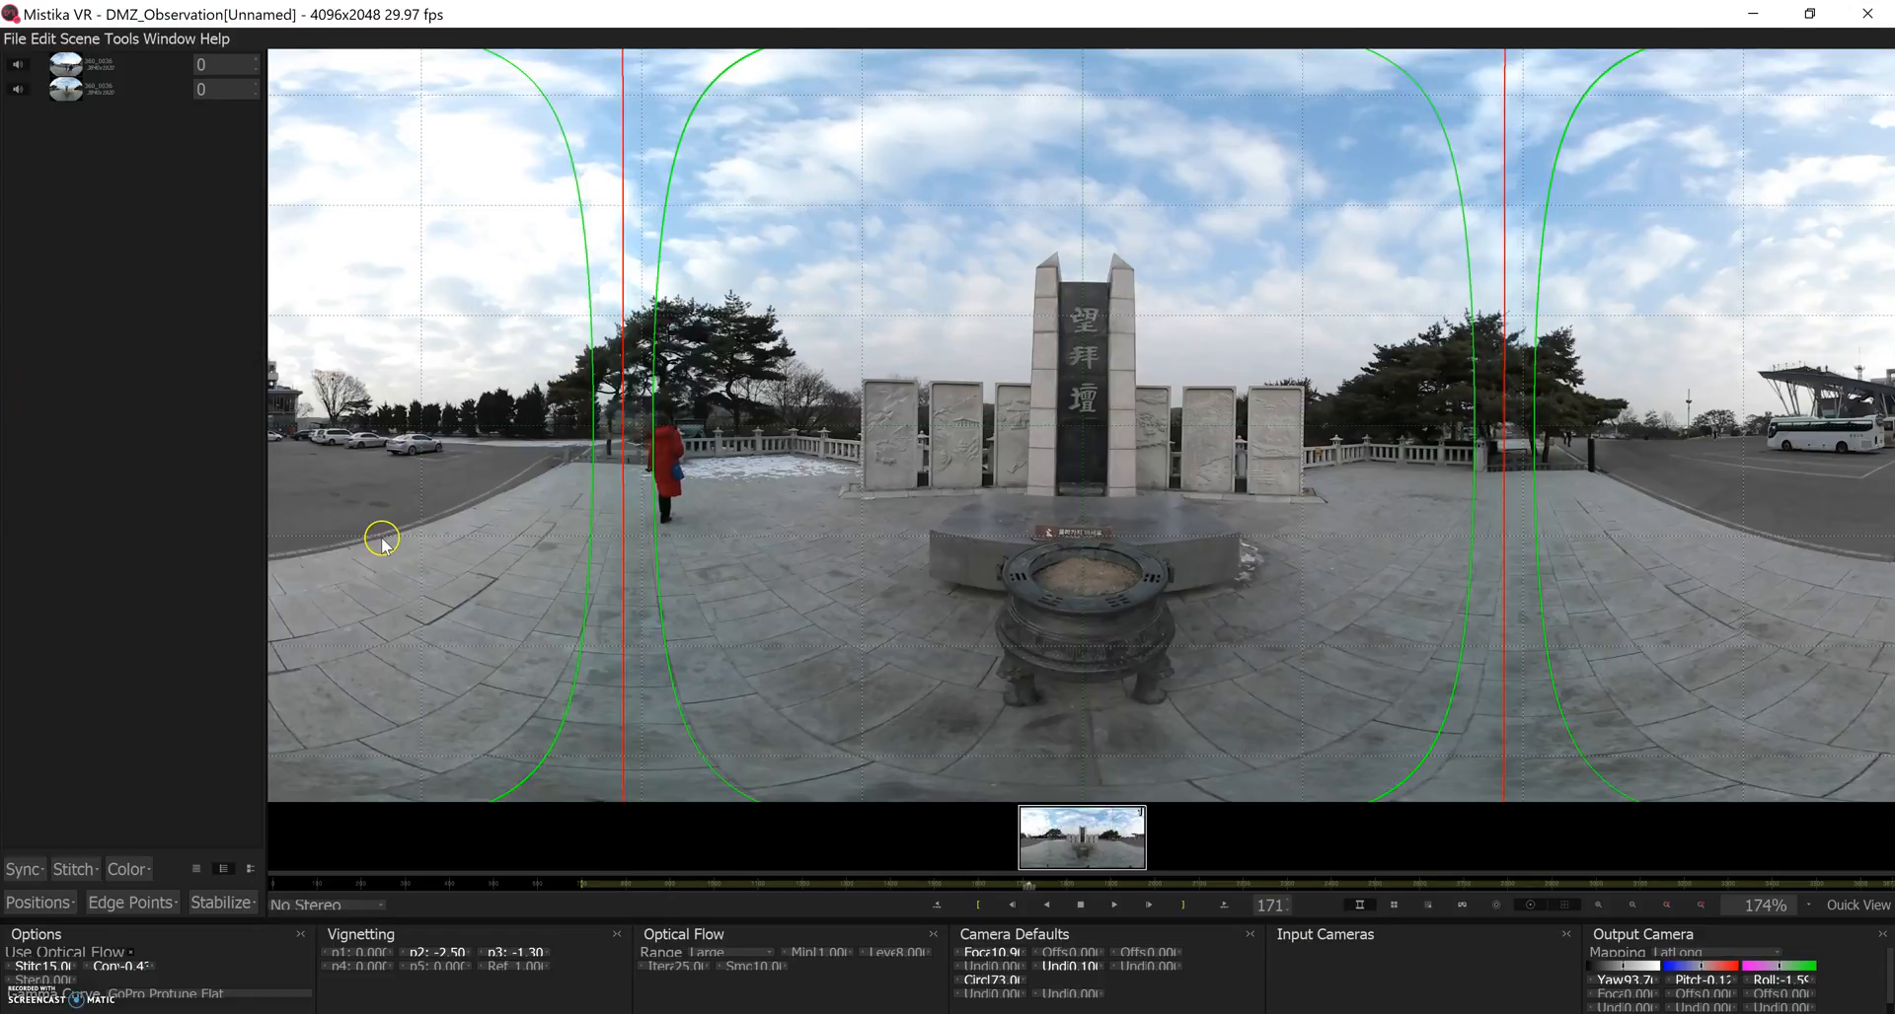
{"action": "left_click", "coordinate": [1113, 906]}
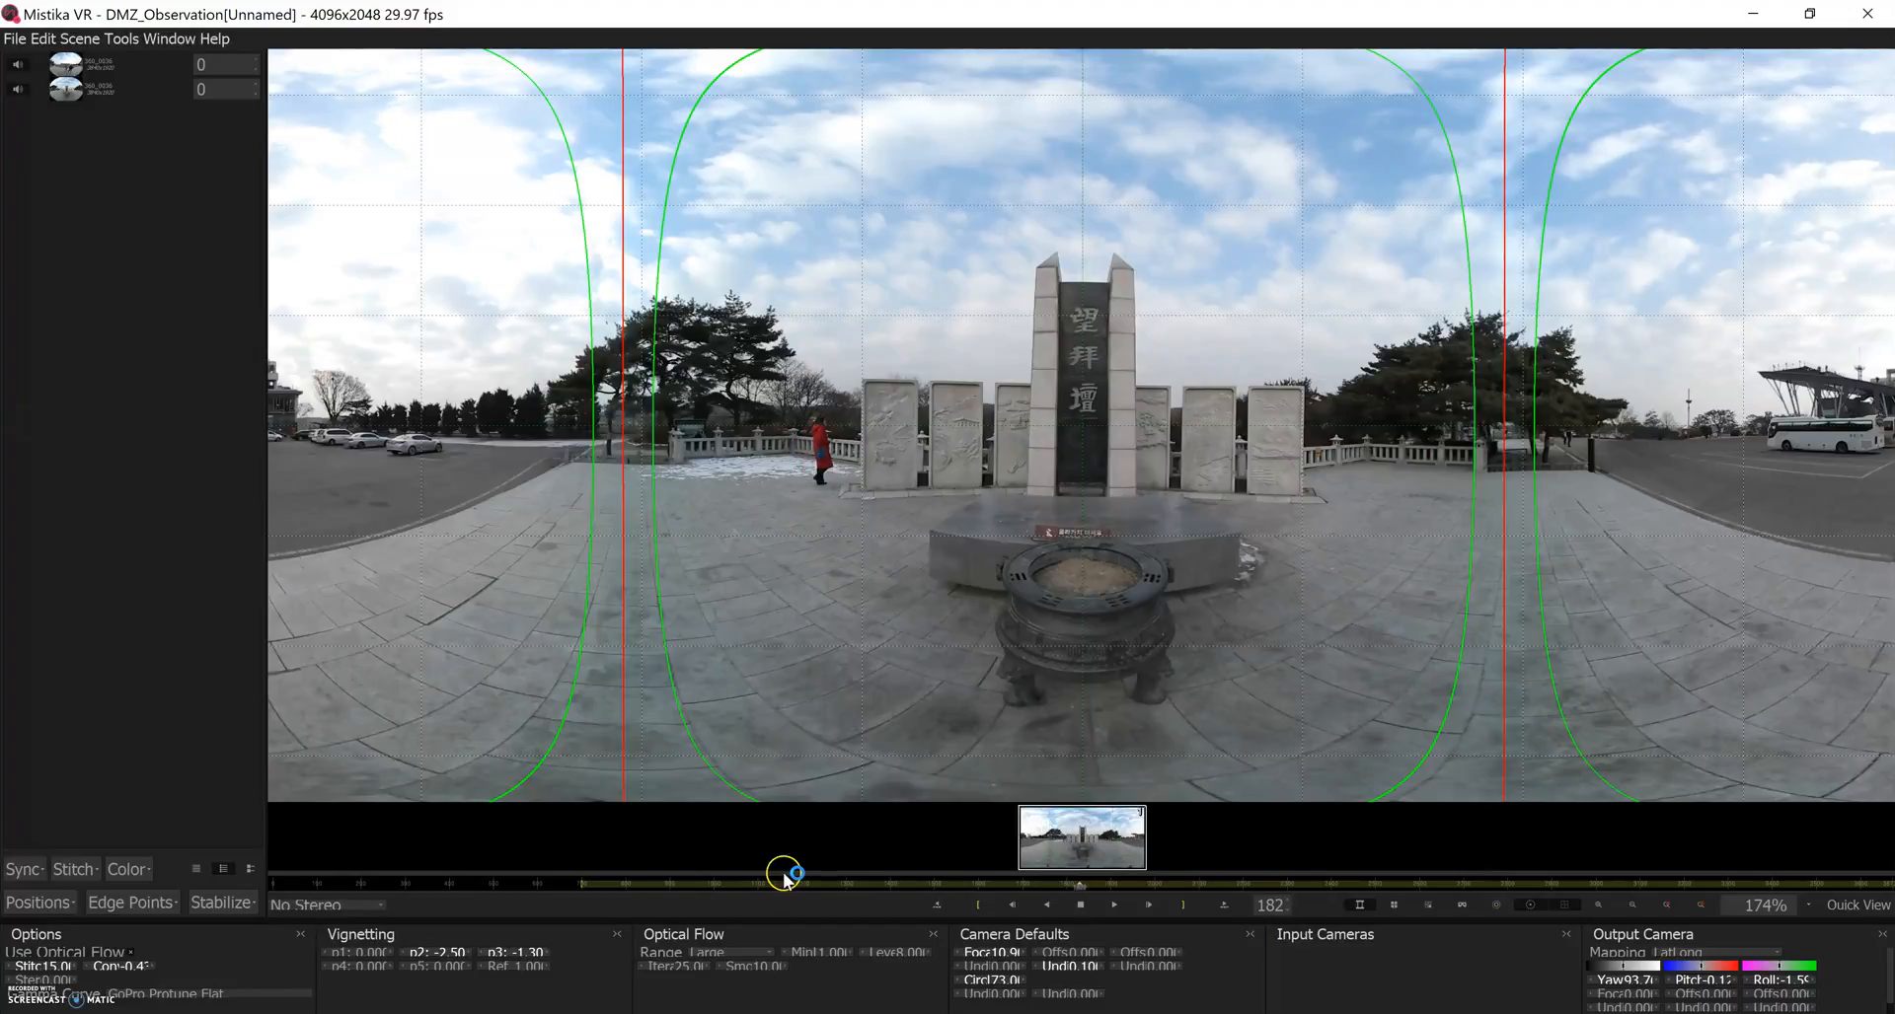
- Scrub the timeline back and forward through the early frames, then jump ahead in the clip
{"action": "left_click_drag", "start_coordinate": [784, 882], "coordinate": [756, 883]}
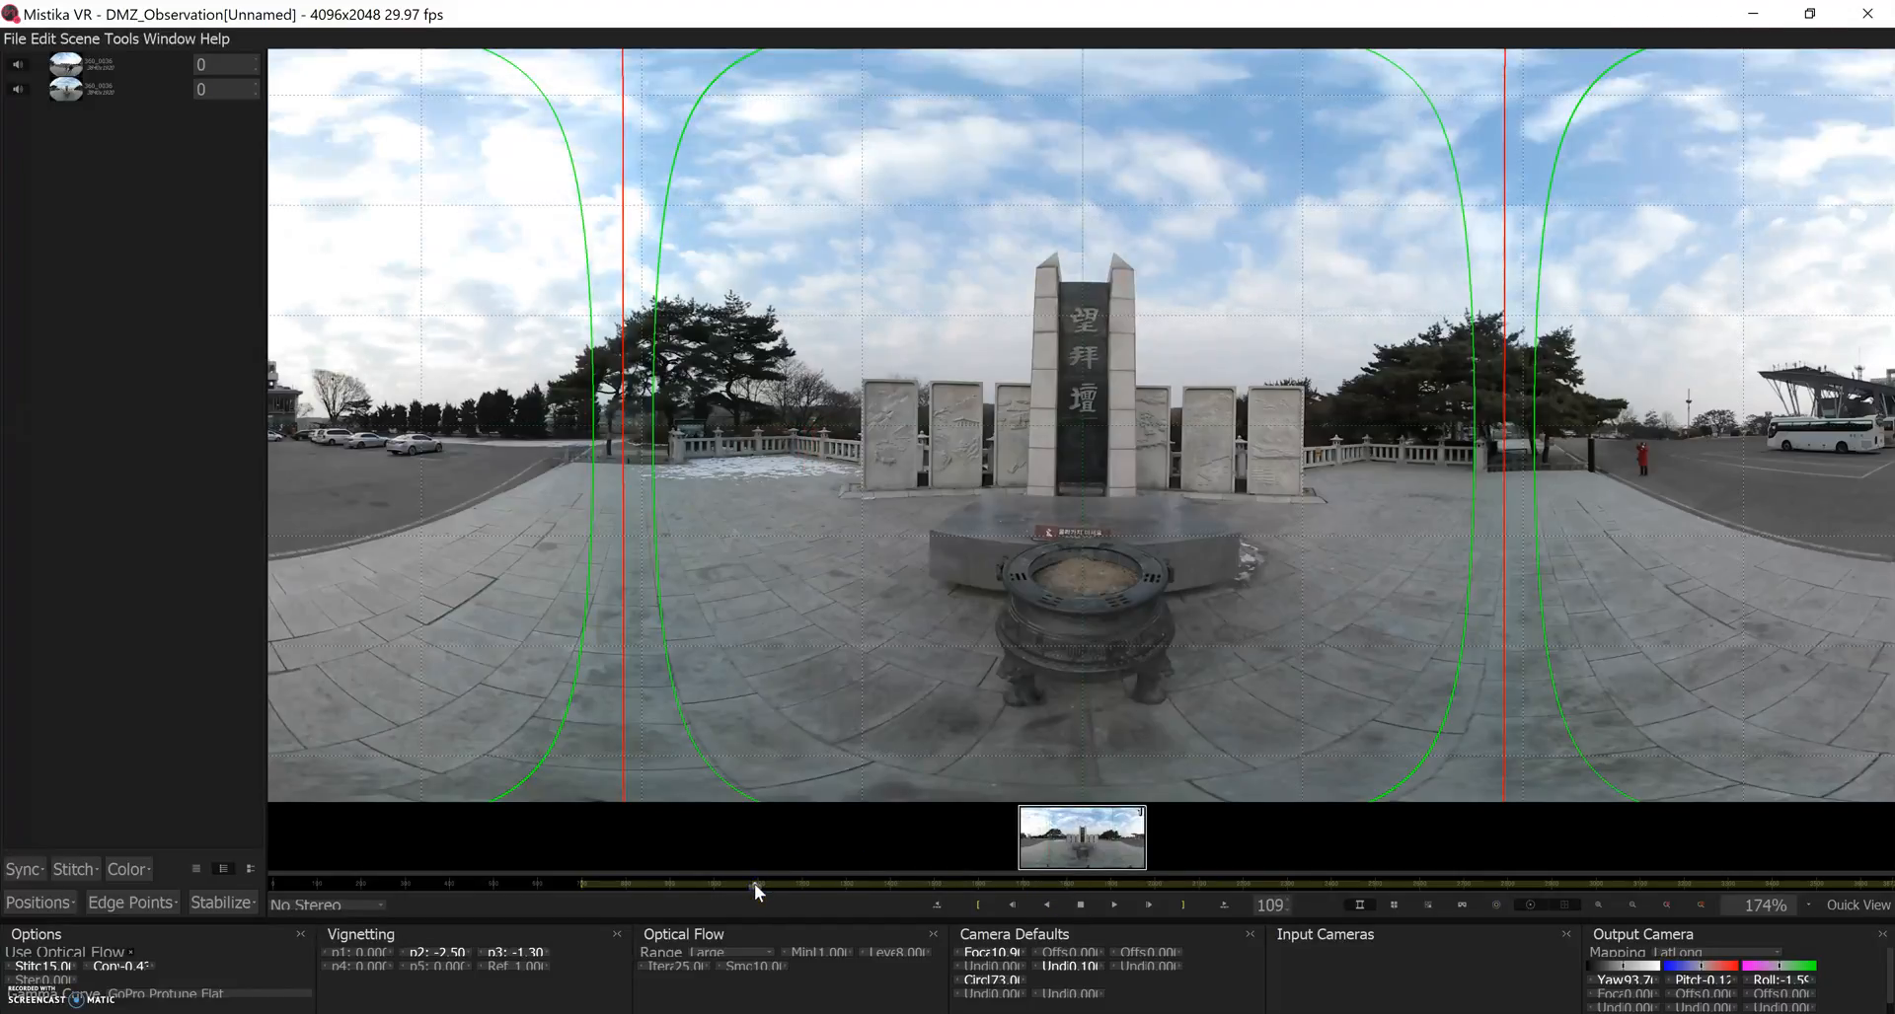
{"action": "left_click_drag", "start_coordinate": [756, 884], "coordinate": [853, 884]}
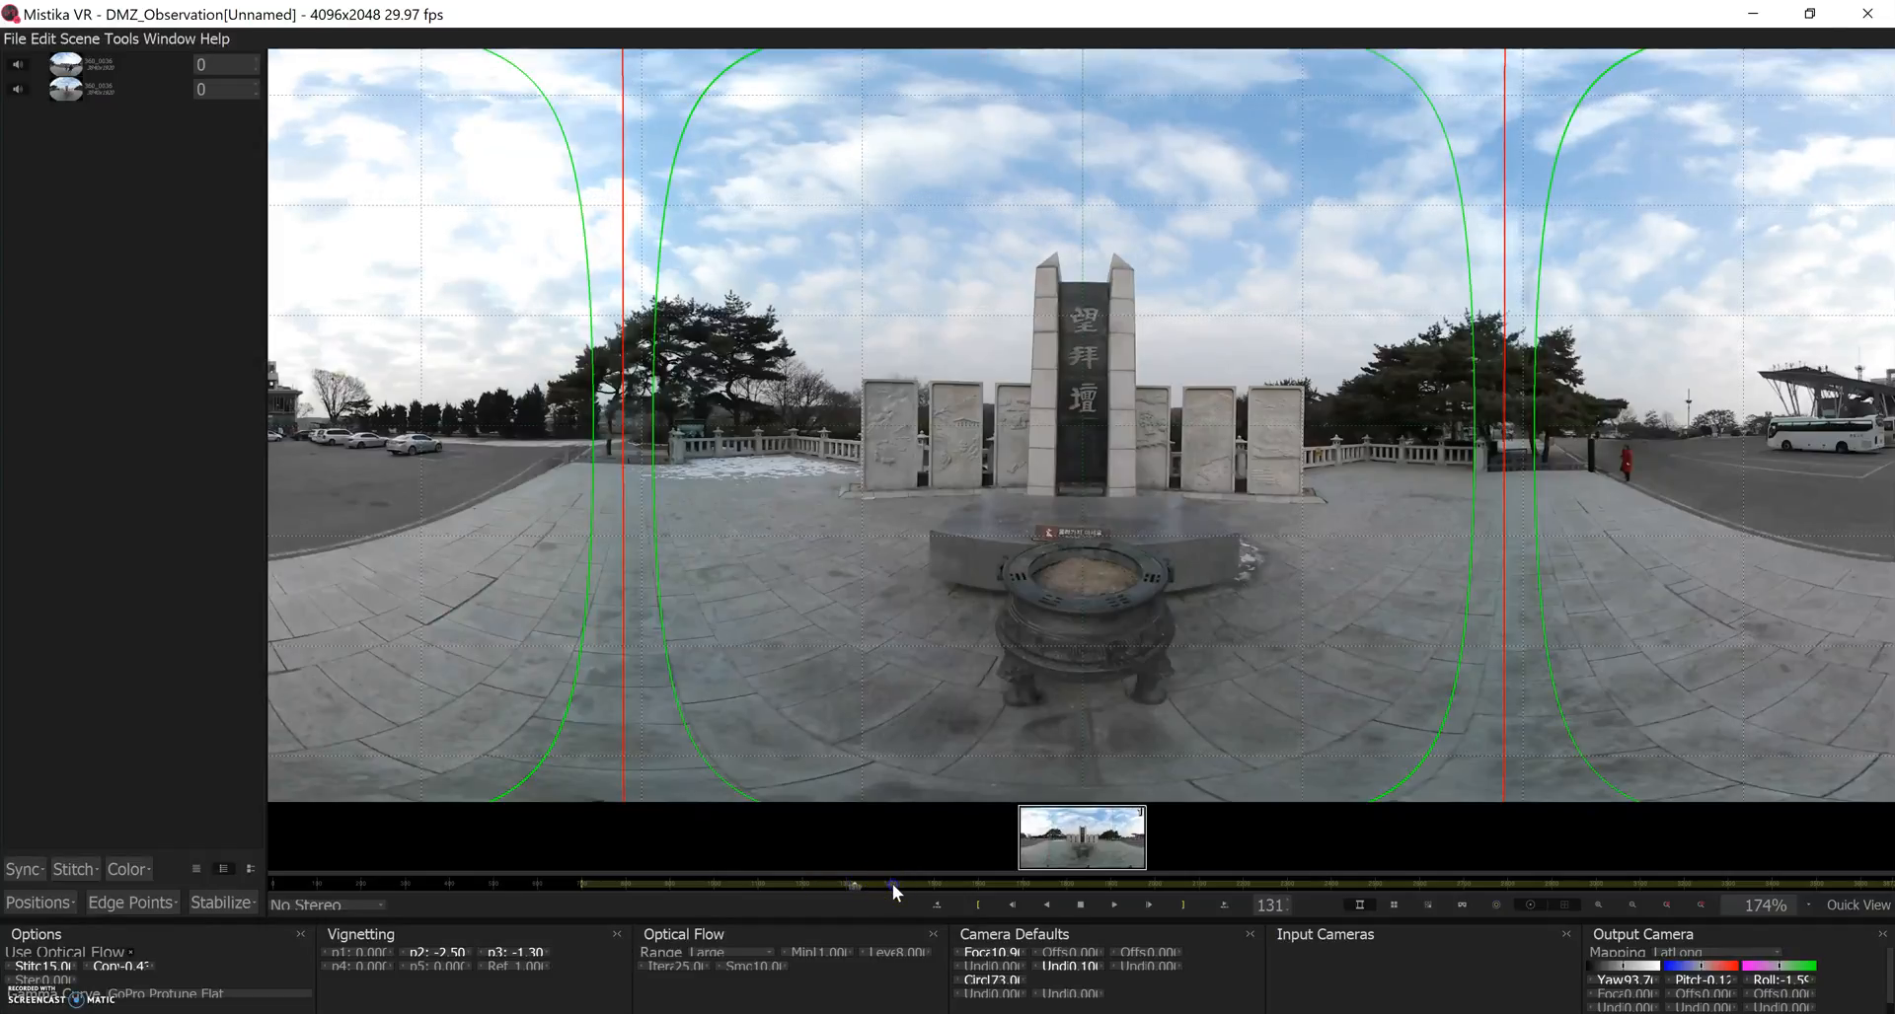
{"action": "left_click_drag", "start_coordinate": [892, 890], "coordinate": [847, 890]}
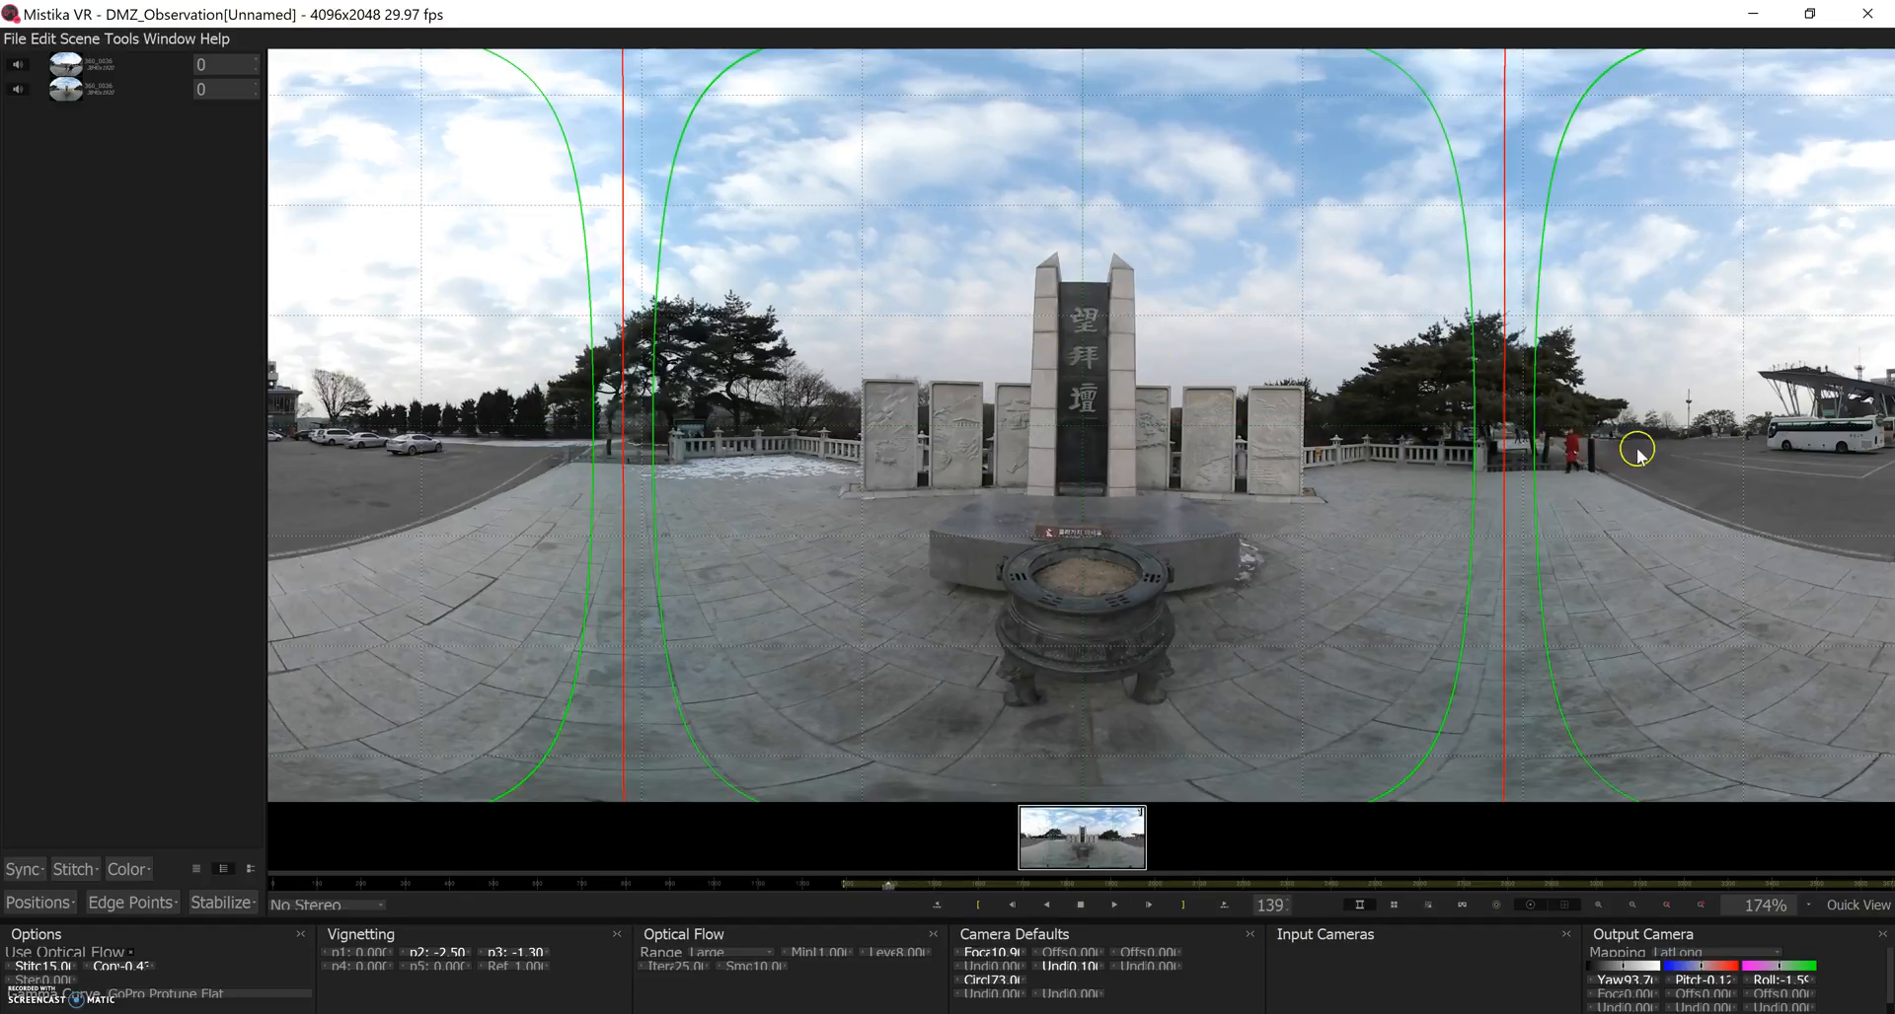
{"action": "left_click", "coordinate": [1318, 902]}
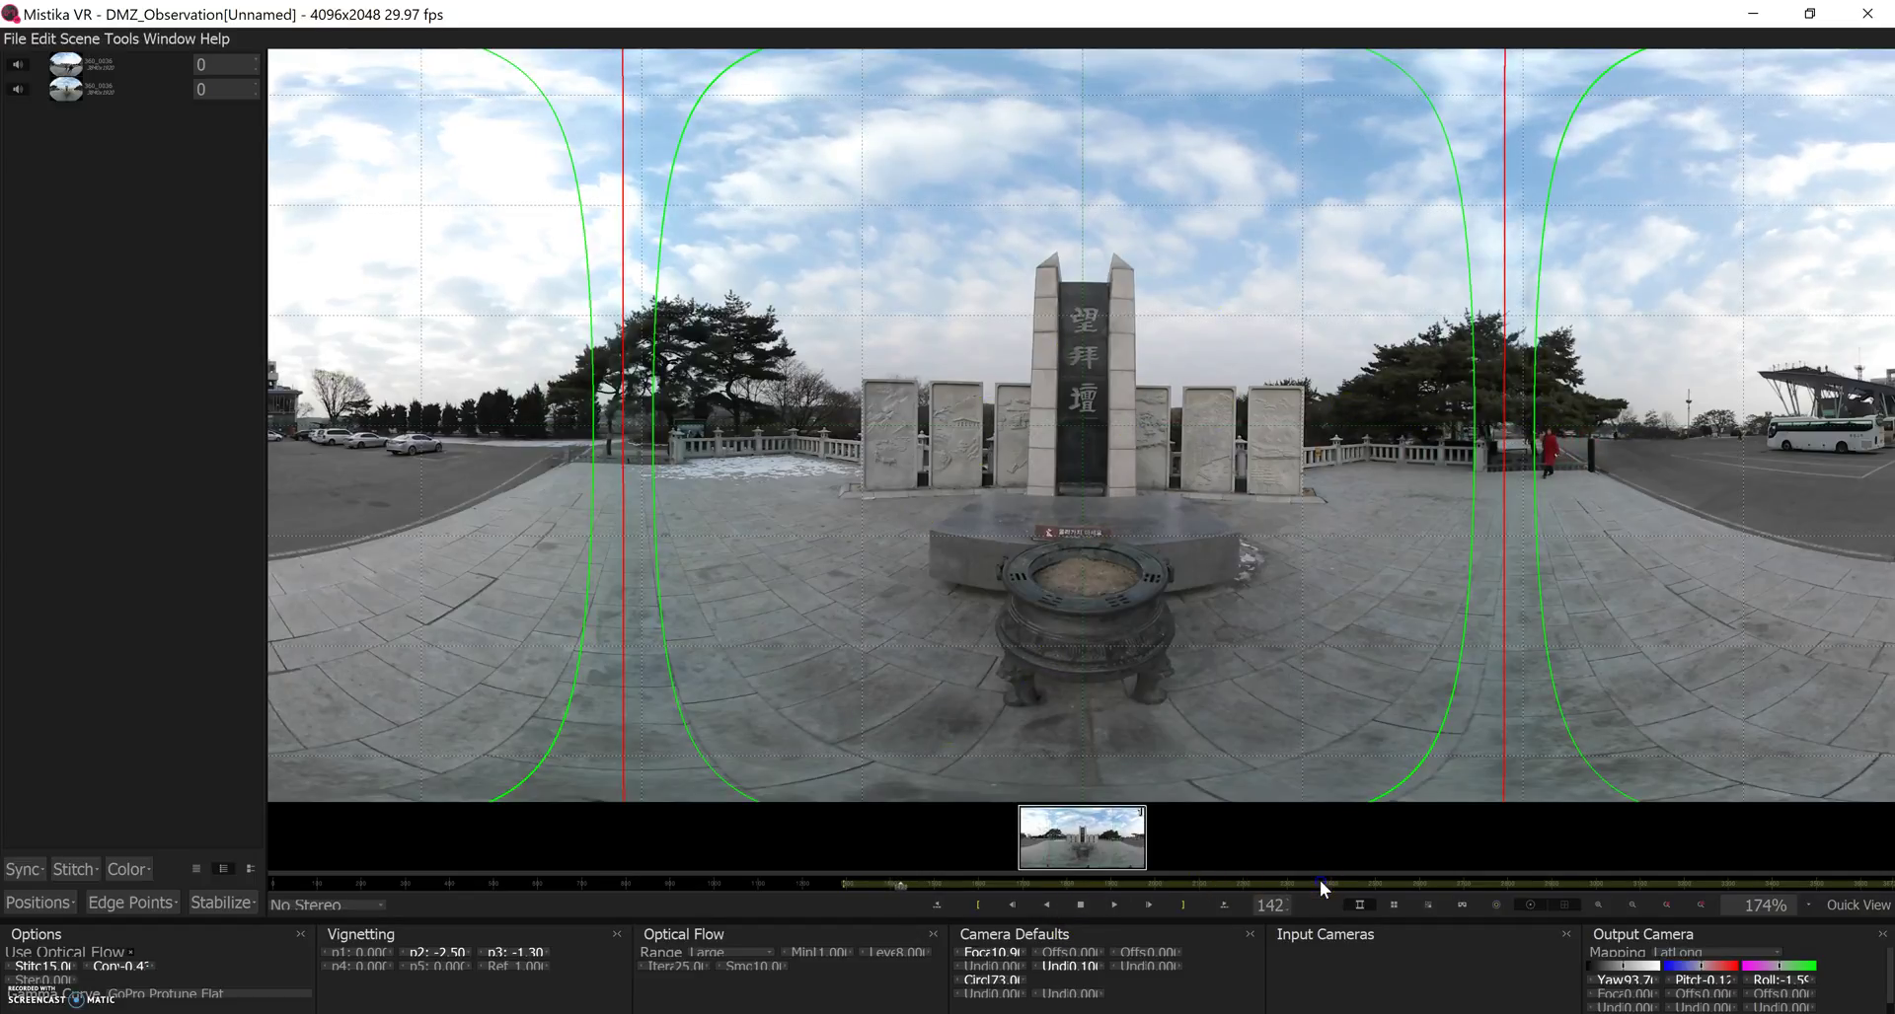
{"action": "left_click_drag", "start_coordinate": [1320, 886], "coordinate": [1208, 887]}
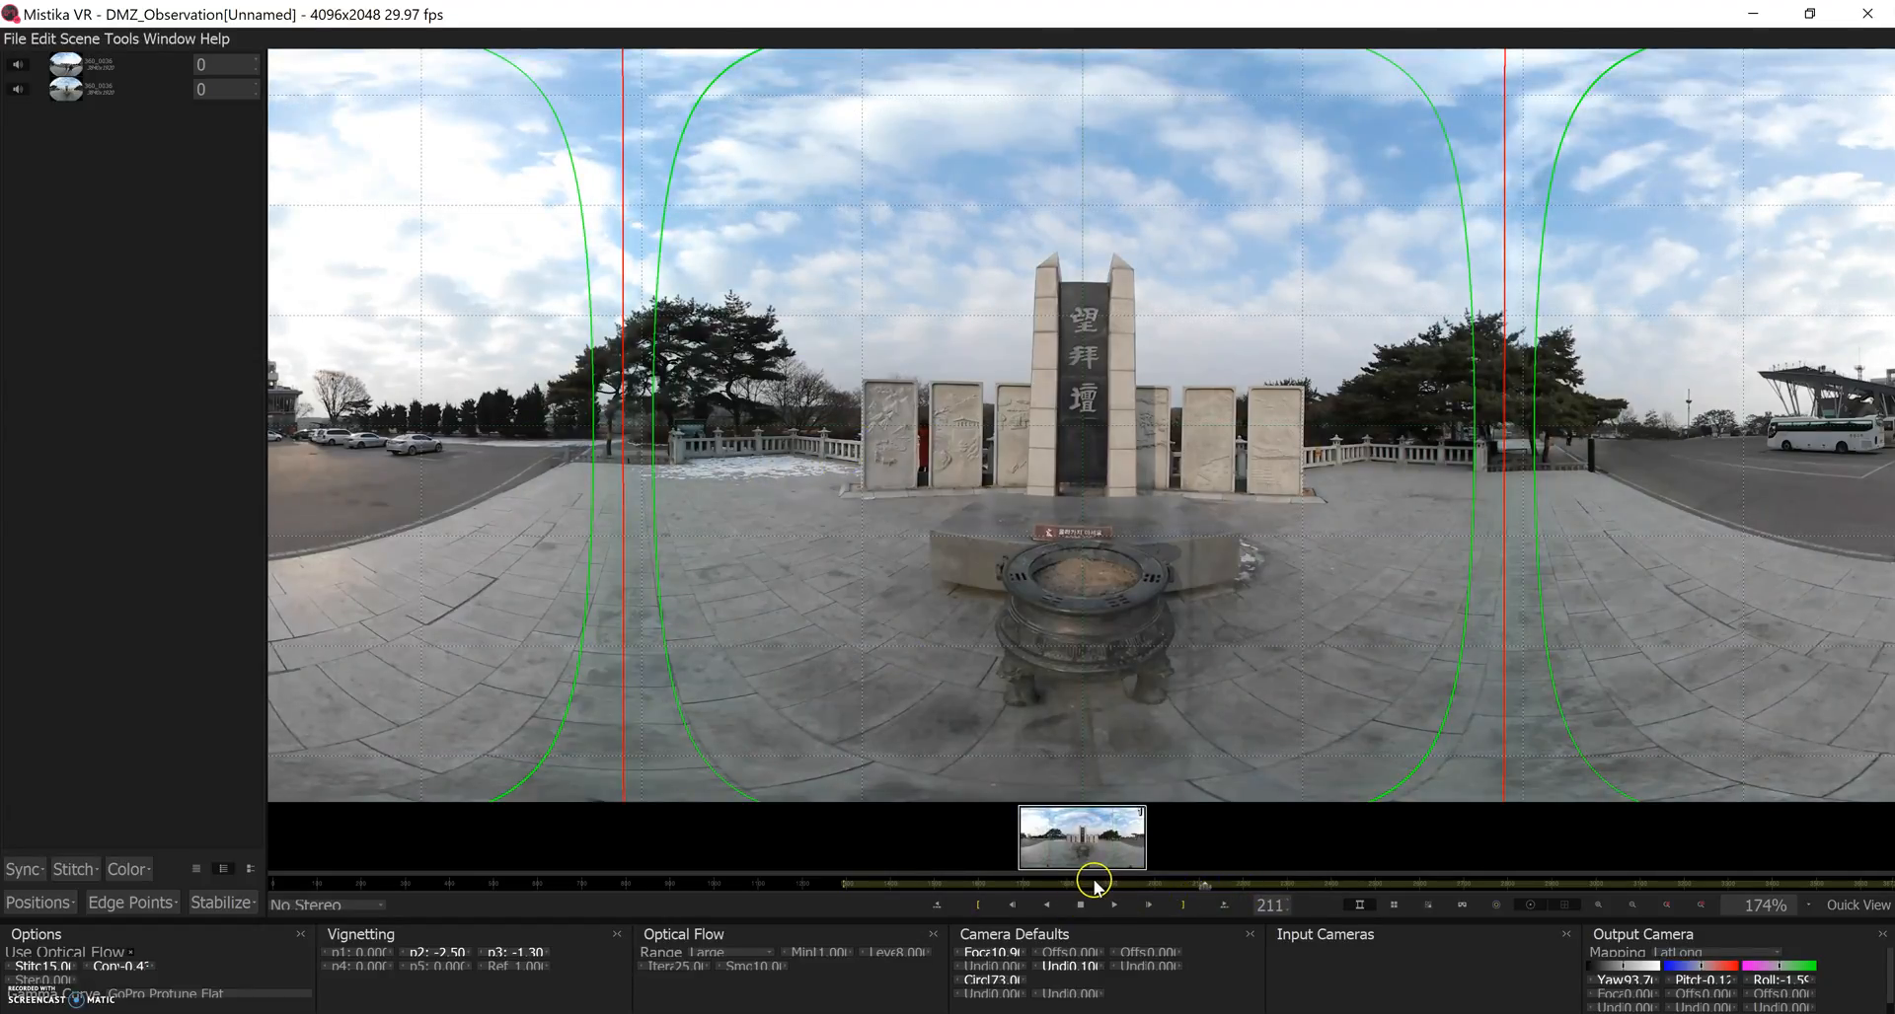
- Replay the walker's section and keep playing forward as the bird crosses the seam
{"action": "left_click", "coordinate": [1115, 906]}
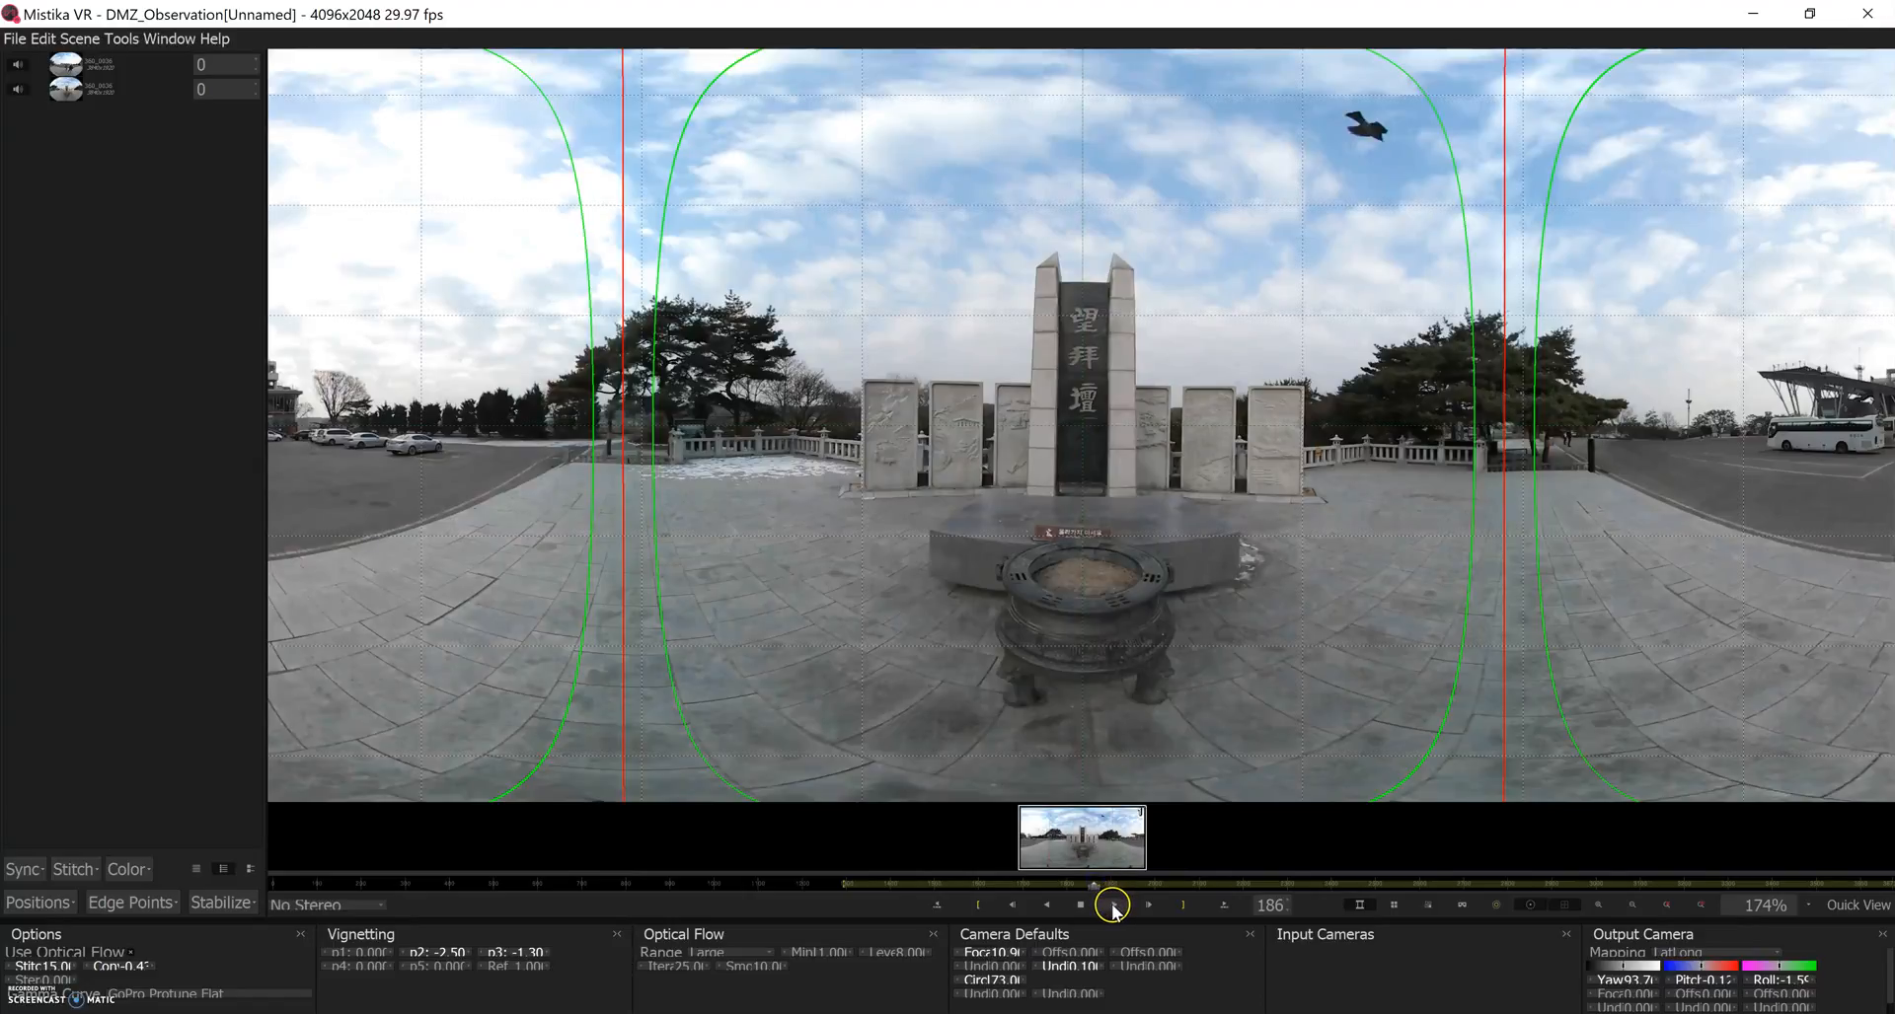
{"action": "left_click", "coordinate": [1115, 904]}
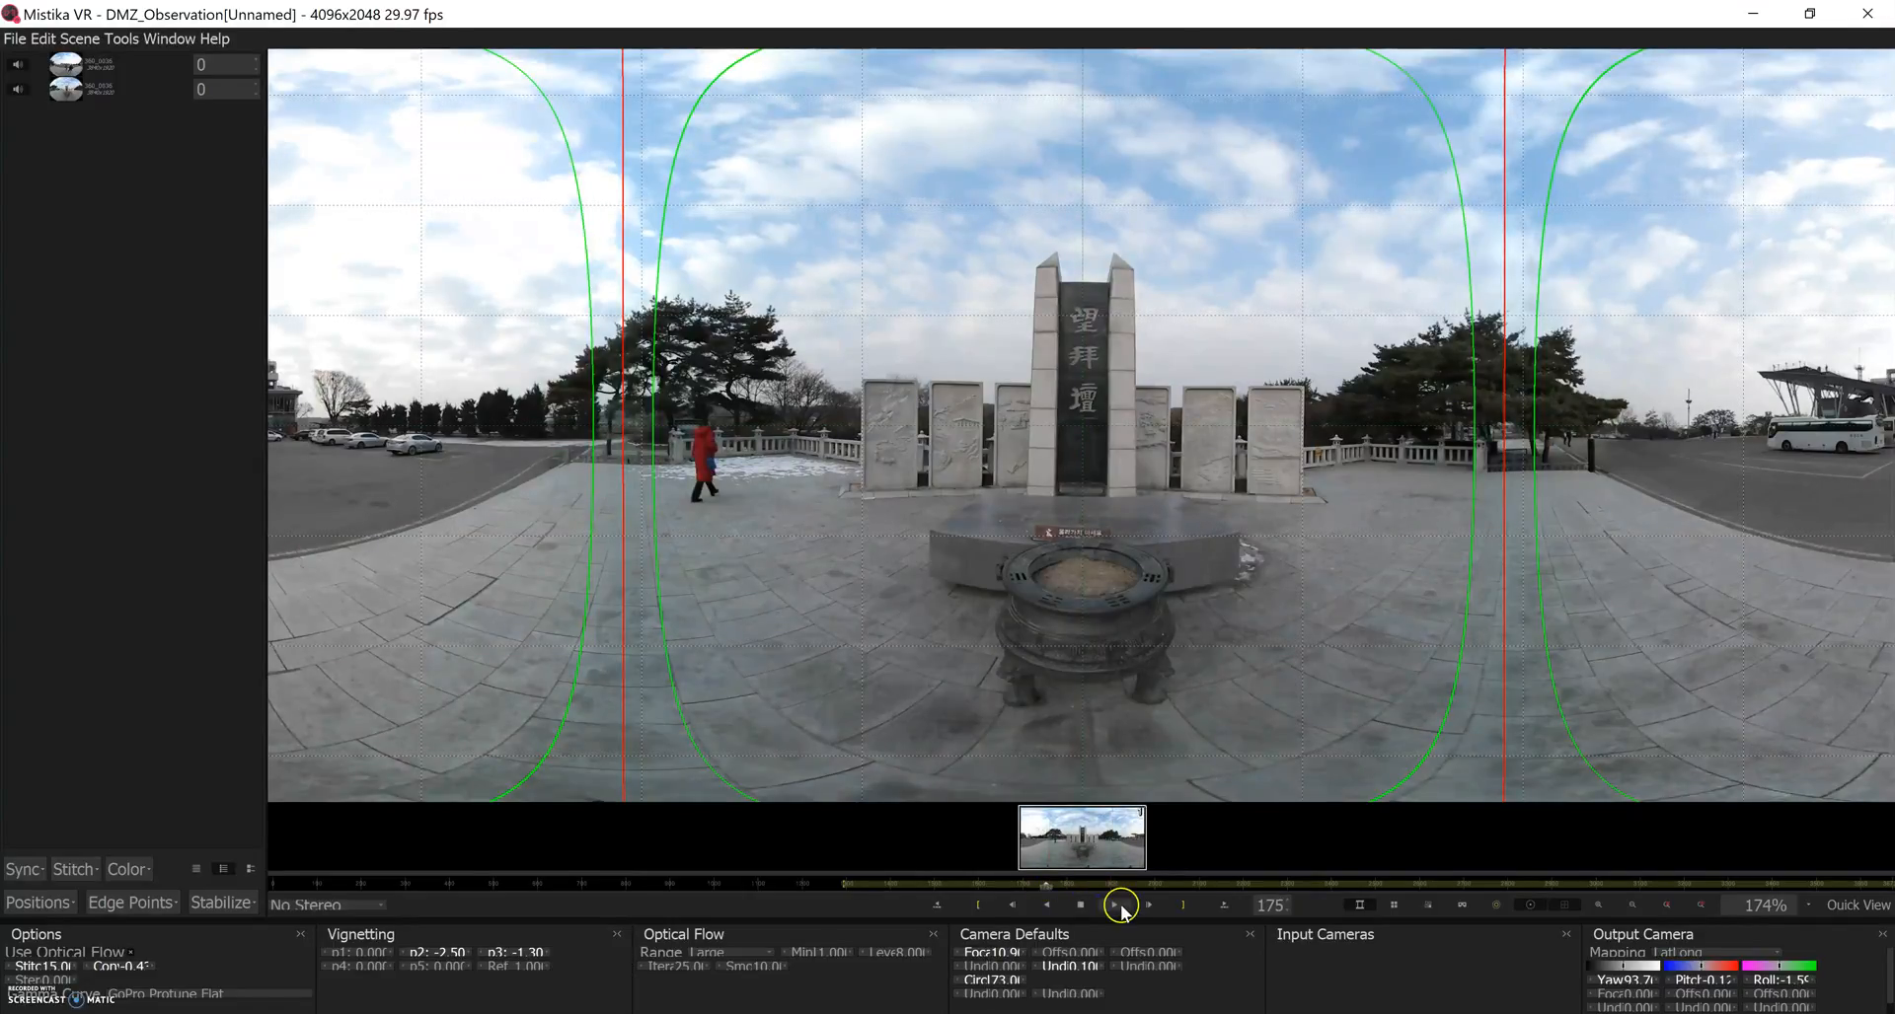
{"action": "left_click", "coordinate": [1135, 906]}
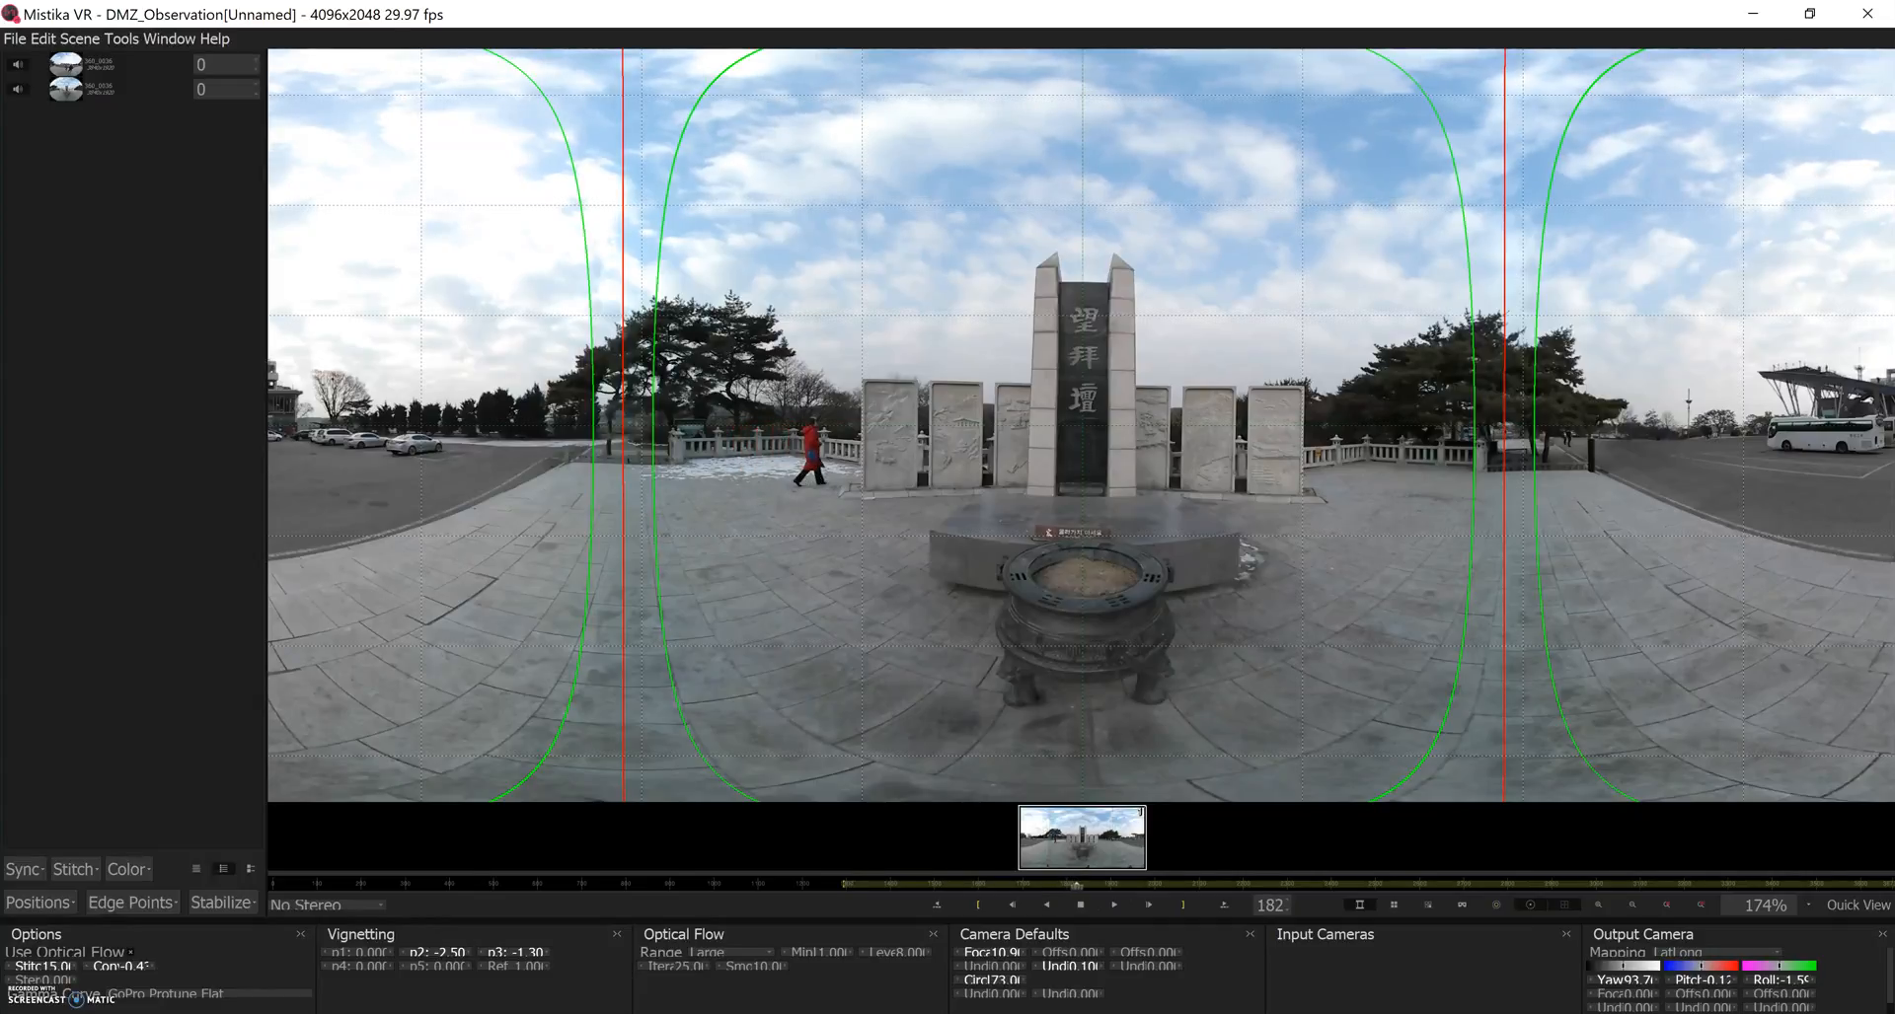
{"action": "left_click", "coordinate": [1119, 906]}
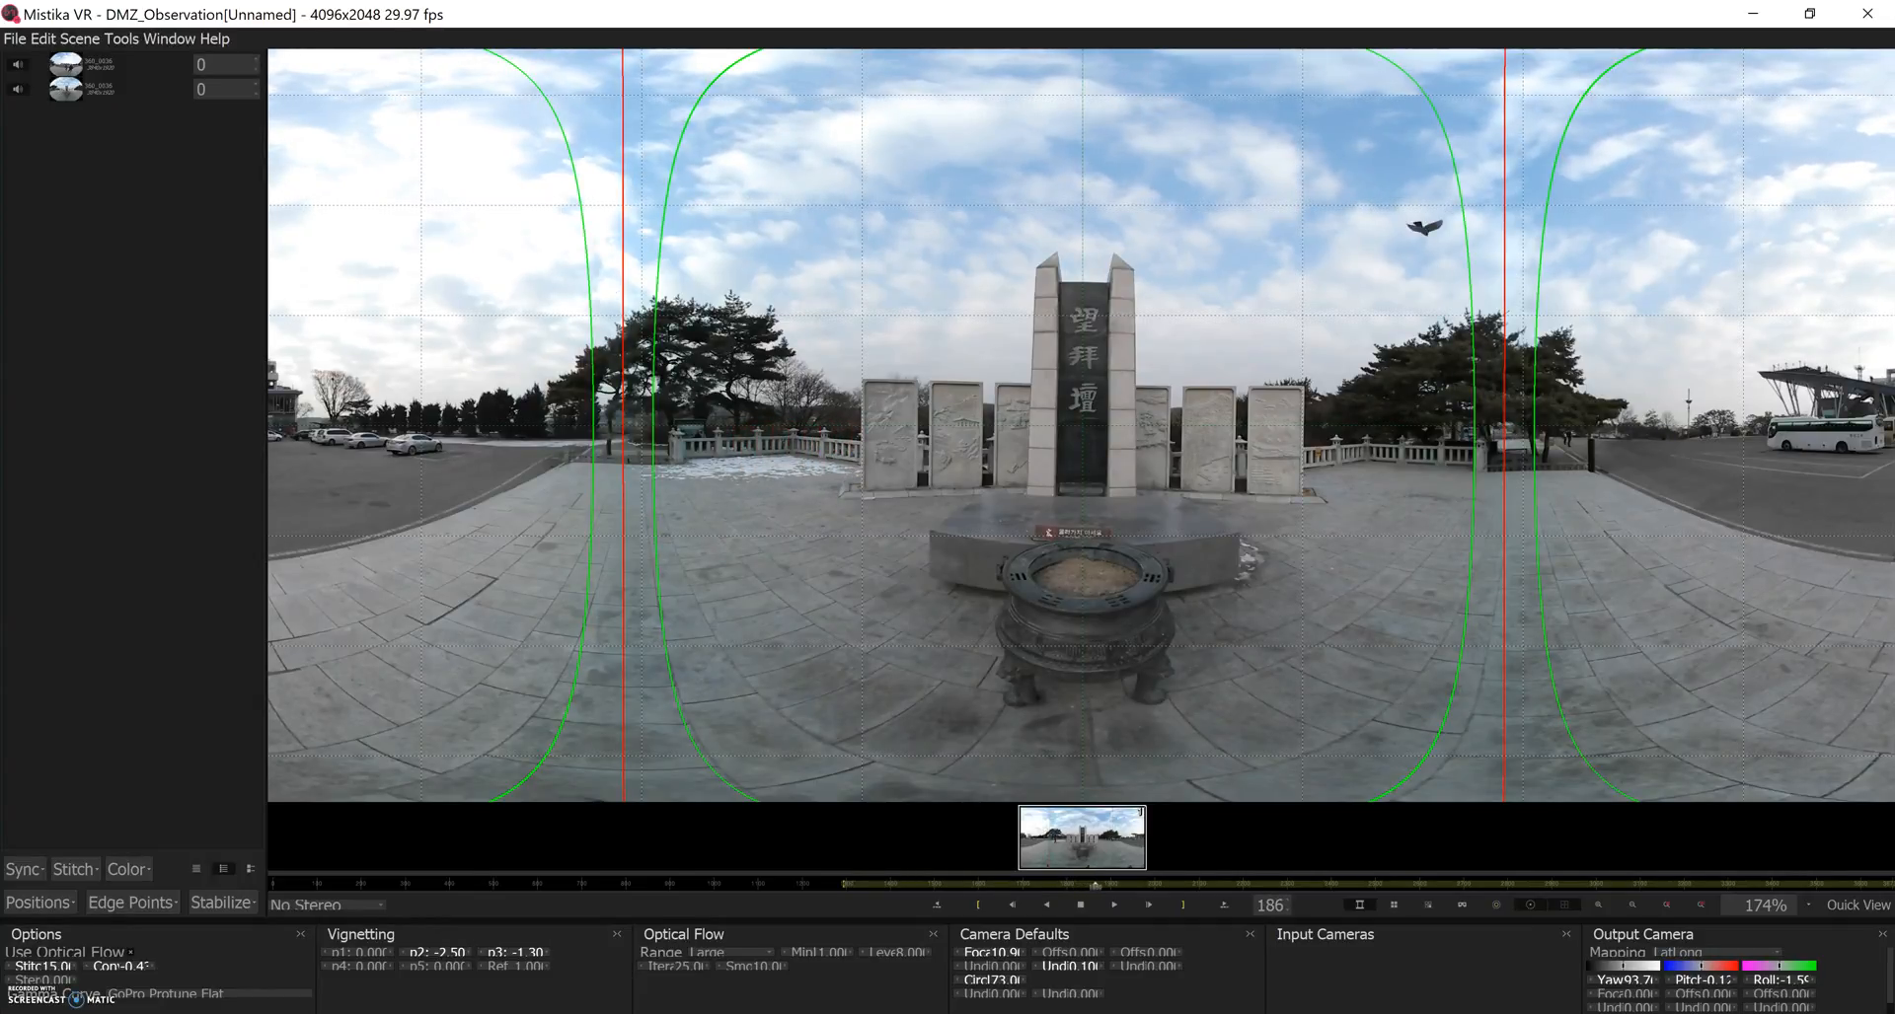
{"action": "left_click", "coordinate": [1119, 904]}
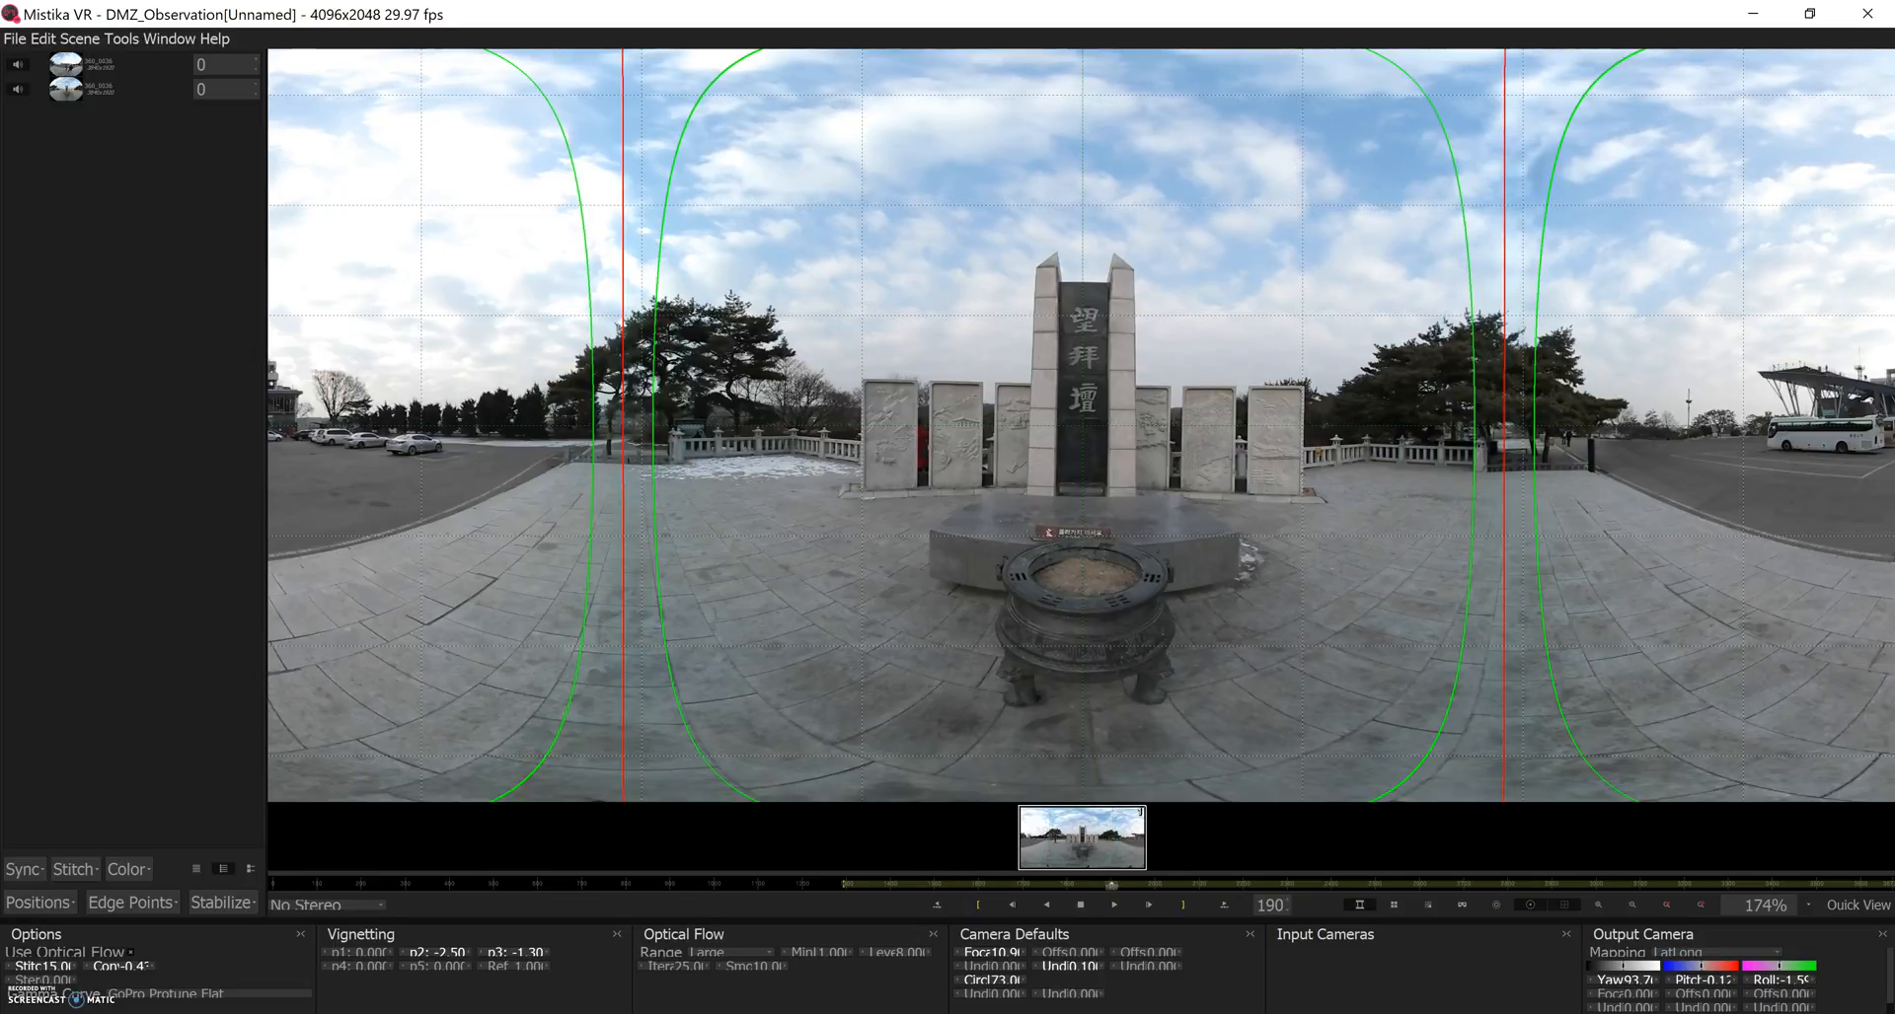
{"action": "left_click", "coordinate": [1148, 906]}
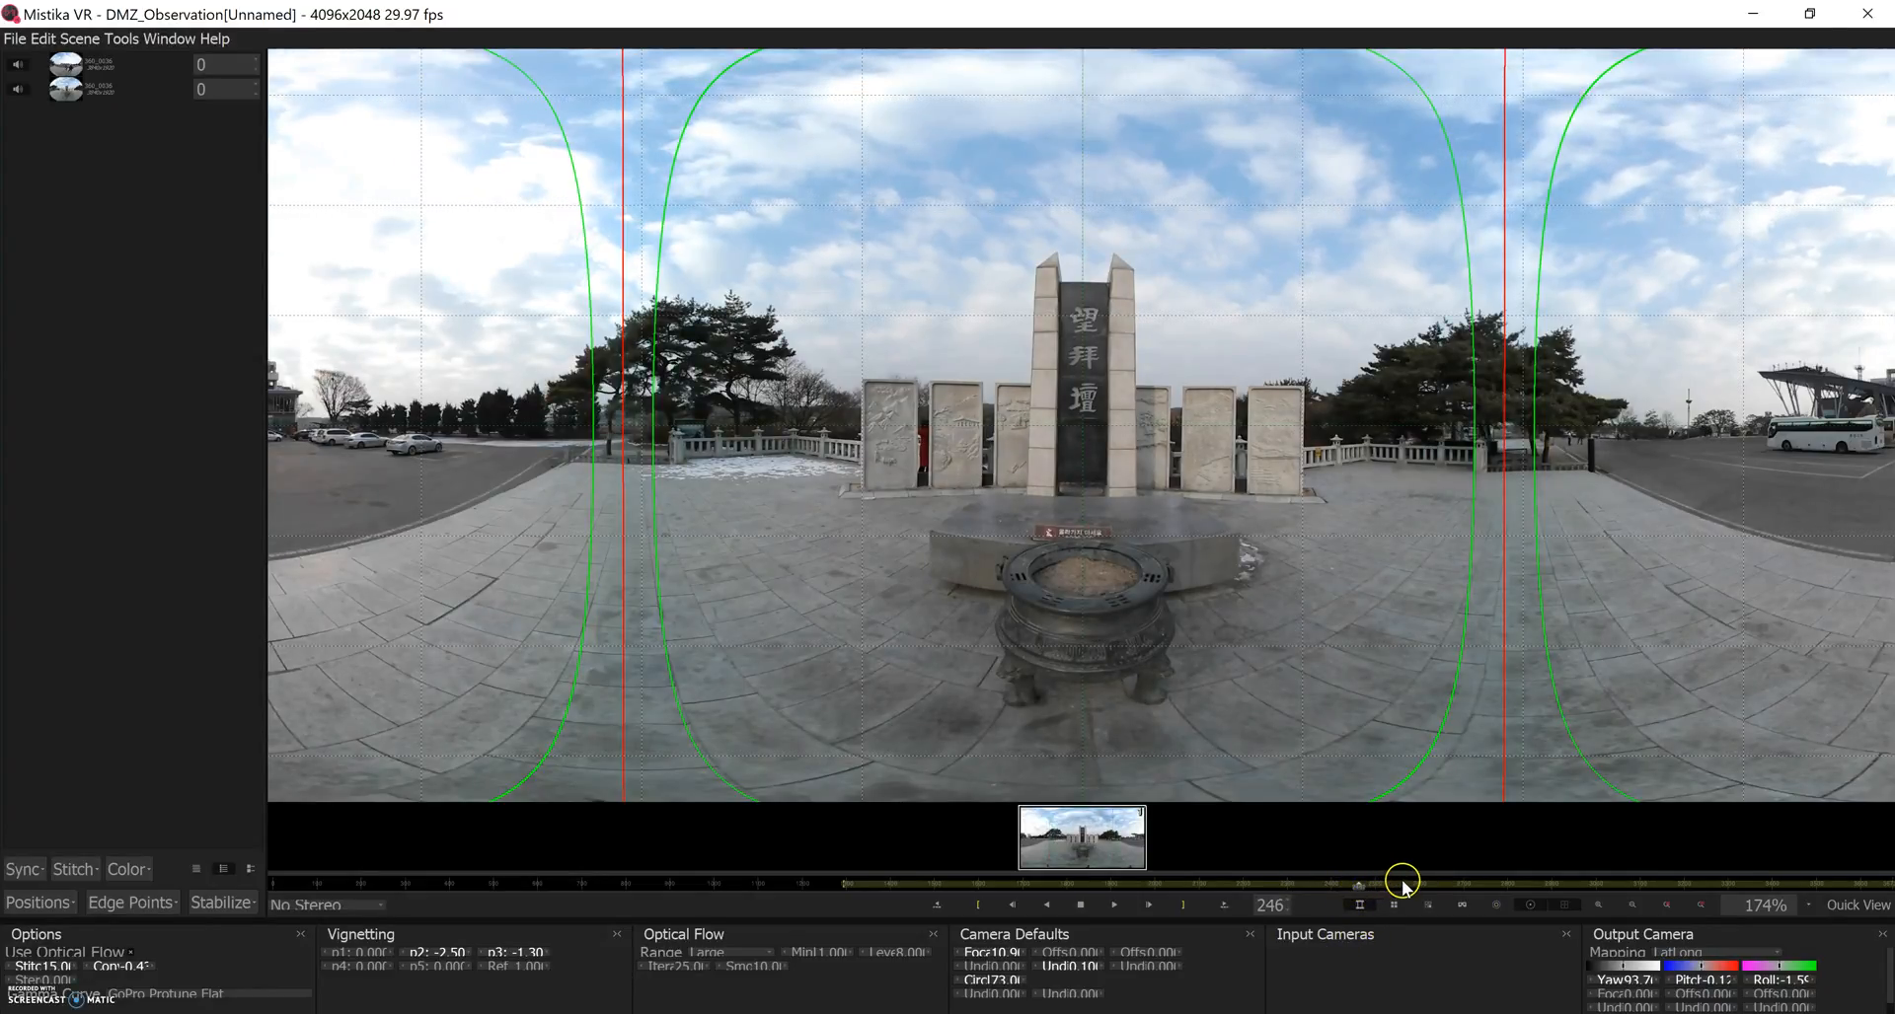
- Play the walker's close pass by the camera and step through the remaining frames to 338
{"action": "left_click_drag", "start_coordinate": [1403, 892], "coordinate": [1306, 892]}
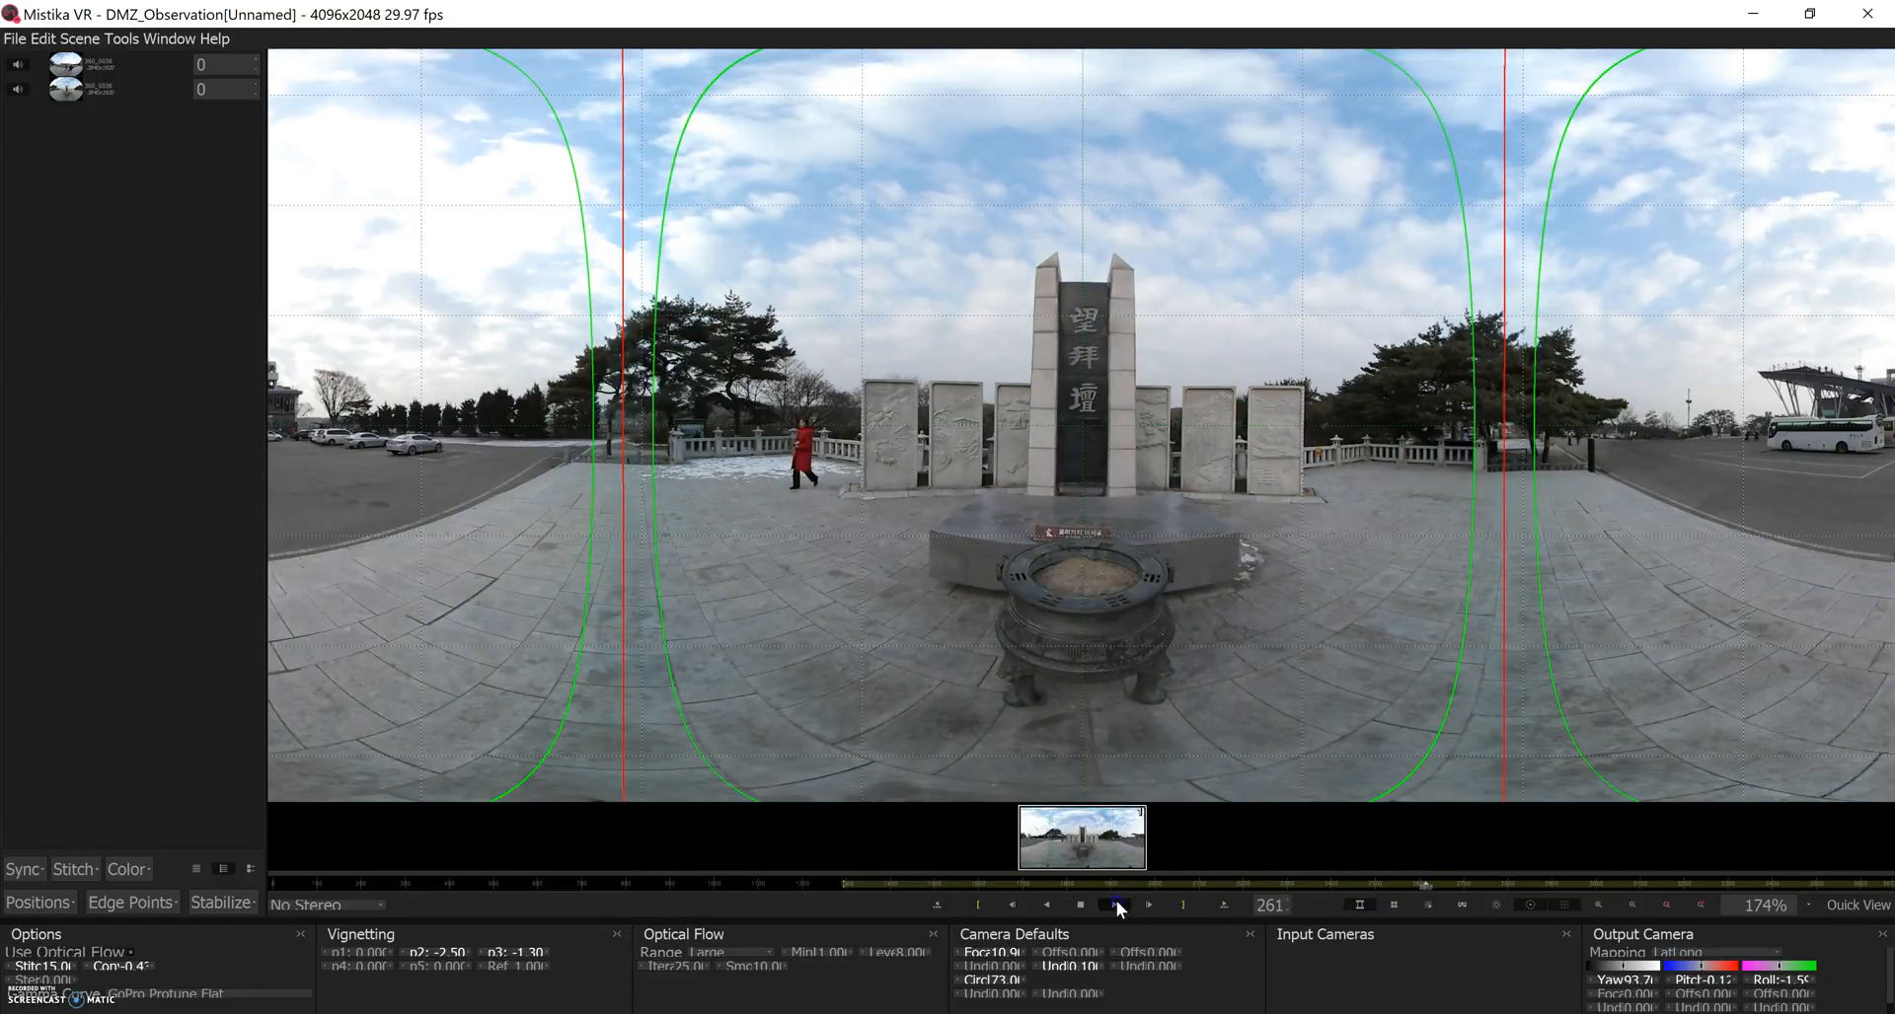
{"action": "left_click", "coordinate": [1095, 904]}
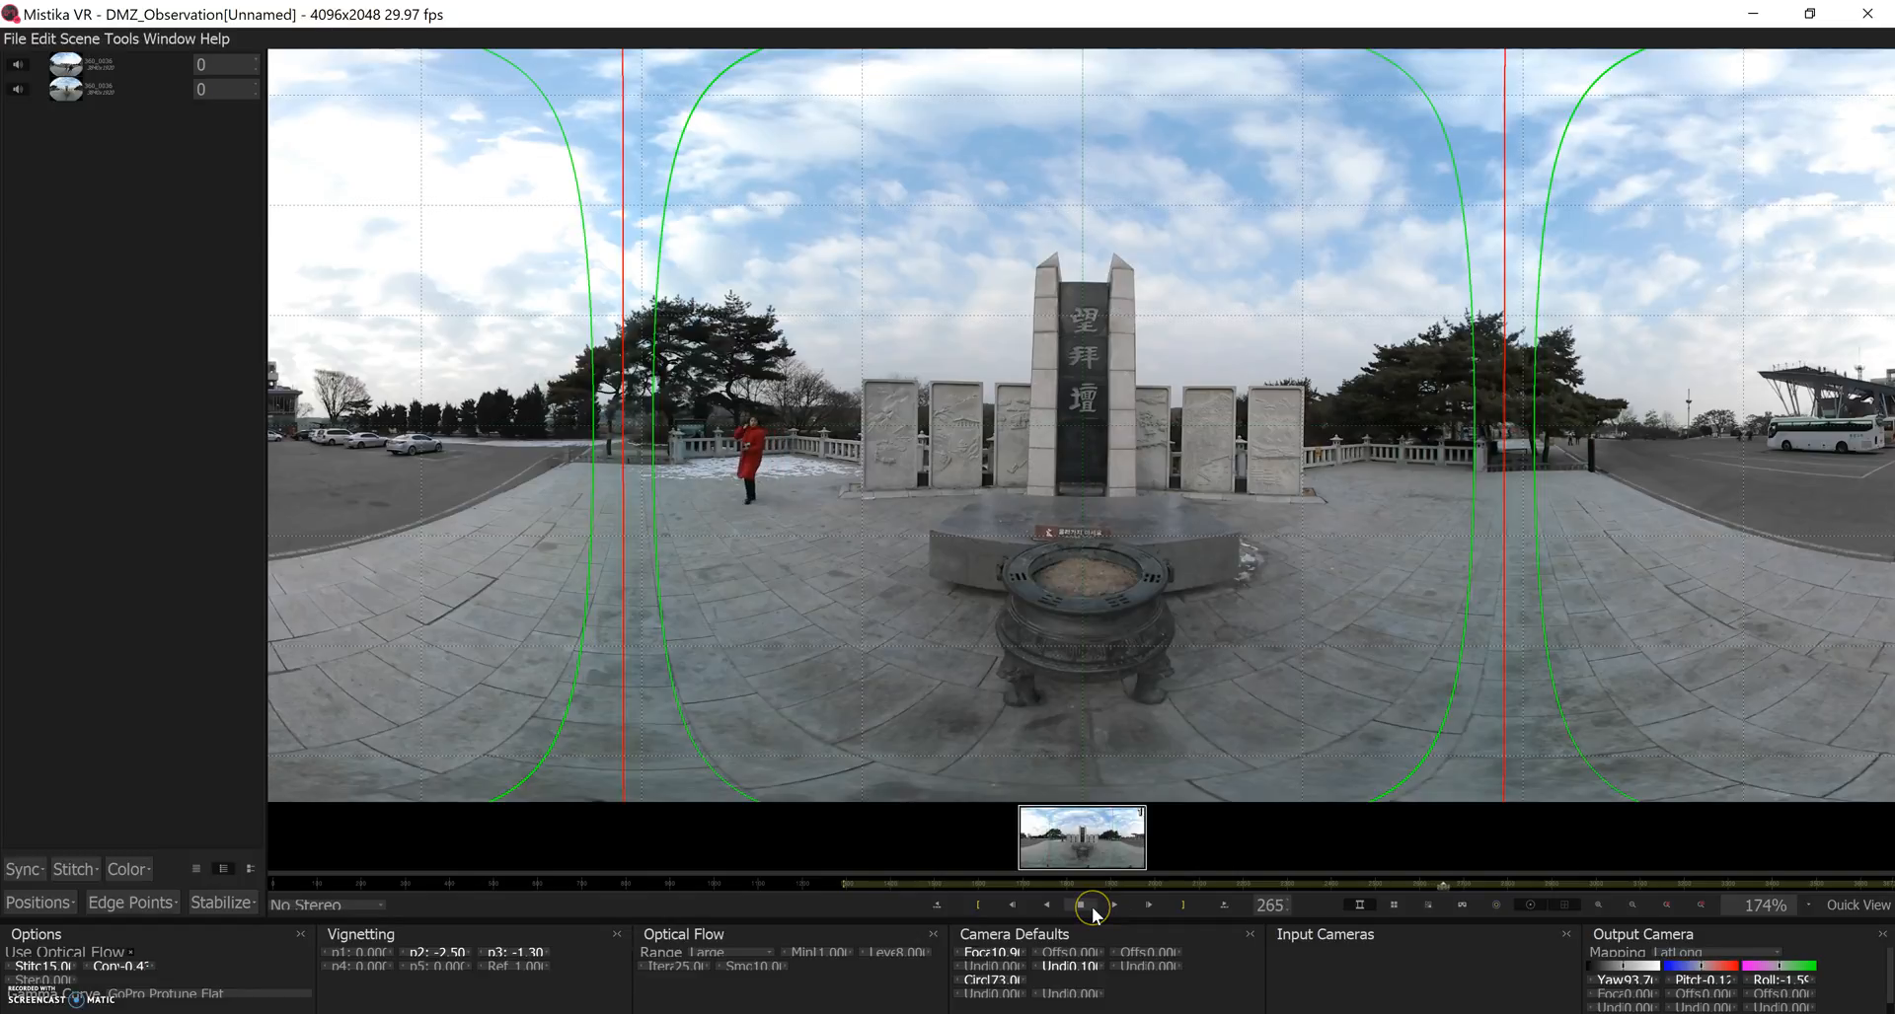
{"action": "left_click", "coordinate": [1085, 906]}
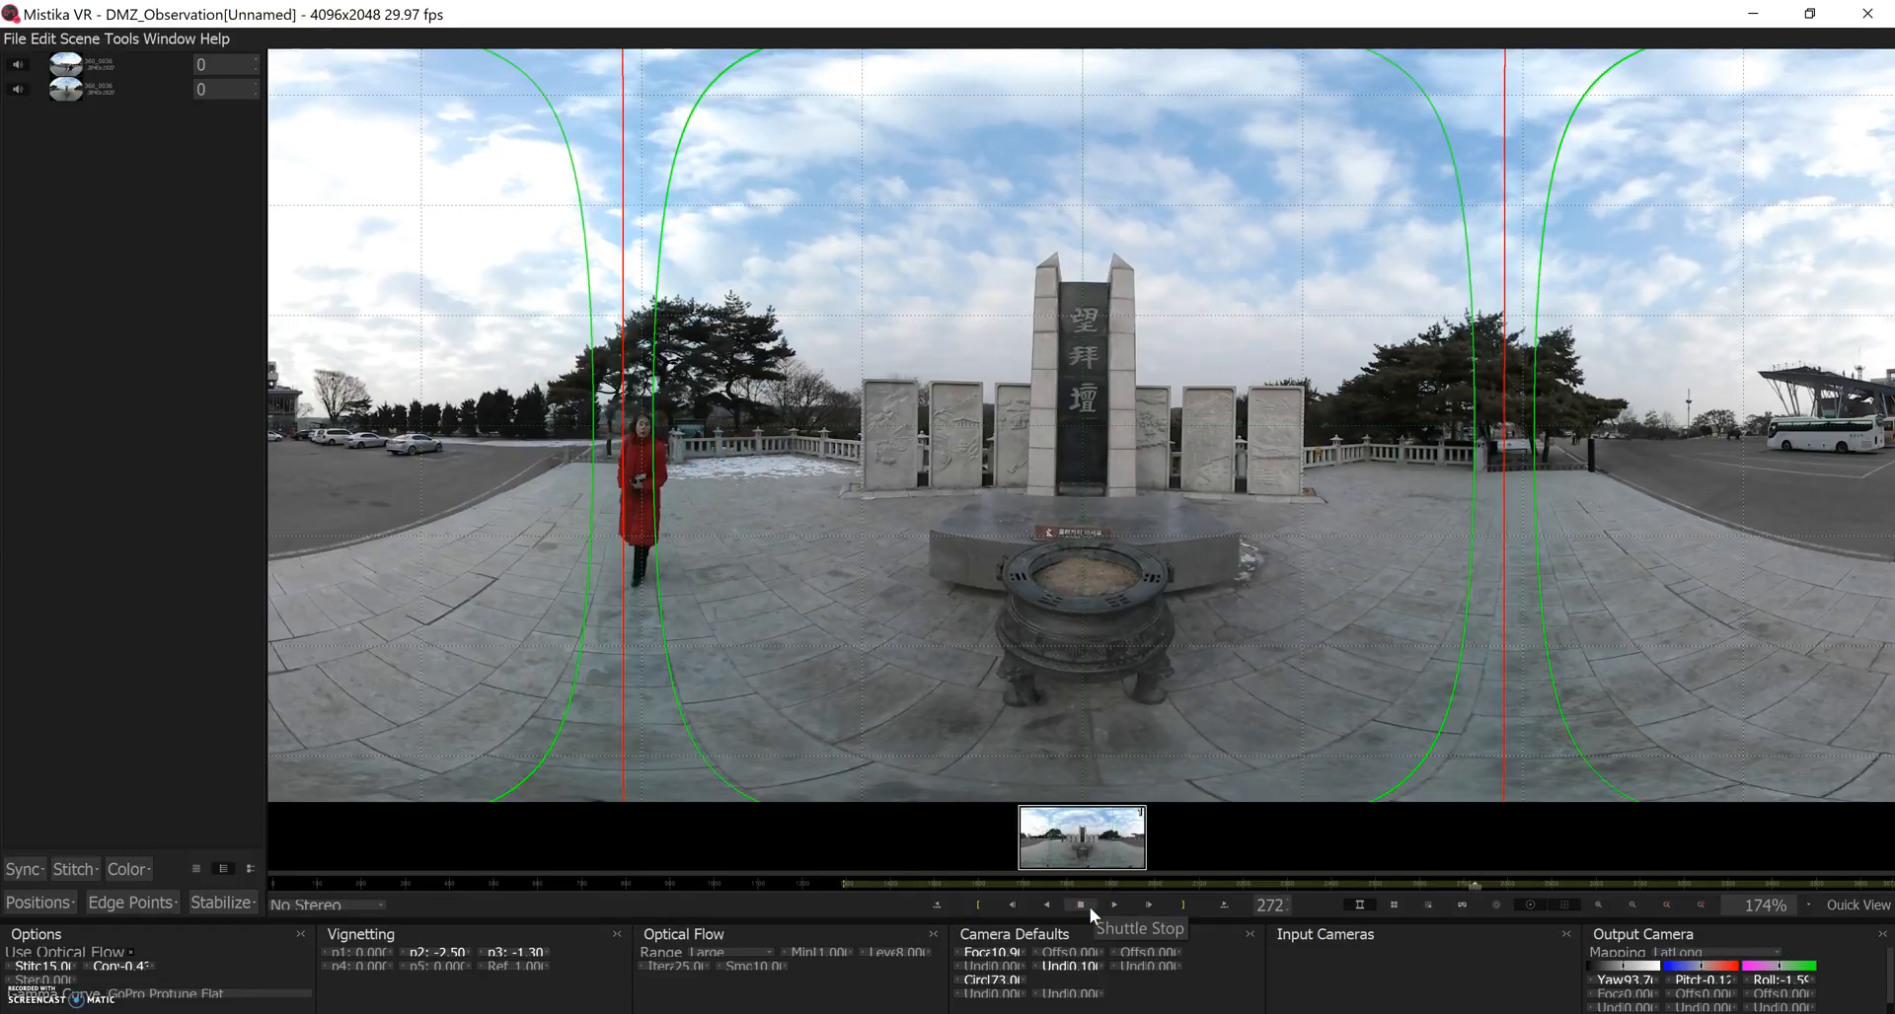
{"action": "left_click", "coordinate": [1113, 904]}
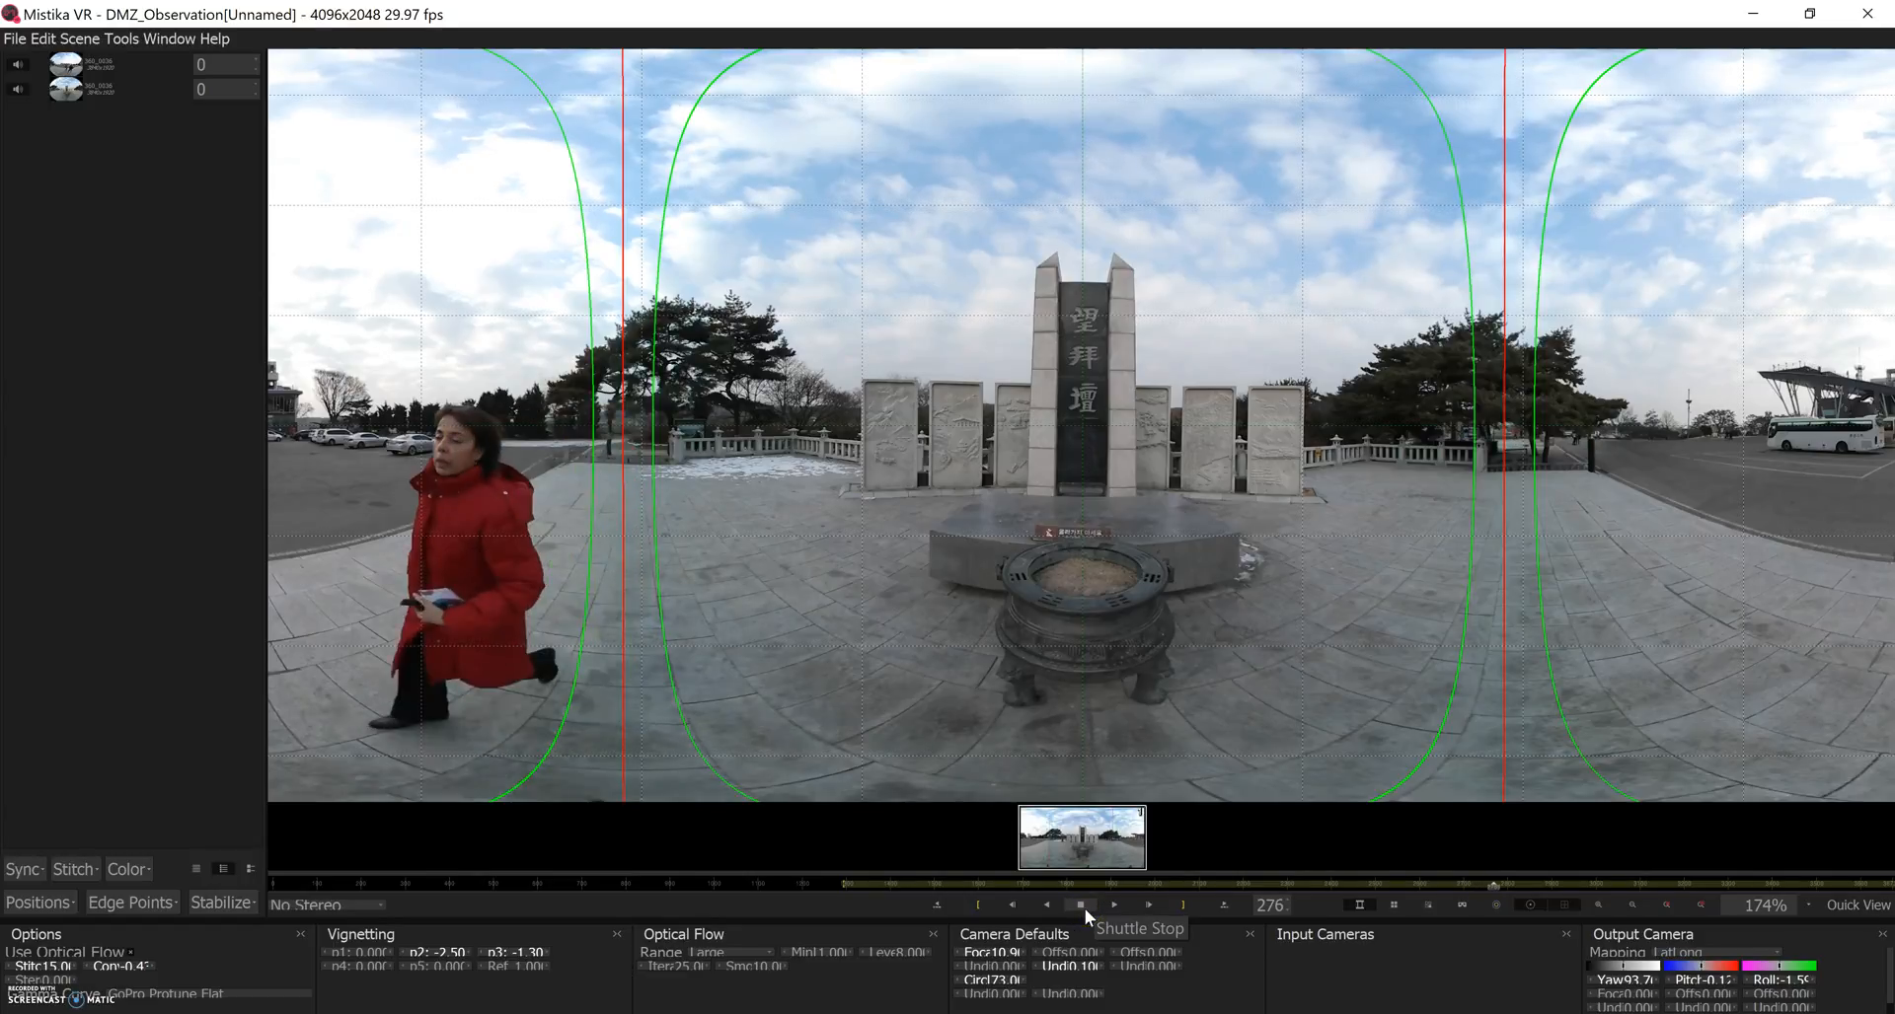
{"action": "left_click", "coordinate": [1115, 904]}
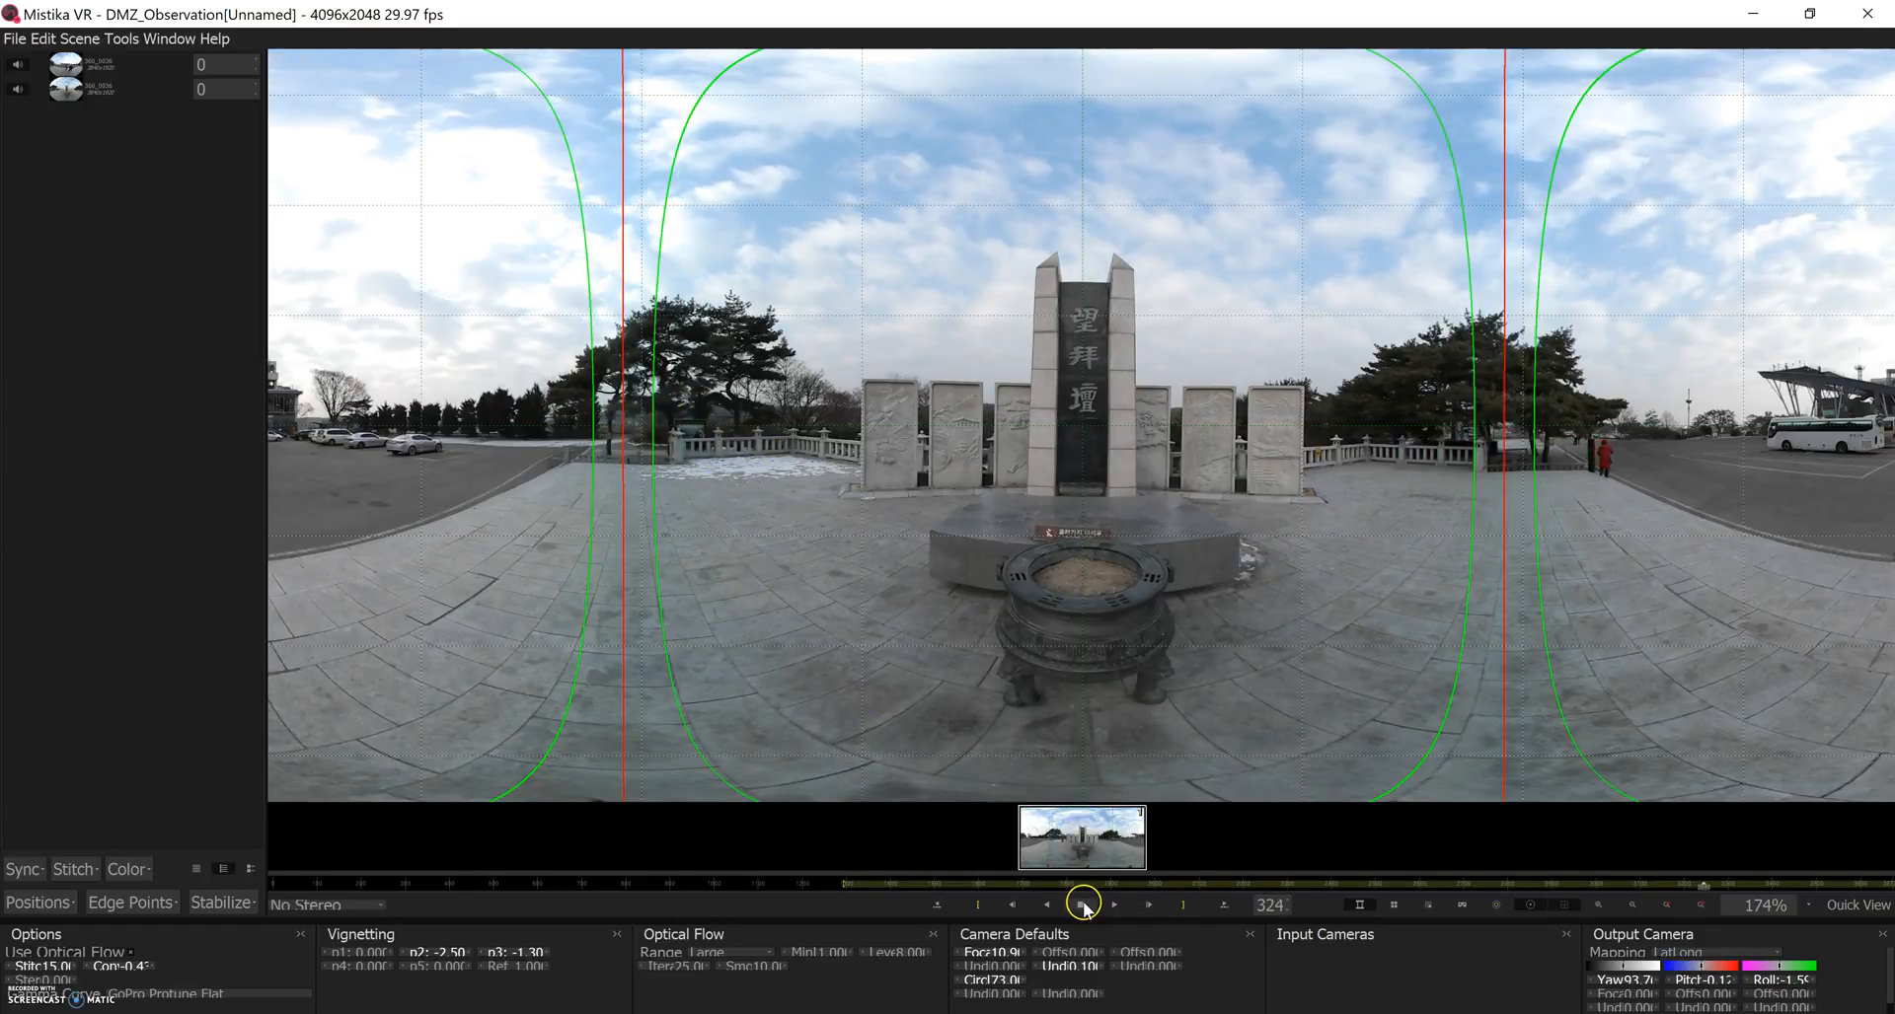
{"action": "left_click", "coordinate": [1079, 904]}
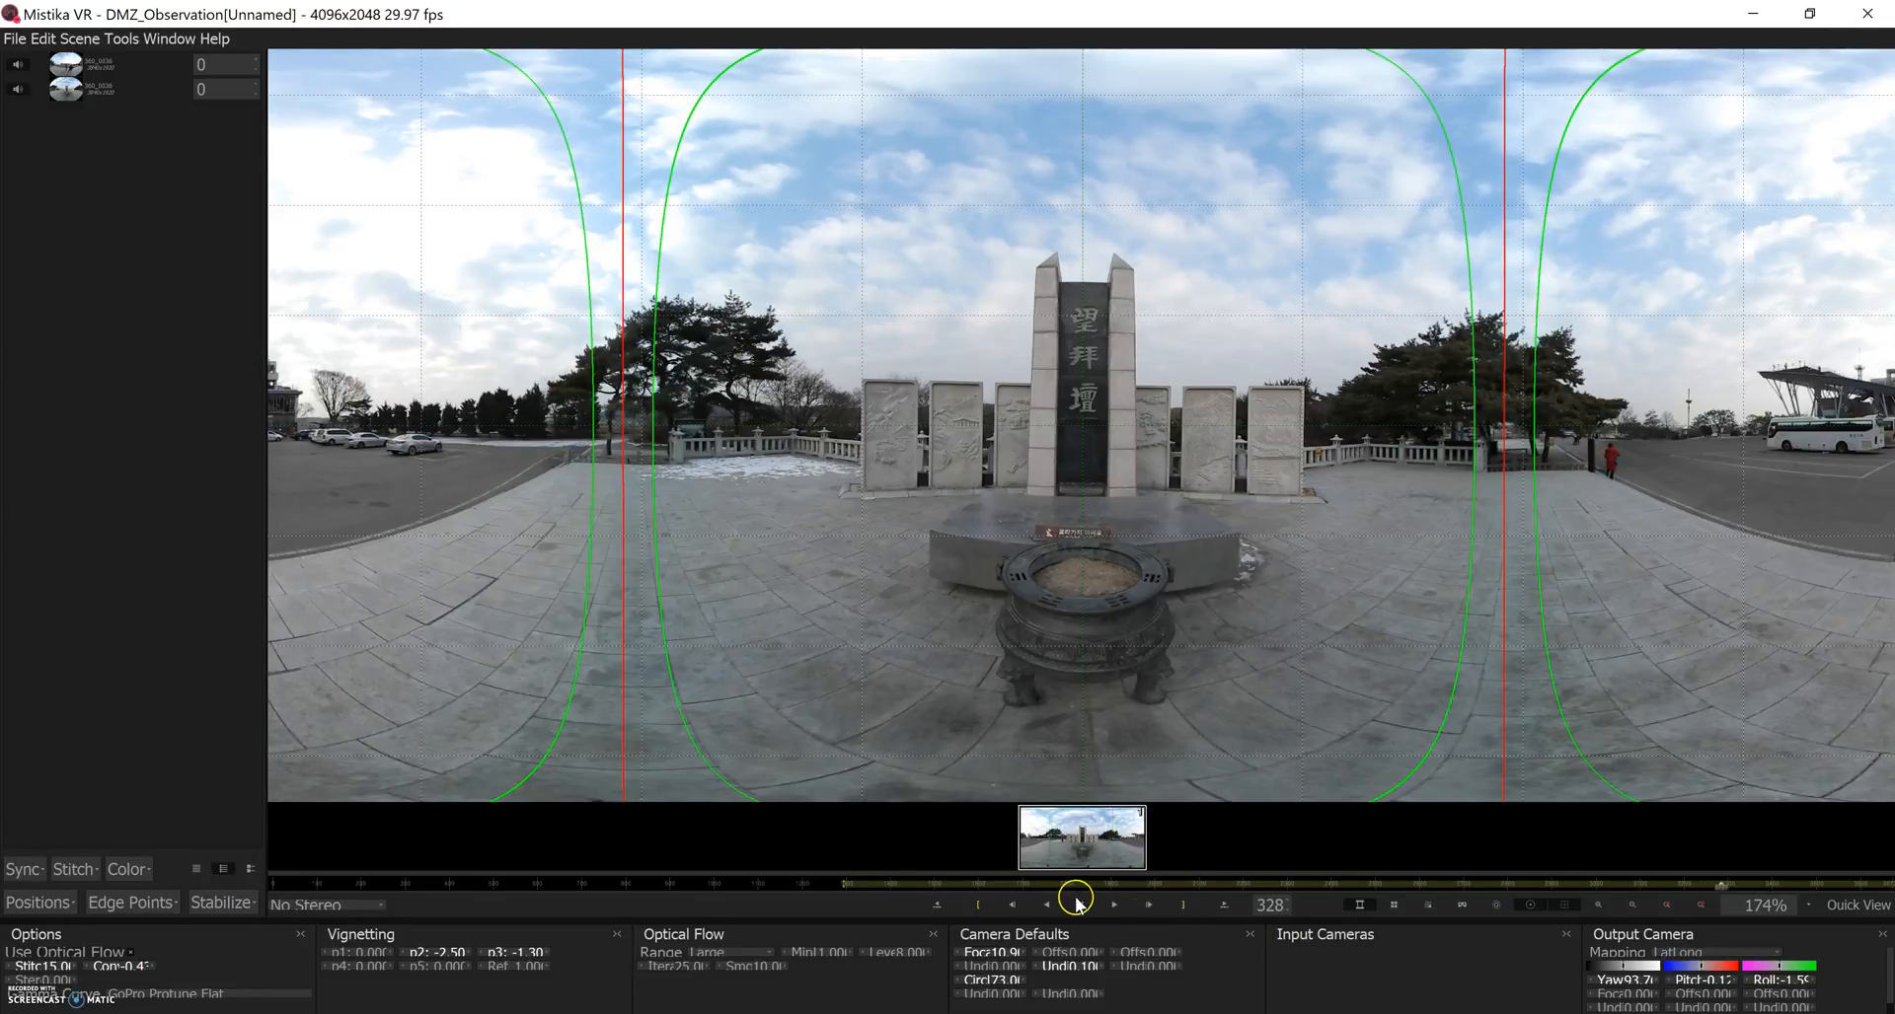
{"action": "left_click", "coordinate": [1081, 904]}
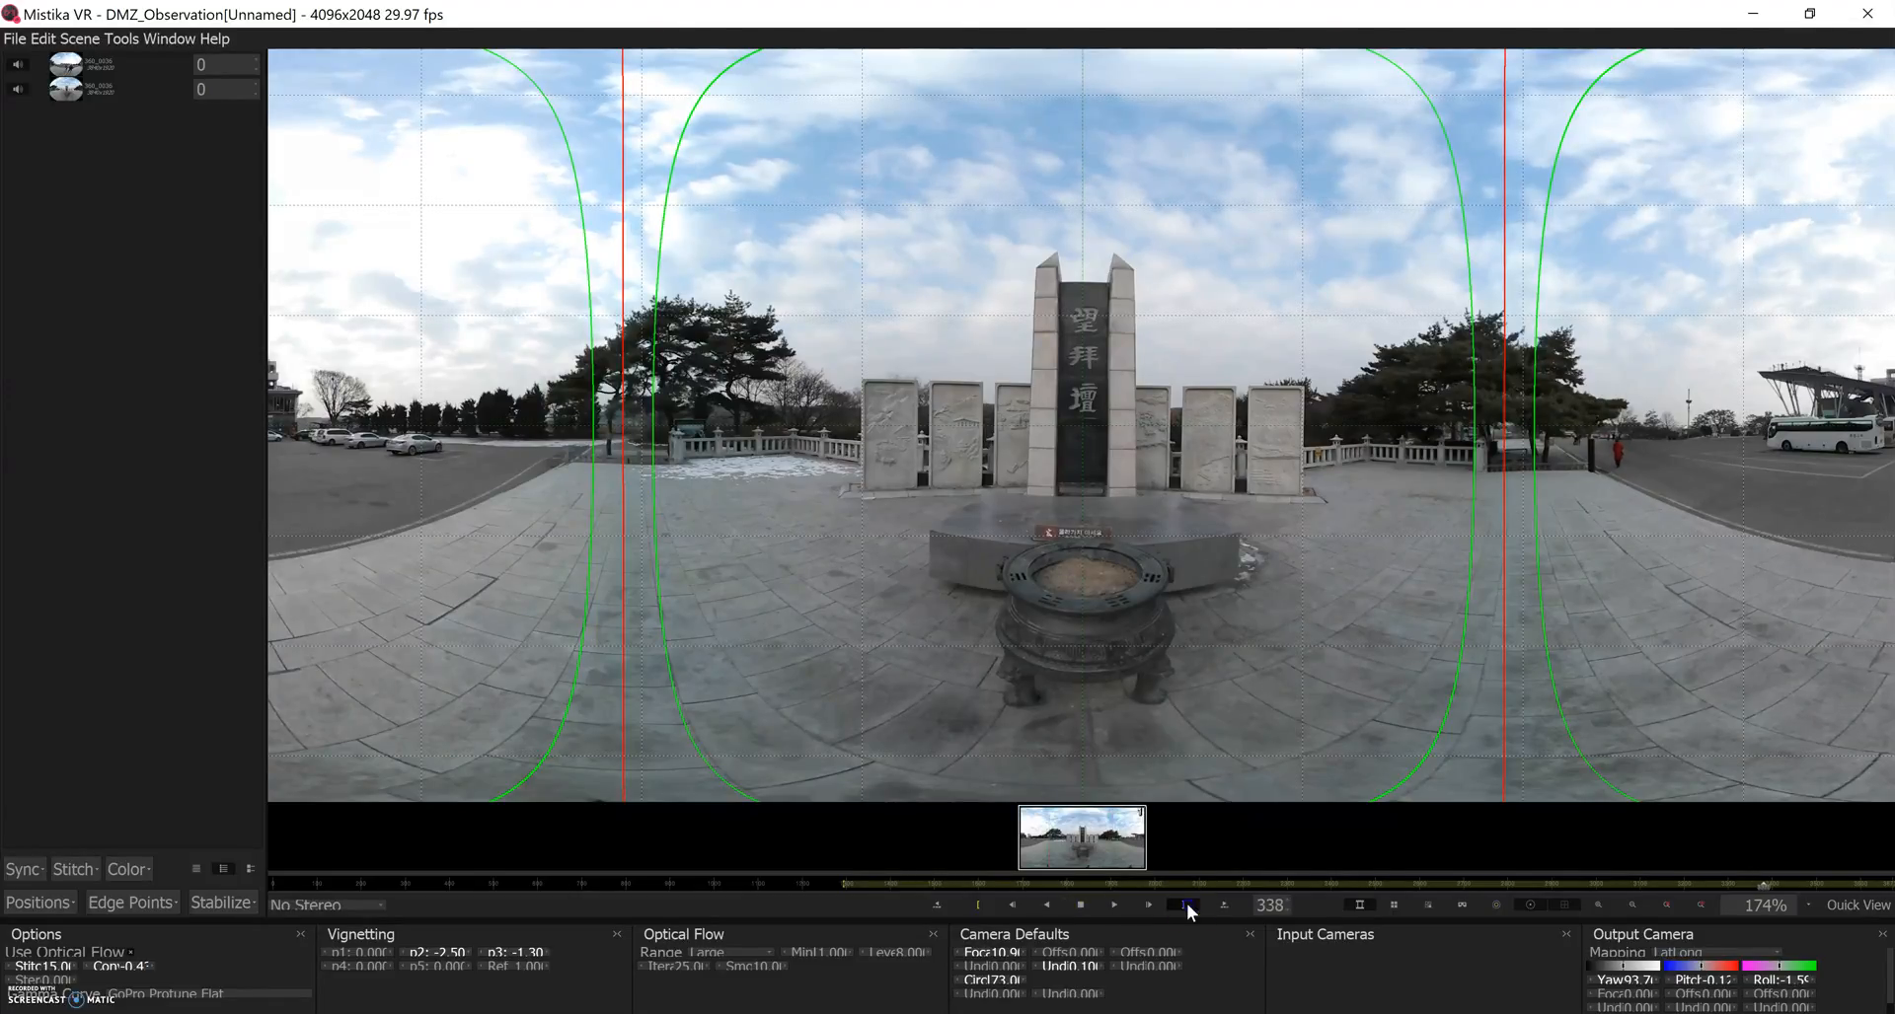
{"action": "left_click", "coordinate": [983, 442]}
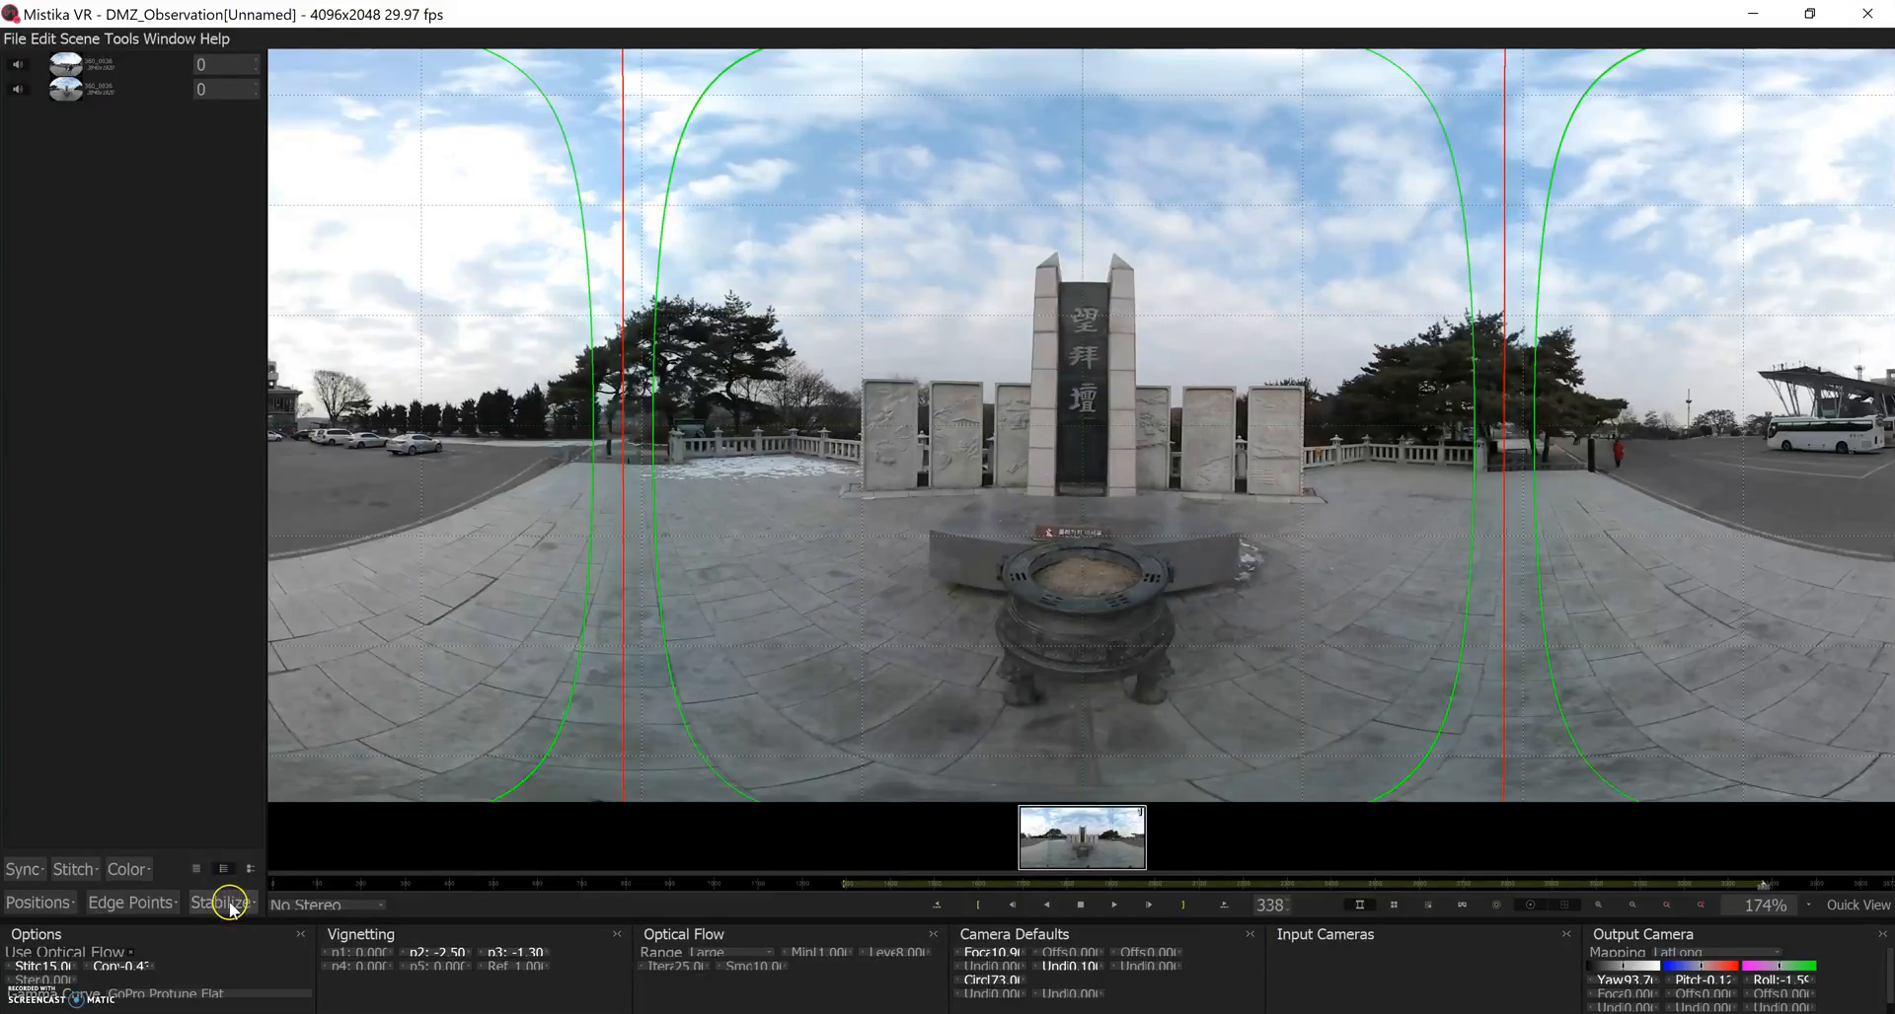
{"action": "left_click", "coordinate": [219, 902]}
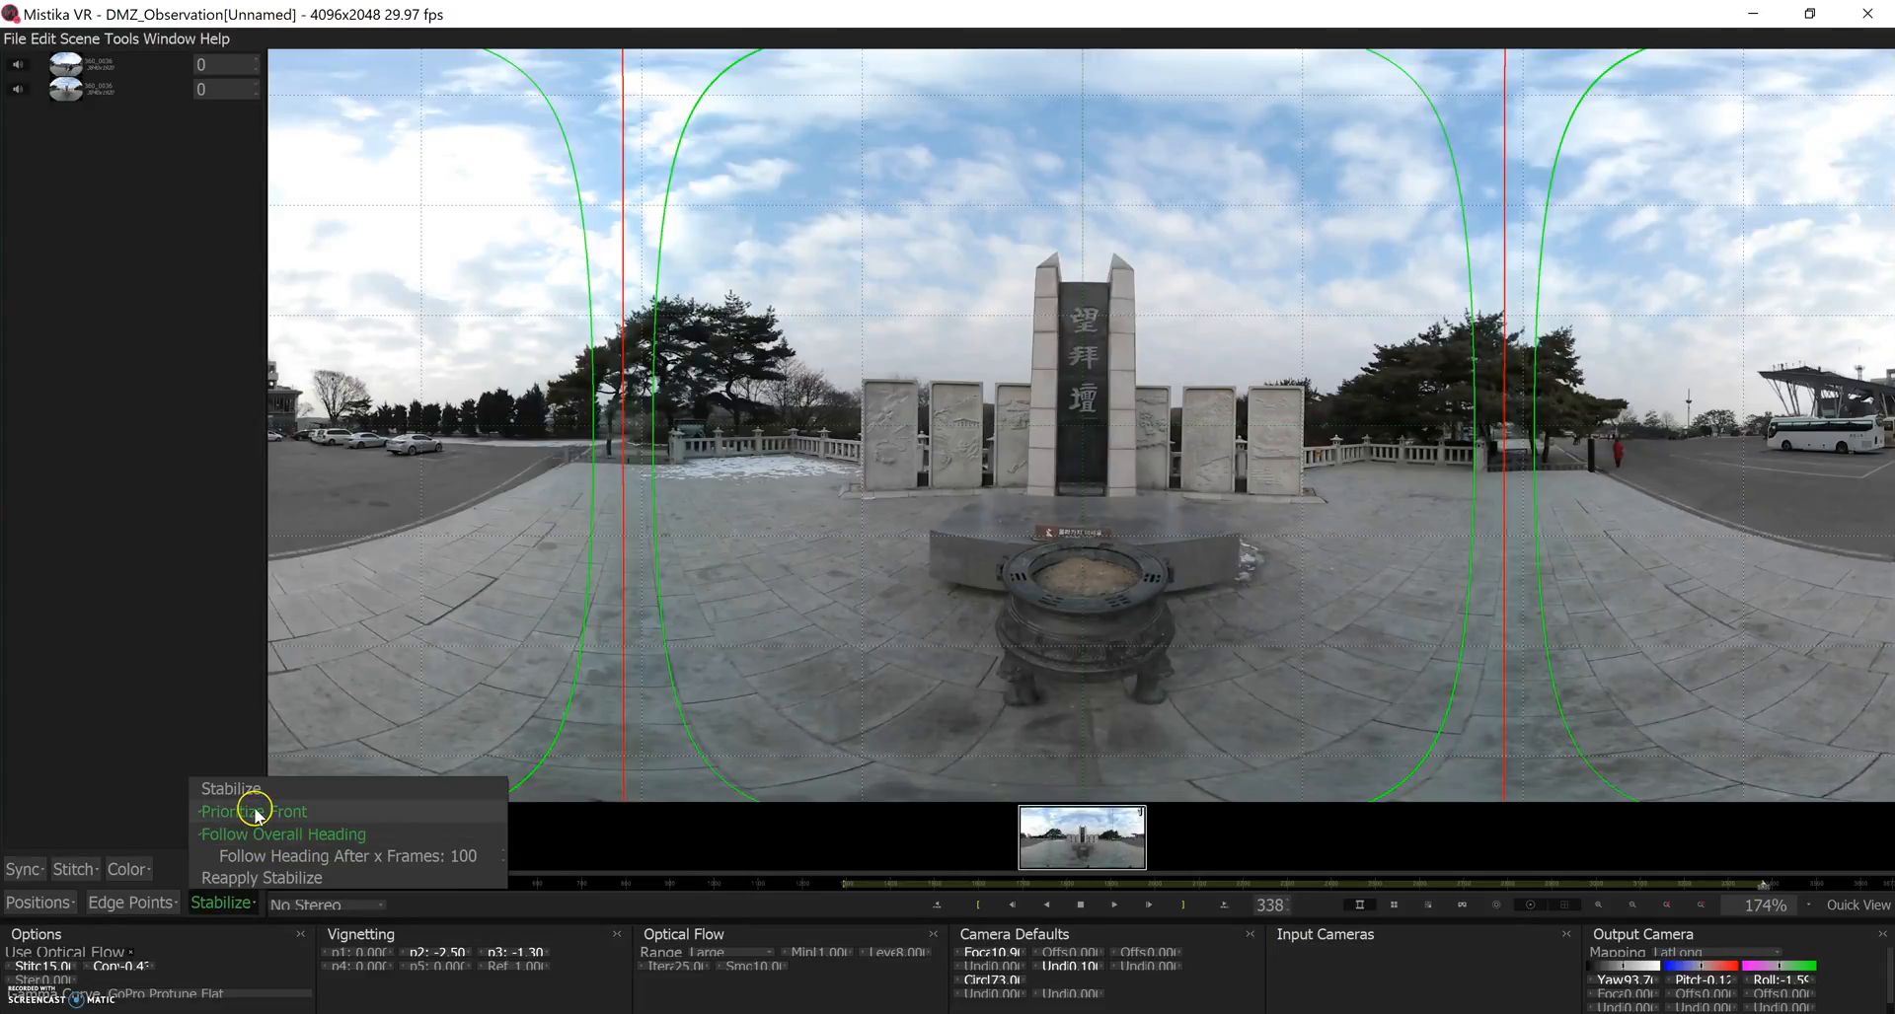
{"action": "mouse_move", "coordinate": [228, 790]}
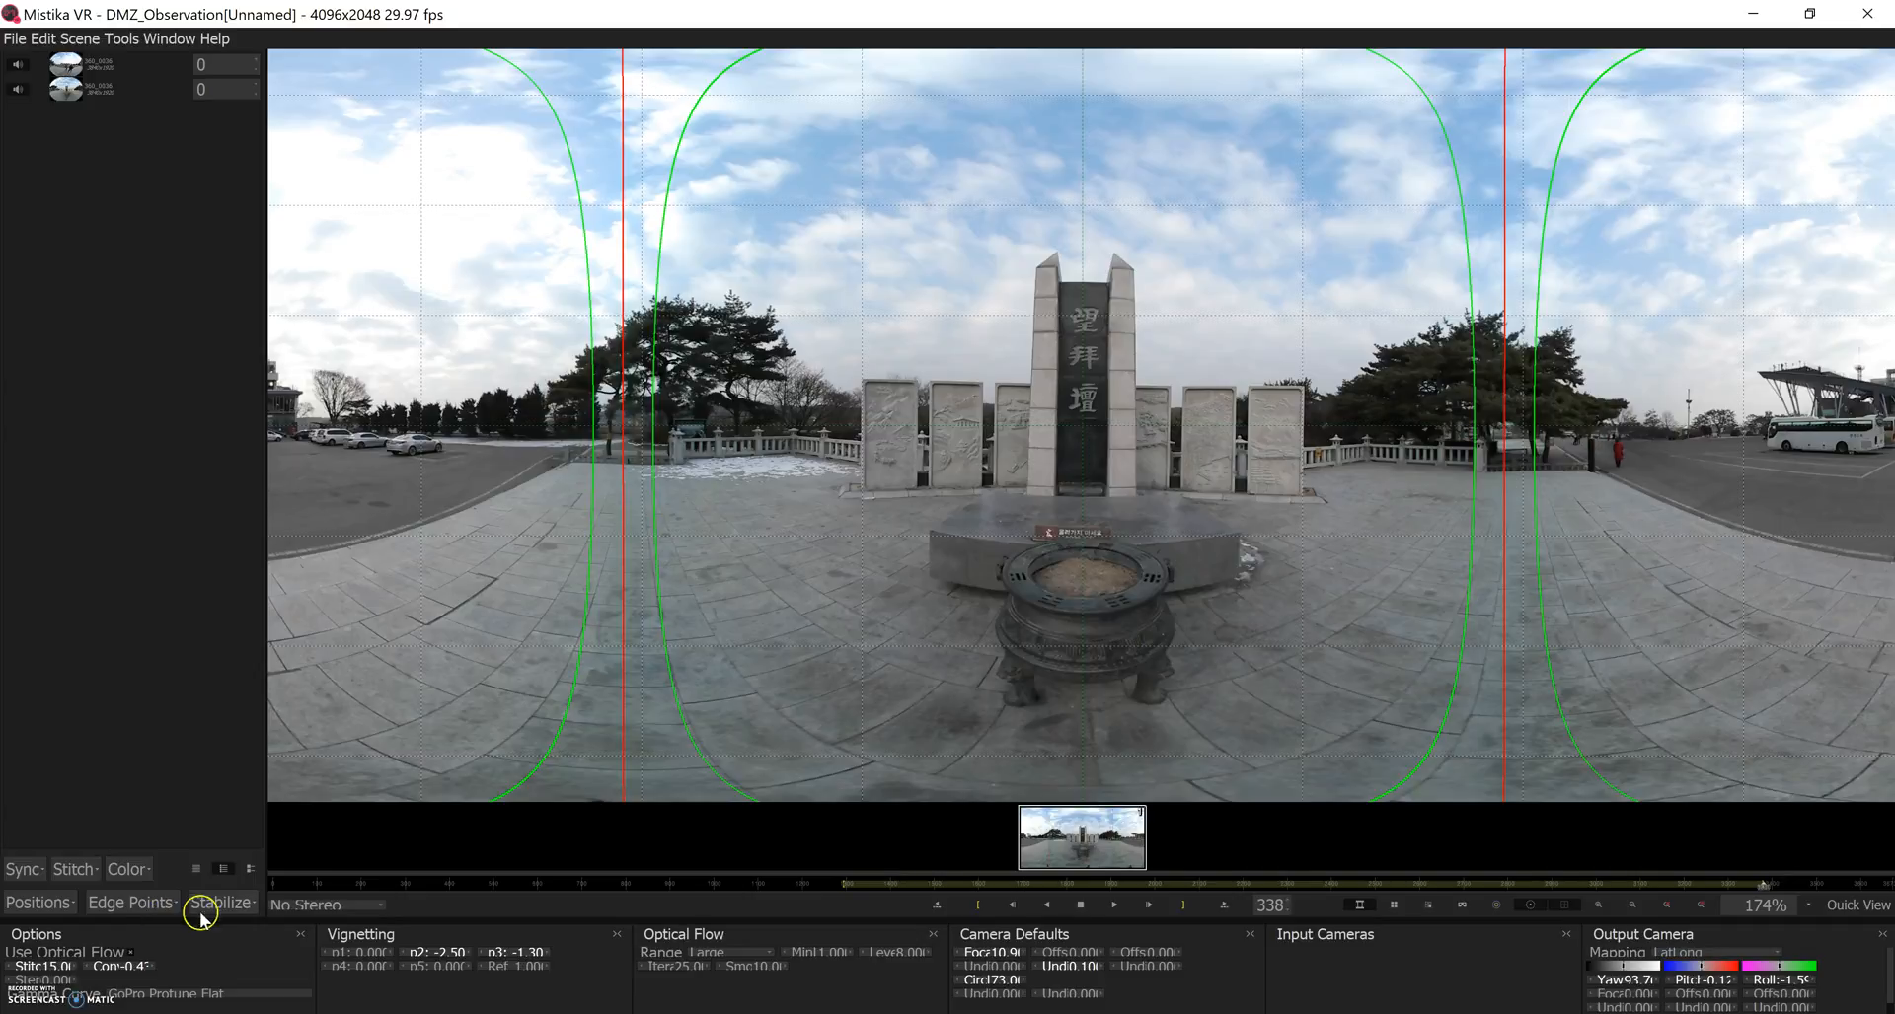
{"action": "mouse_move", "coordinate": [237, 916]}
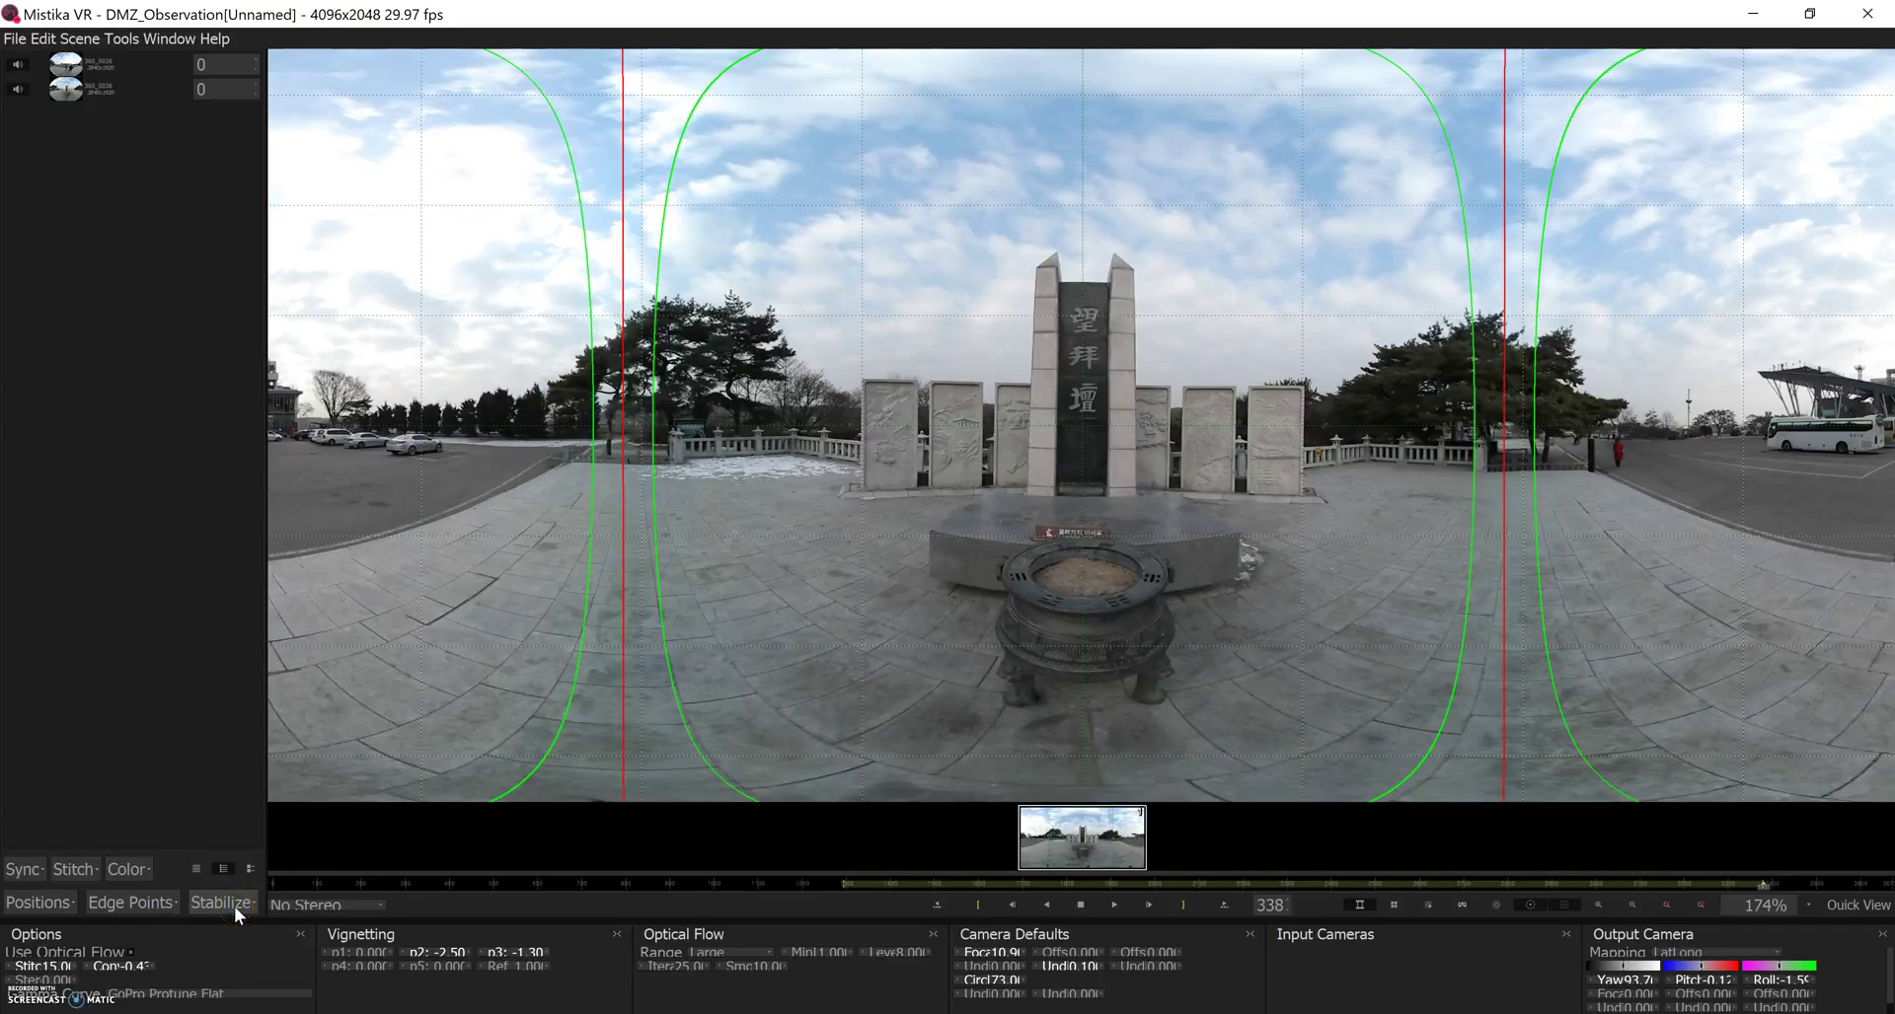
{"action": "left_click", "coordinate": [219, 901]}
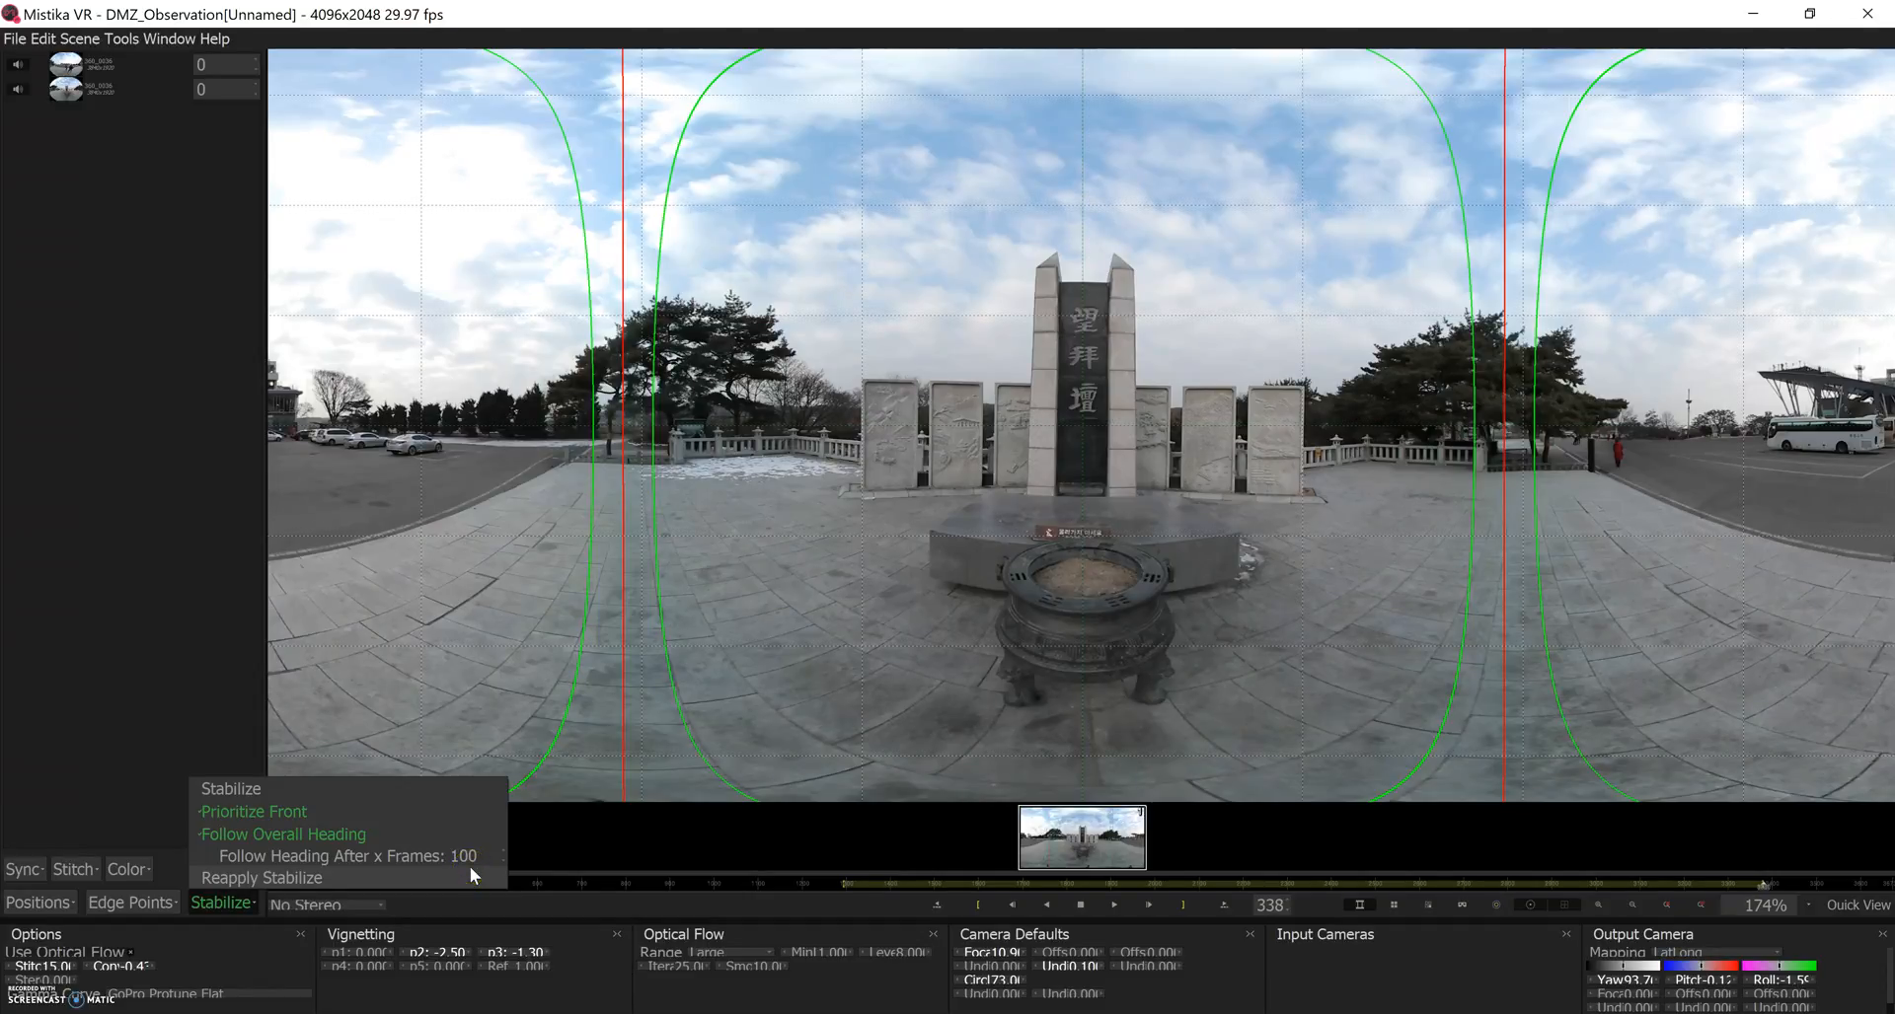
{"action": "left_click", "coordinate": [465, 855]}
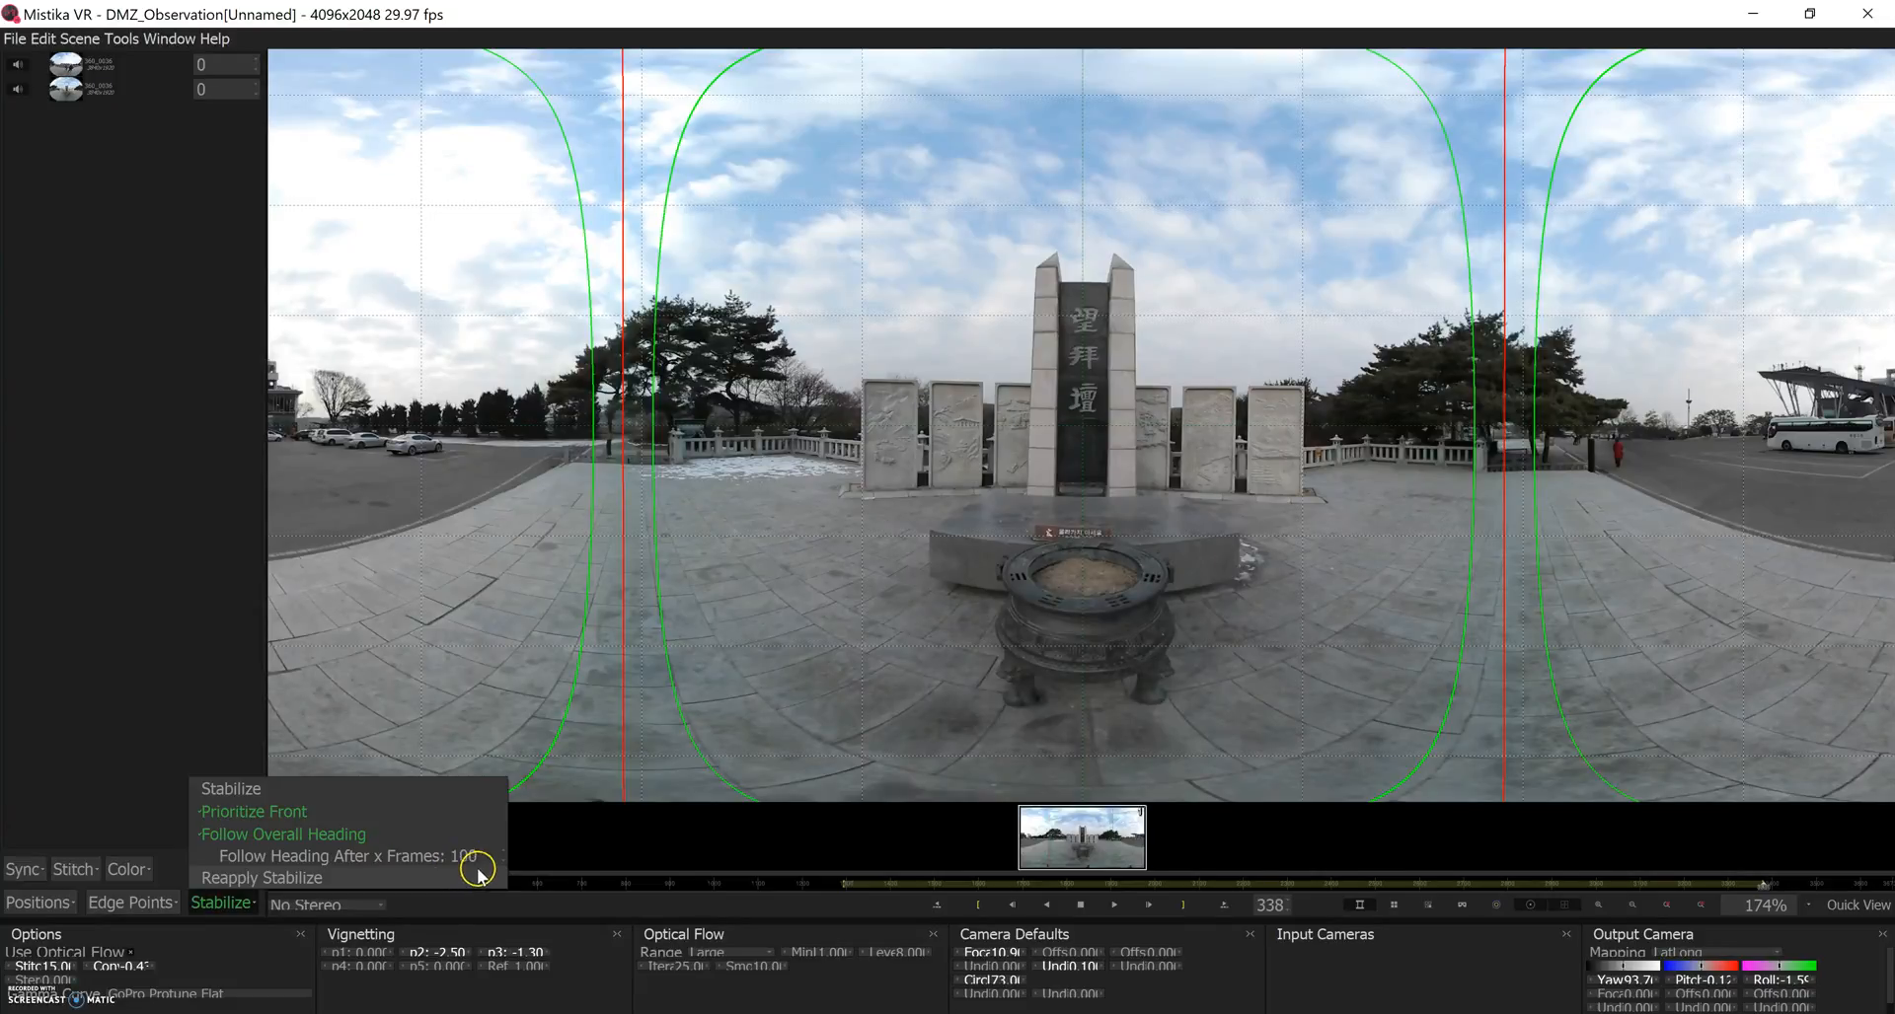
{"action": "left_click", "coordinate": [118, 683]}
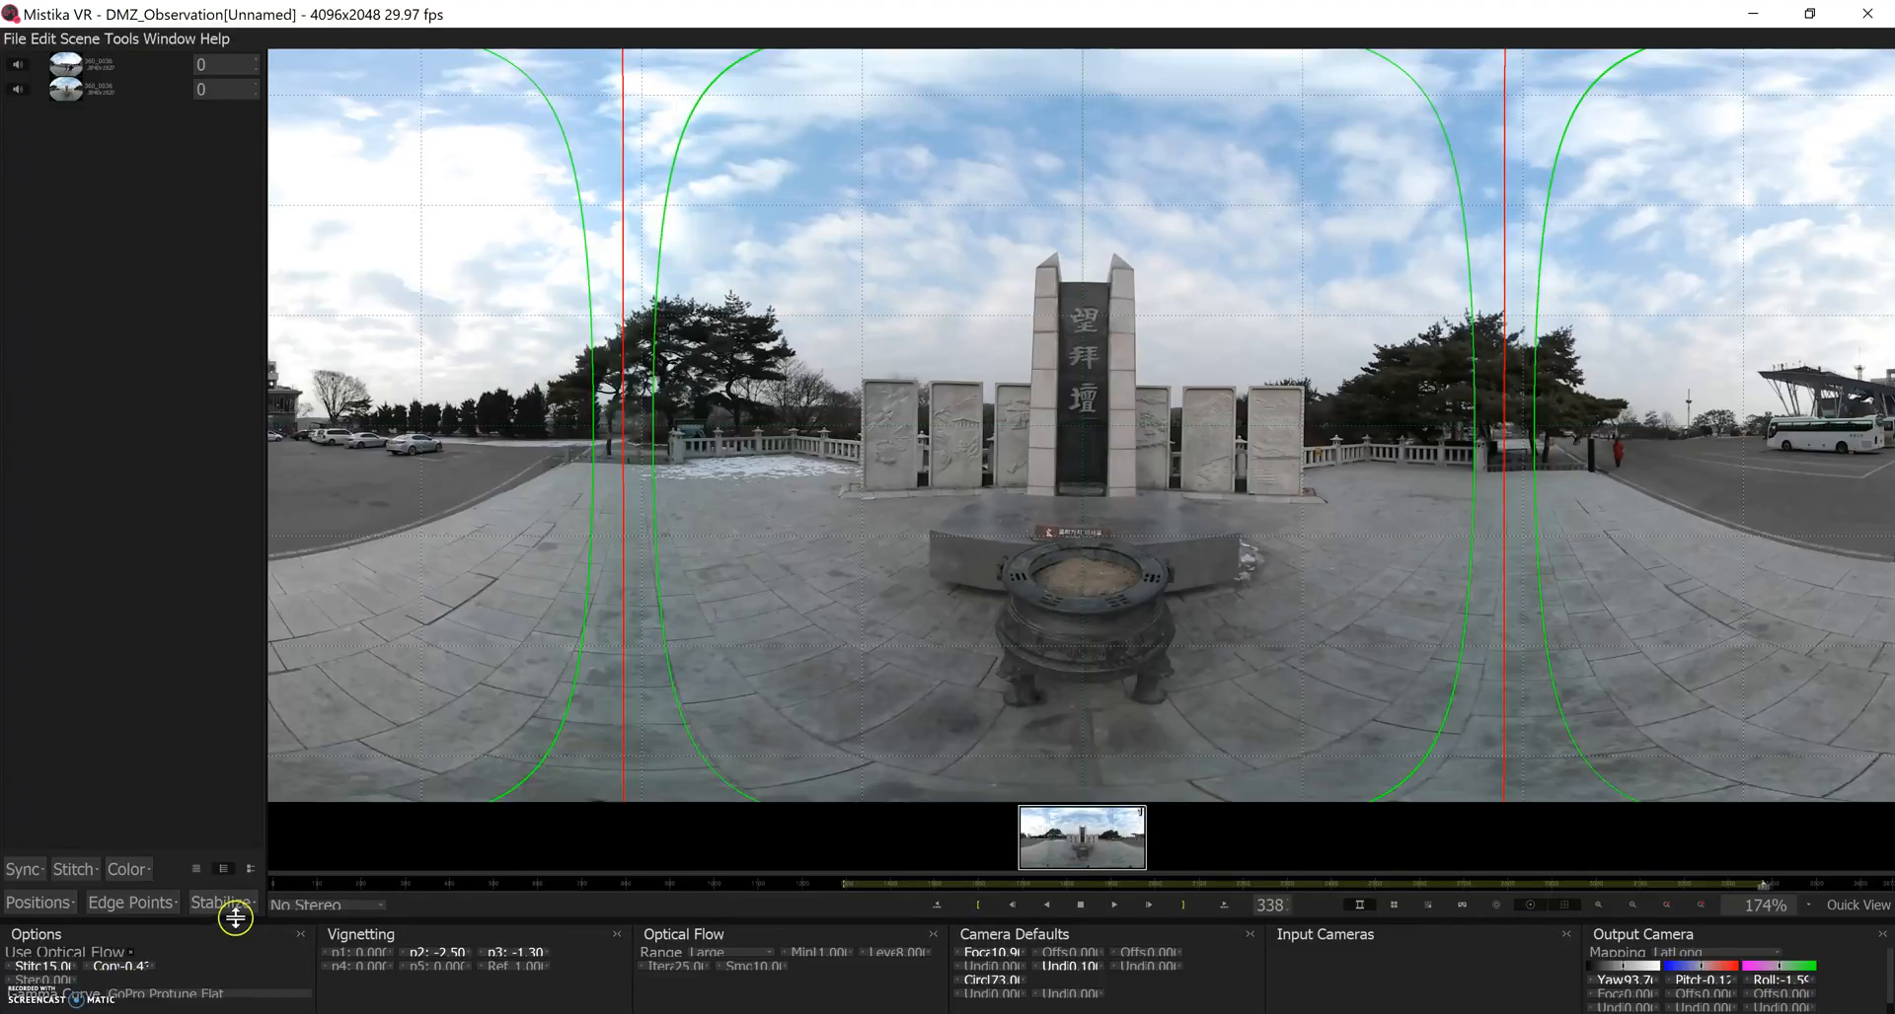
{"action": "left_click", "coordinate": [221, 902]}
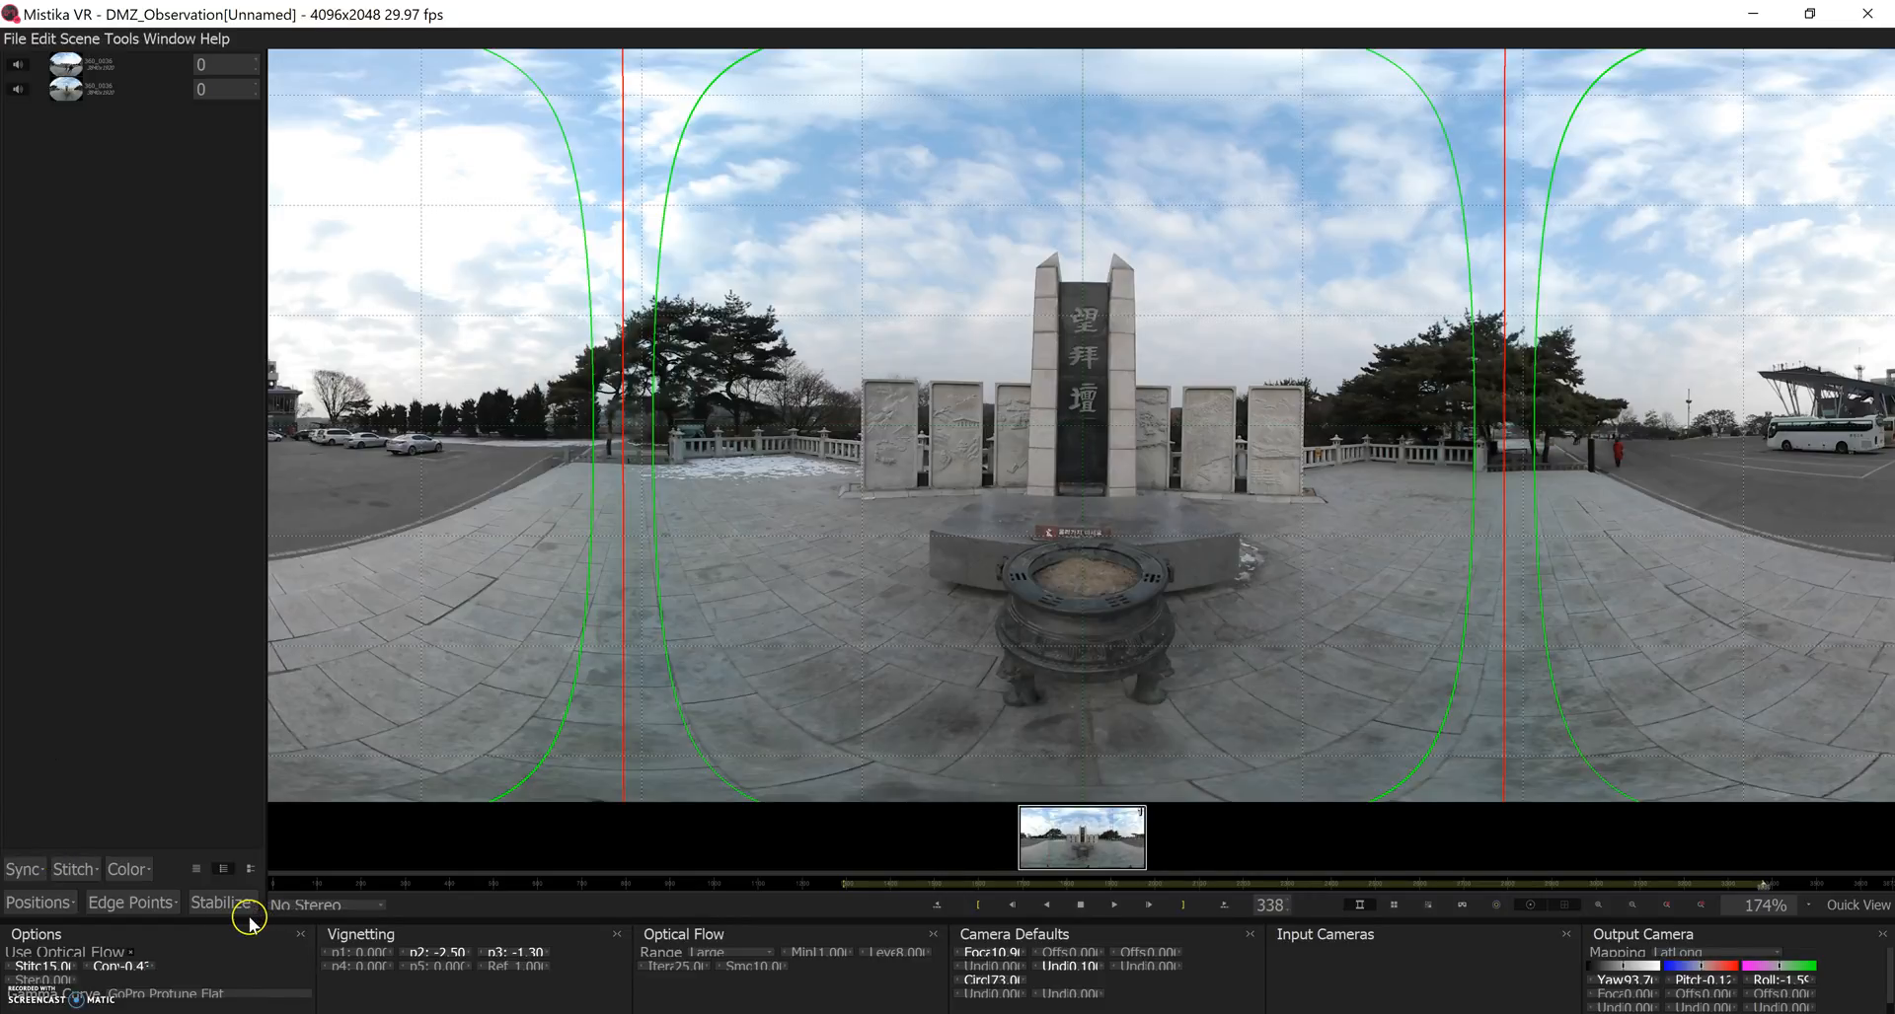
{"action": "mouse_move", "coordinate": [239, 916]}
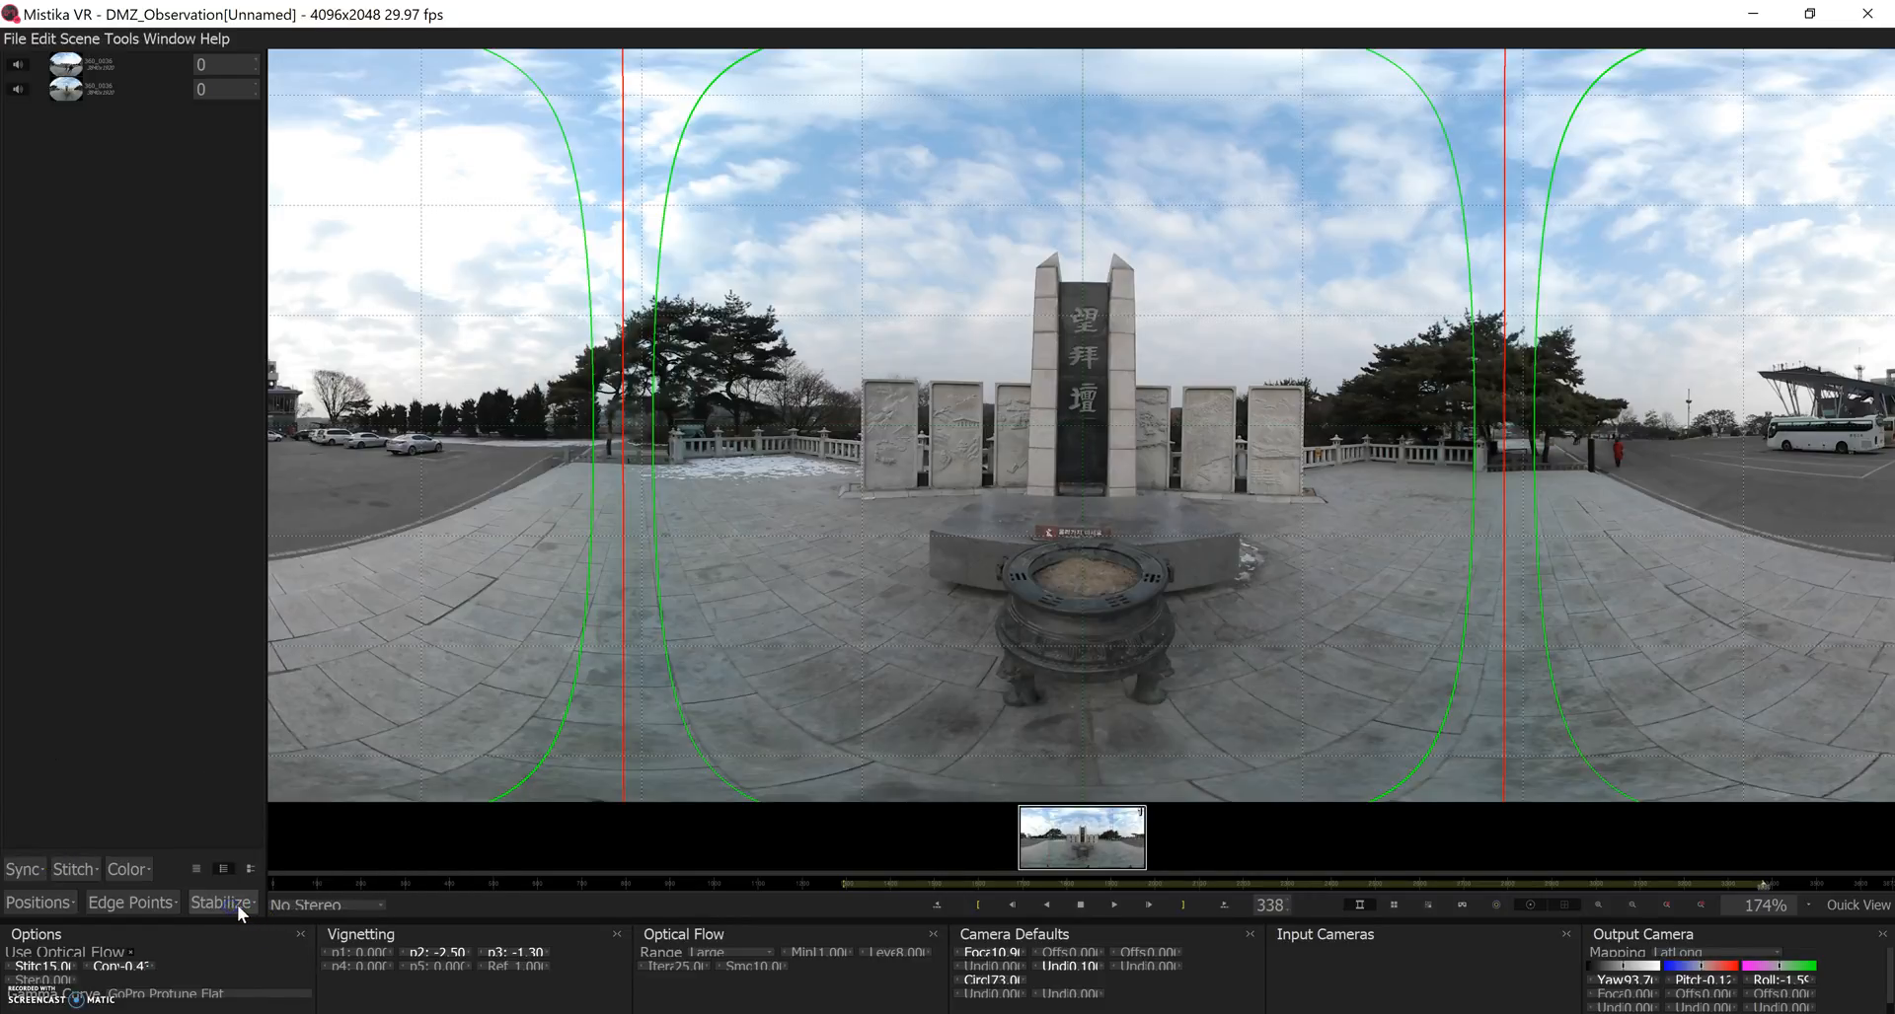
{"action": "left_click", "coordinate": [129, 902]}
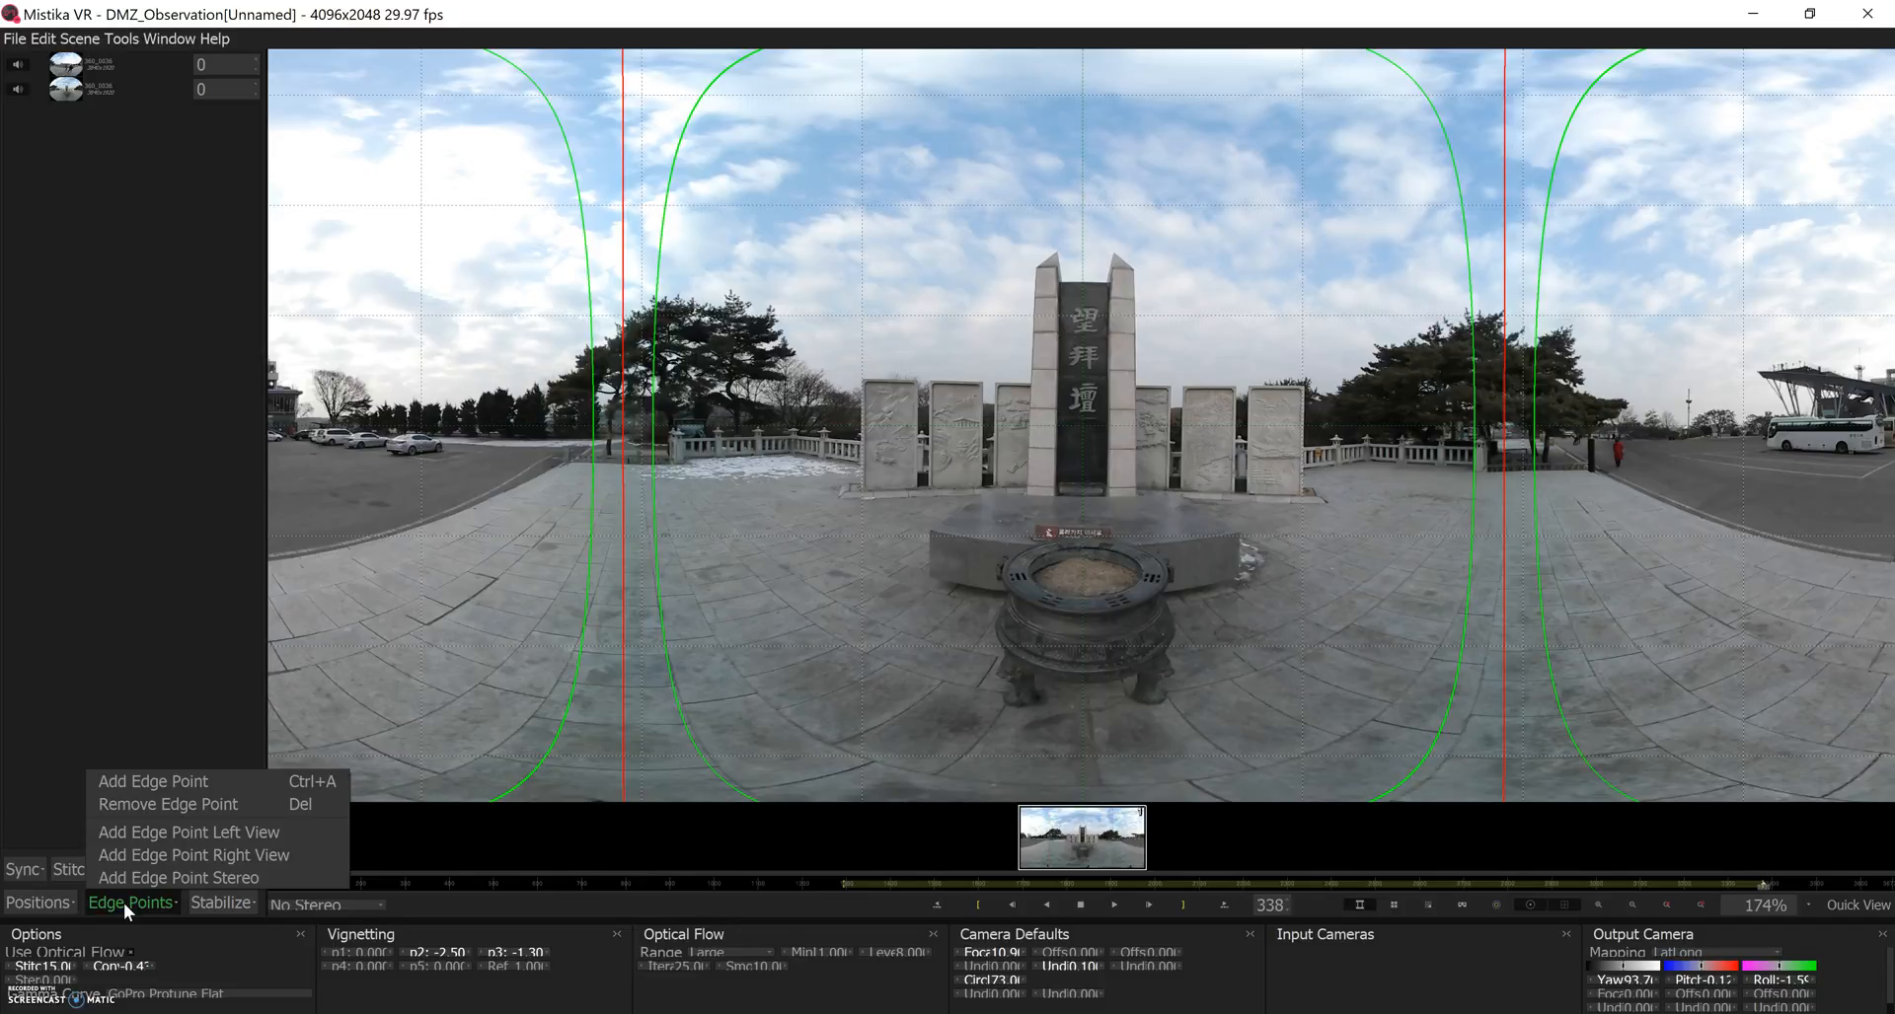
{"action": "left_click", "coordinate": [124, 868]}
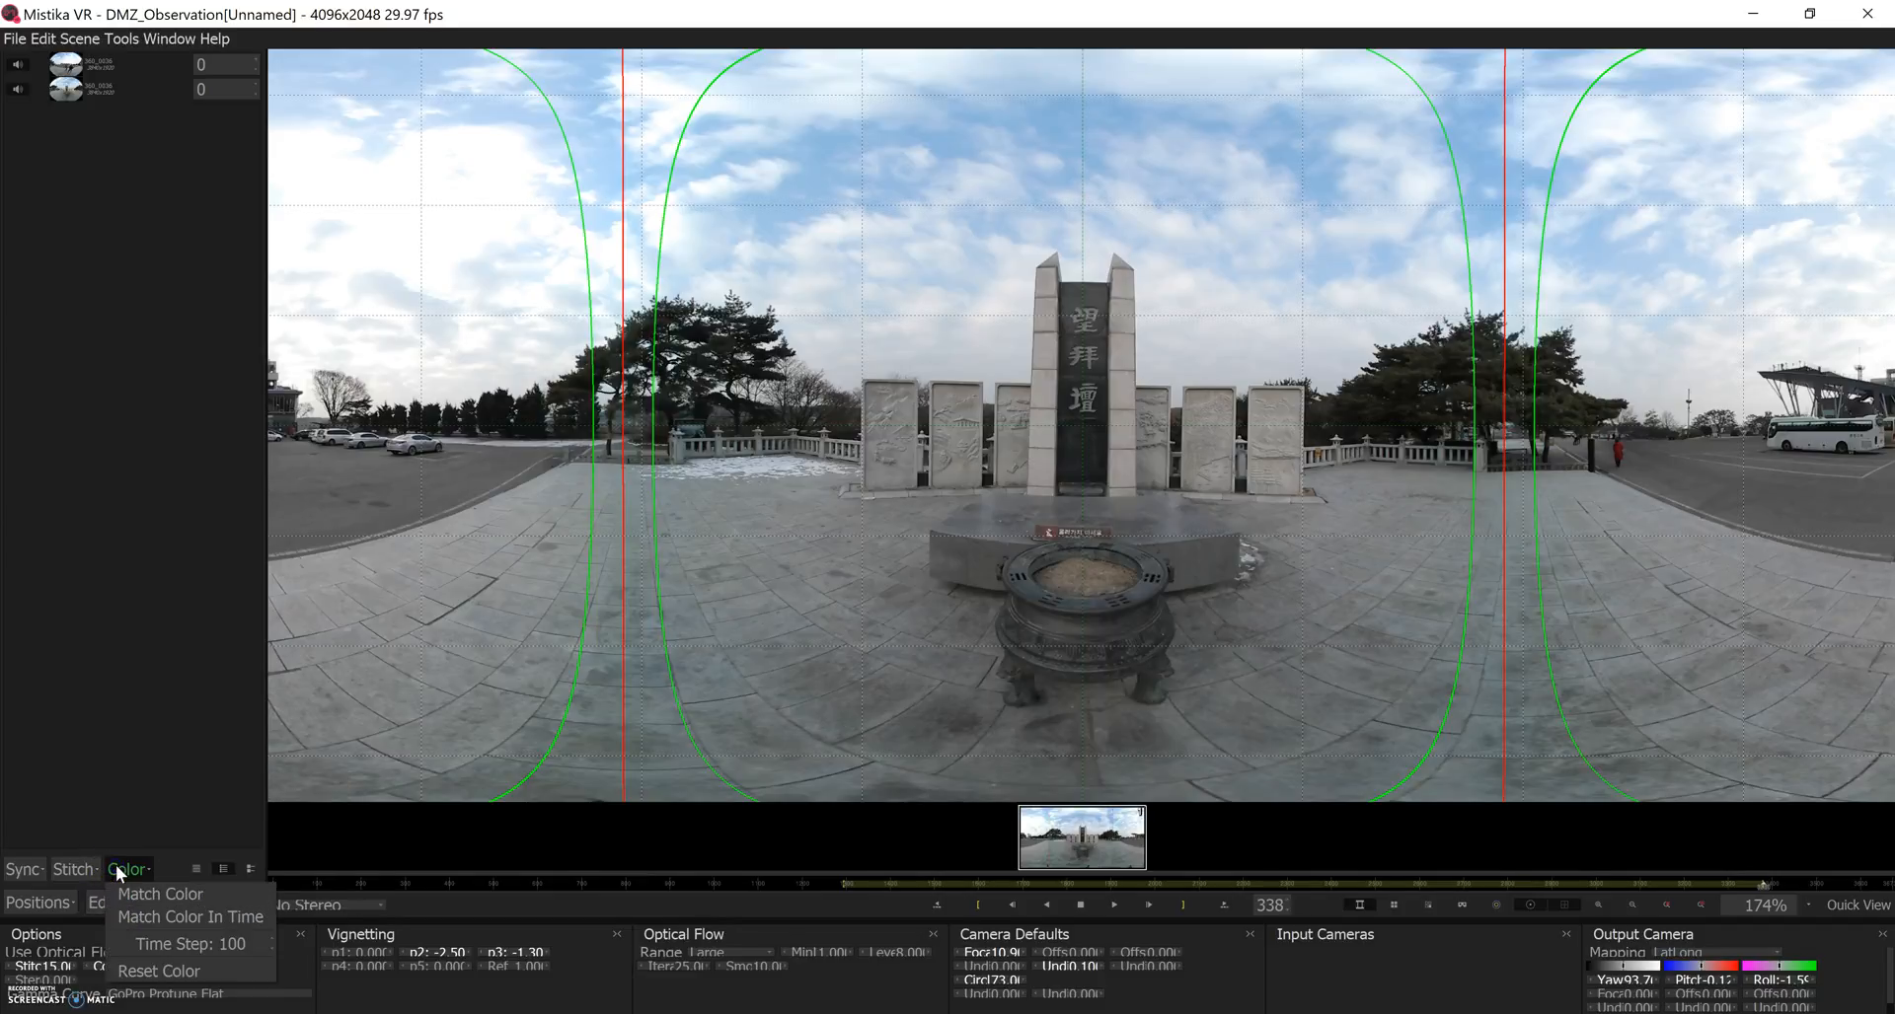
{"action": "left_click", "coordinate": [18, 868]}
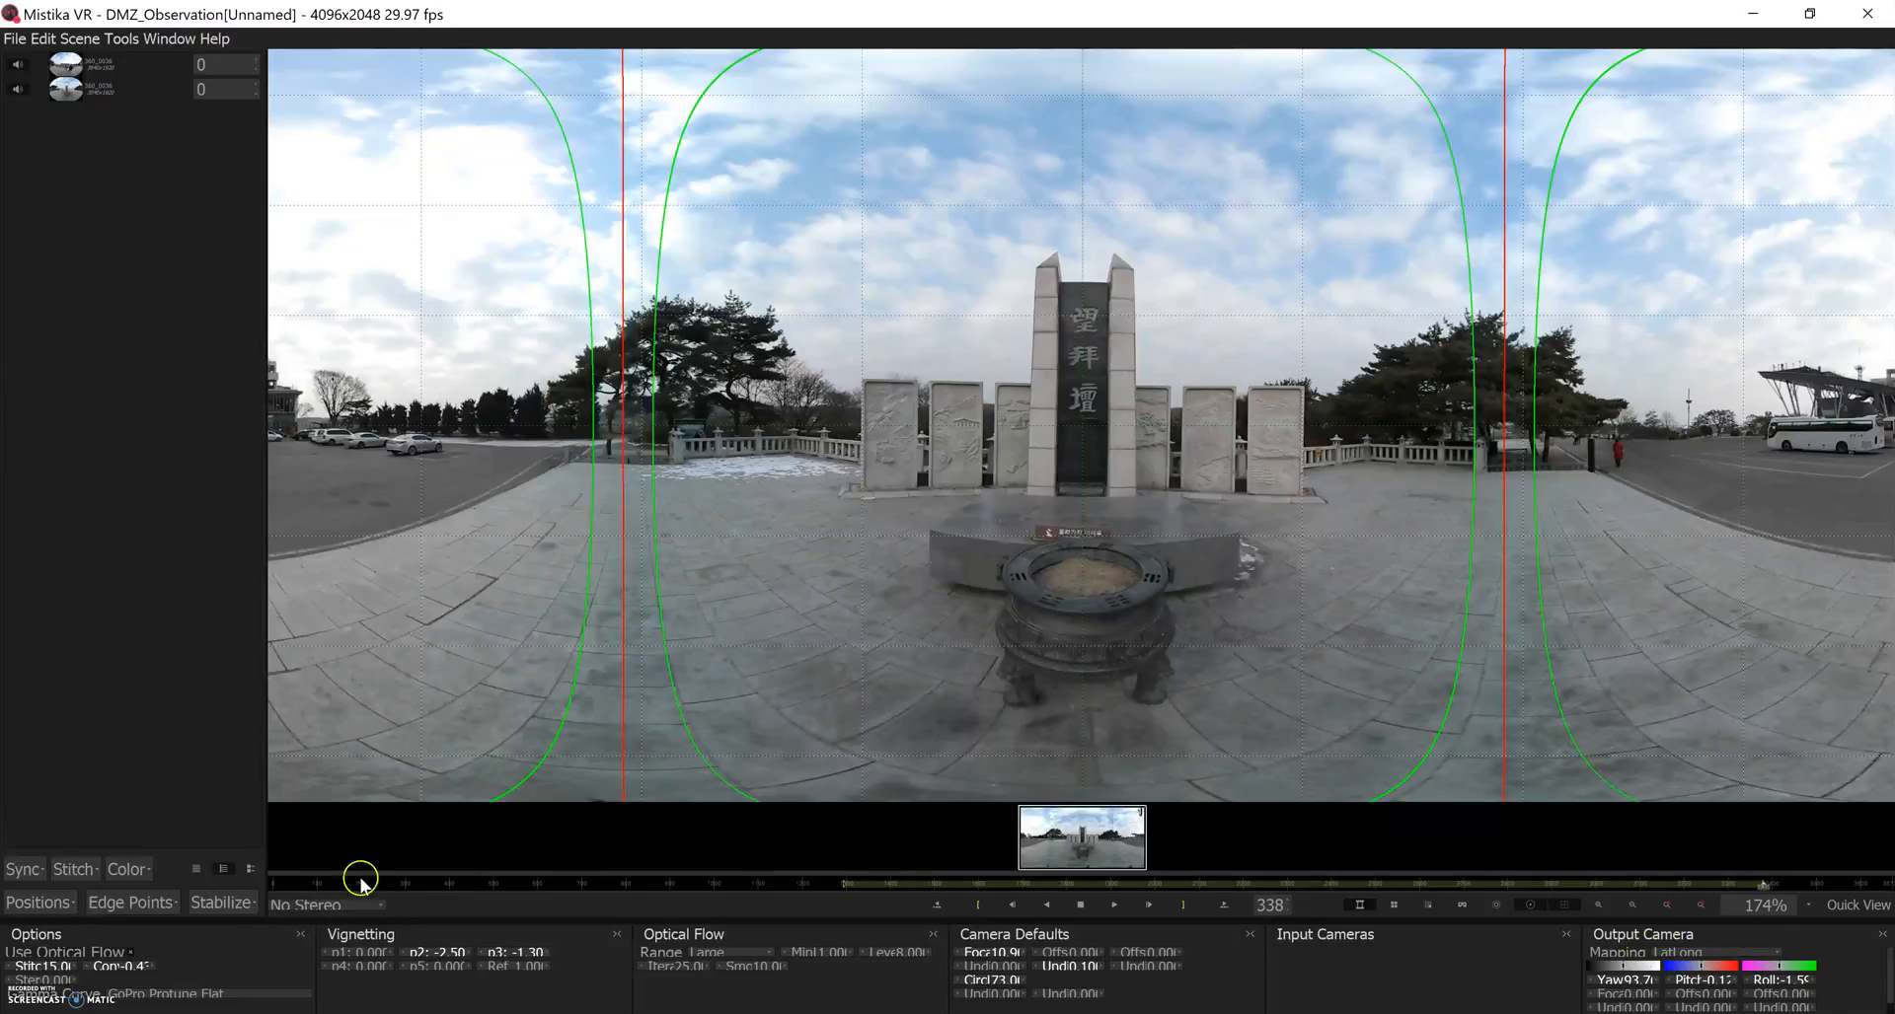
{"action": "mouse_move", "coordinate": [357, 953]}
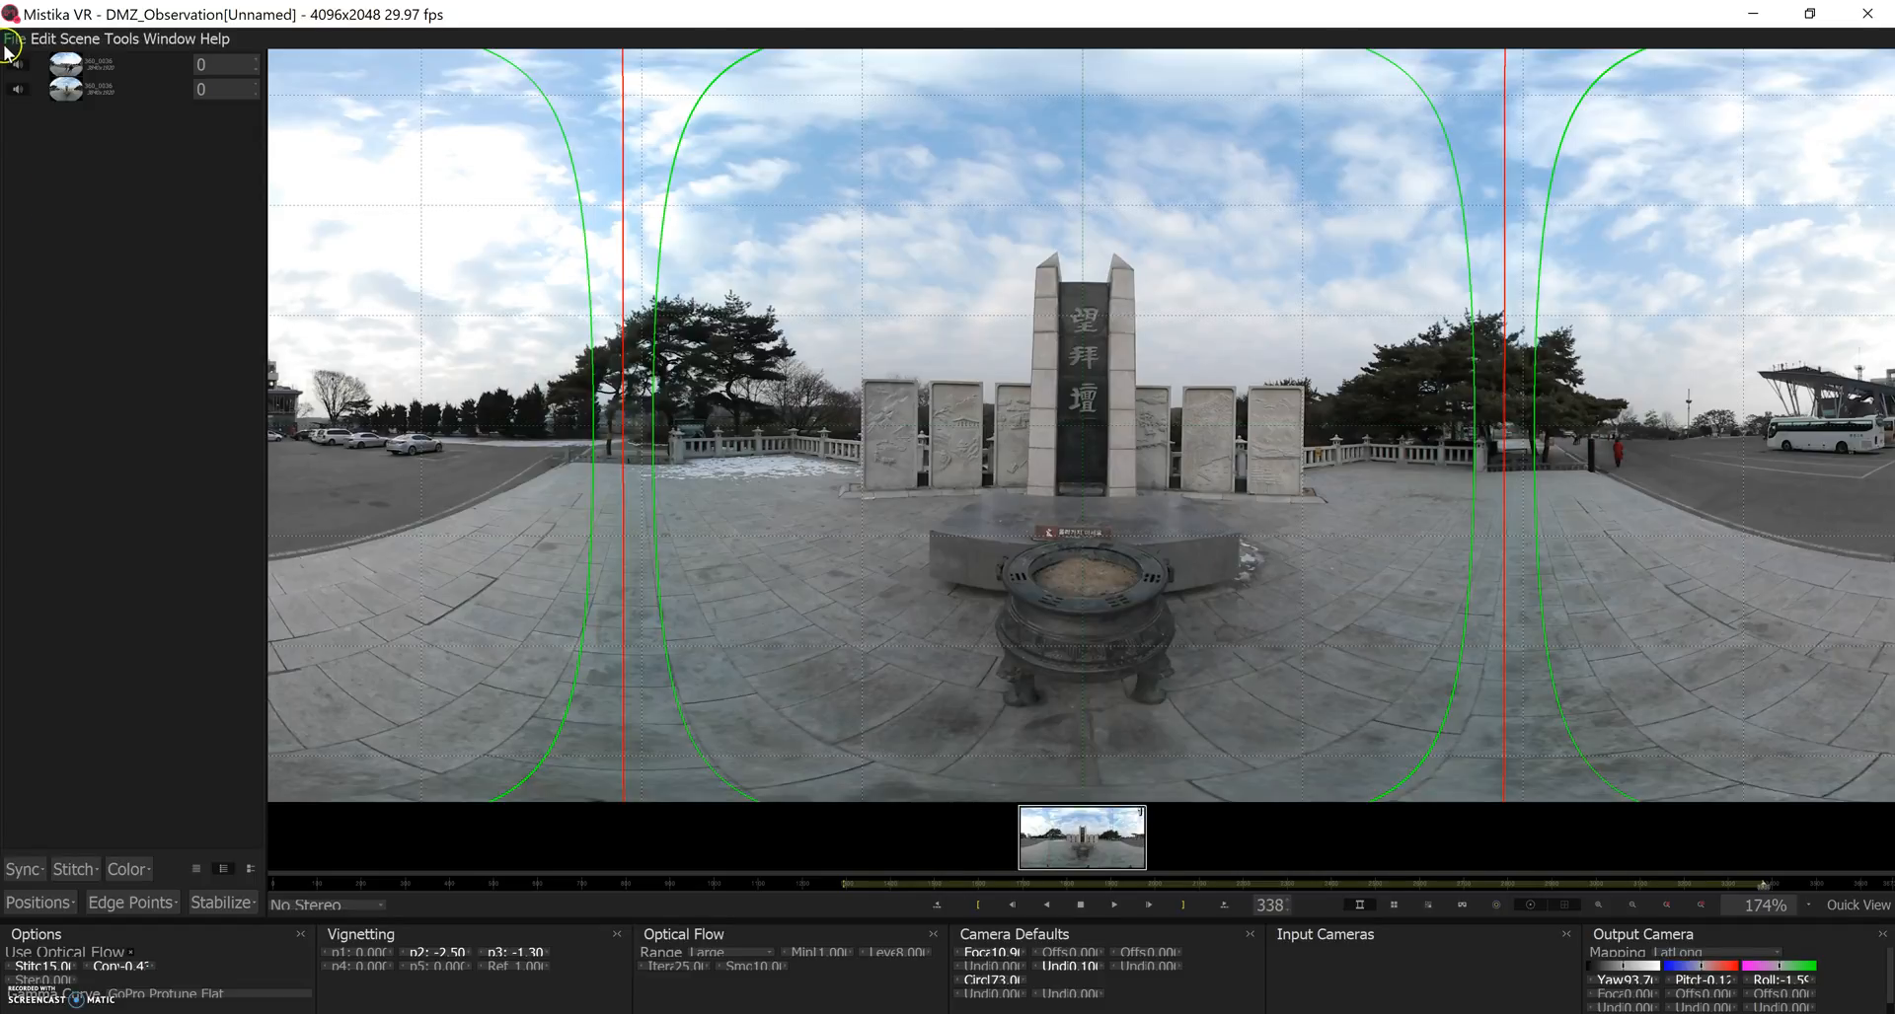
- Save the sequence as Monument in South Korea > Day 02 > Sam V DONE
{"action": "left_click", "coordinate": [12, 39]}
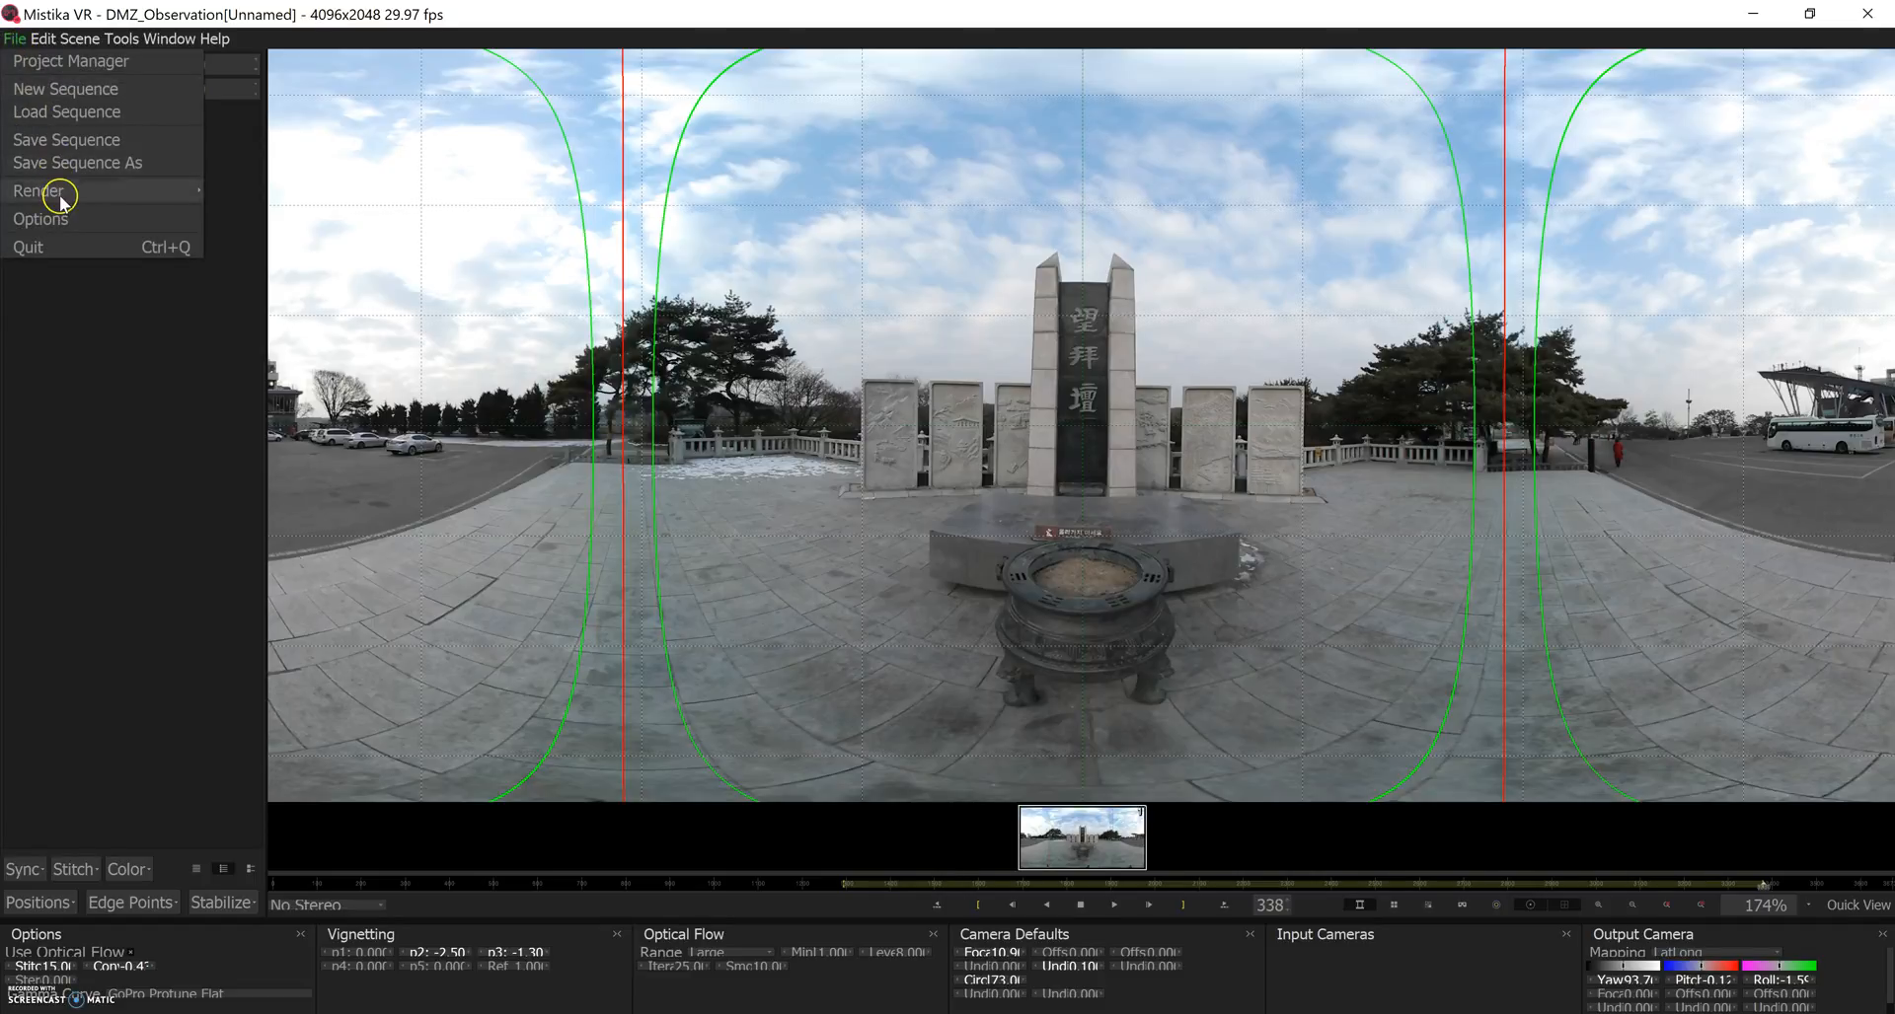
{"action": "left_click", "coordinate": [76, 162]}
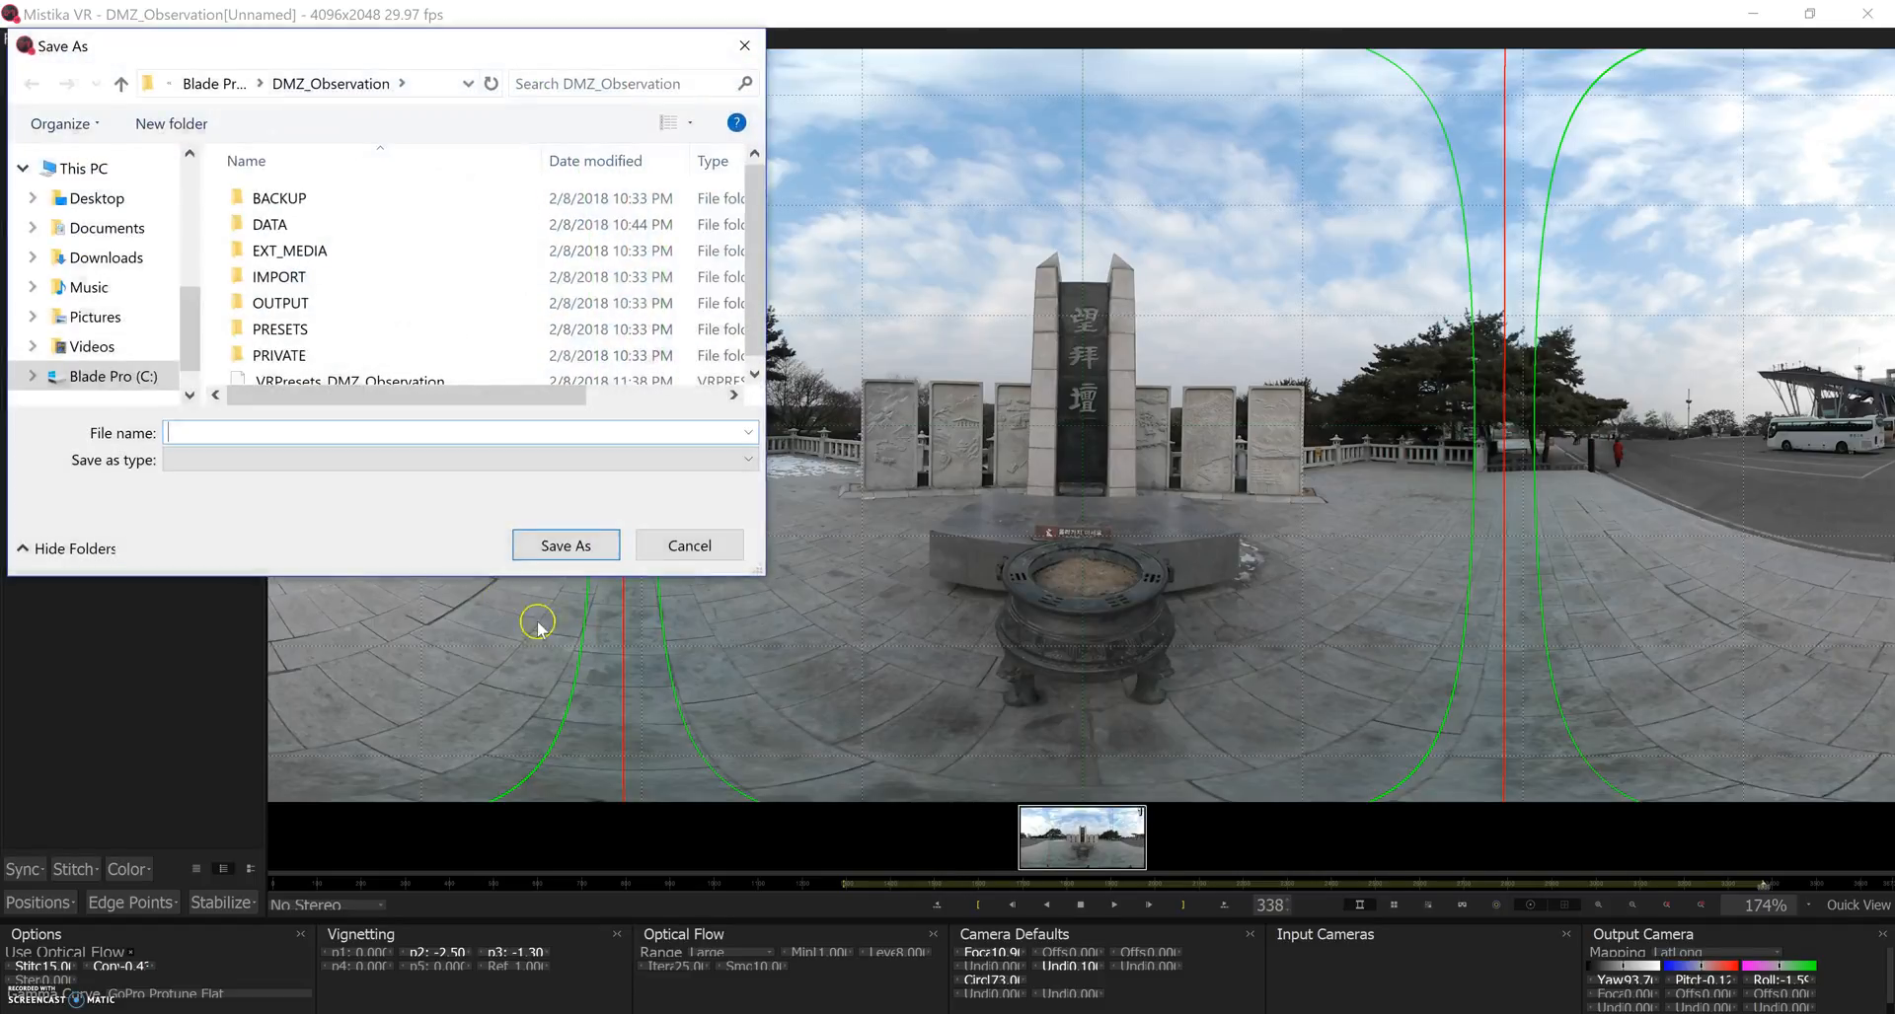
{"action": "type", "text": "Monument"}
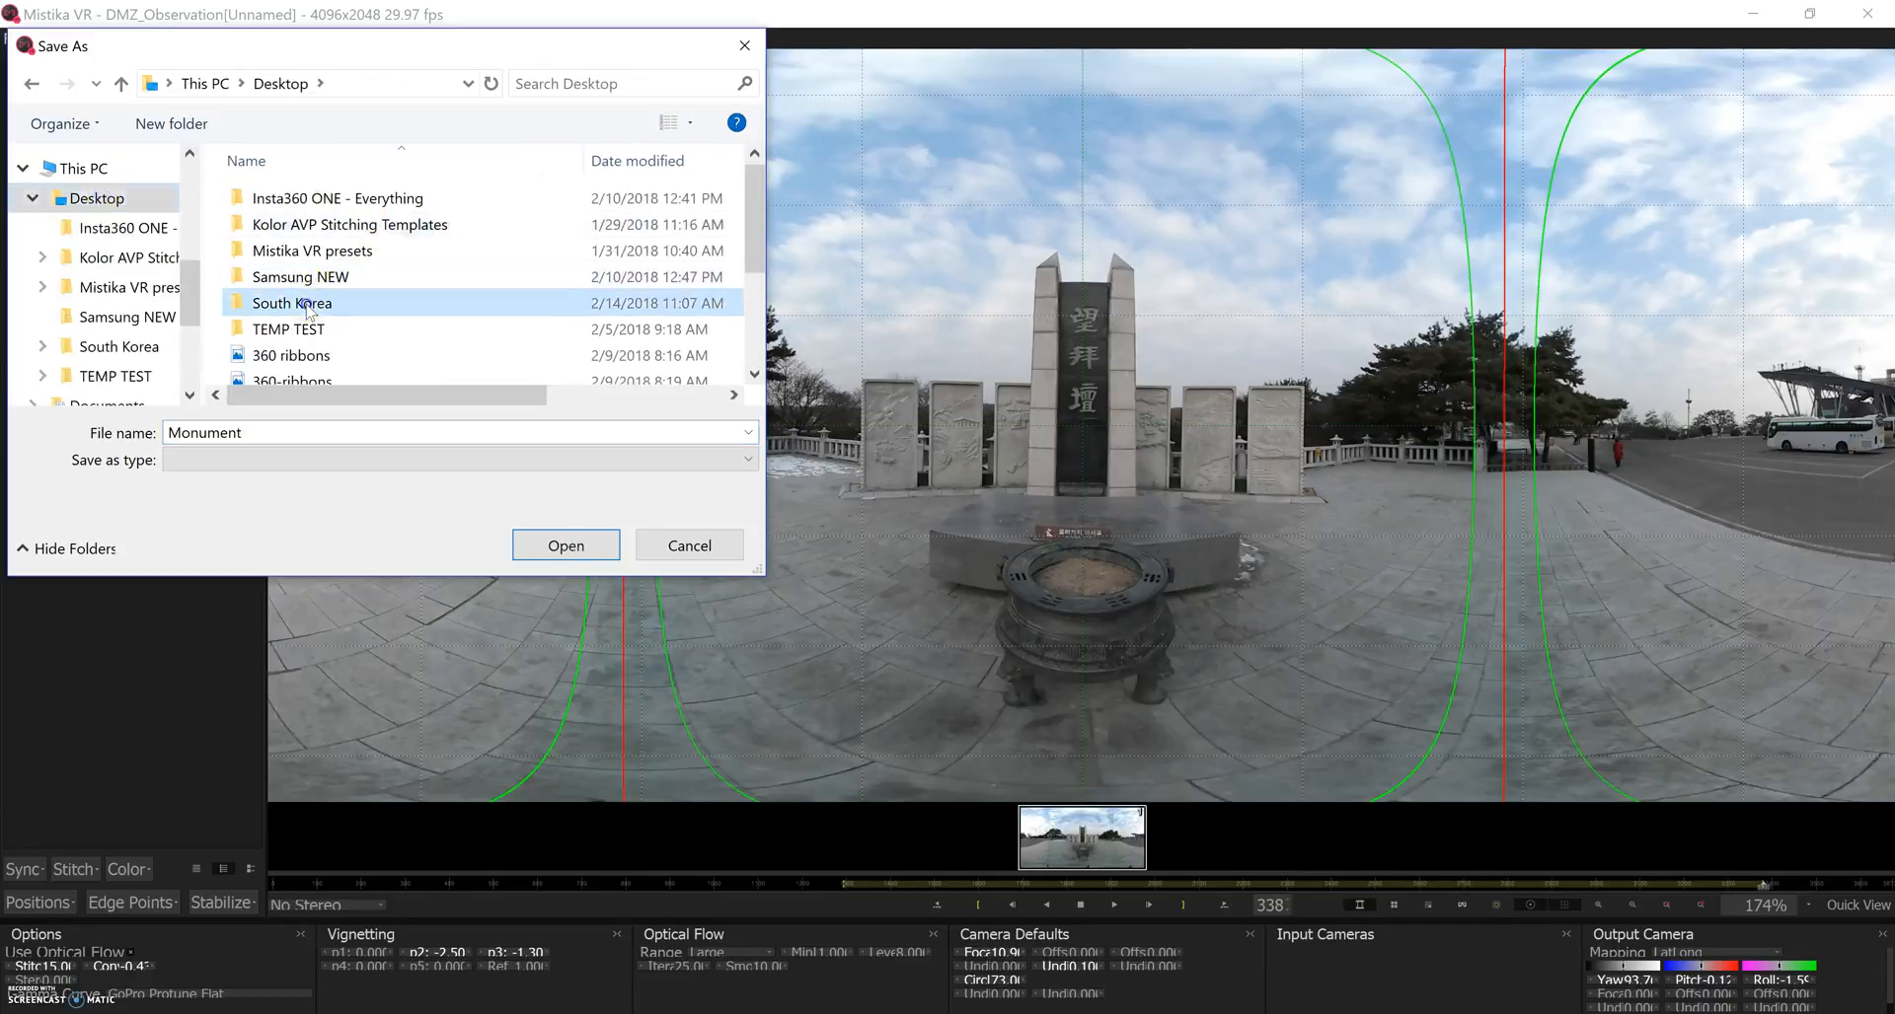
{"action": "double_click", "coordinate": [292, 302]}
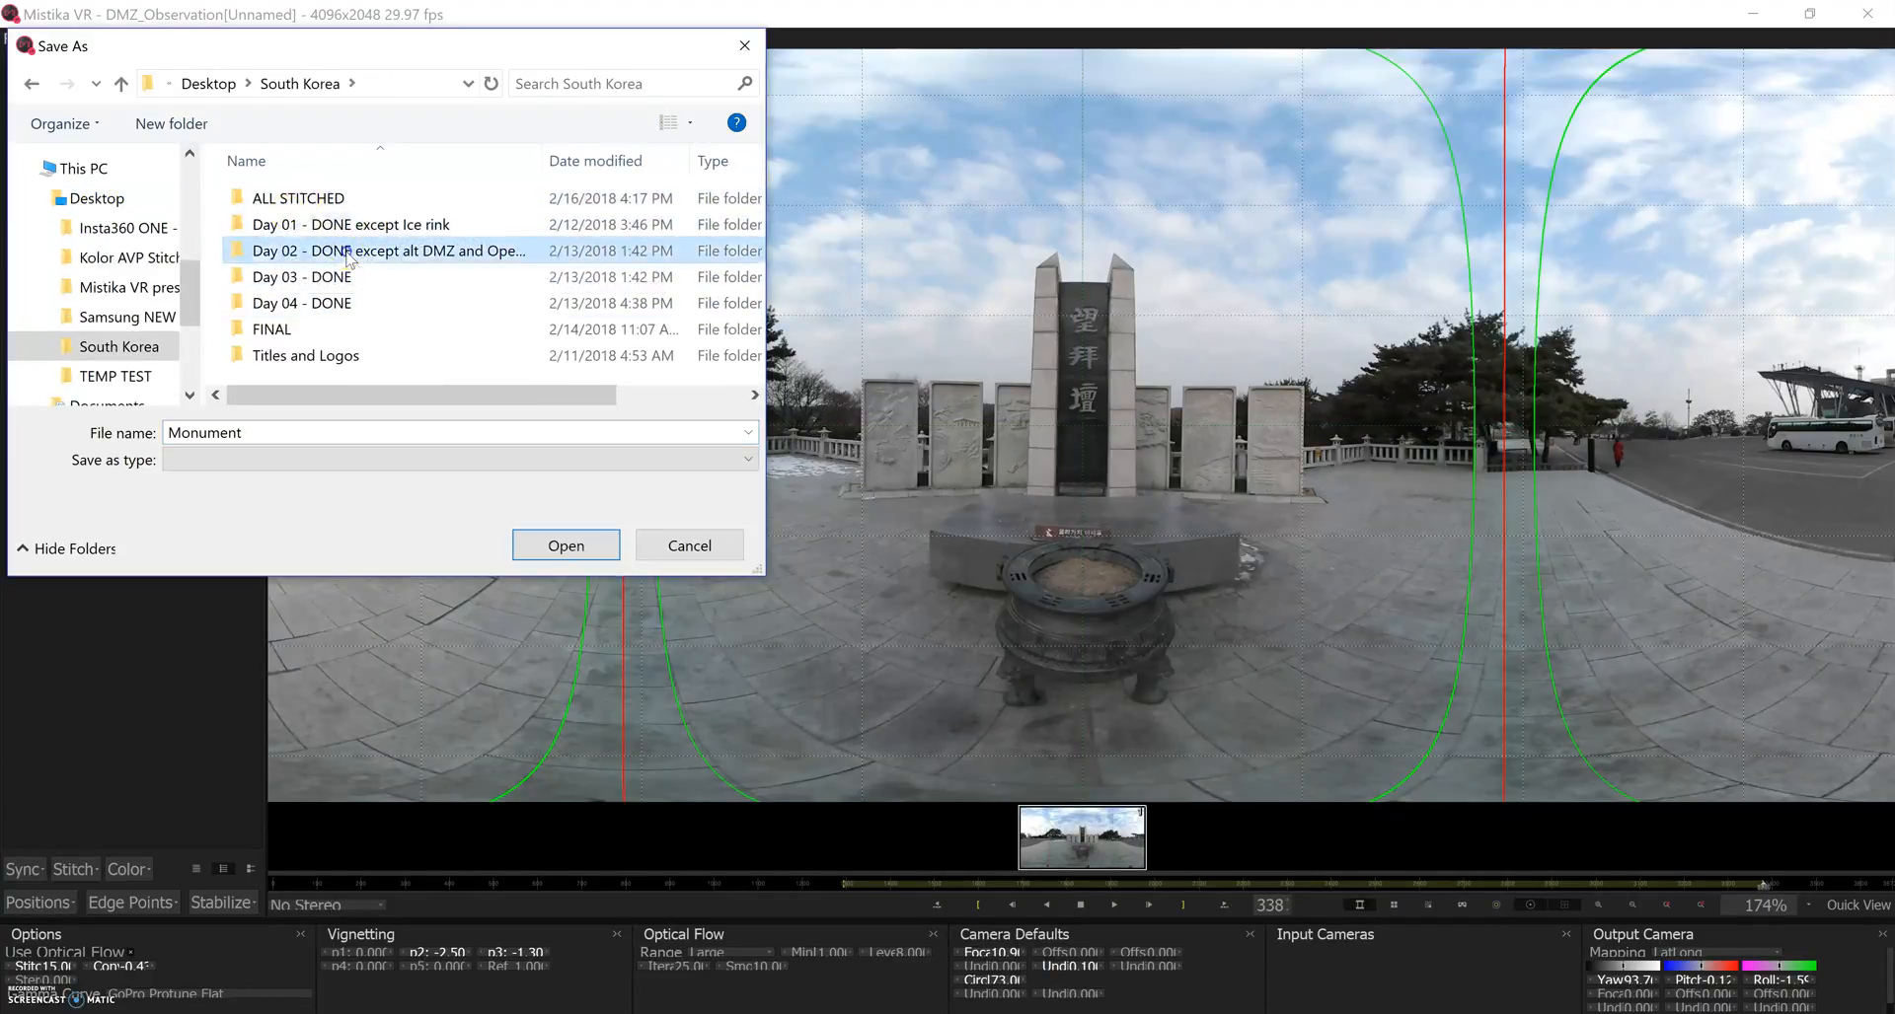
{"action": "double_click", "coordinate": [385, 251]}
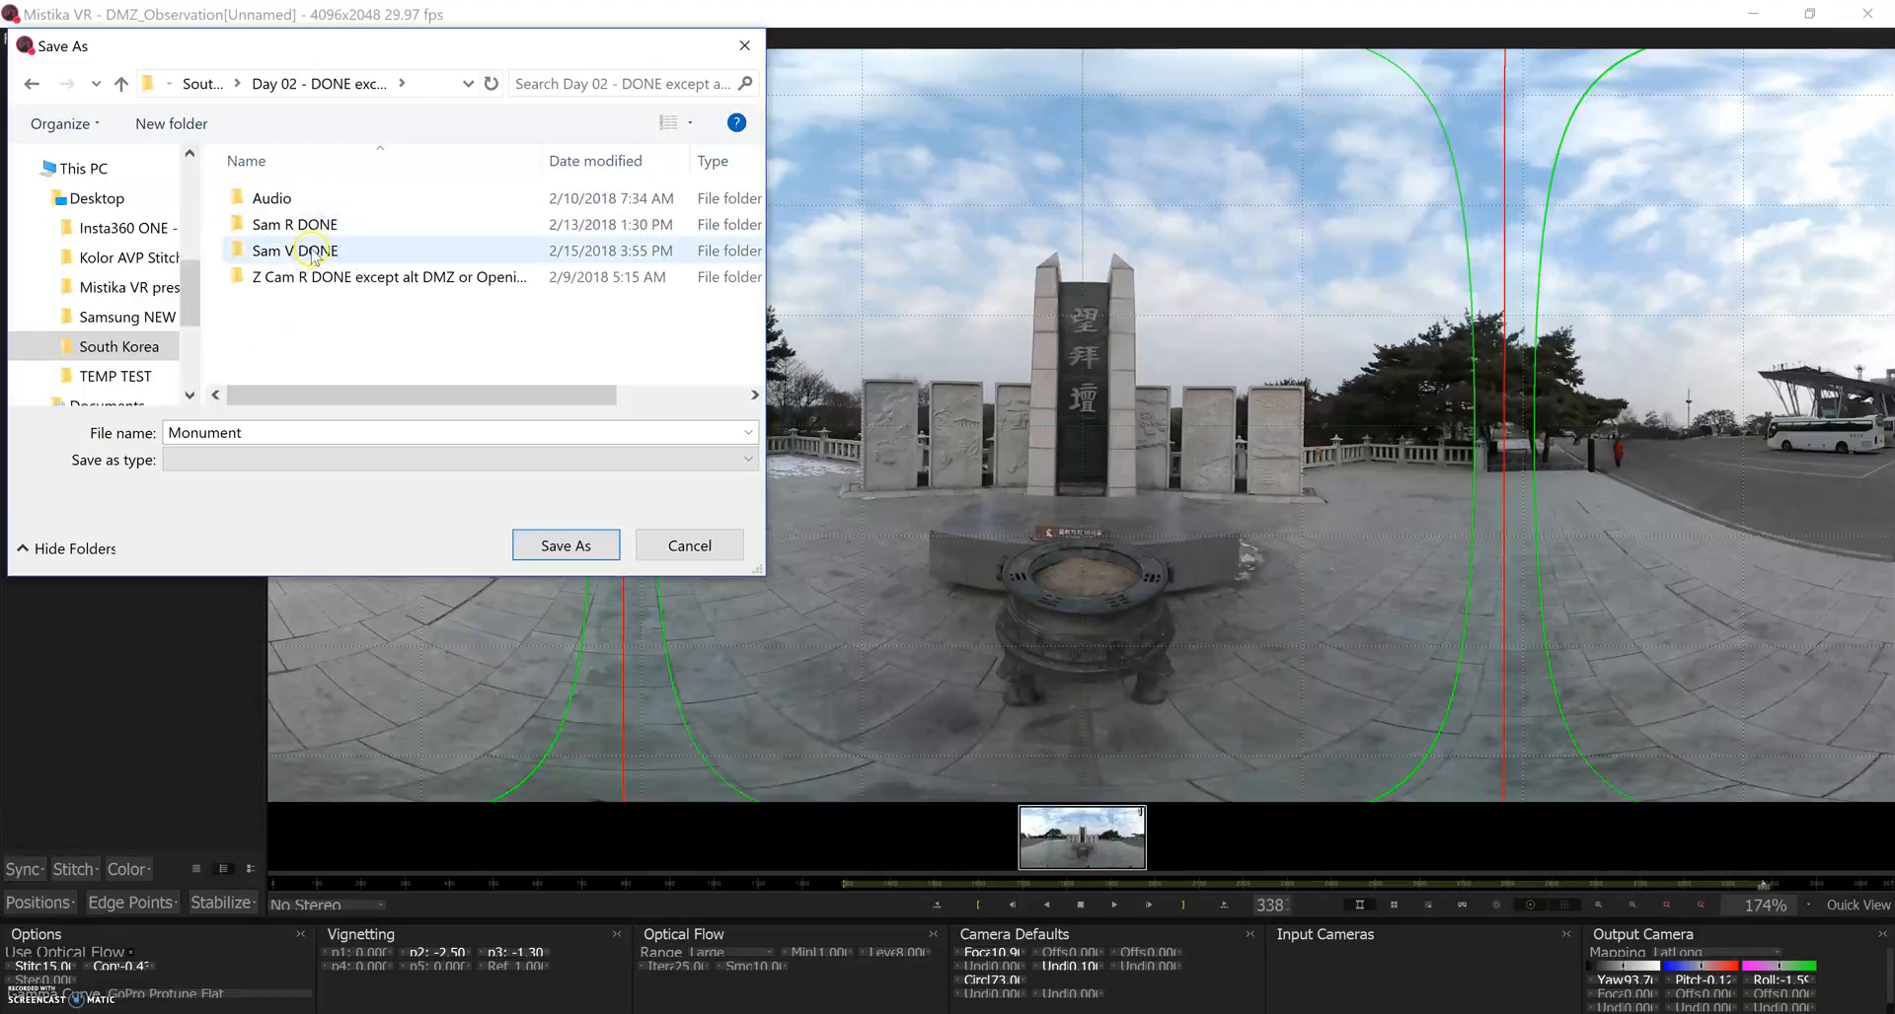
{"action": "double_click", "coordinate": [286, 251]}
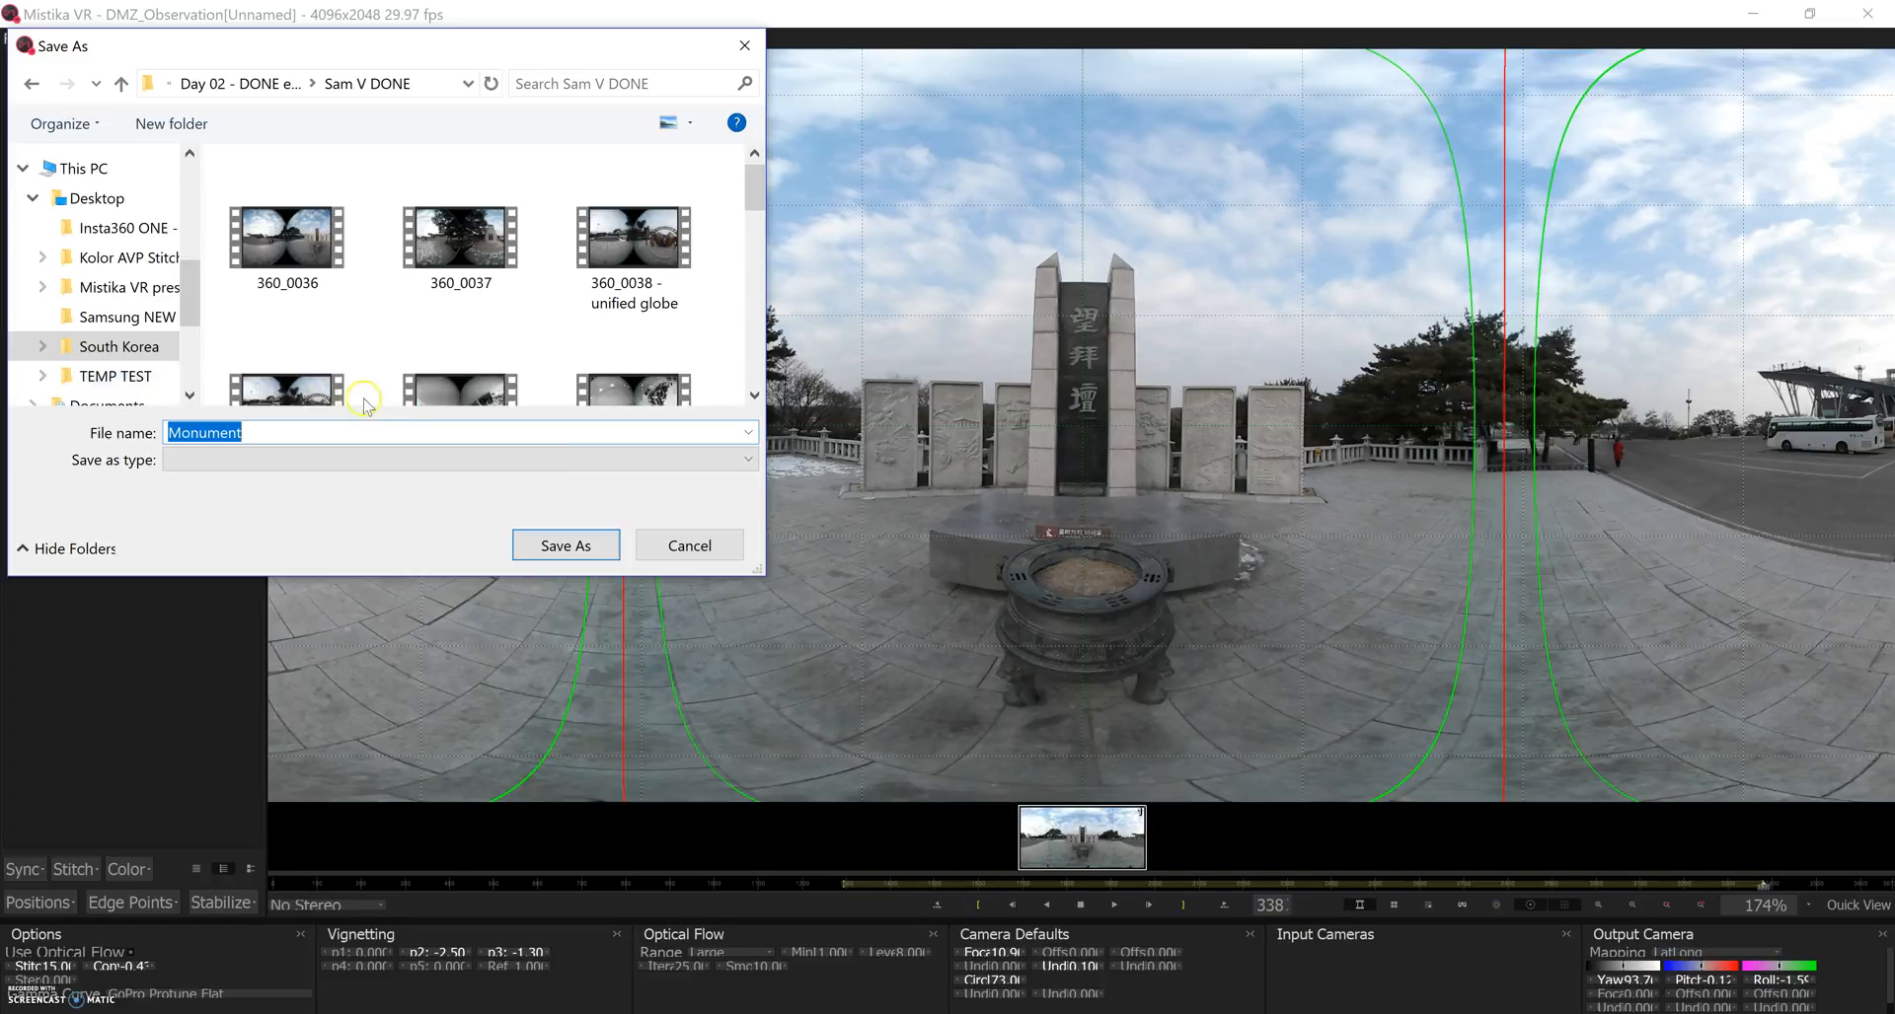
{"action": "left_click", "coordinate": [565, 545]}
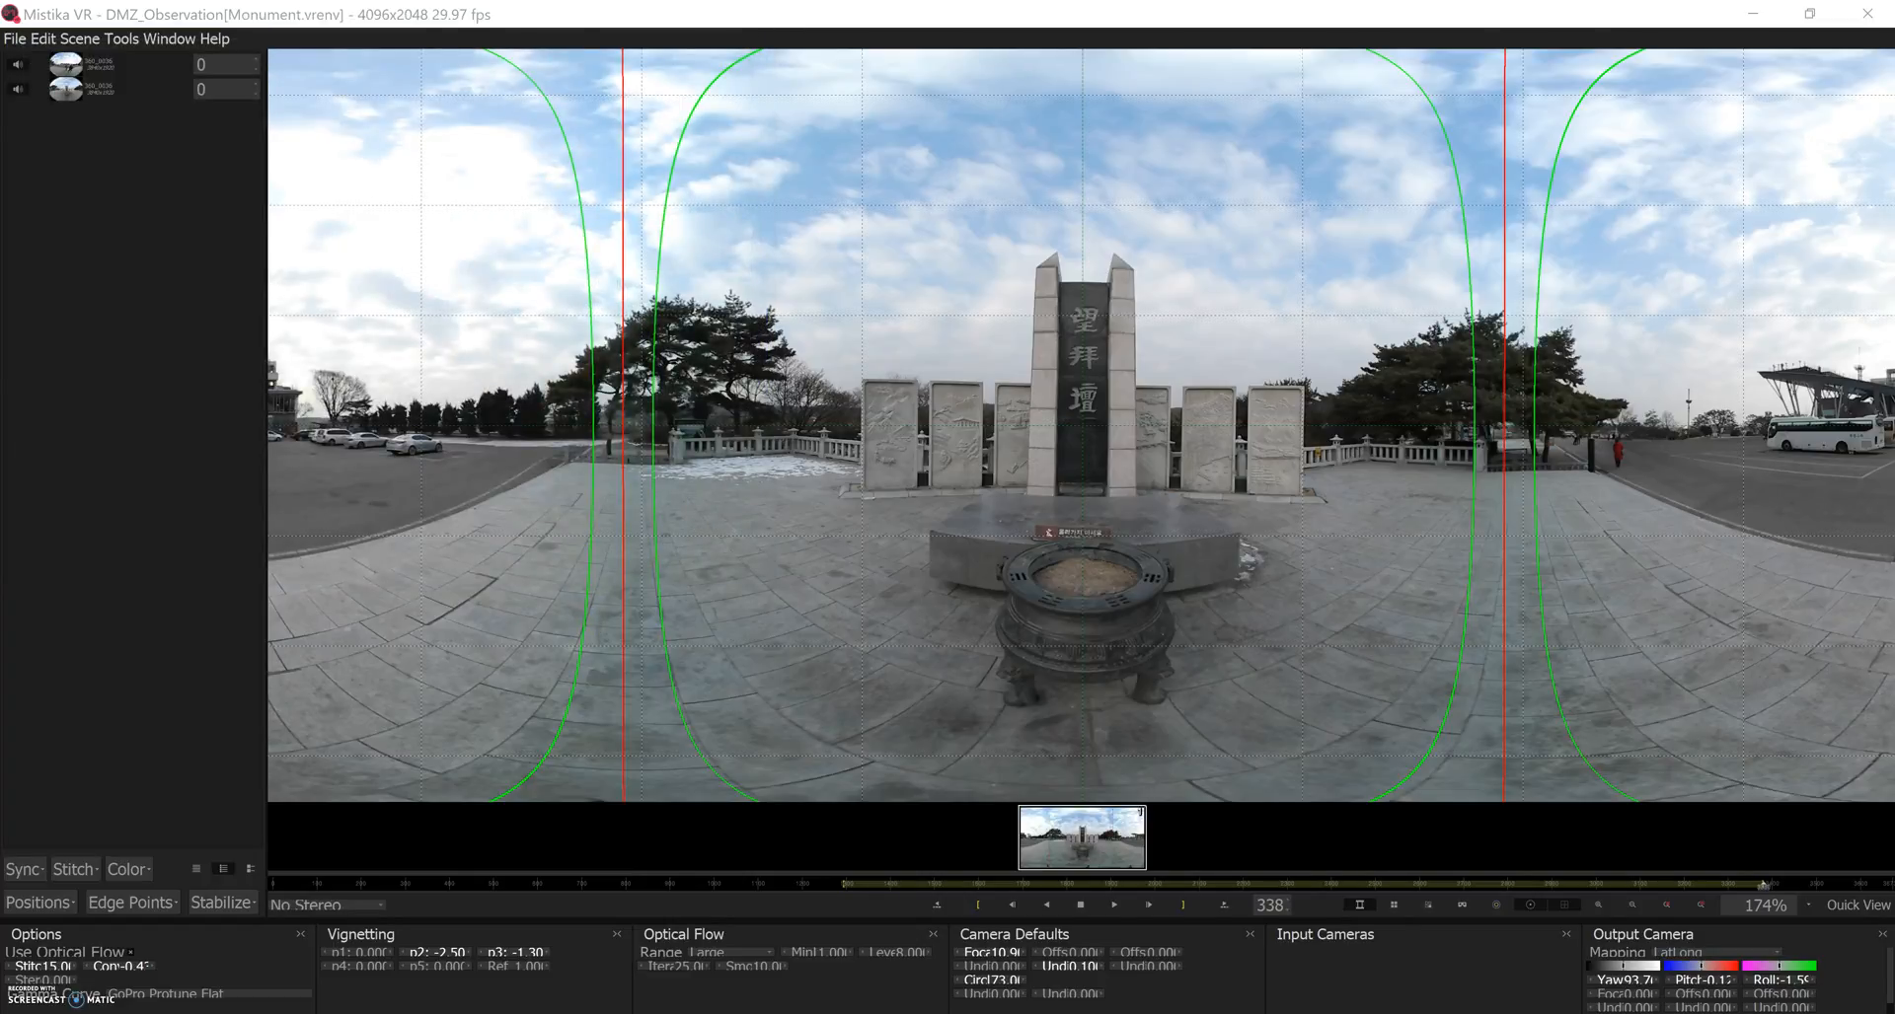
- Set the render export to Mpeg4 High quality with In movie audio and browse for a destination
{"action": "left_click", "coordinate": [12, 40]}
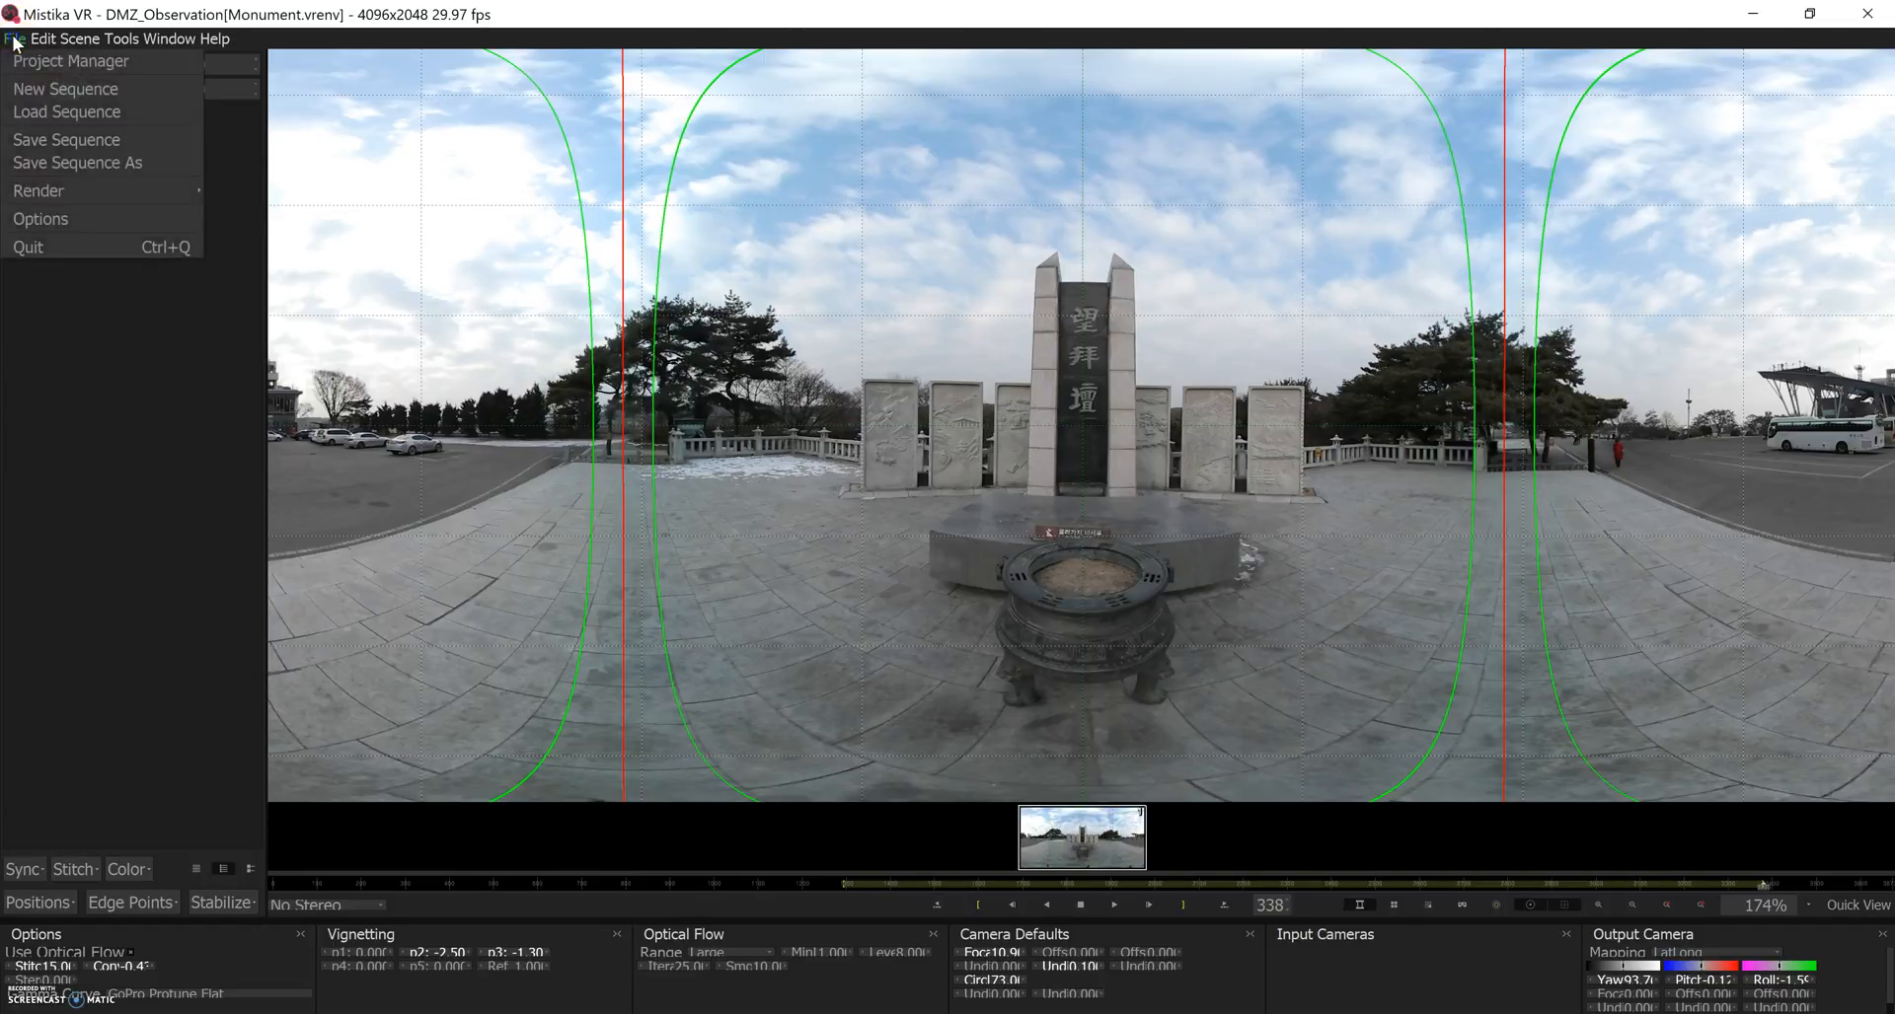
{"action": "mouse_move", "coordinate": [252, 190]}
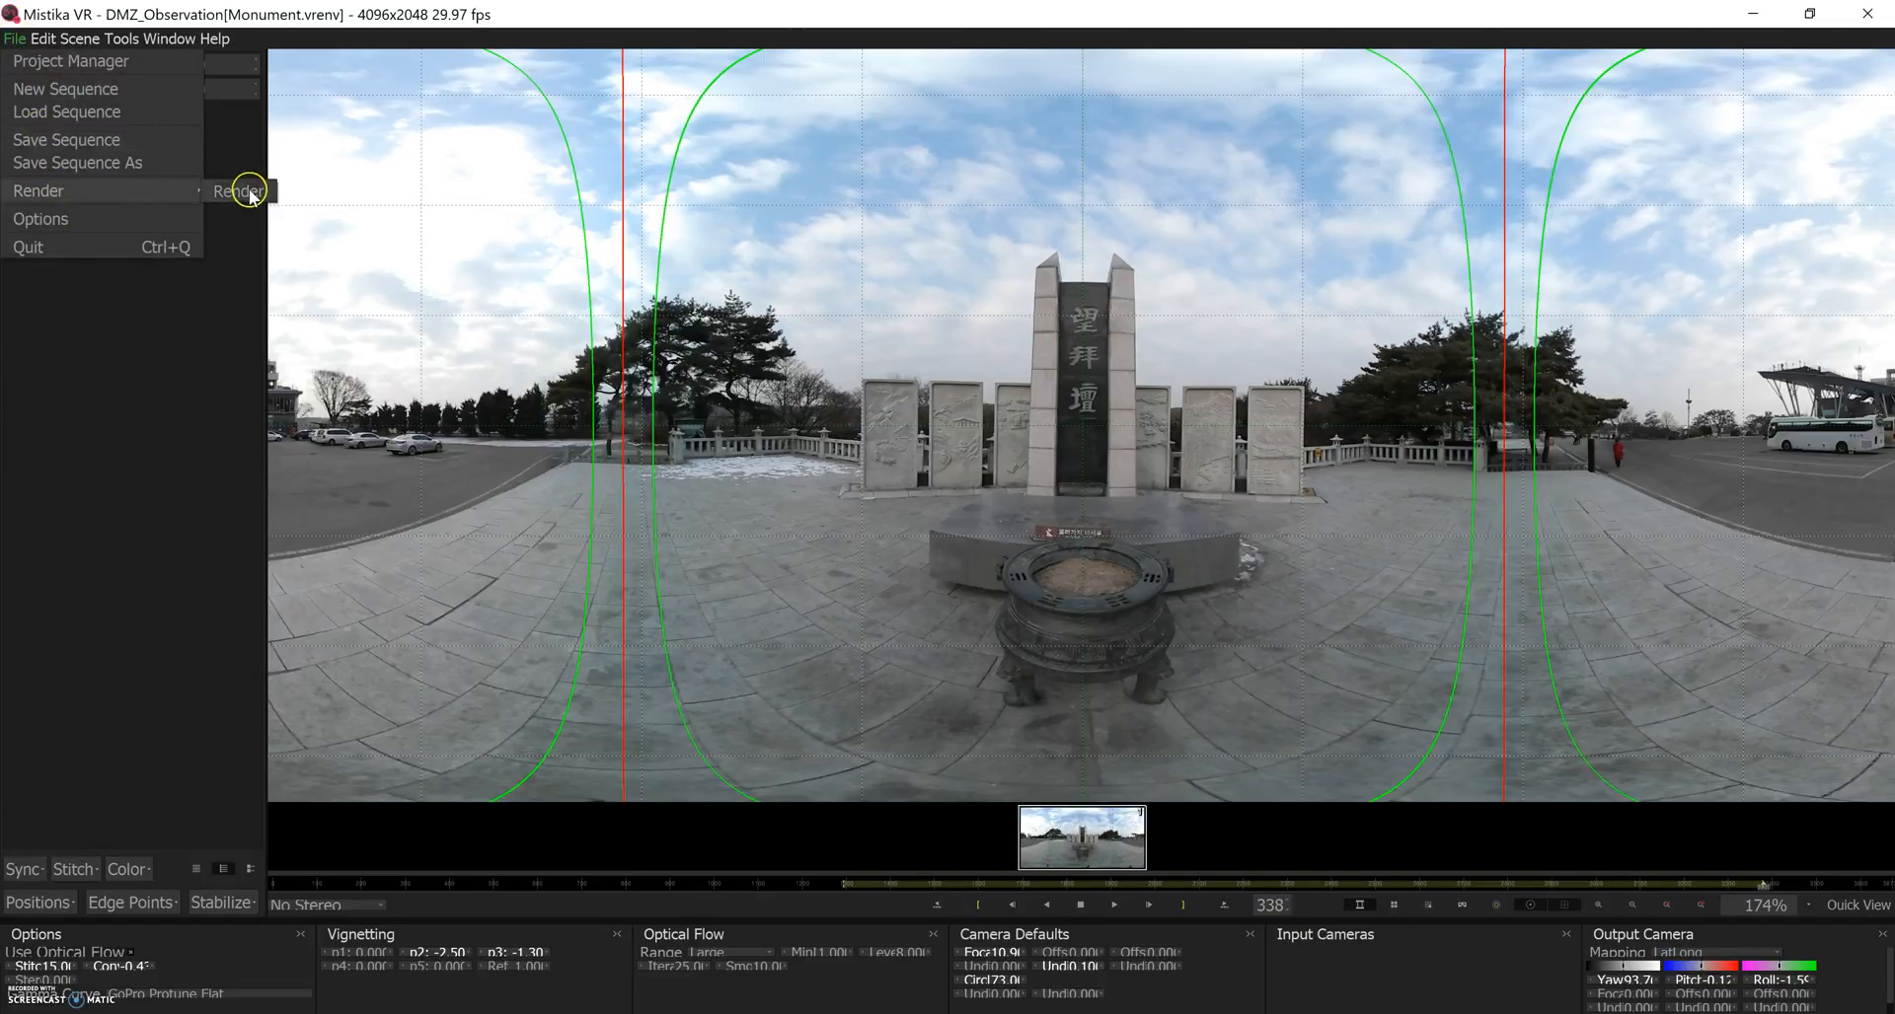
{"action": "left_click", "coordinate": [236, 189]}
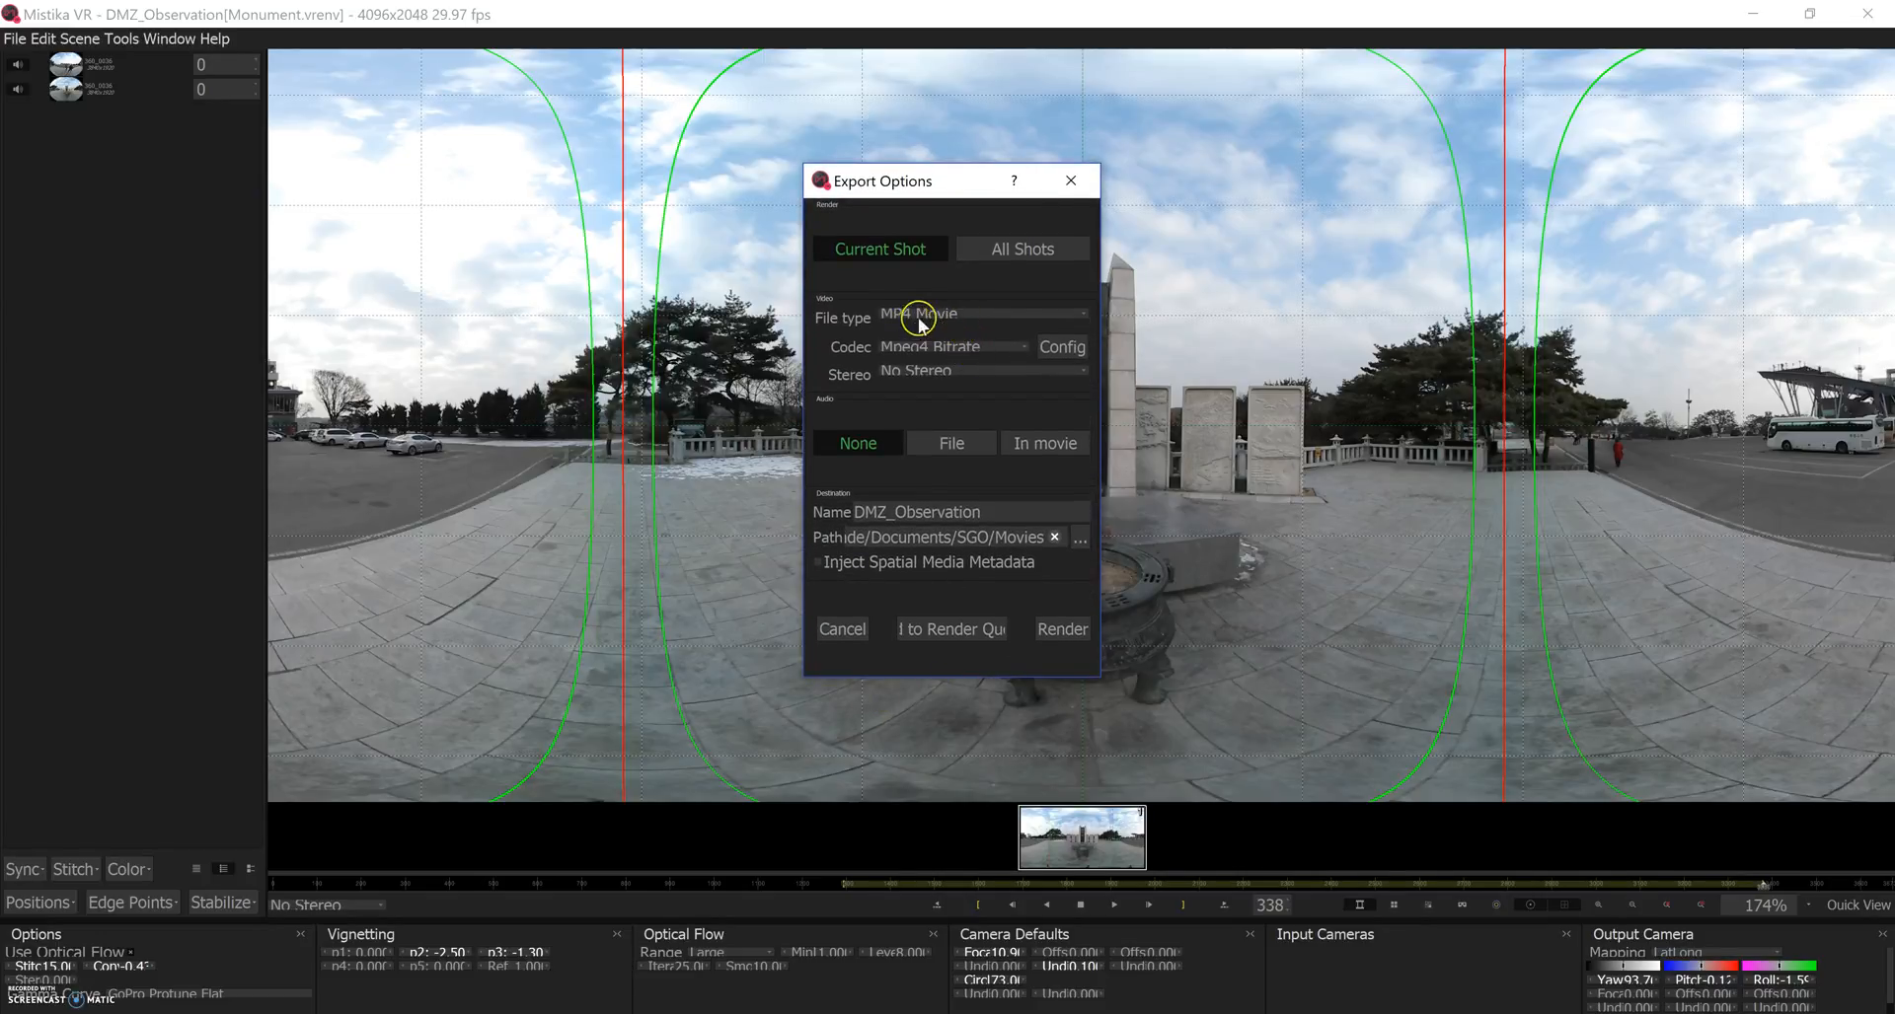
{"action": "left_click", "coordinate": [982, 318]}
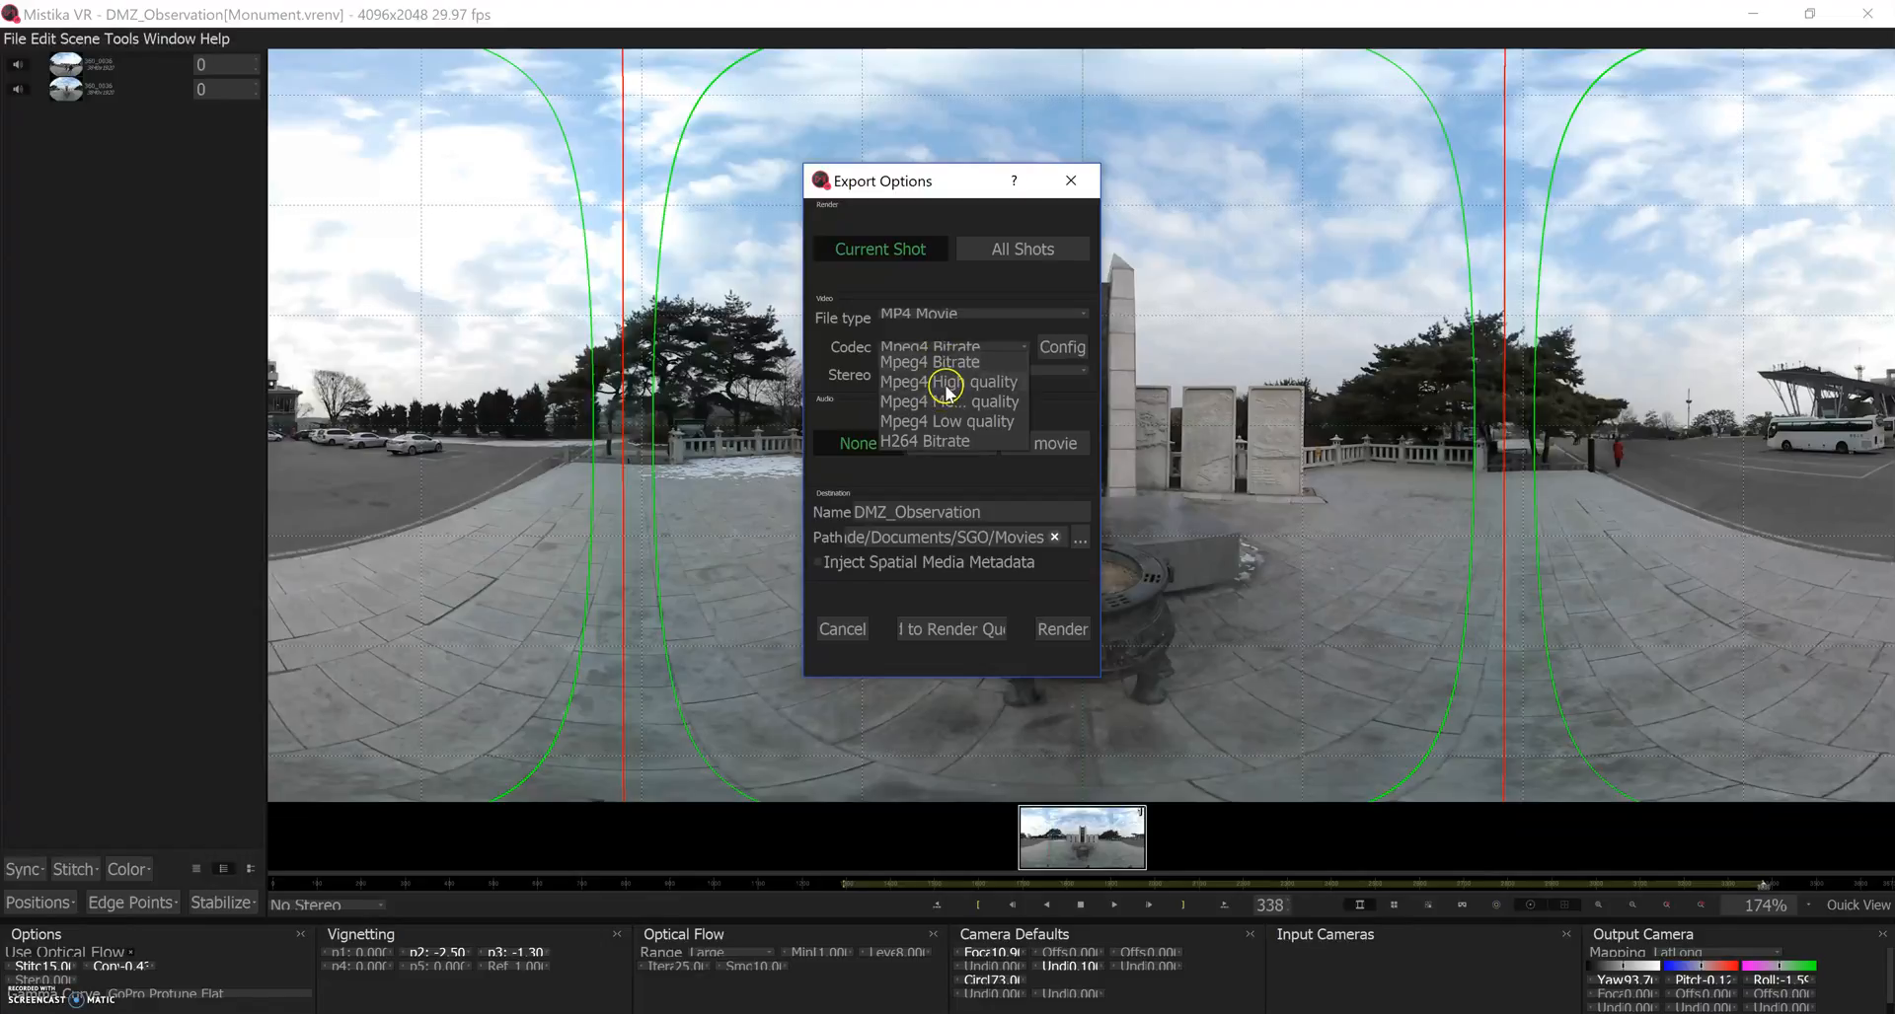
{"action": "left_click", "coordinate": [947, 381]}
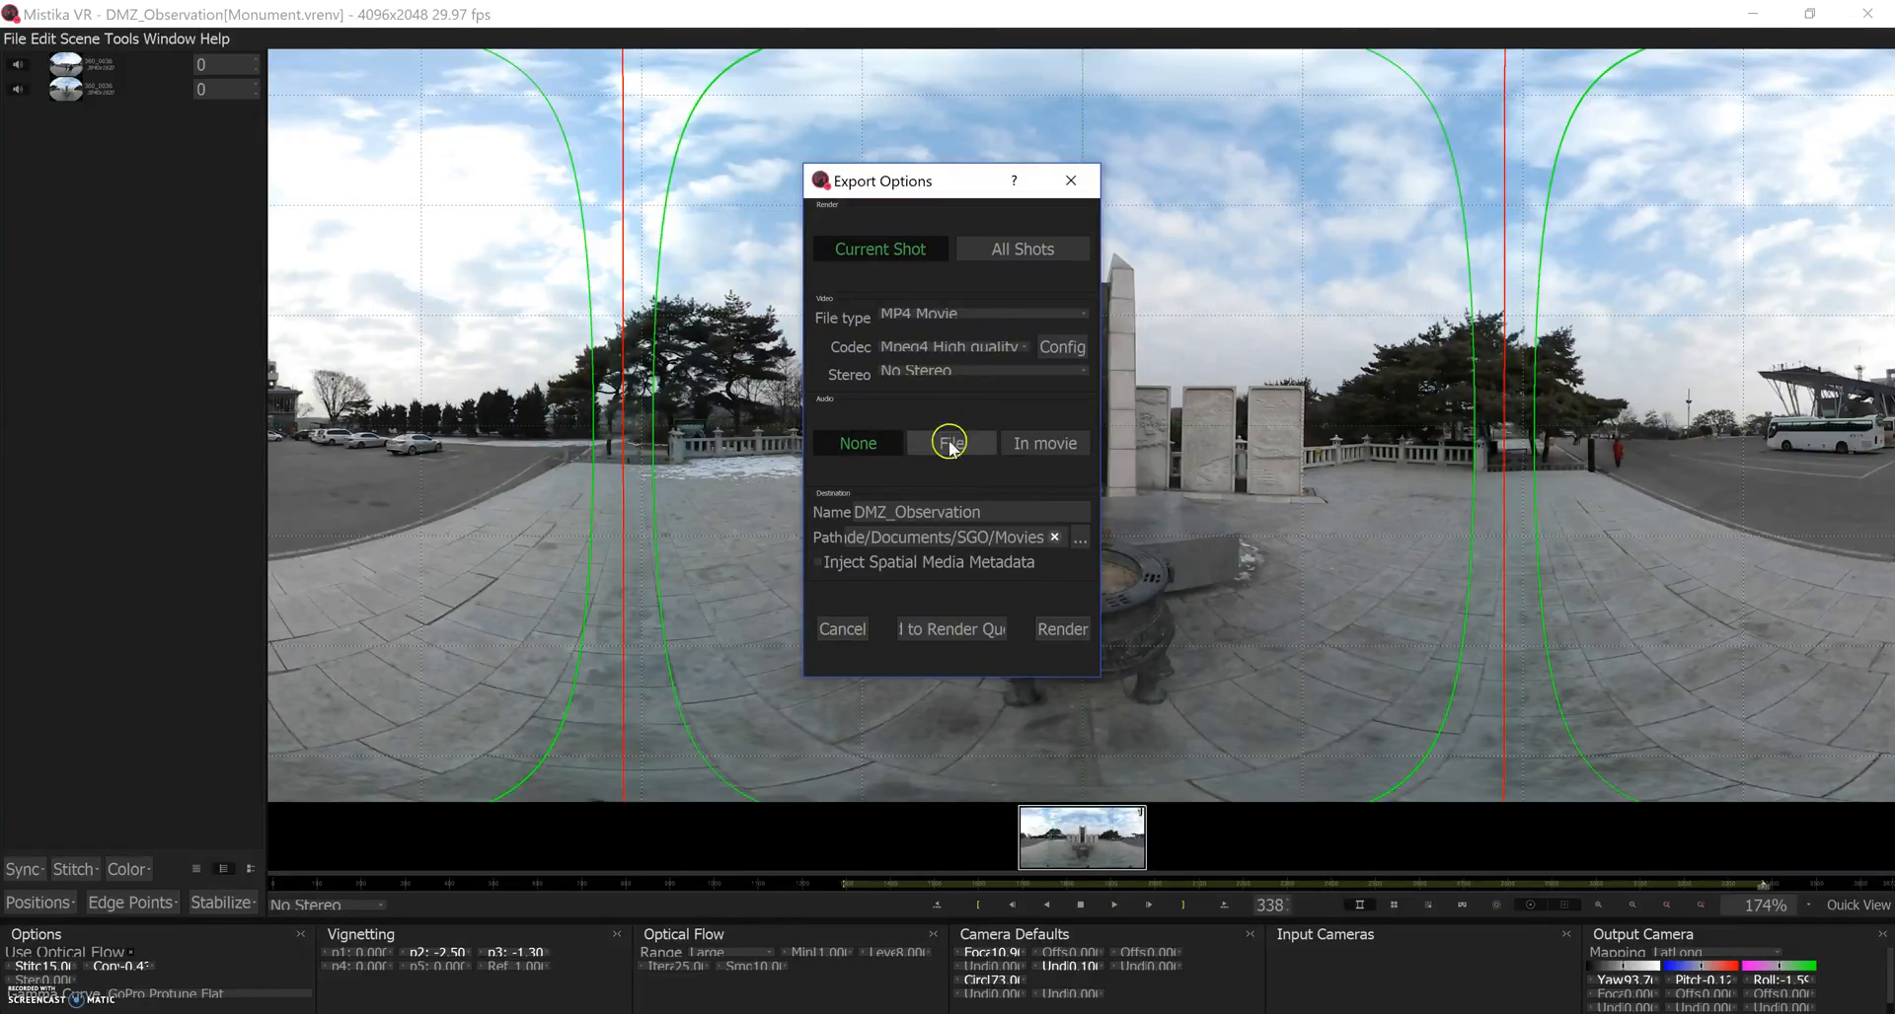
{"action": "left_click", "coordinate": [1044, 442]}
{"action": "type", "text": "Monument"}
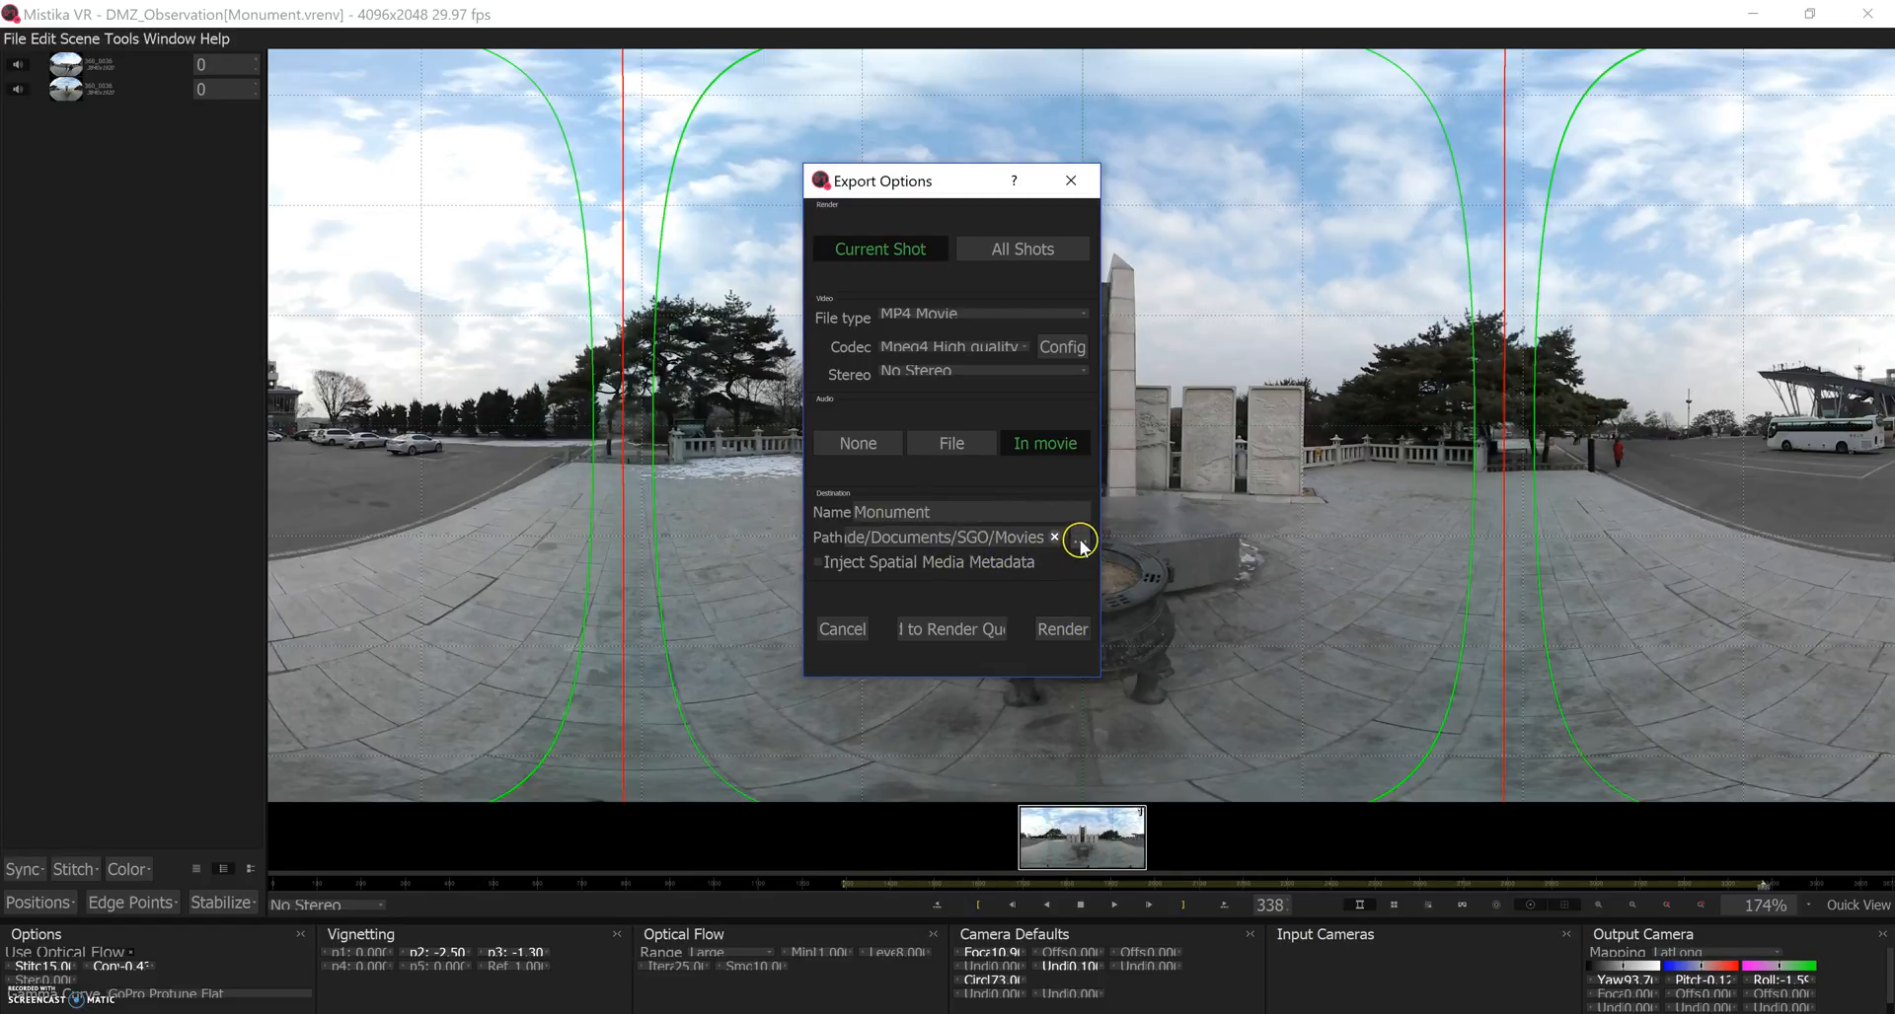
{"action": "left_click", "coordinate": [1078, 537]}
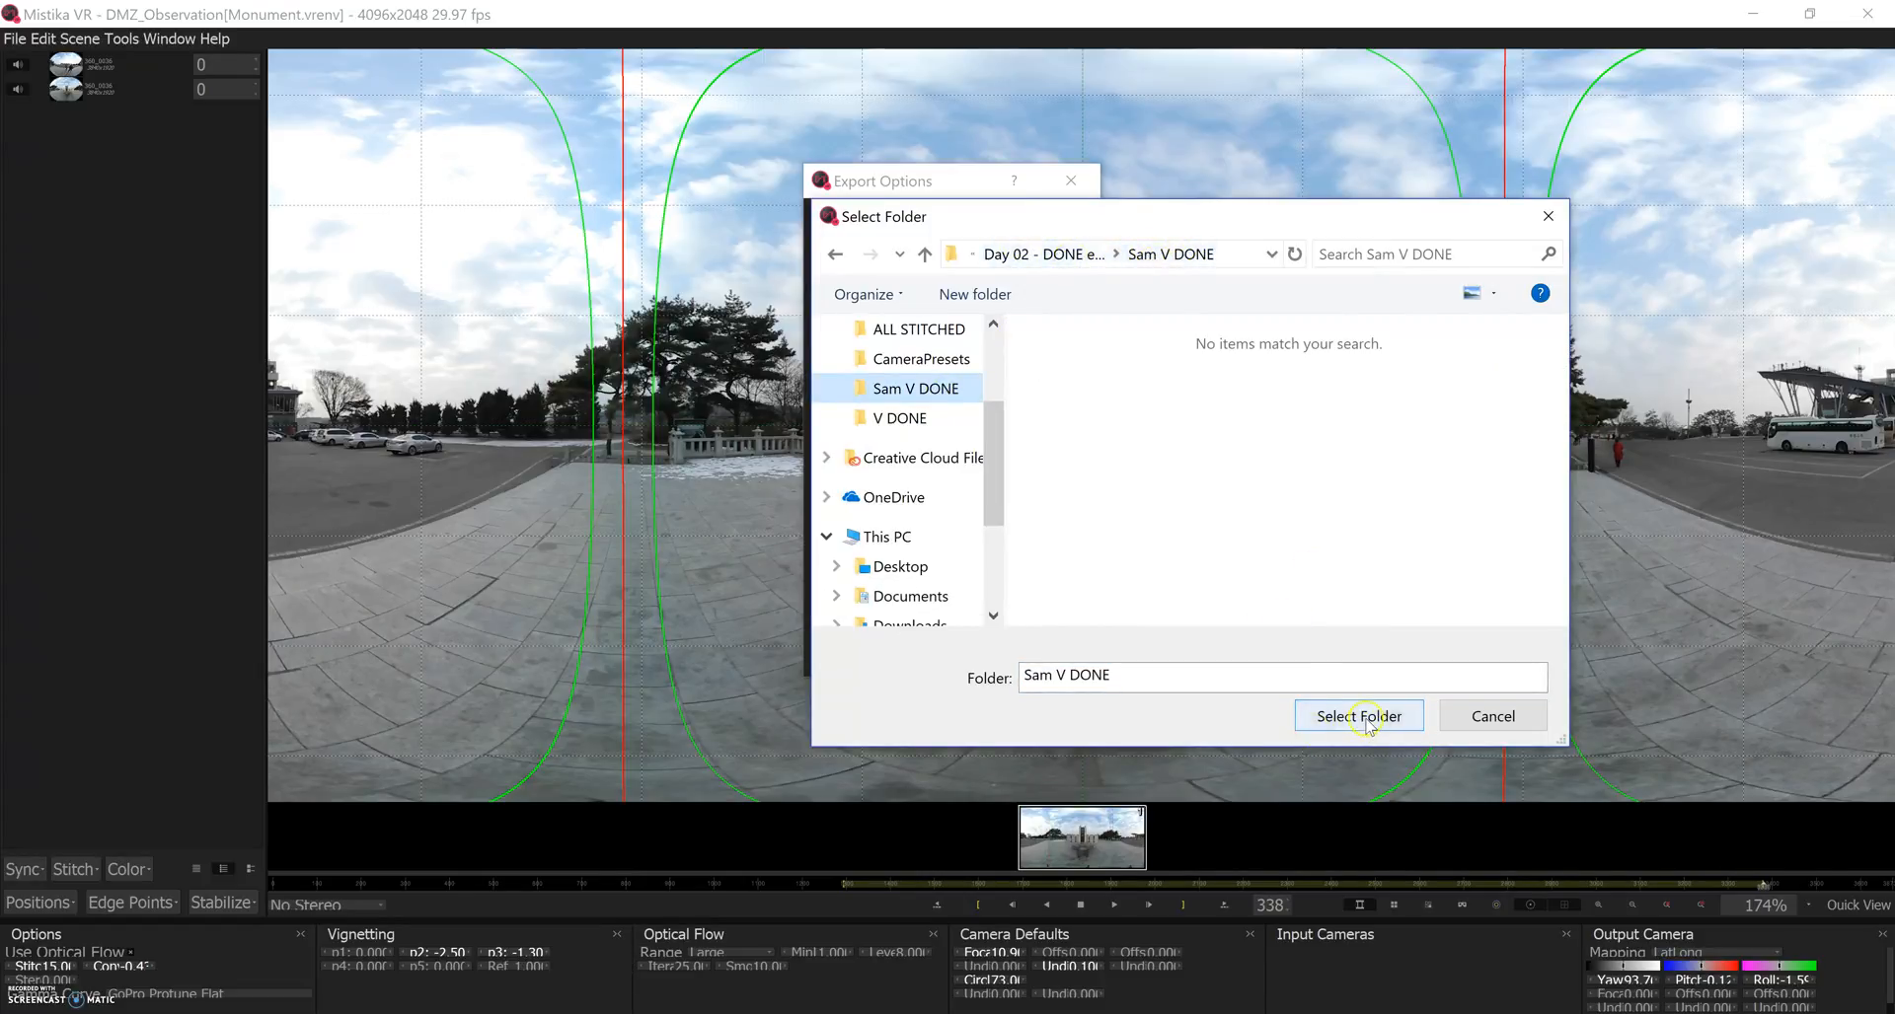
- Select Sam V DONE as the output folder and start rendering the Monument movie
{"action": "left_click", "coordinate": [1358, 717]}
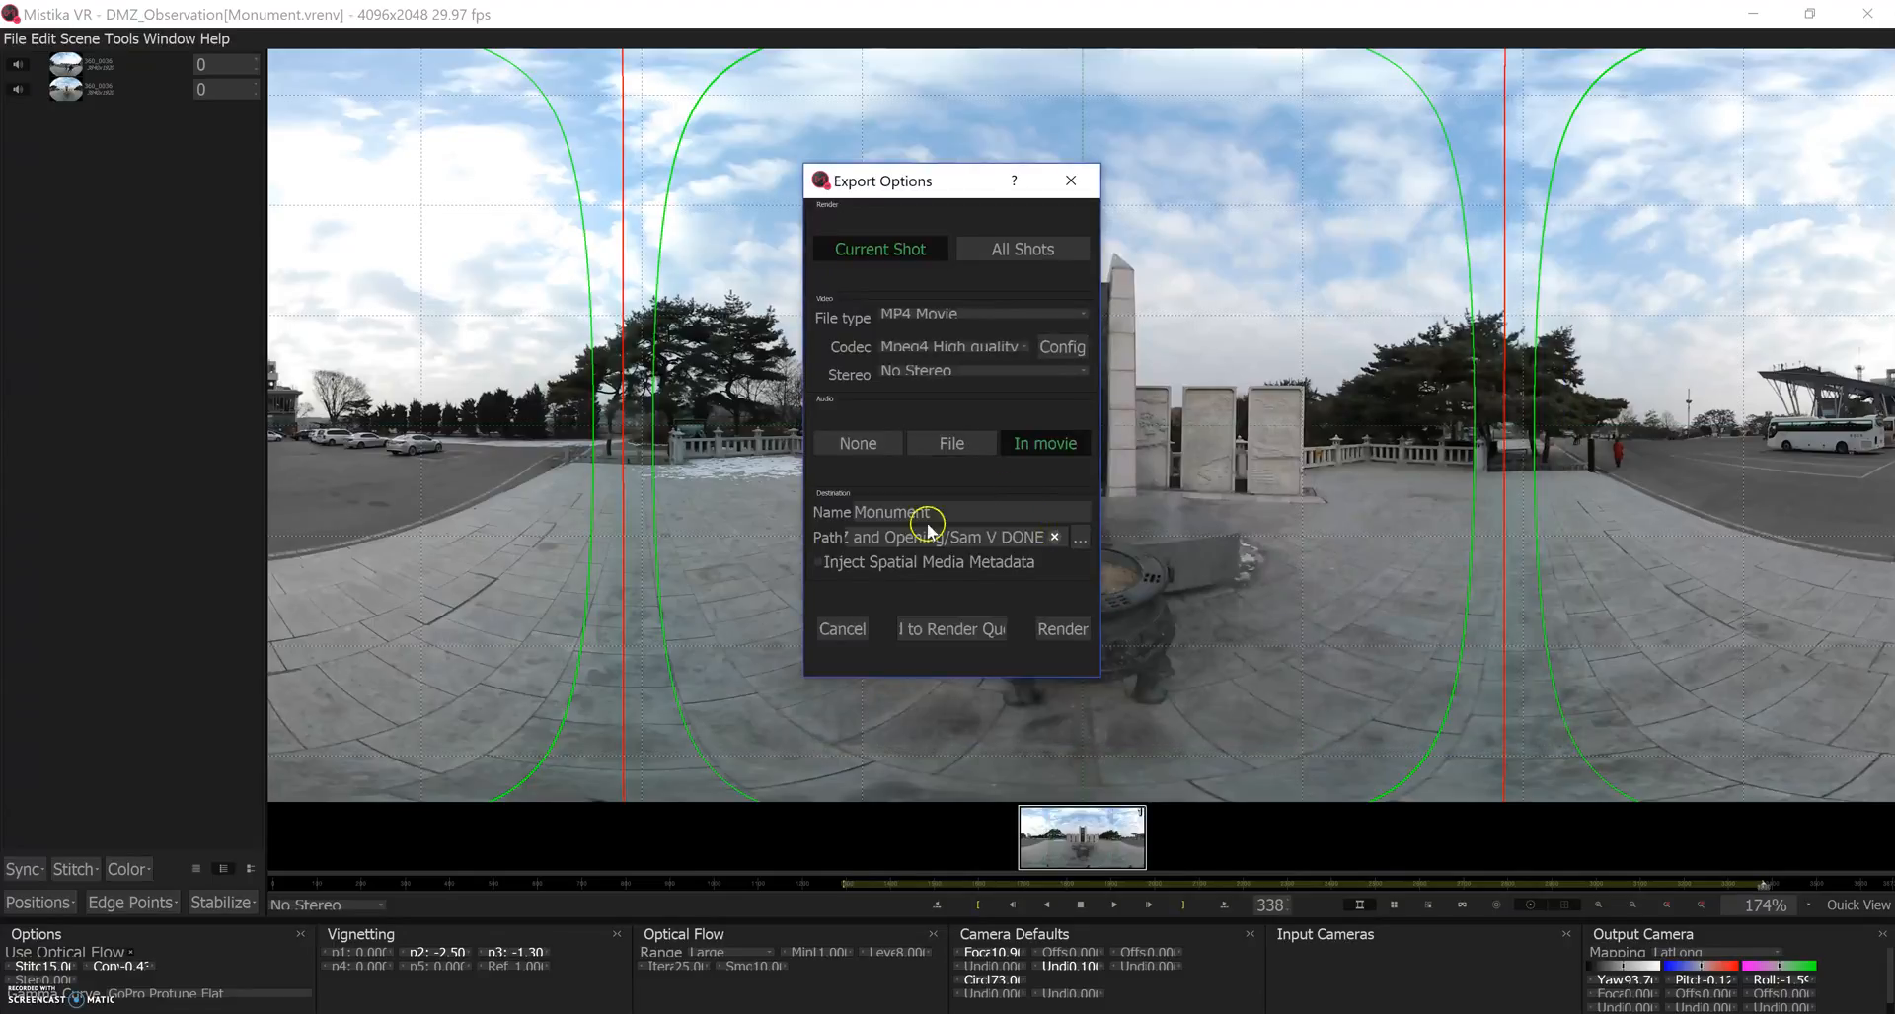
{"action": "mouse_move", "coordinate": [1552, 475]}
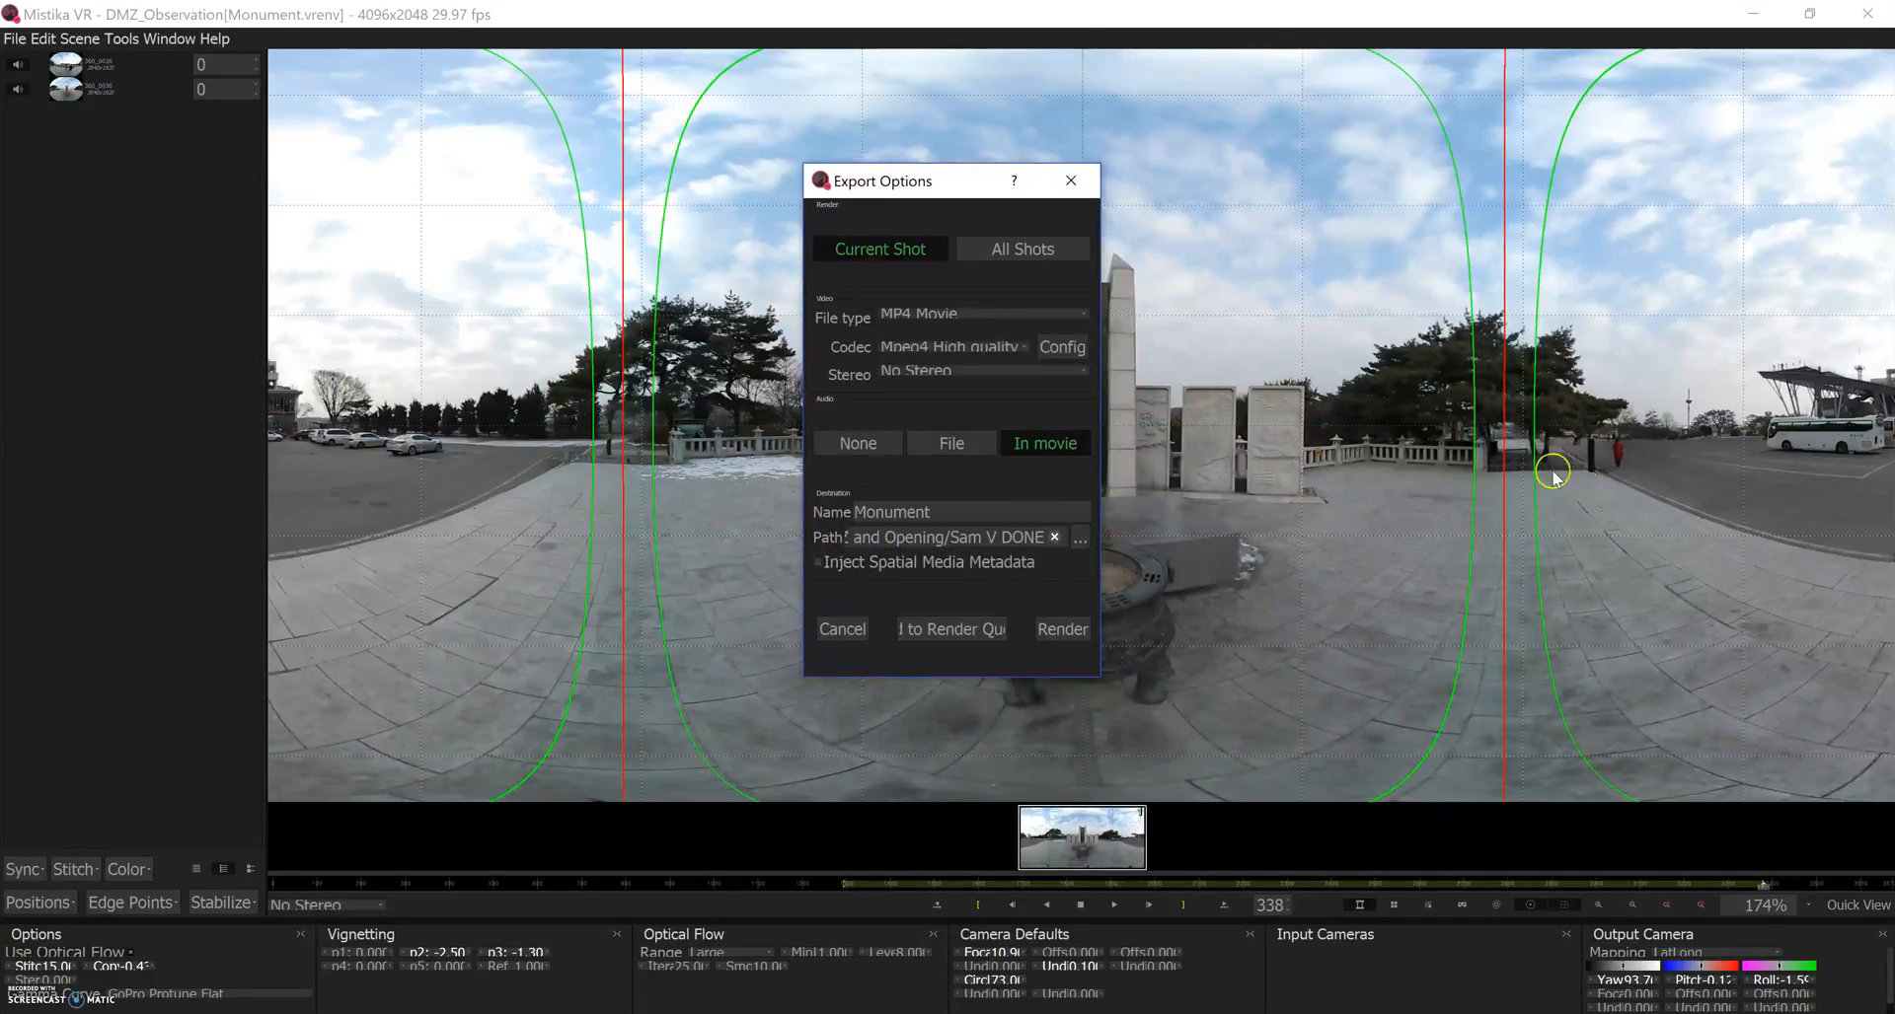
{"action": "mouse_move", "coordinate": [1026, 622]}
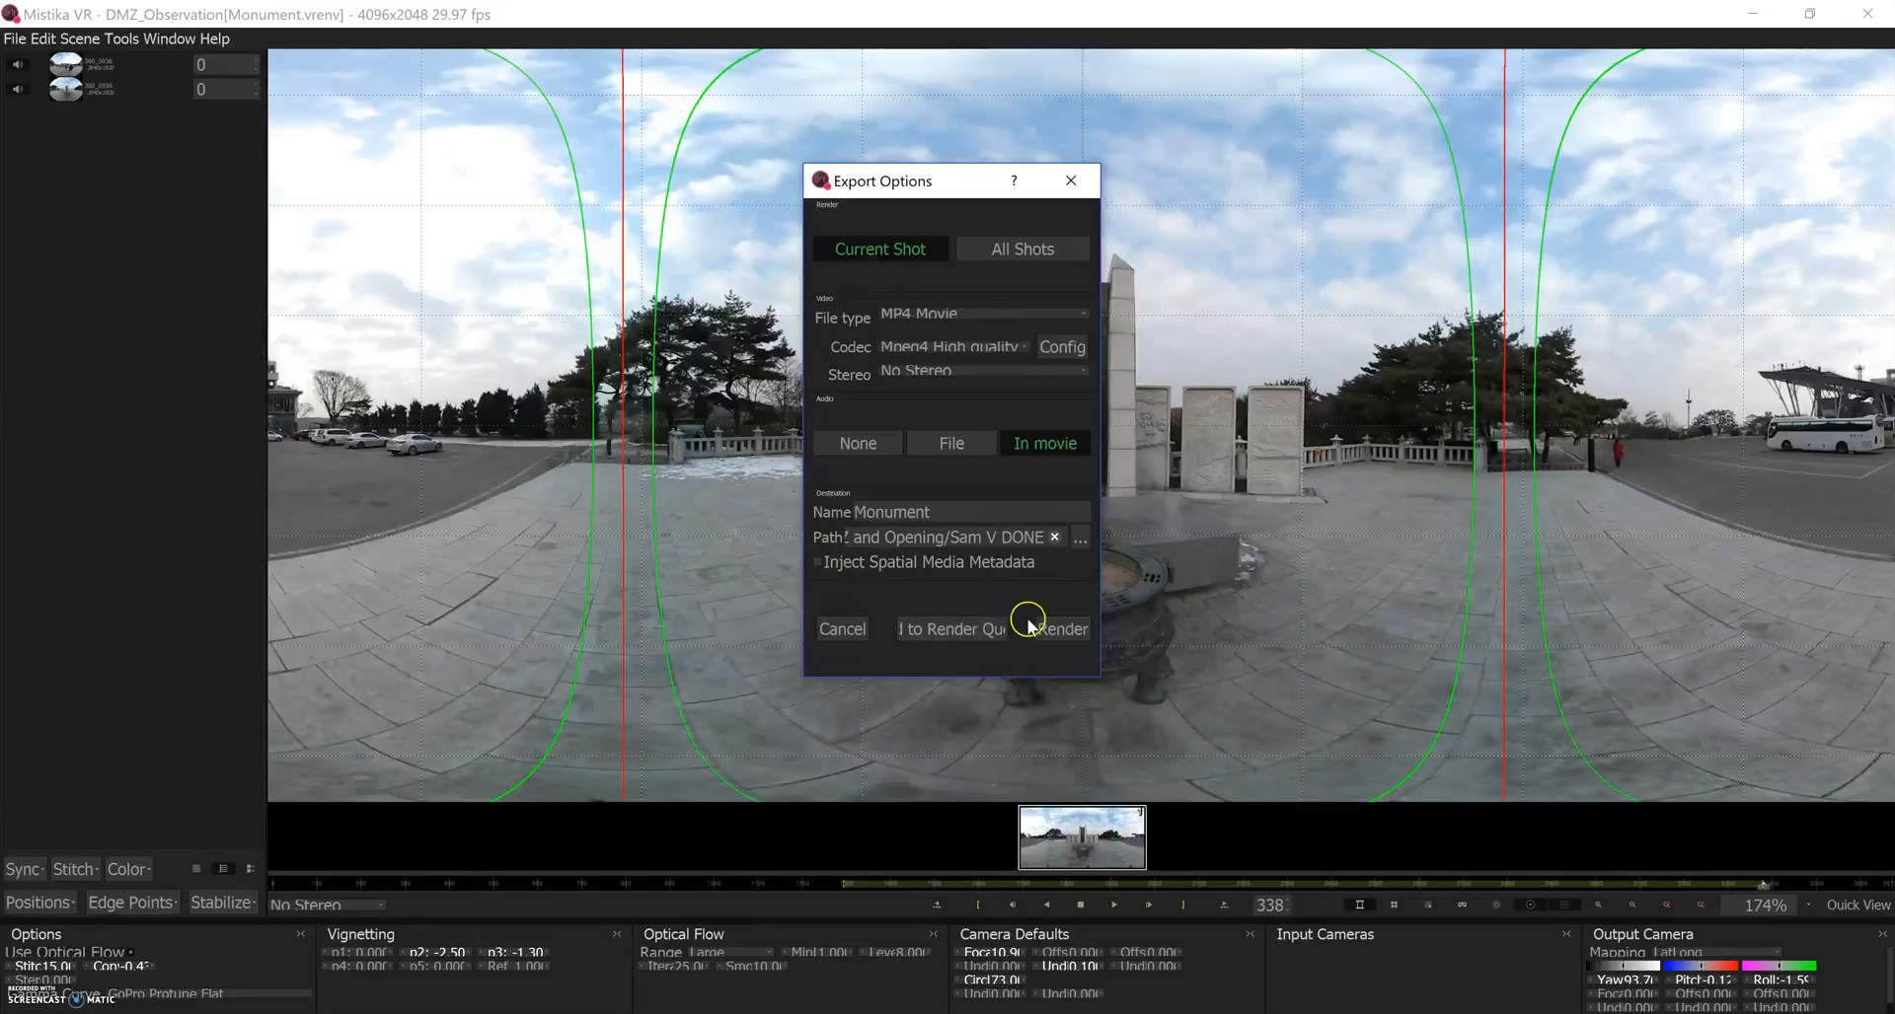
{"action": "mouse_move", "coordinate": [1461, 497]}
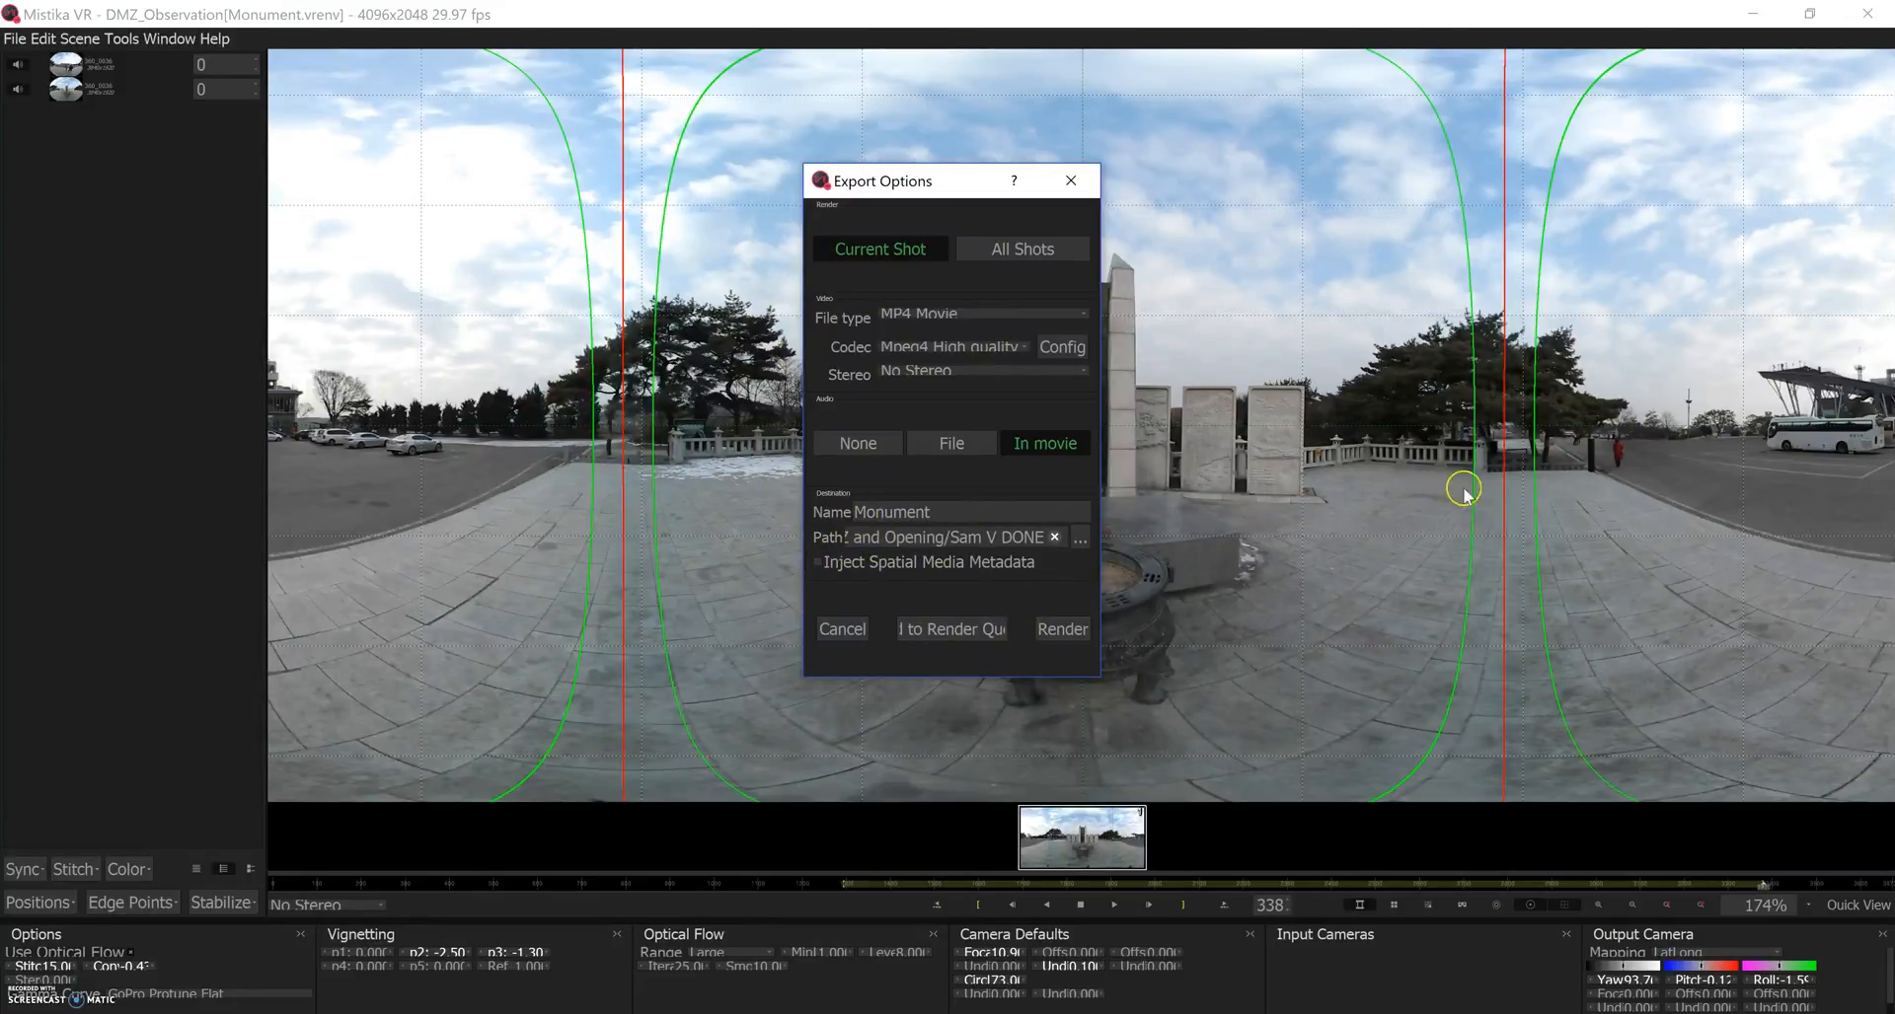
{"action": "mouse_move", "coordinate": [691, 636]}
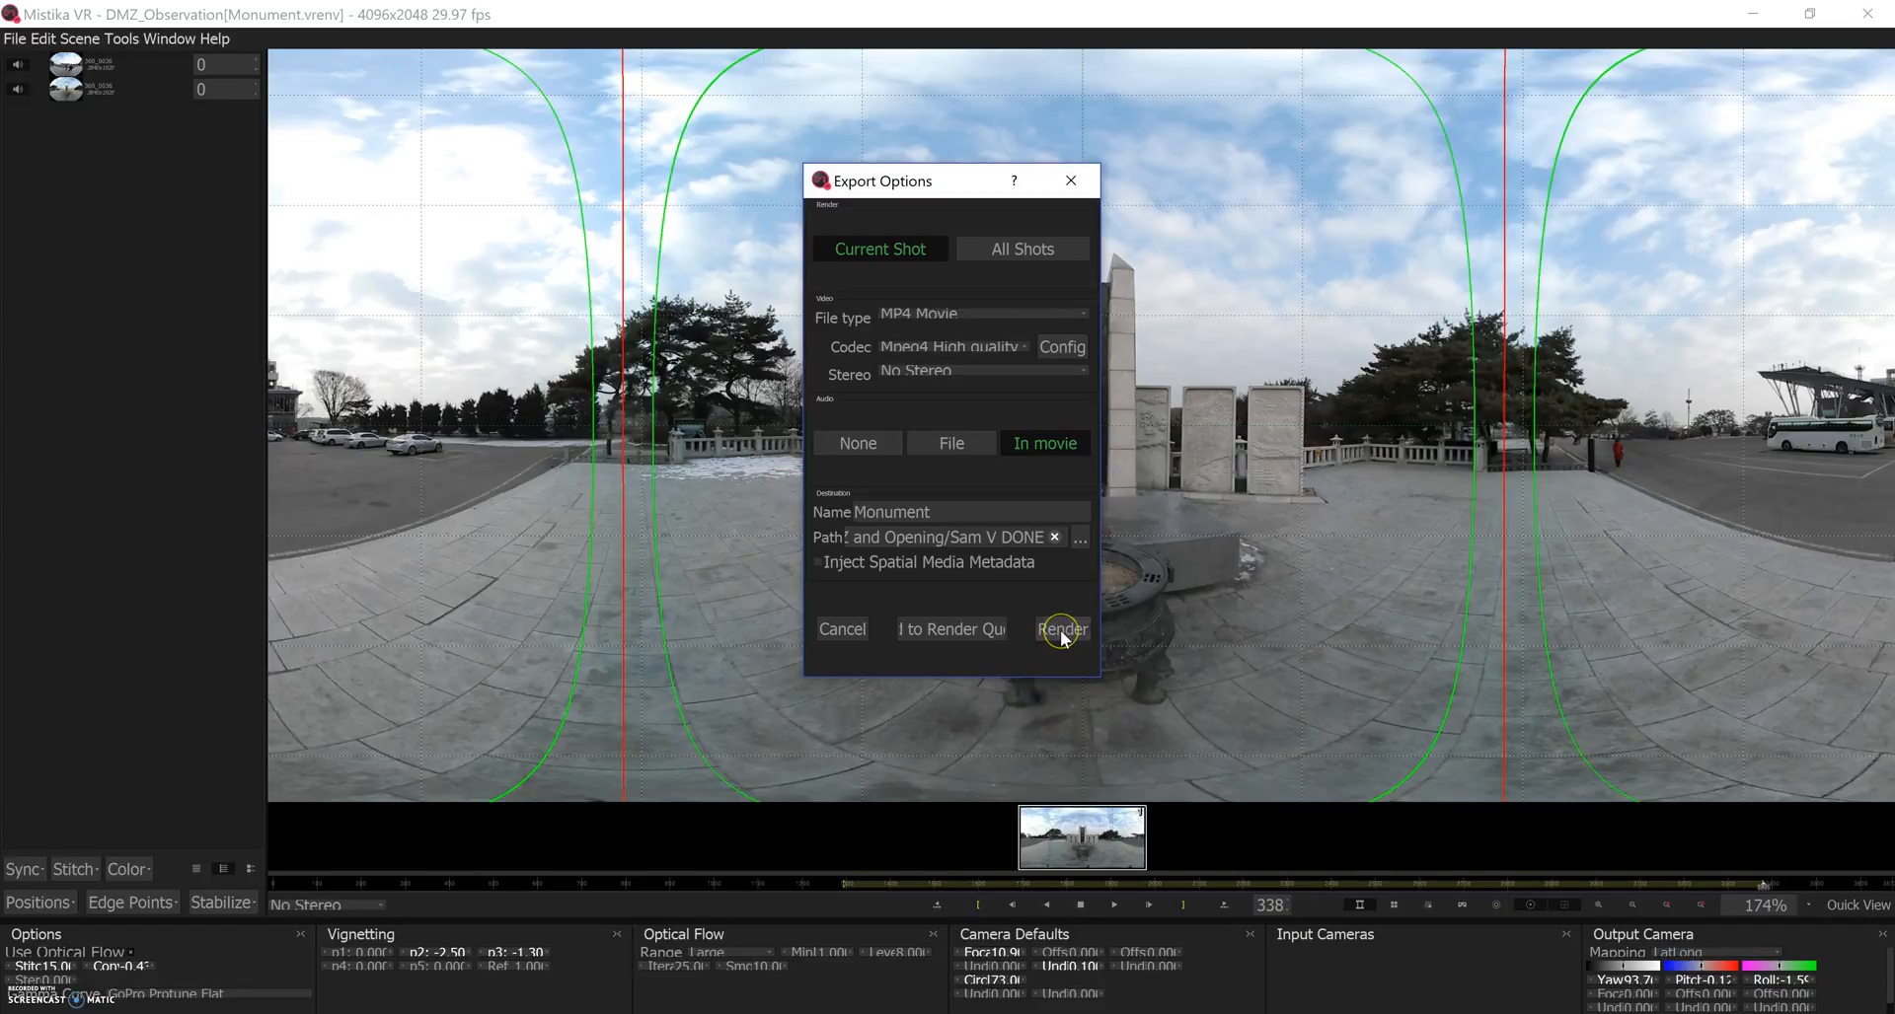
{"action": "left_click", "coordinate": [1061, 629]}
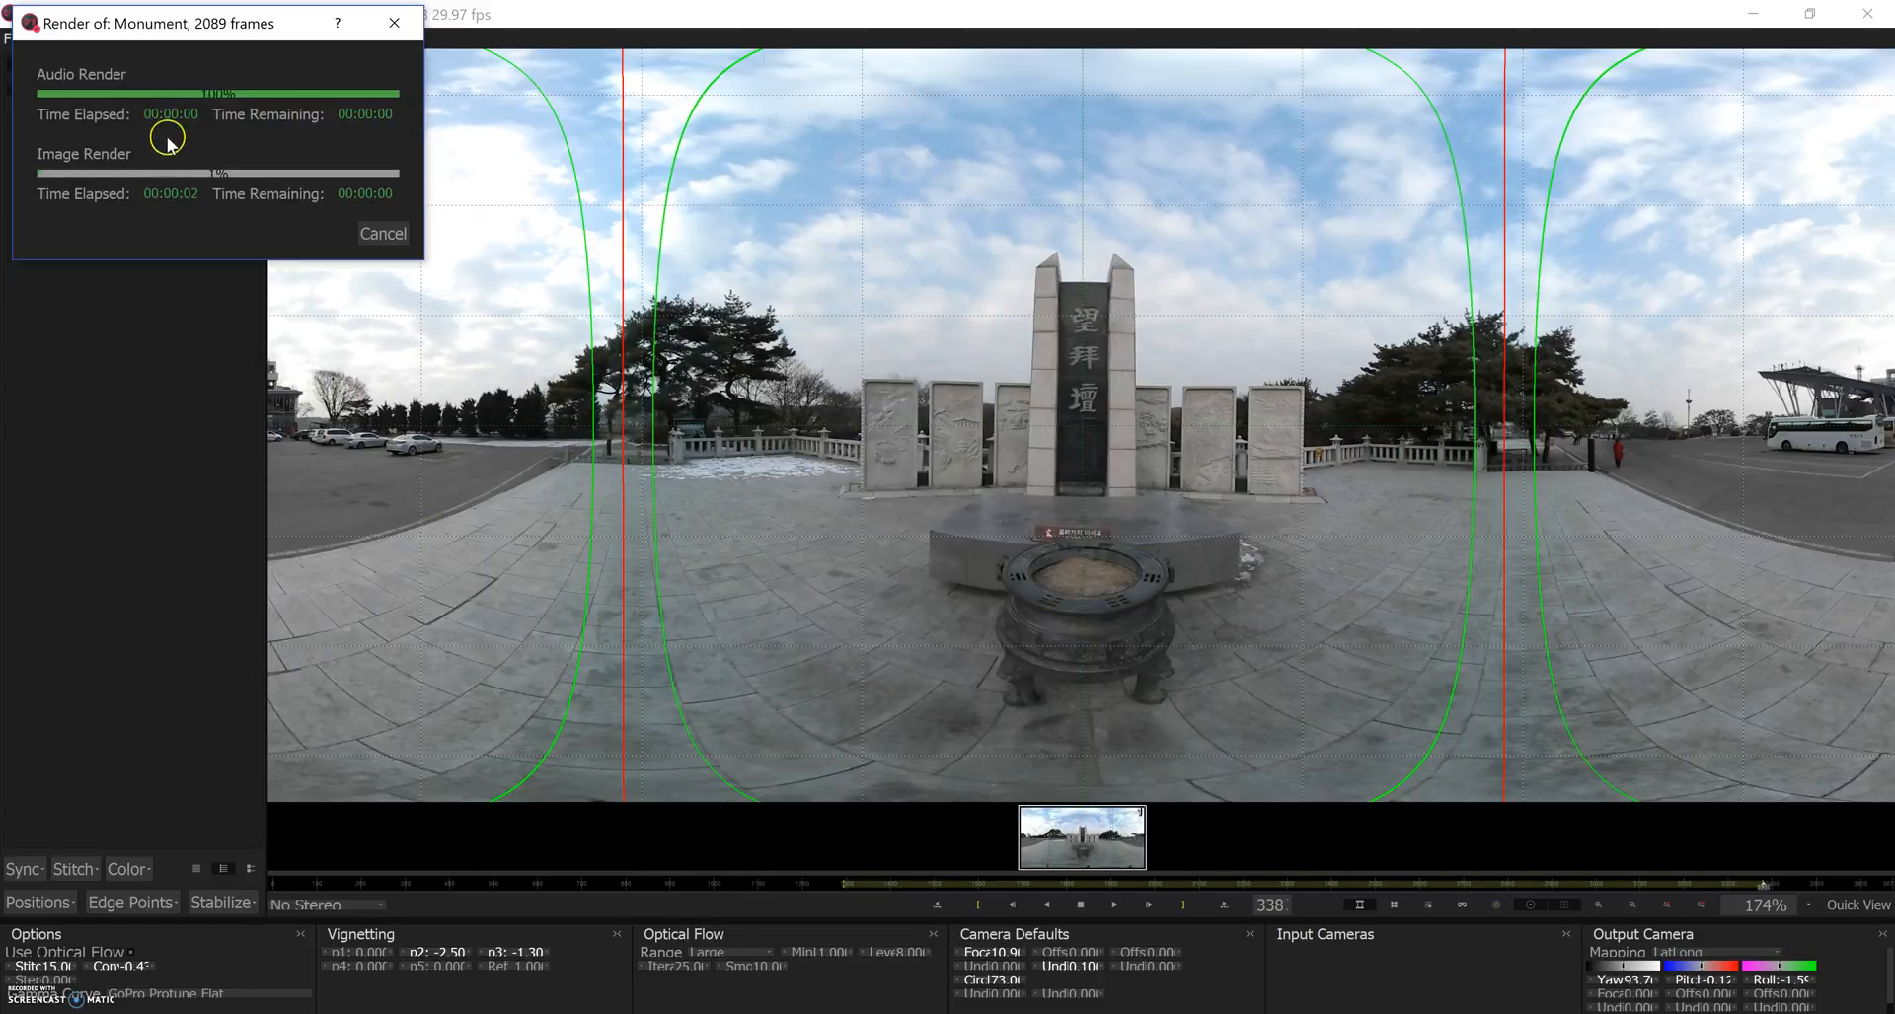
{"action": "mouse_move", "coordinate": [371, 201]}
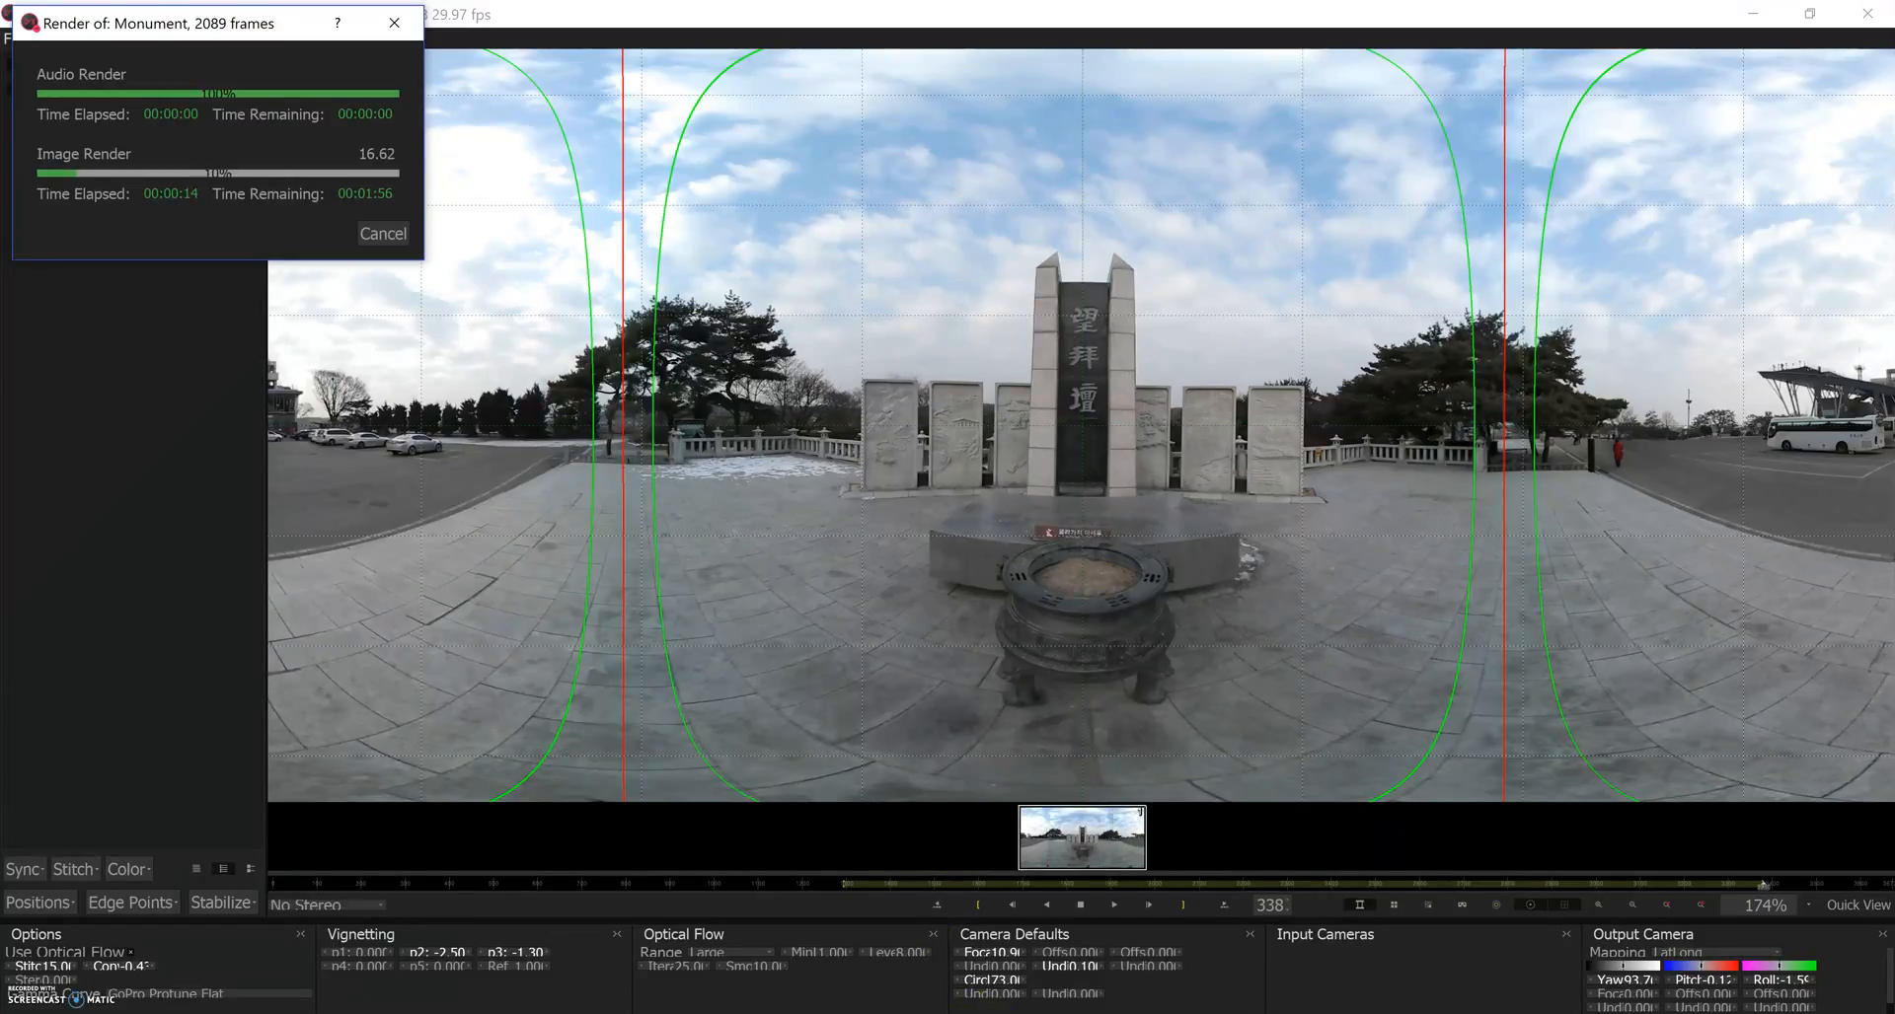
{"action": "mouse_move", "coordinate": [947, 683]}
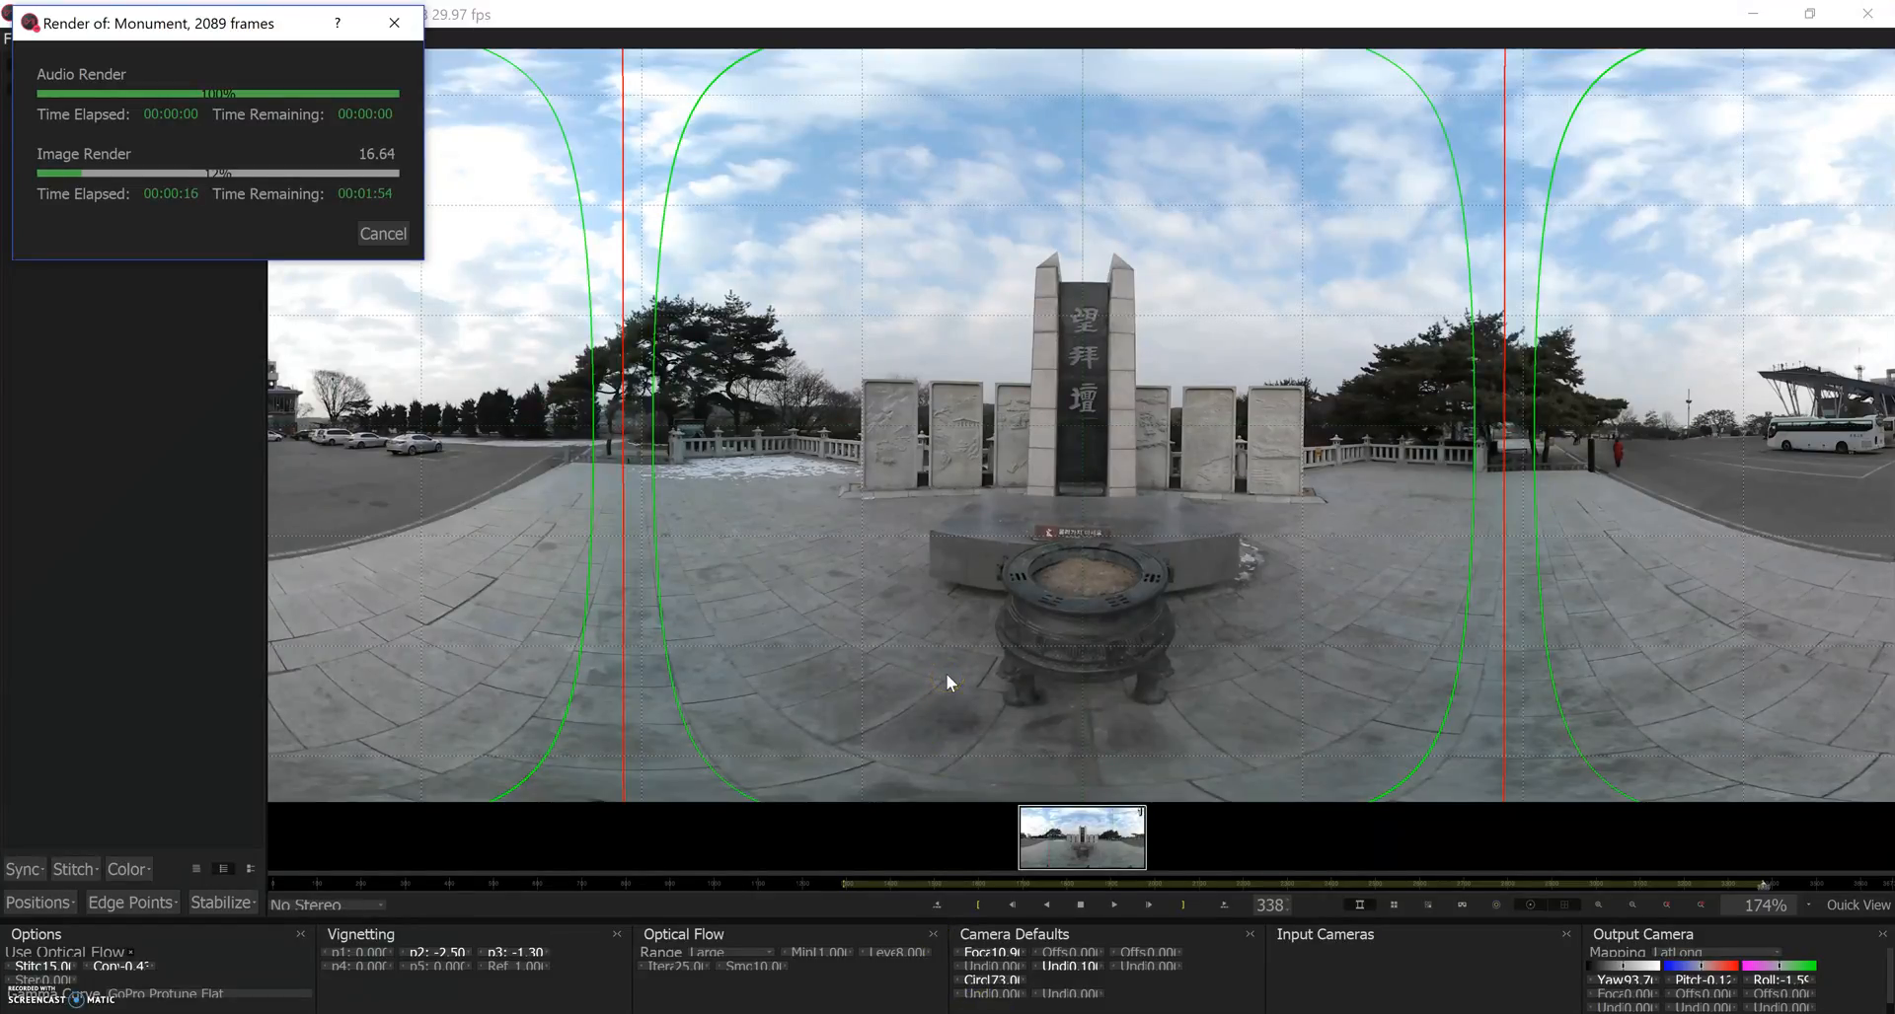